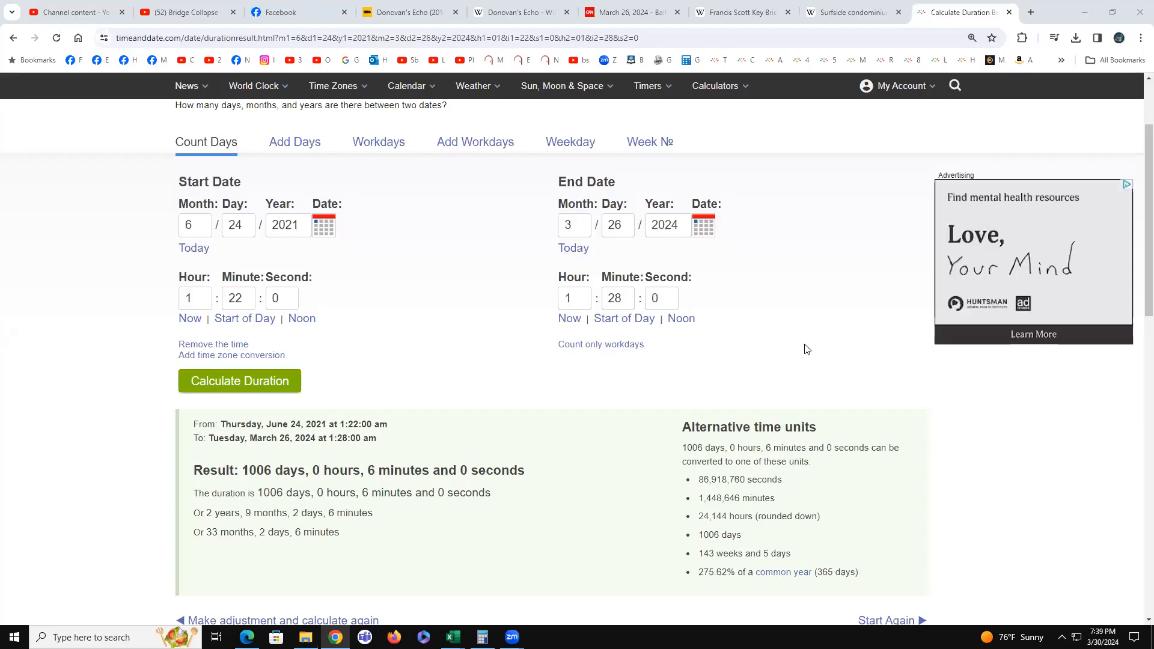
{"action": "mouse_move", "coordinate": [739, 12]}
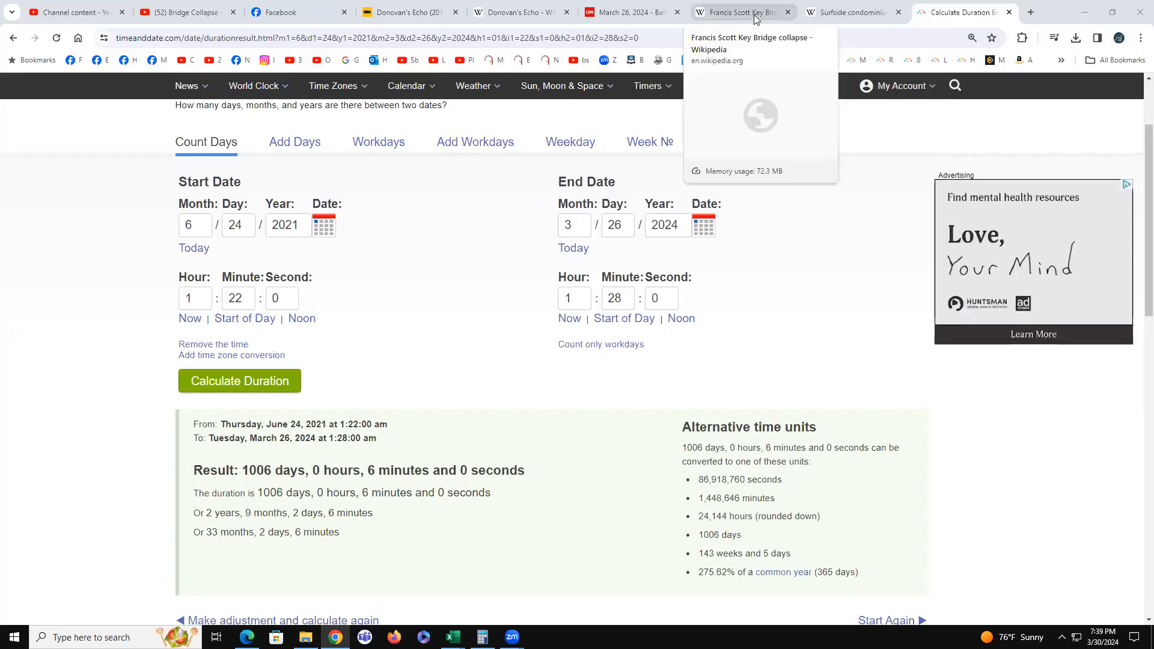
{"action": "mouse_move", "coordinate": [739, 12]}
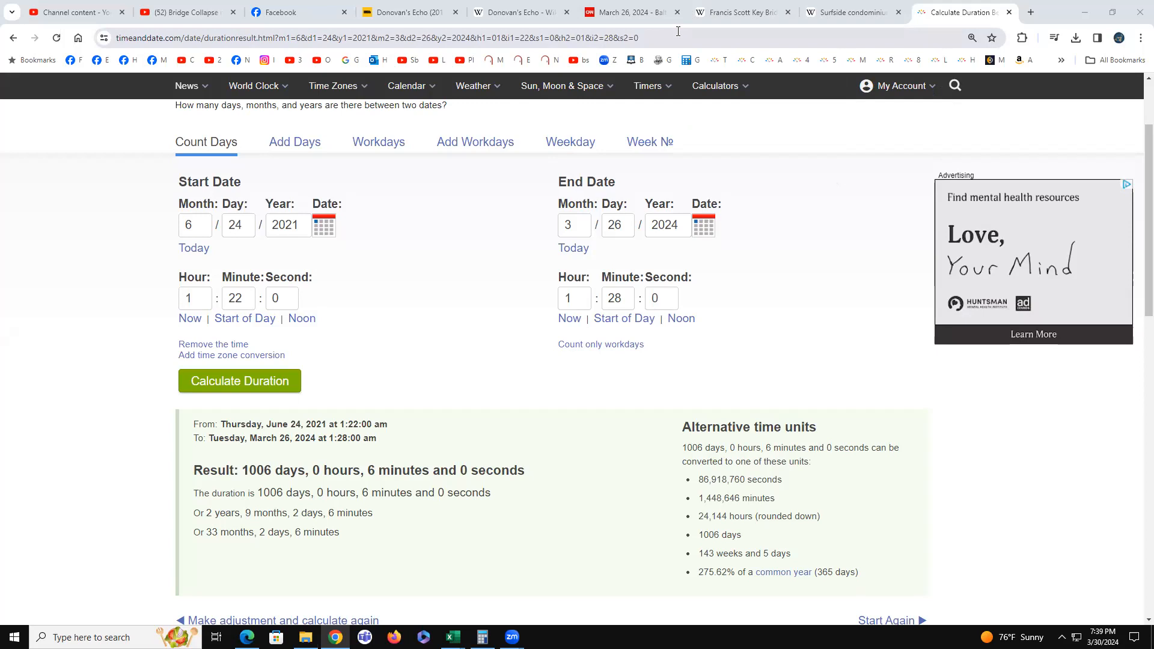
{"action": "mouse_move", "coordinate": [735, 12]}
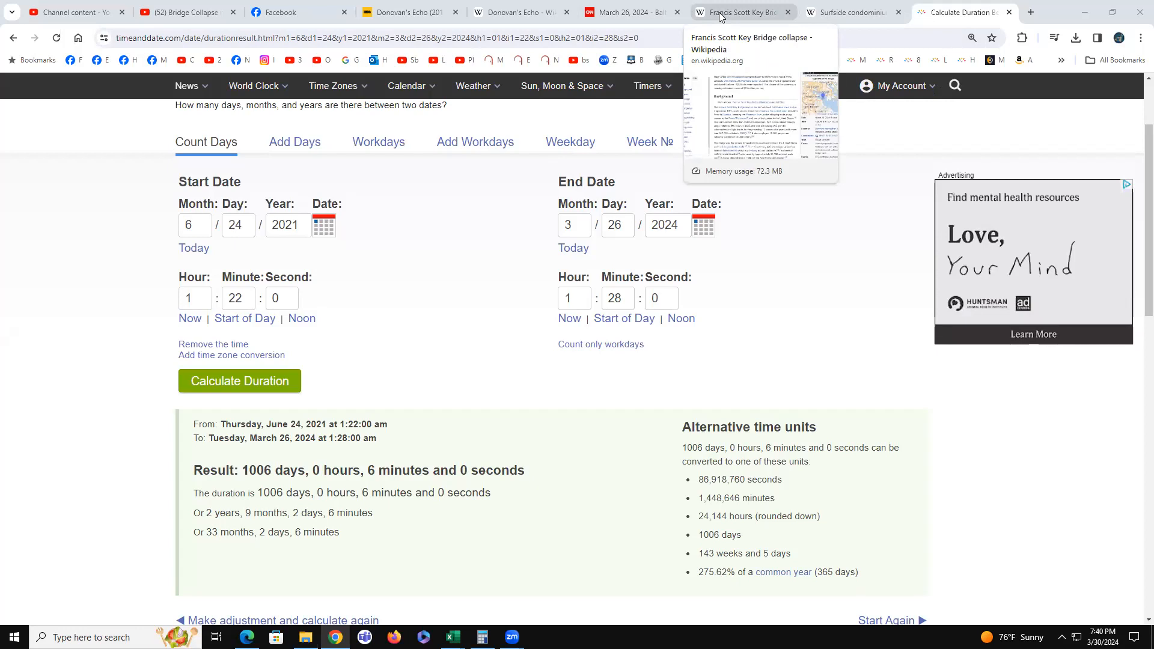
View the Francis Scott Key Bridge collapse article, then the Surfside condominium collapse article
{"action": "left_click", "coordinate": [740, 12]}
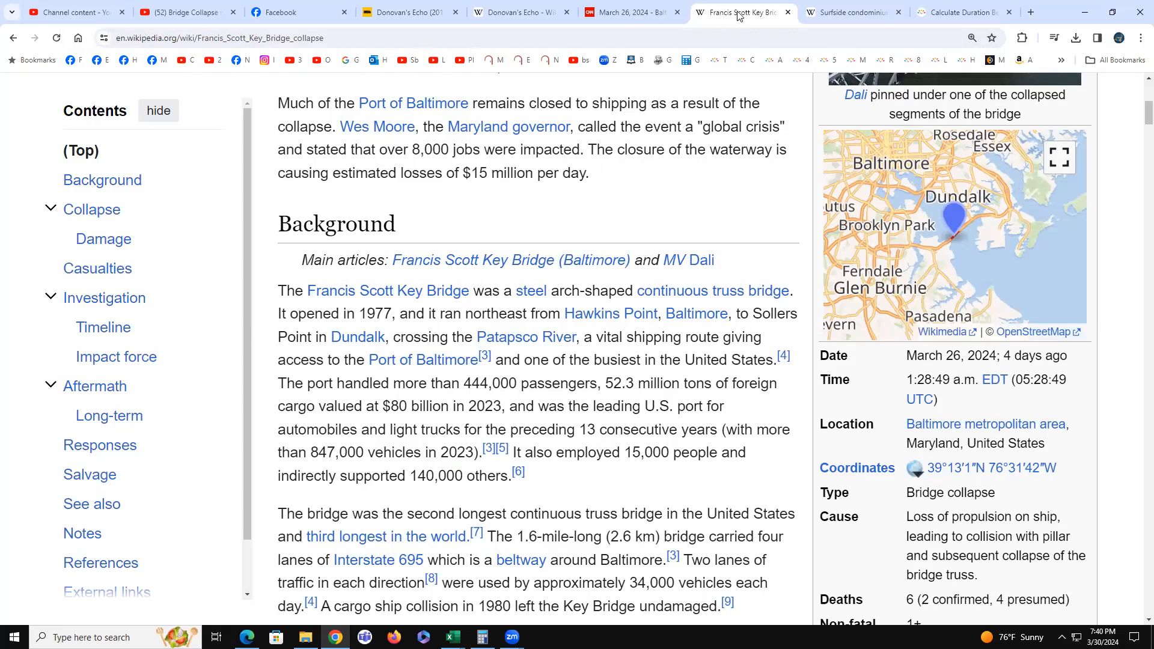
{"action": "left_click", "coordinate": [850, 12]}
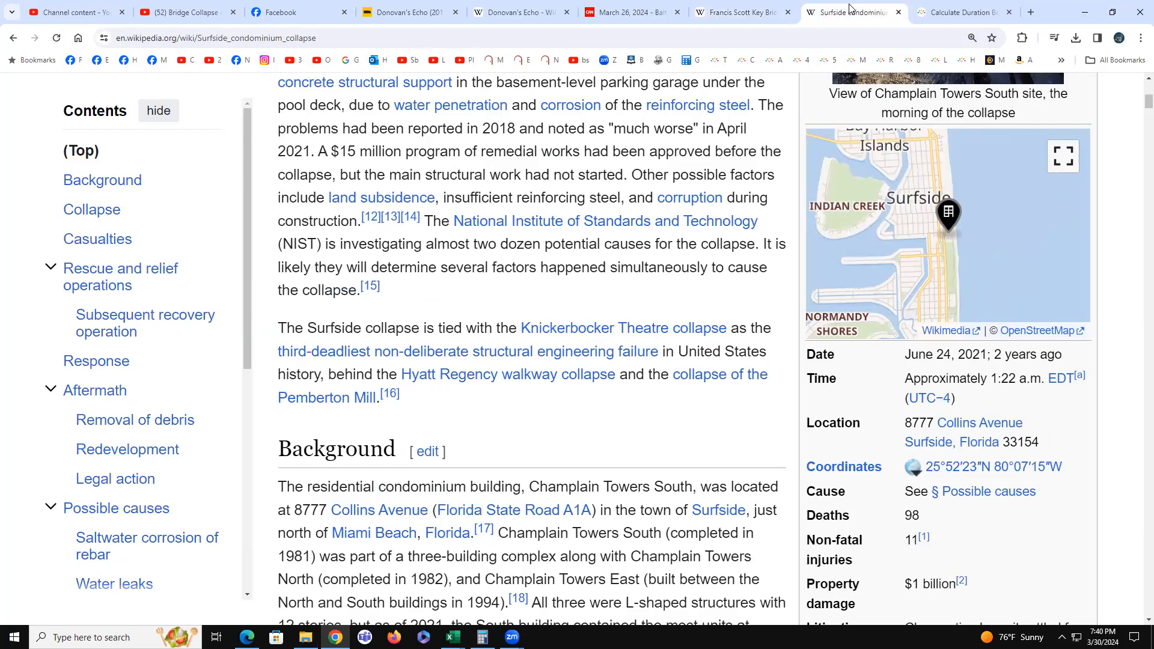
{"action": "mouse_move", "coordinate": [631, 12]}
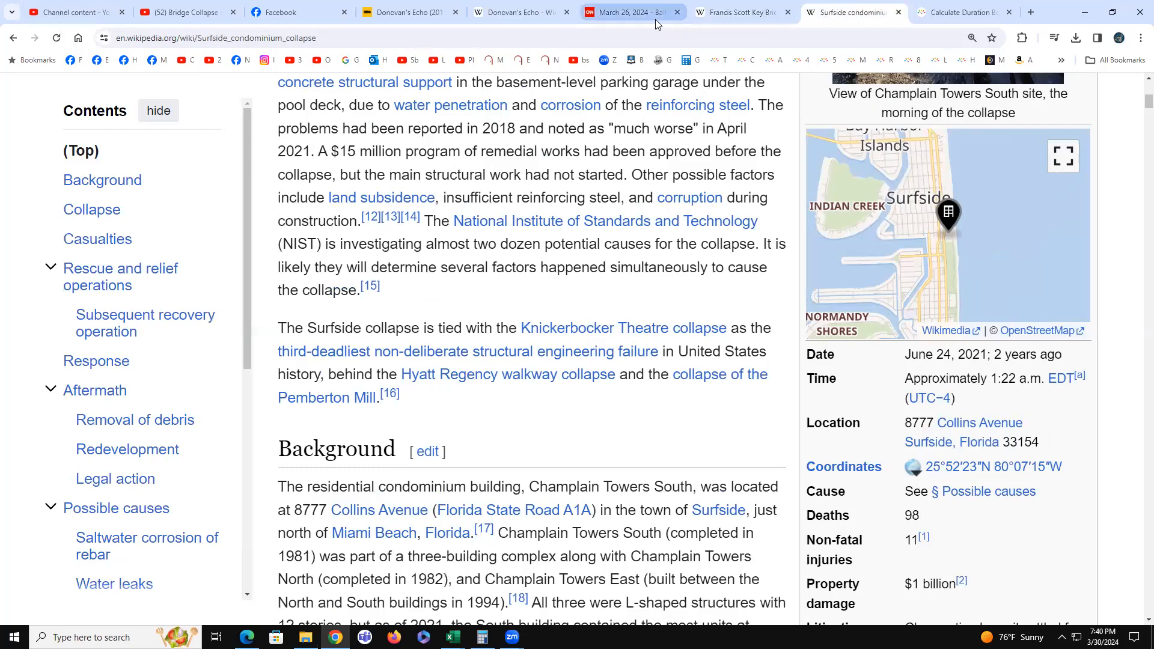
{"action": "mouse_move", "coordinate": [629, 12]}
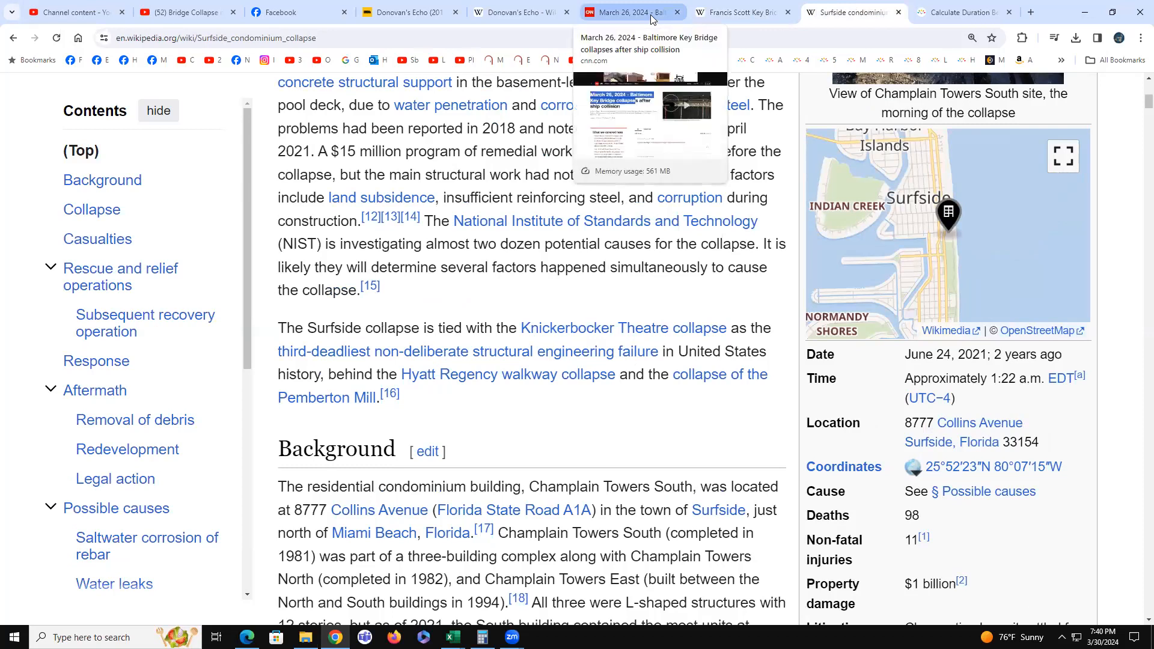
{"action": "mouse_move", "coordinate": [520, 12]}
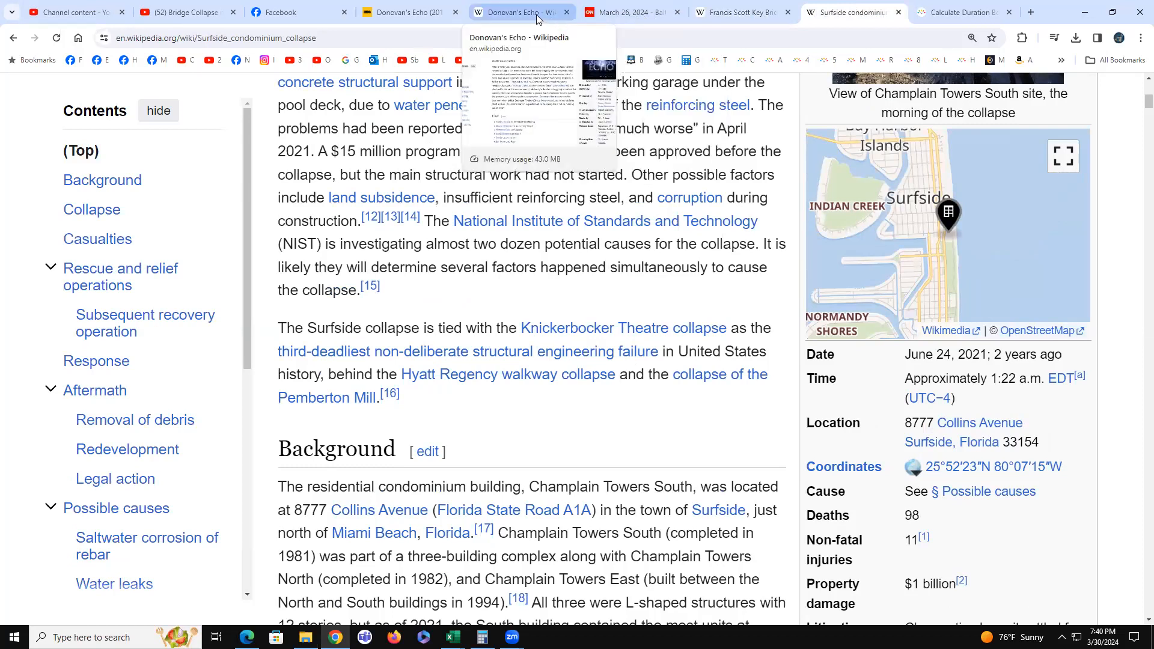
{"action": "mouse_move", "coordinate": [409, 12]}
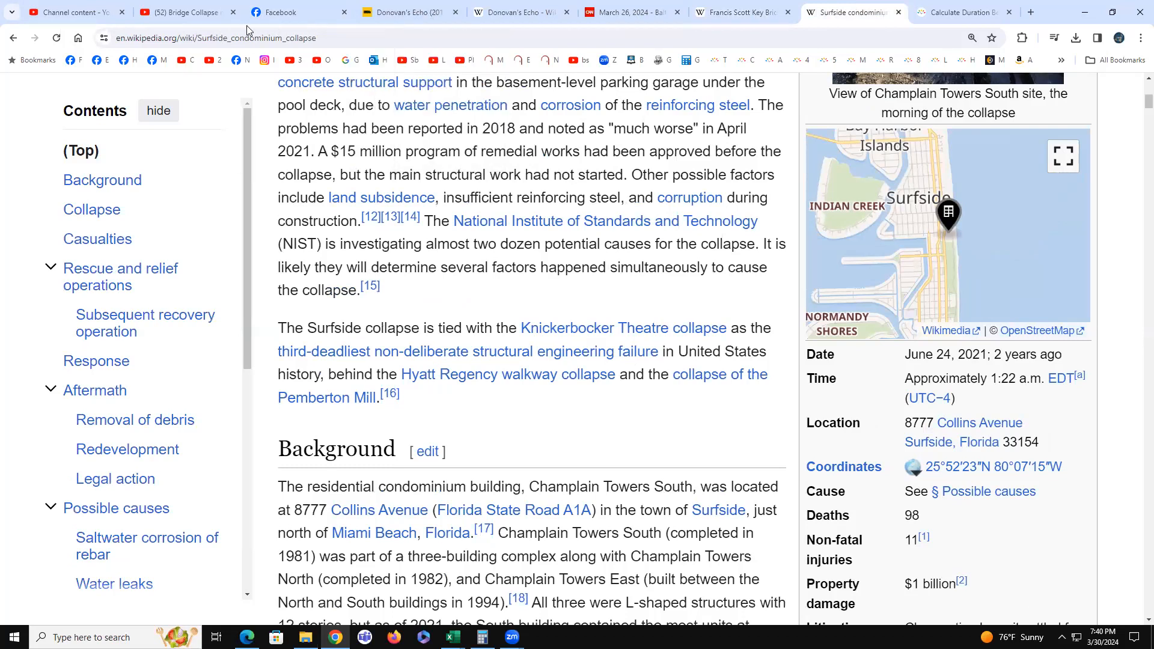
Bring up the DONOVAN'S ECHO 119 and NUCLEAR video and browse down to its comments
{"action": "left_click", "coordinate": [188, 12]}
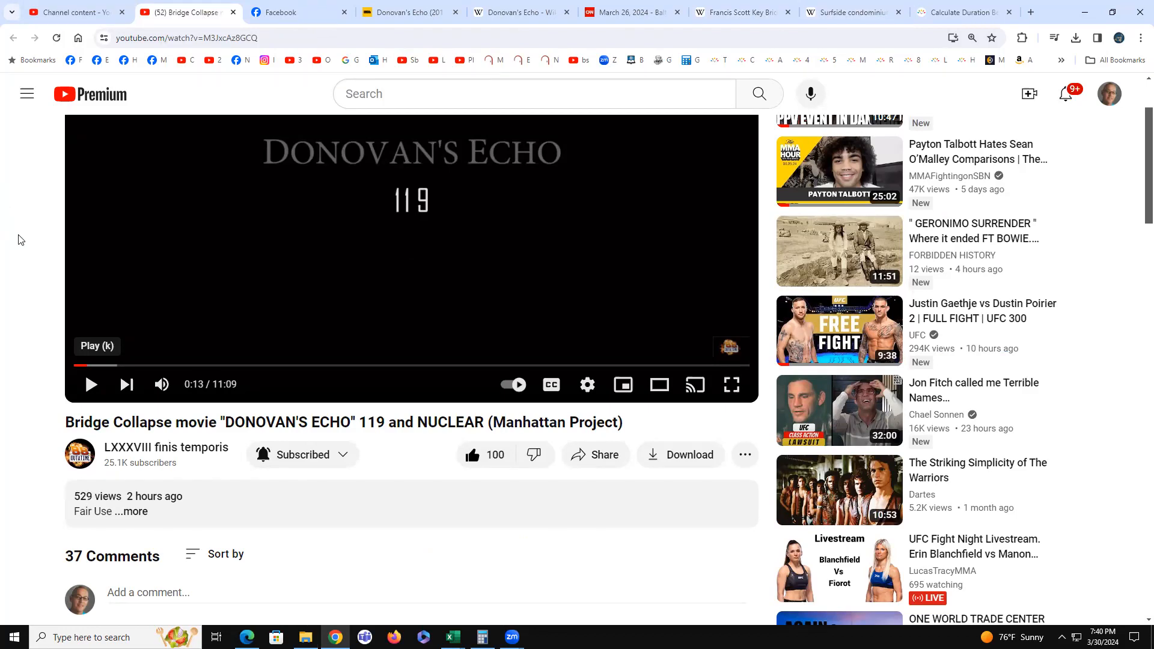
{"action": "scroll", "scroll_direction": "down", "scroll_amount": 3}
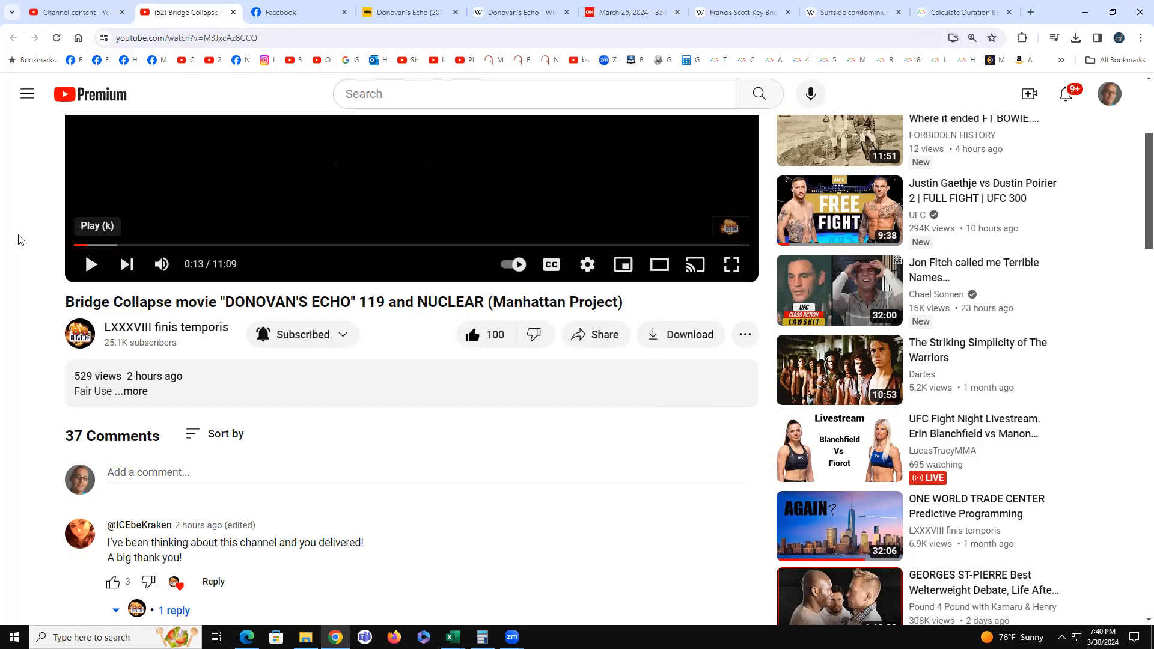
{"action": "scroll", "scroll_direction": "up", "scroll_amount": 3}
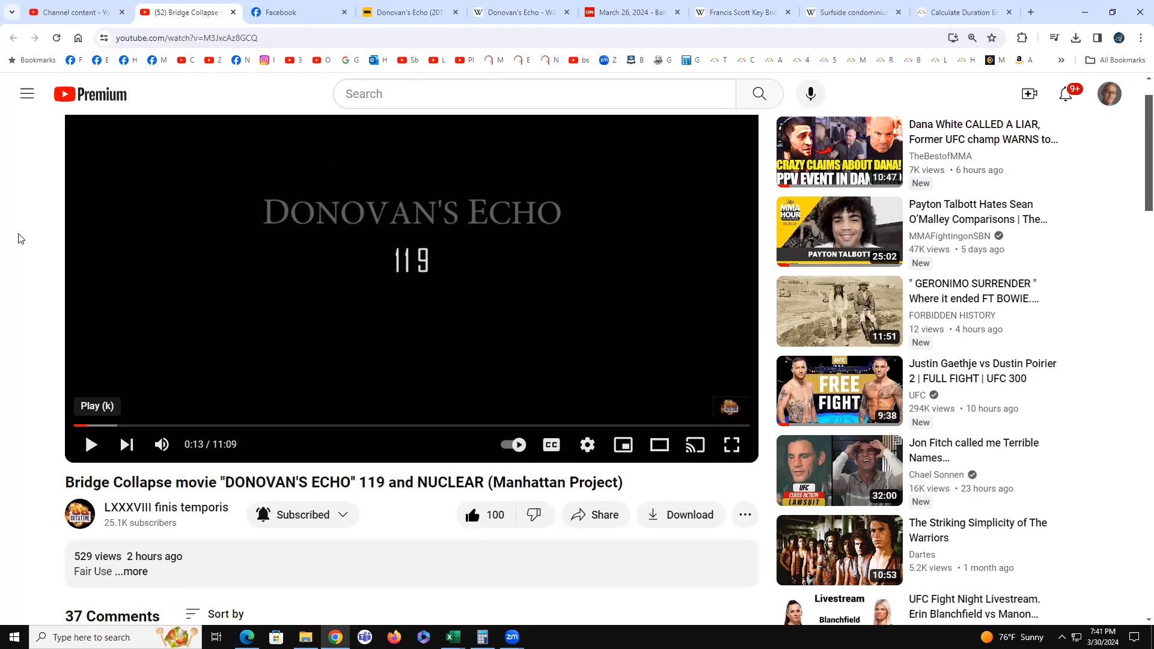
{"action": "scroll", "scroll_direction": "down", "scroll_amount": 3}
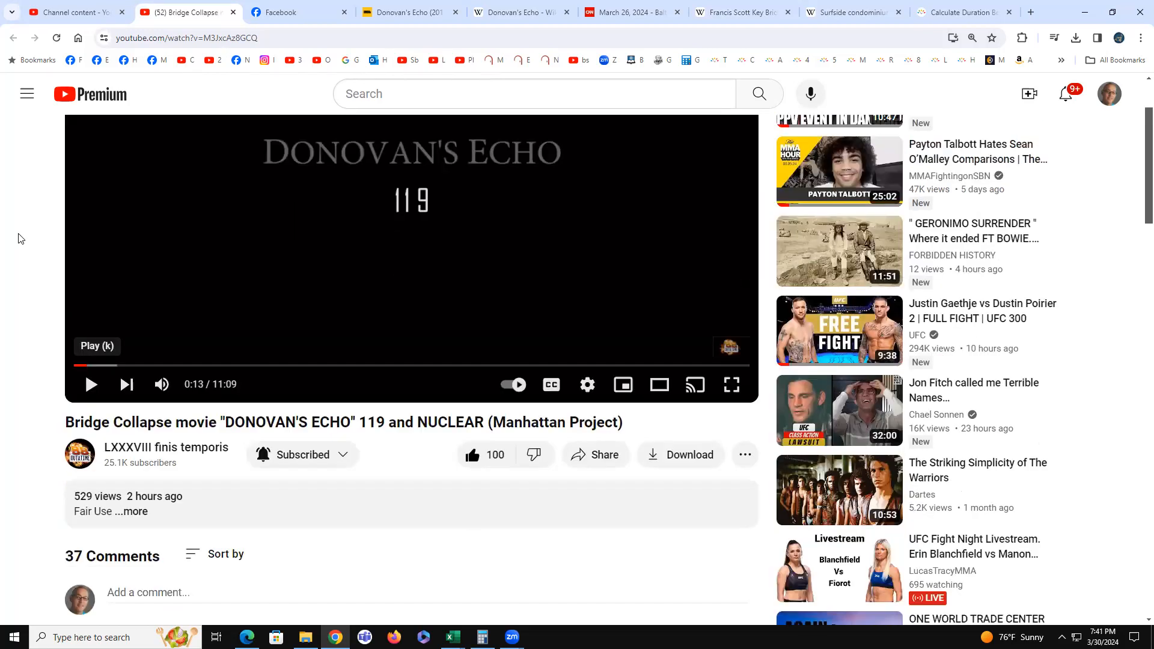
{"action": "mouse_move", "coordinate": [103, 457]}
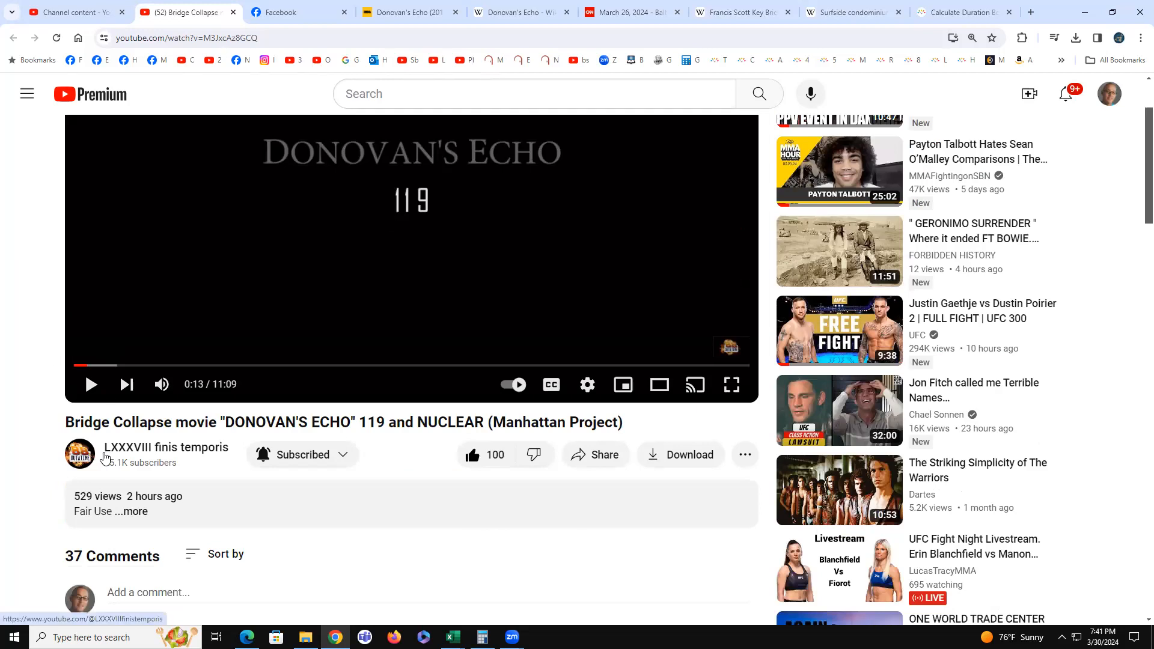
{"action": "mouse_move", "coordinate": [104, 454]}
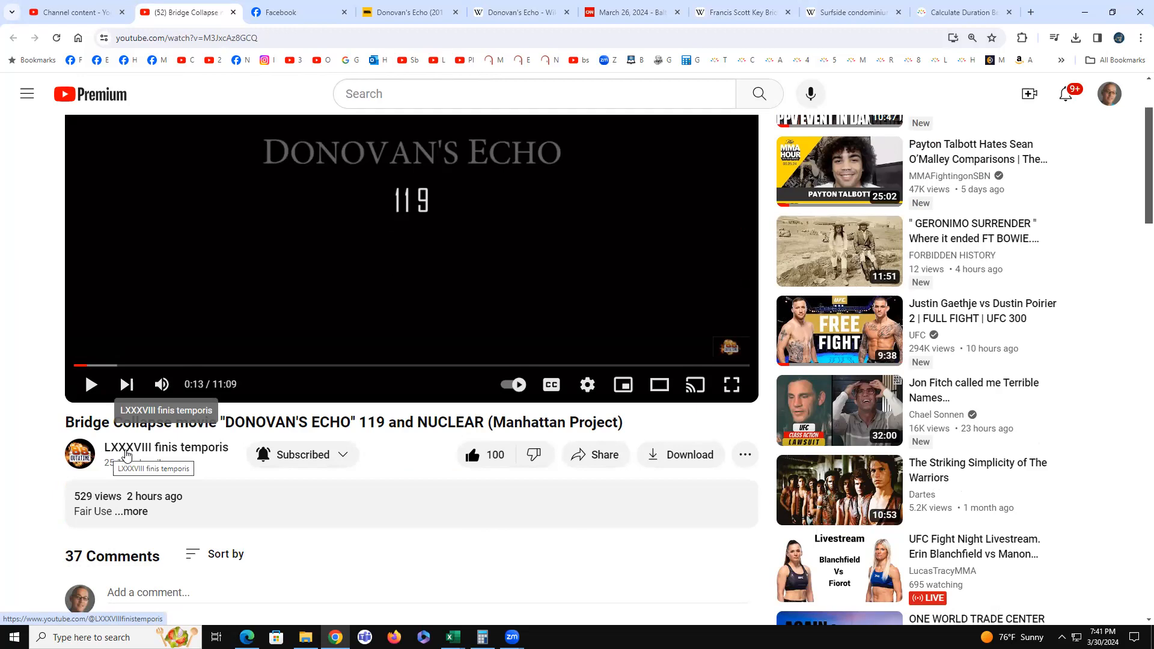
{"action": "mouse_move", "coordinate": [126, 451]}
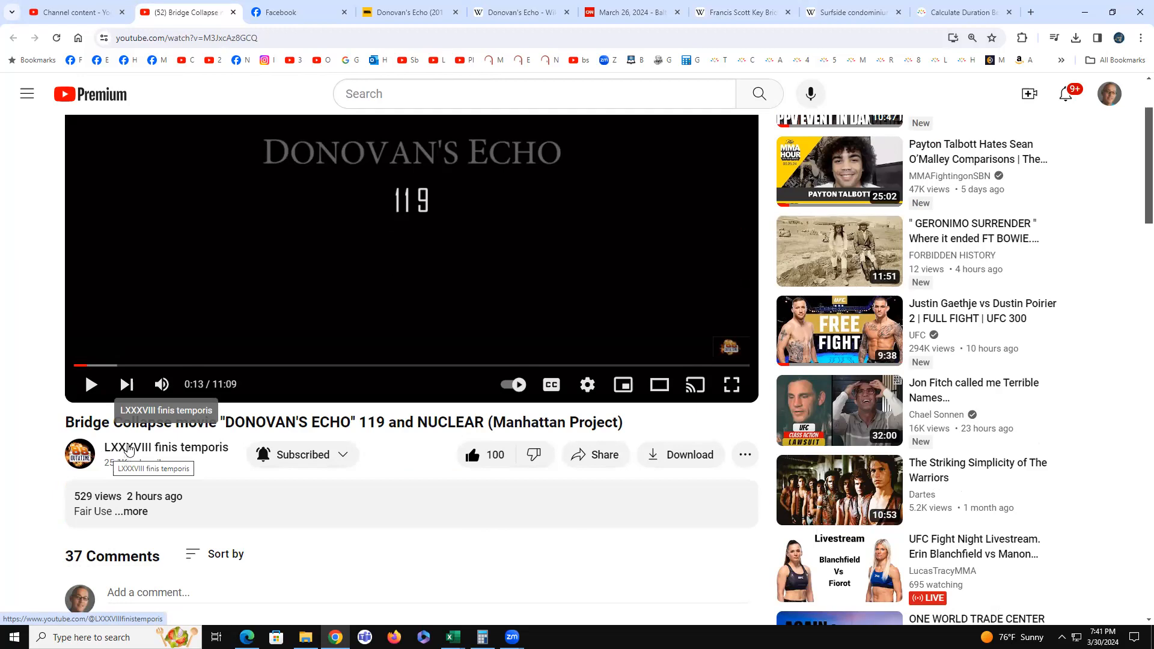
{"action": "mouse_move", "coordinate": [128, 448]}
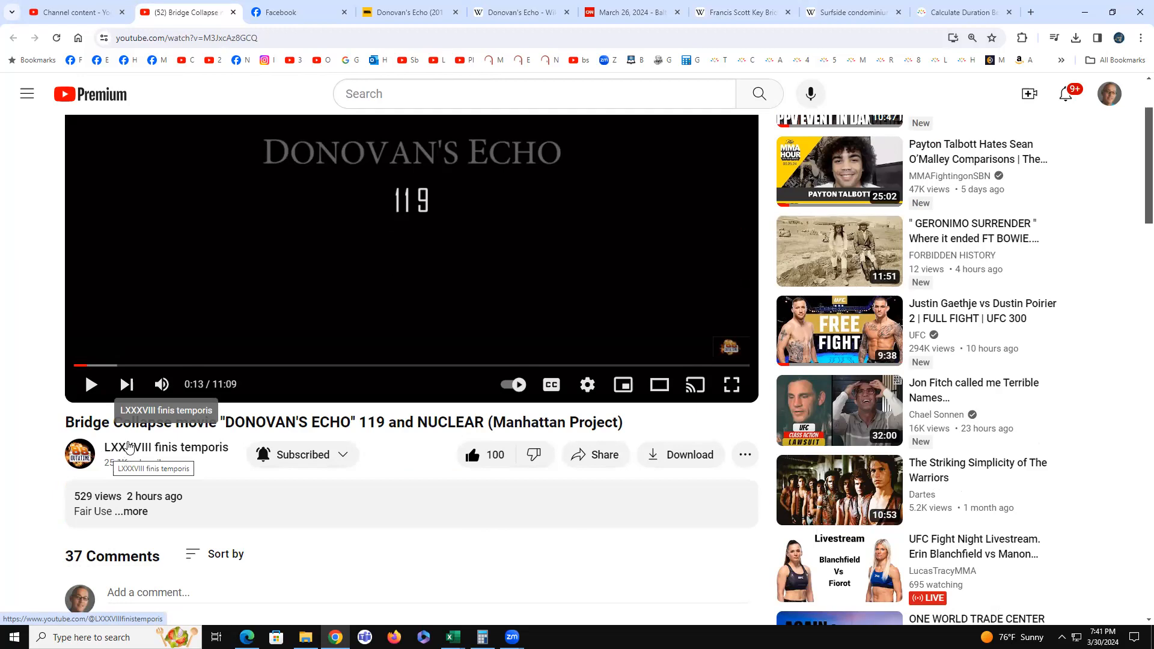
{"action": "mouse_move", "coordinate": [129, 443]}
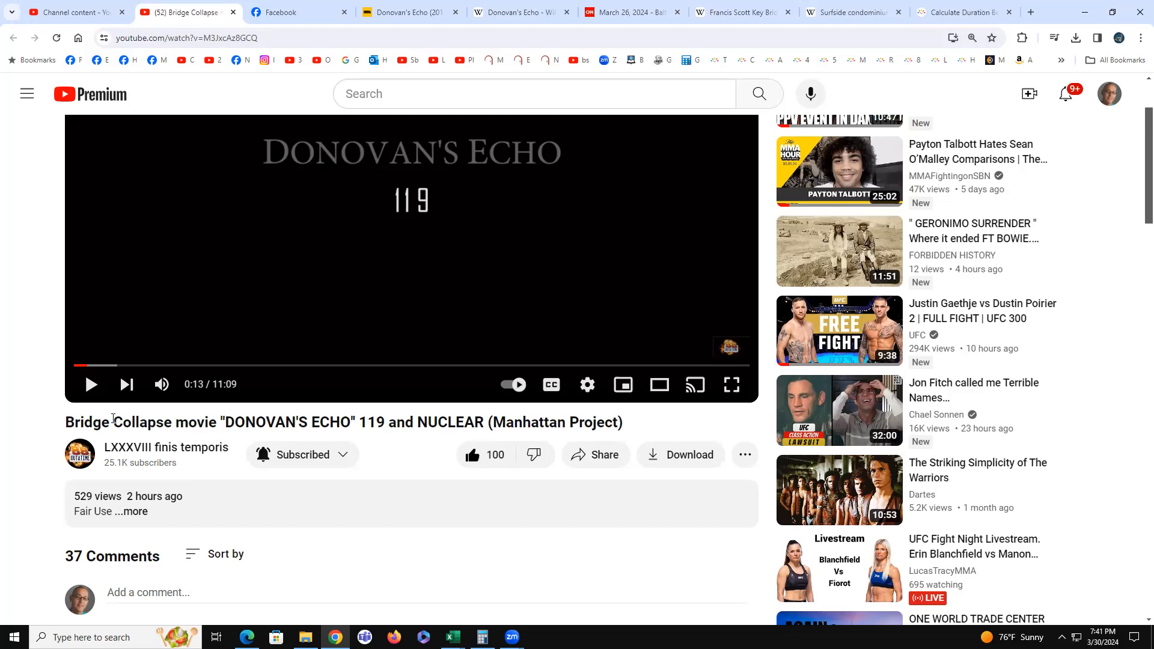
{"action": "mouse_move", "coordinate": [111, 422]}
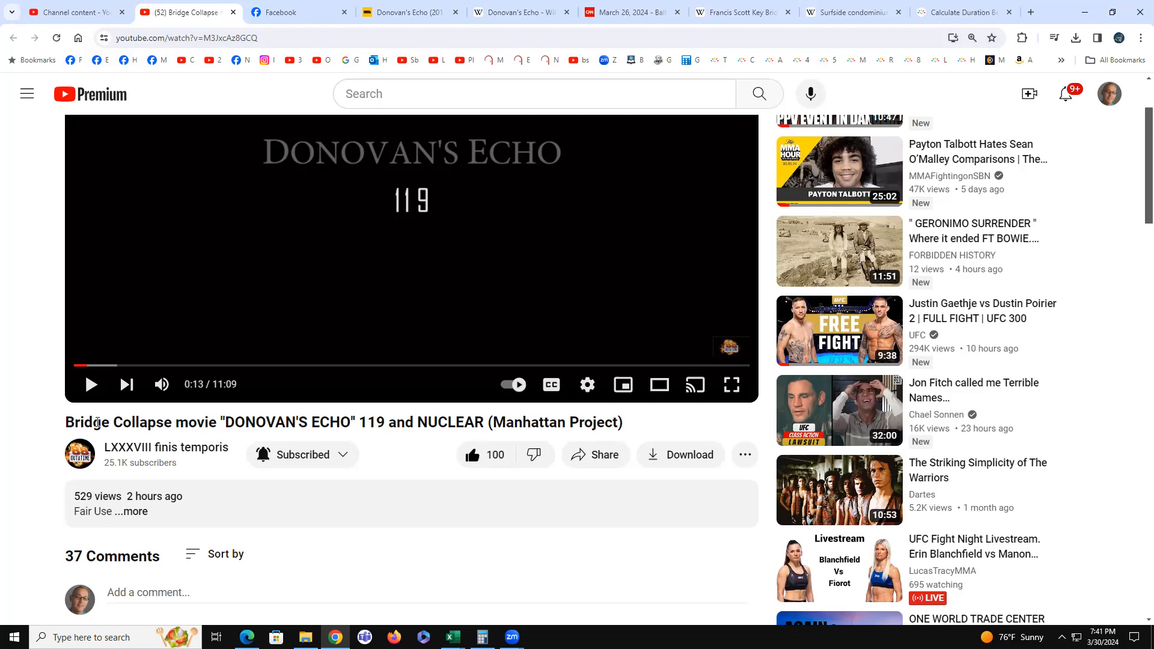
{"action": "mouse_move", "coordinate": [73, 436]}
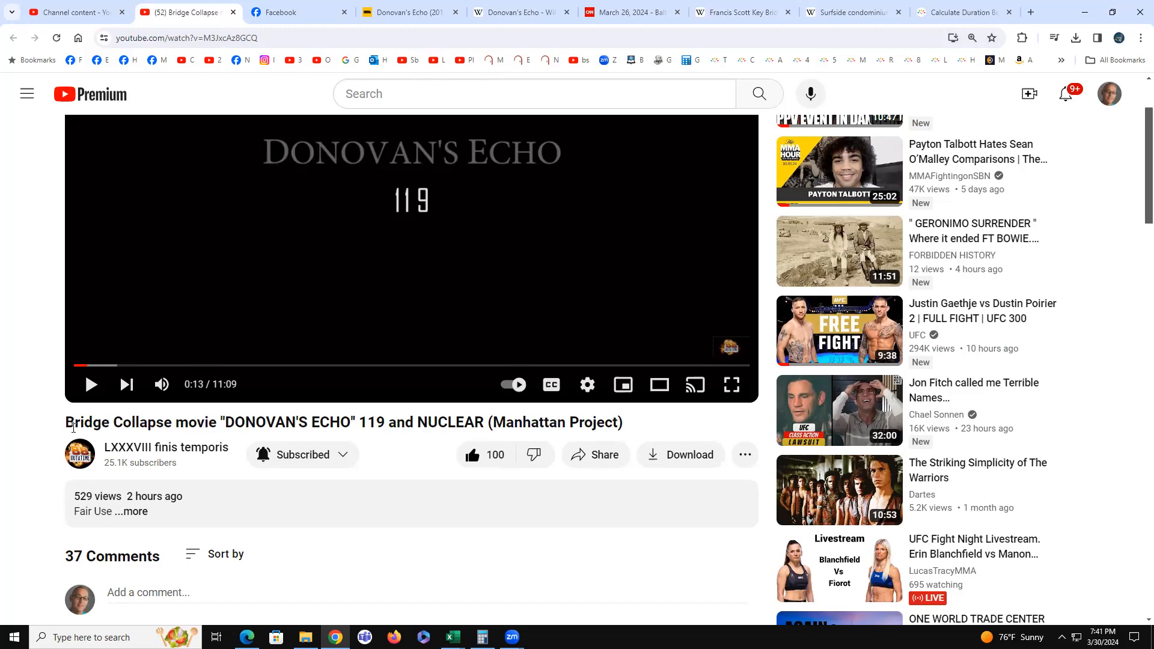
{"action": "mouse_move", "coordinate": [46, 332]}
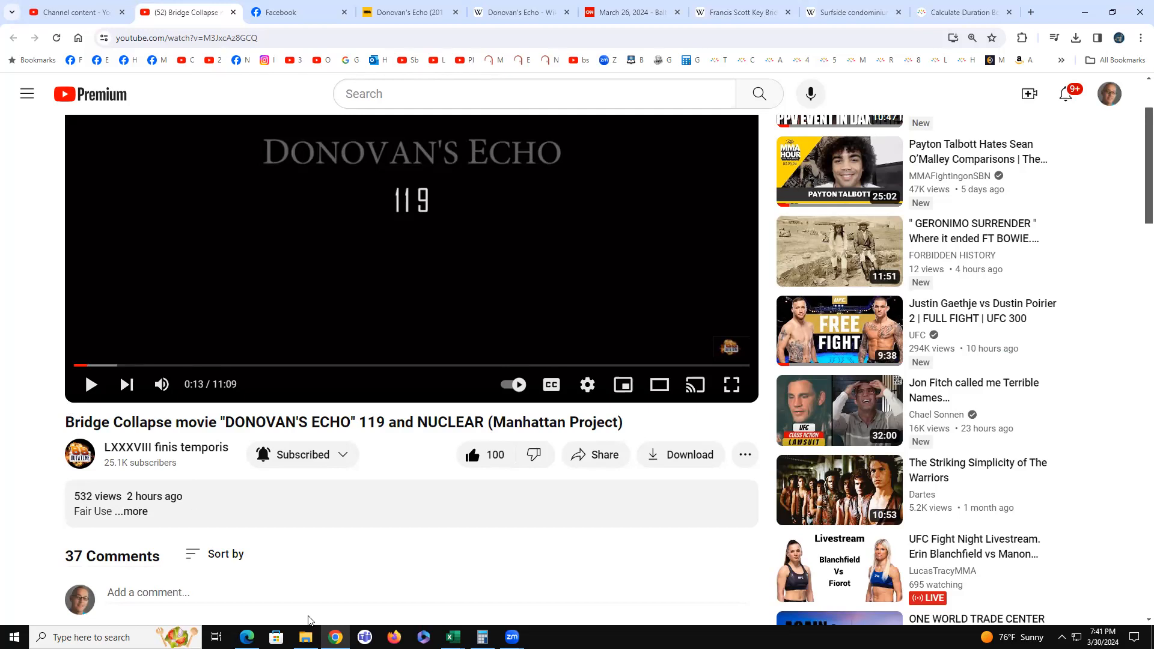
{"action": "mouse_move", "coordinate": [218, 105]}
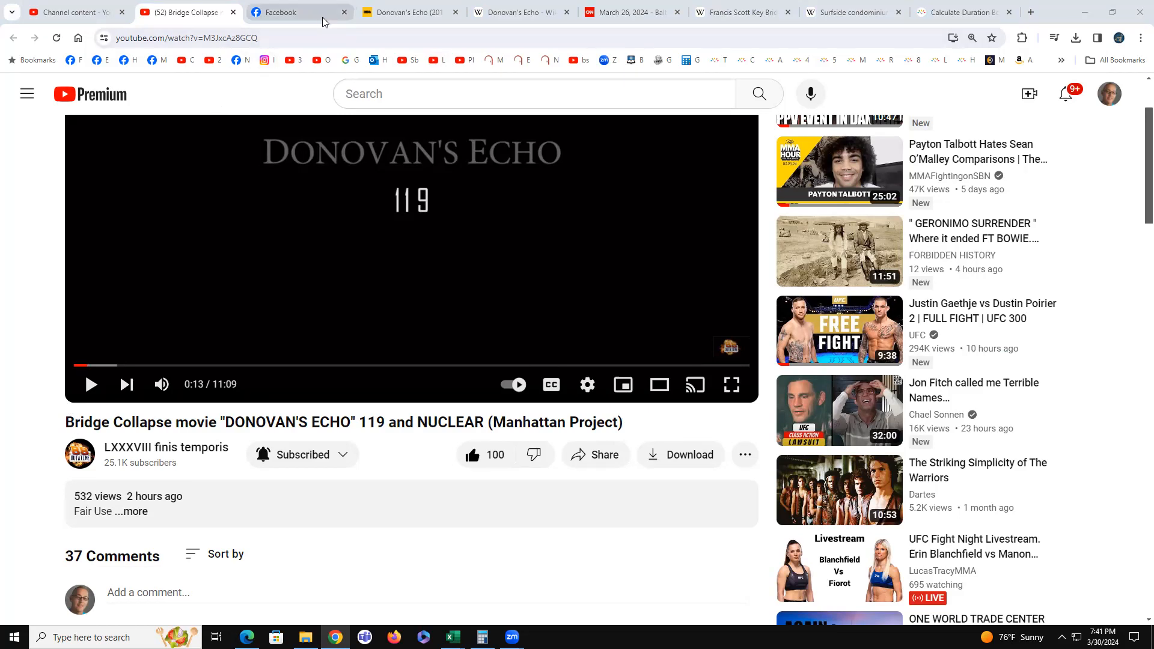
{"action": "mouse_move", "coordinate": [399, 12]}
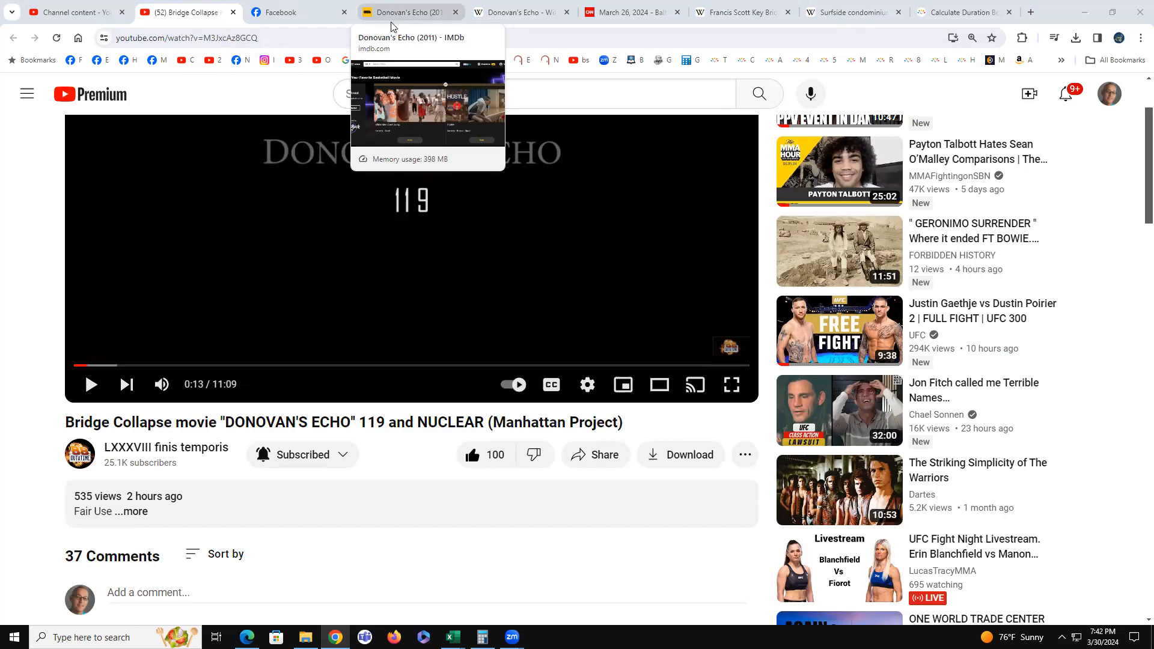
Return to the Francis Scott Key Bridge collapse Wikipedia article
{"action": "left_click", "coordinate": [739, 12]}
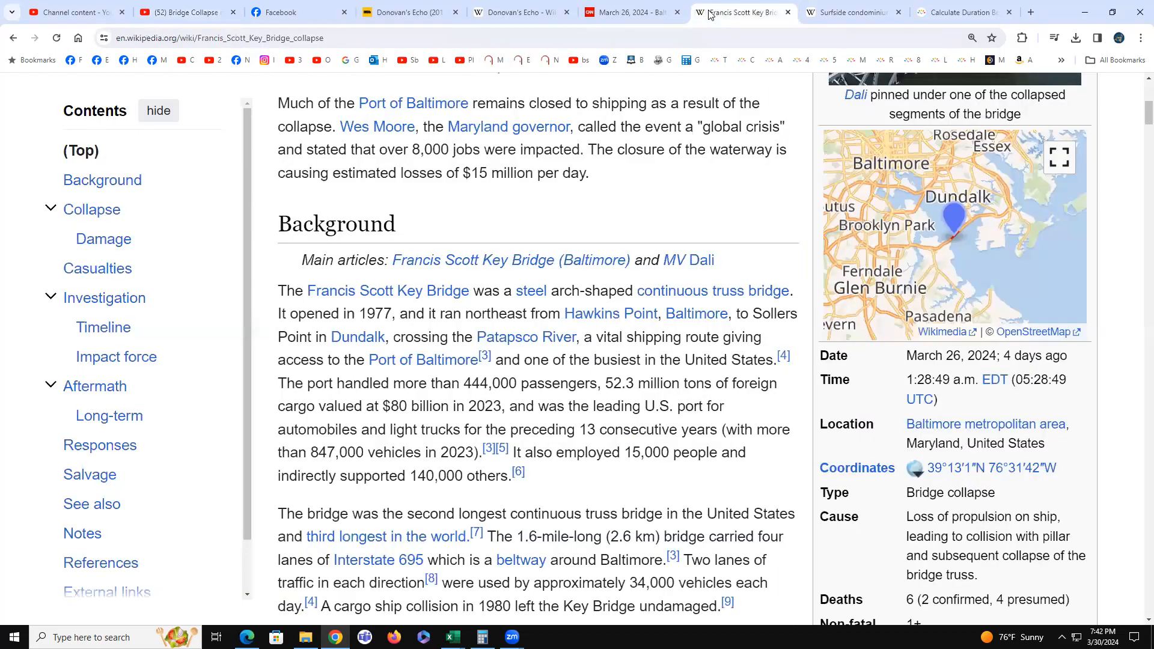
{"action": "mouse_move", "coordinate": [849, 12]}
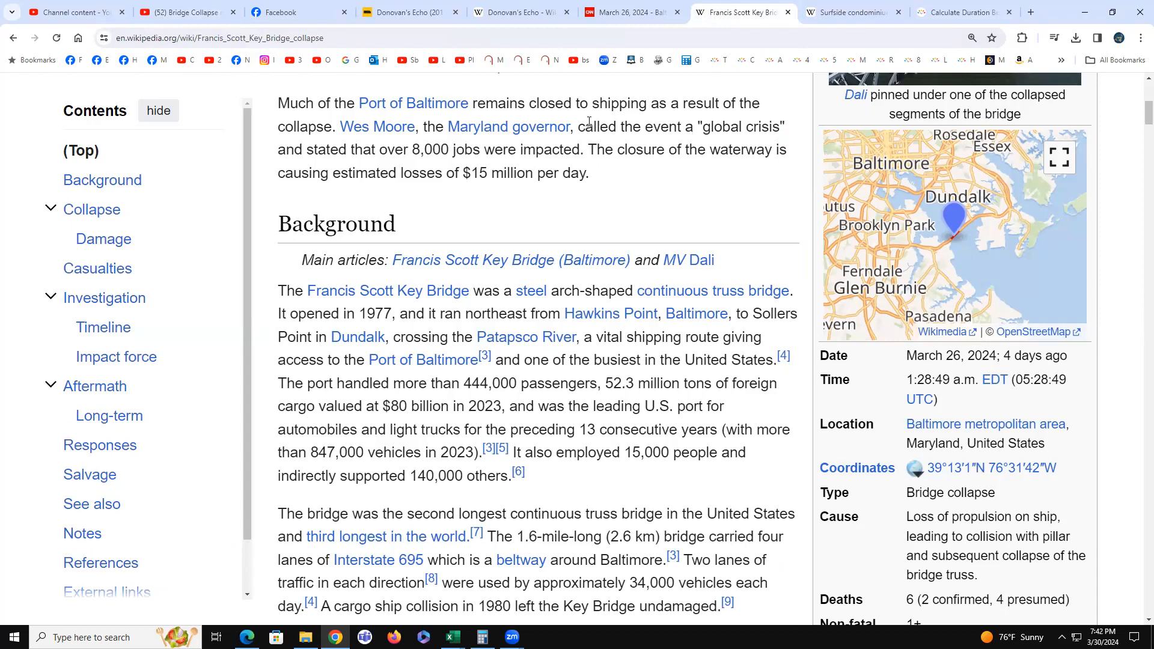
{"action": "mouse_move", "coordinate": [298, 12]}
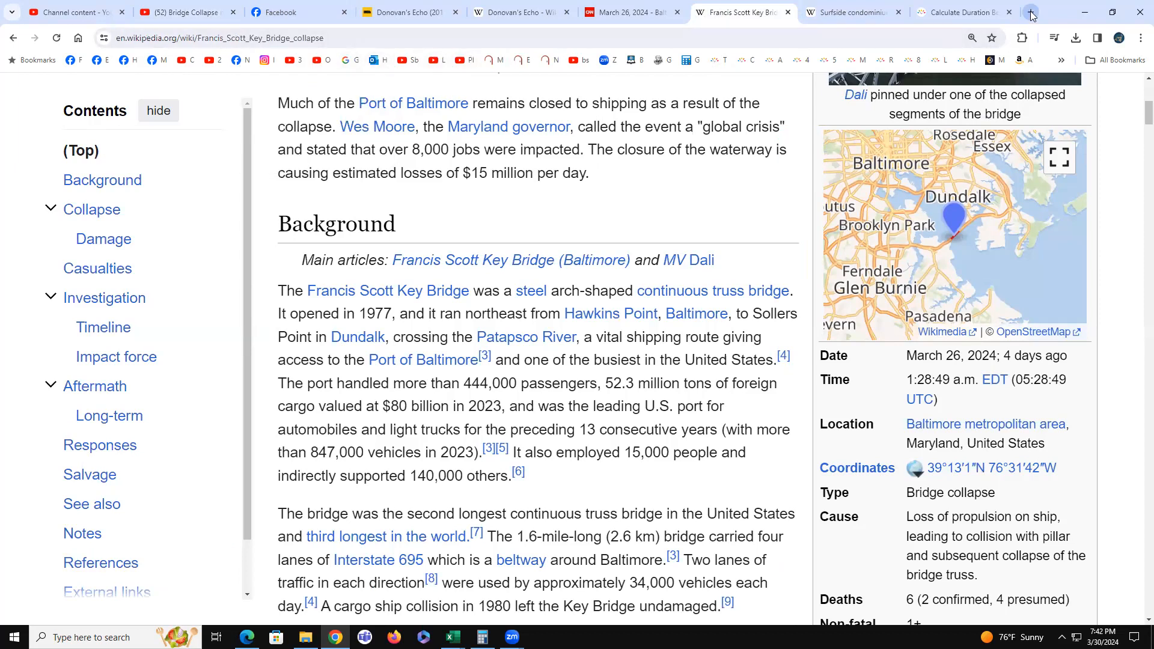
In a new tab, search YouTube for 'bane speech dark knight' via the suggestion
{"action": "left_click", "coordinate": [1030, 12]}
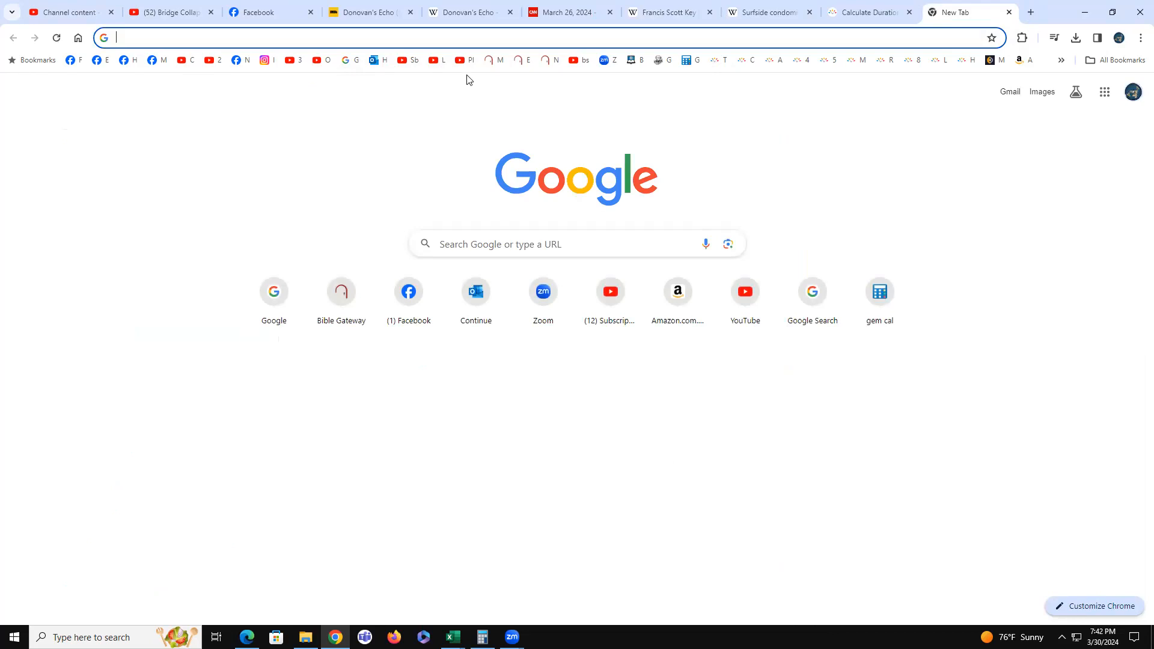
{"action": "mouse_move", "coordinate": [587, 62]}
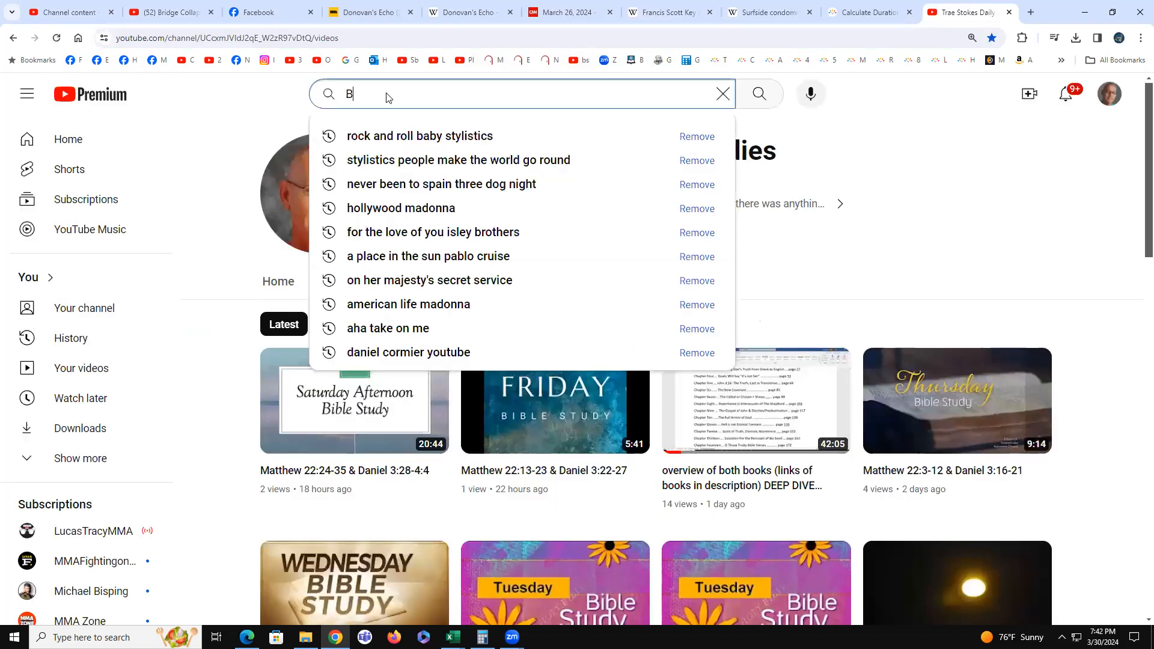
{"action": "type", "text": "ane Spee"}
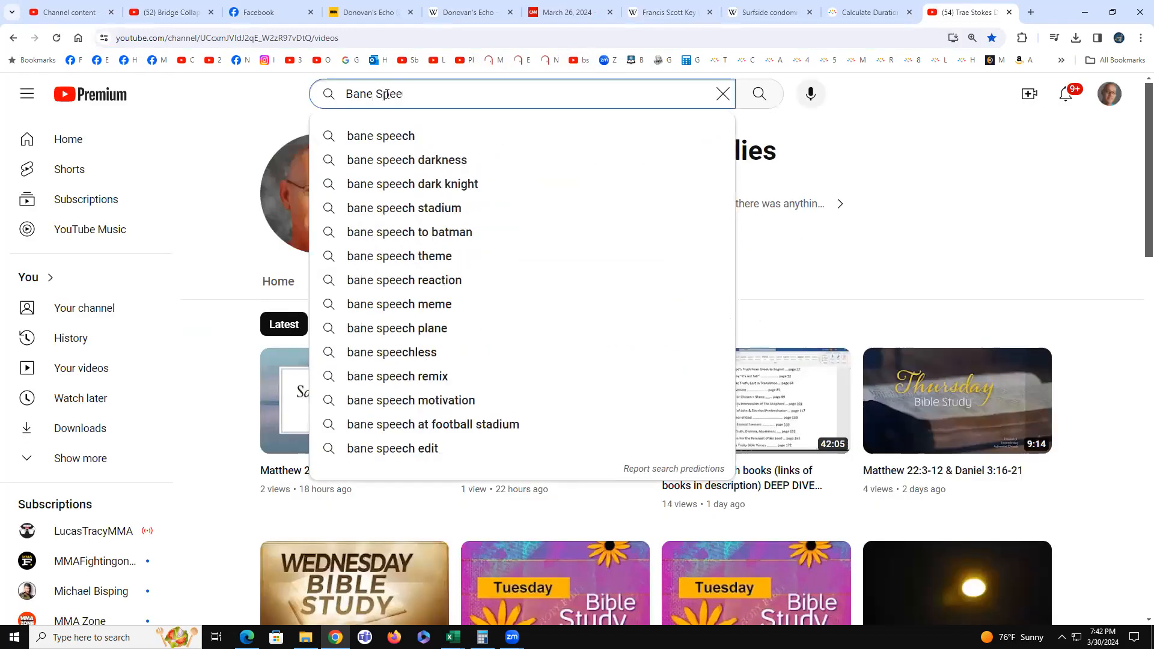
{"action": "left_click", "coordinate": [412, 184]}
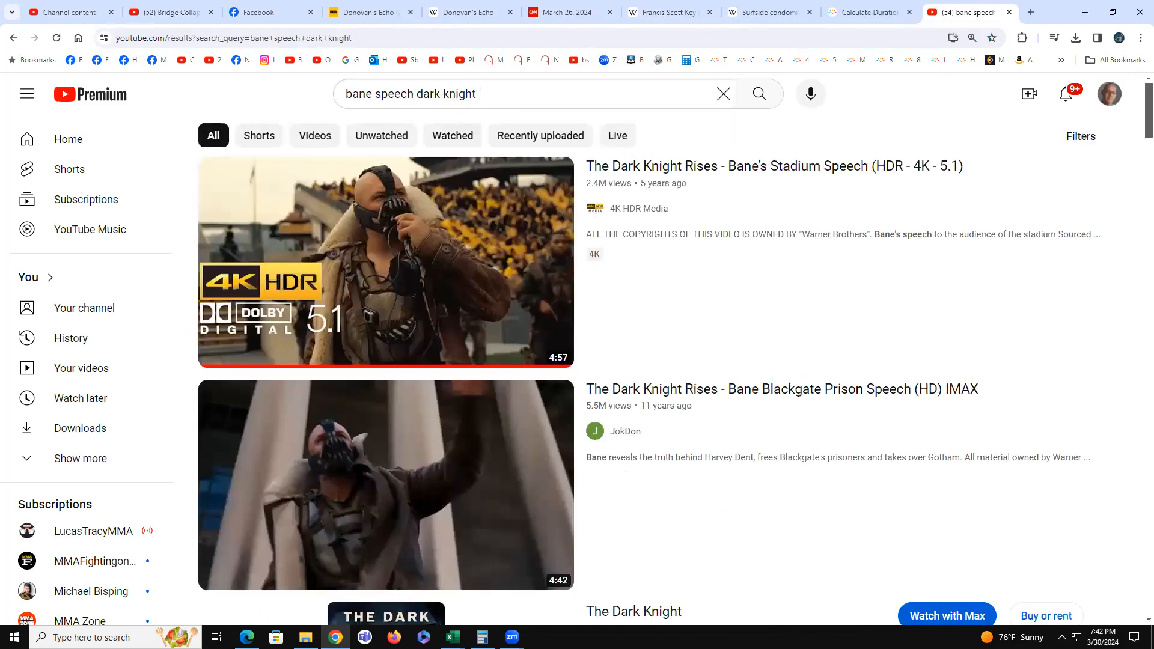
Open The Dark Knight Rises Bane's Stadium Speech video and seek to about 0:13
{"action": "left_click", "coordinate": [386, 263]}
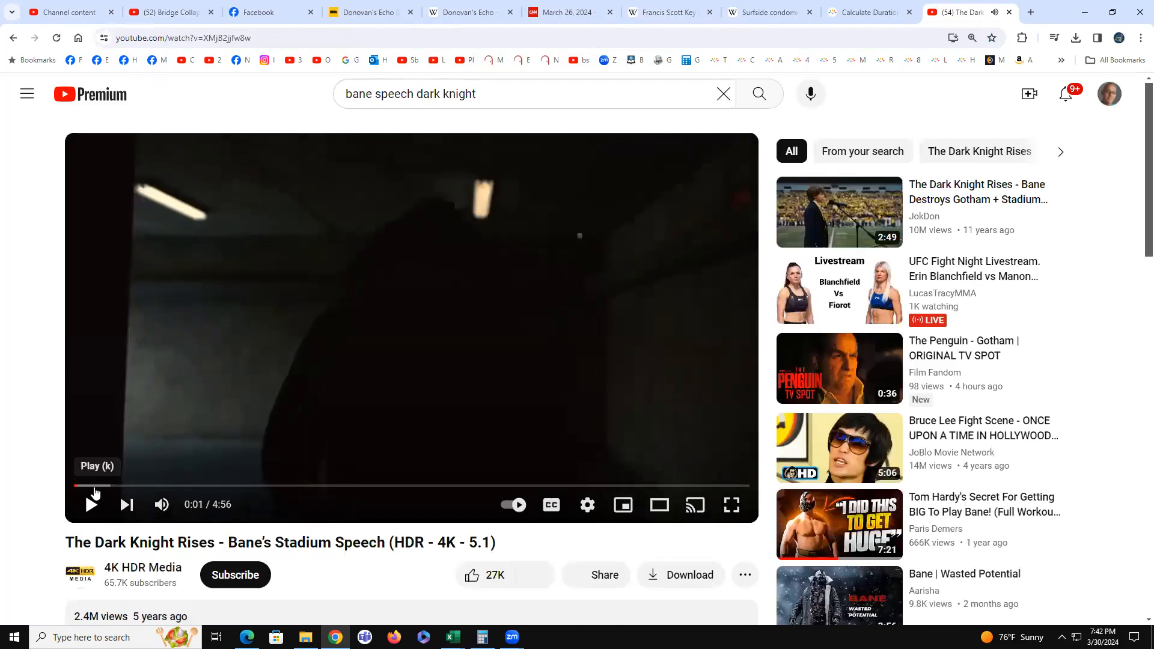
{"action": "mouse_move", "coordinate": [92, 484]}
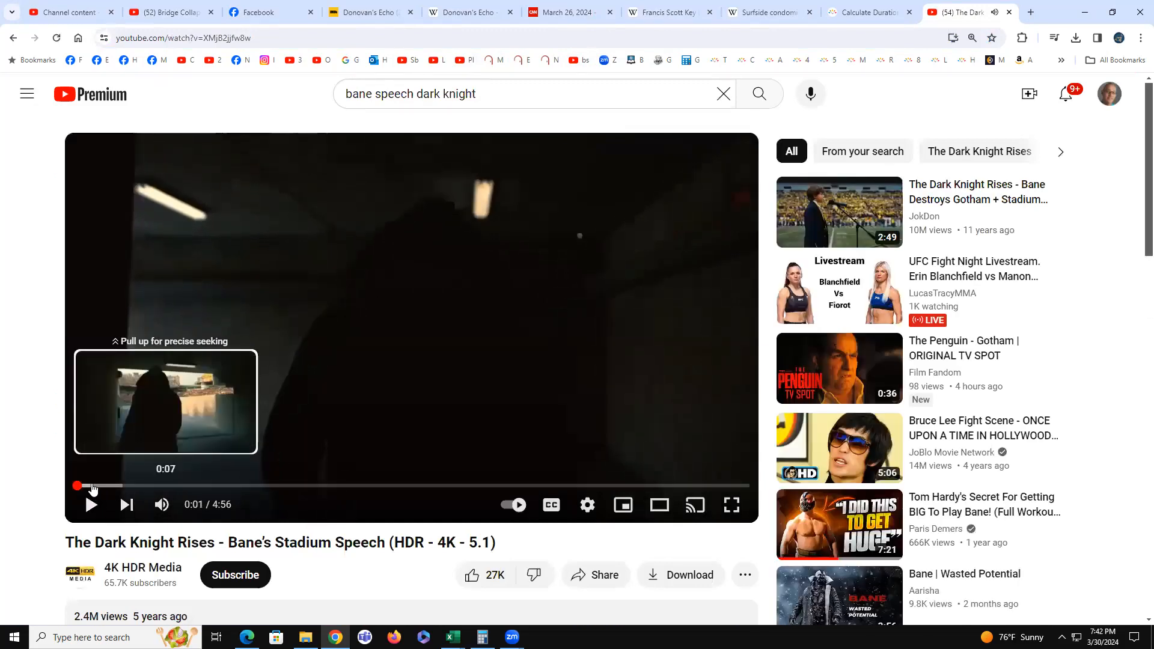
{"action": "mouse_move", "coordinate": [121, 486]}
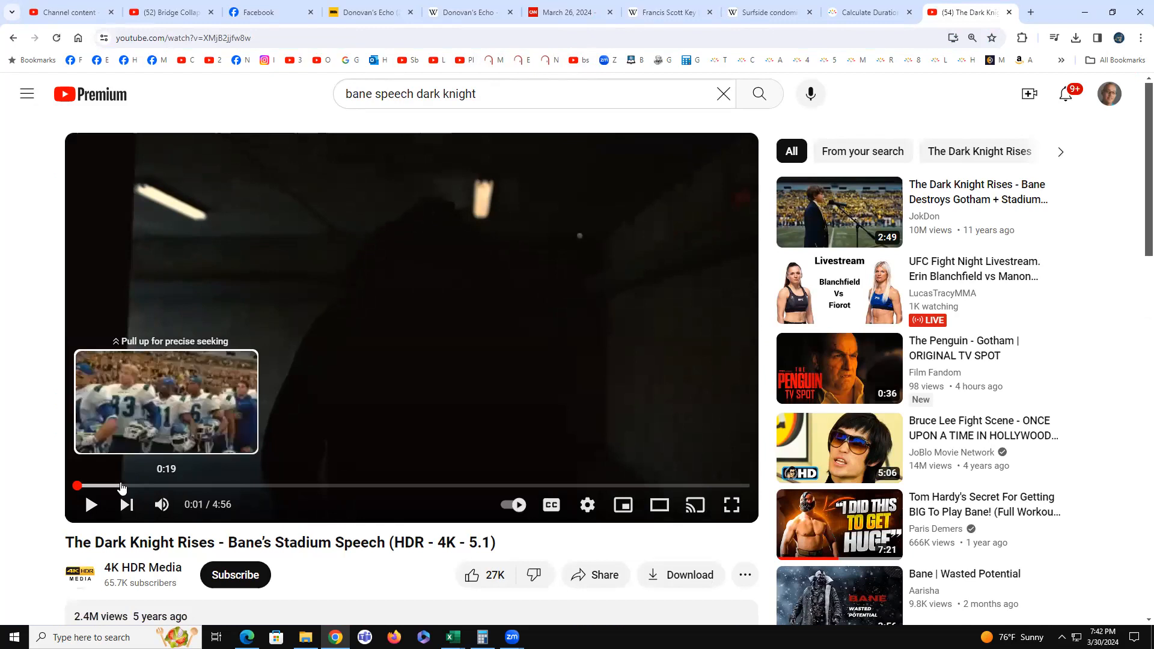
{"action": "mouse_move", "coordinate": [111, 486]}
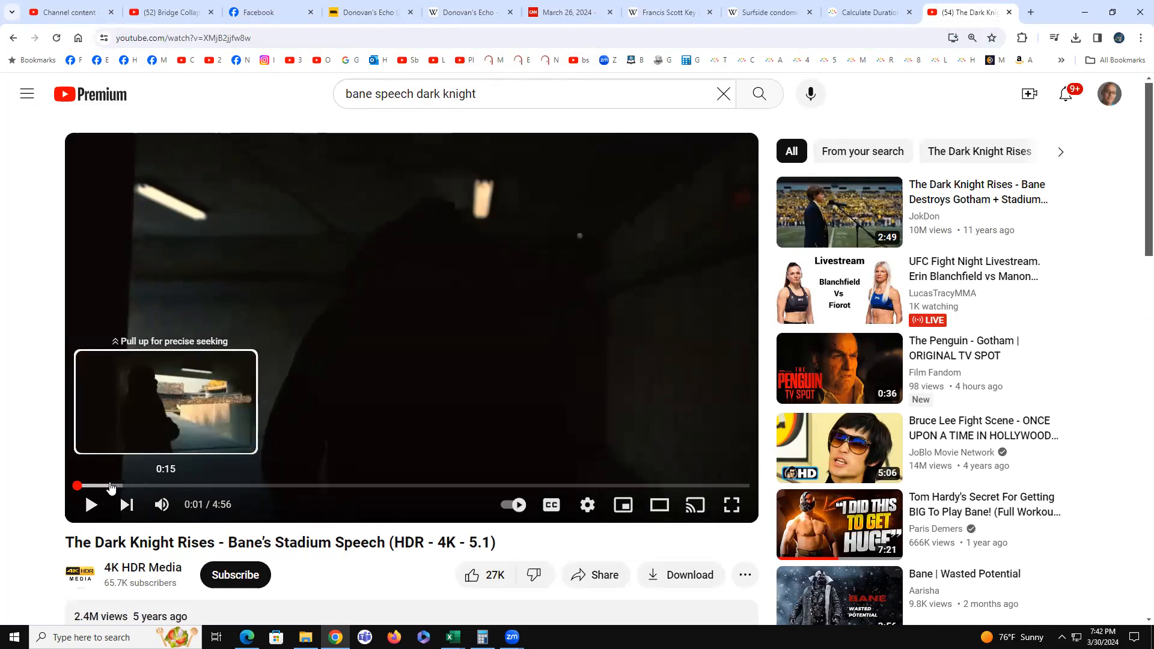
{"action": "left_click", "coordinate": [109, 486]}
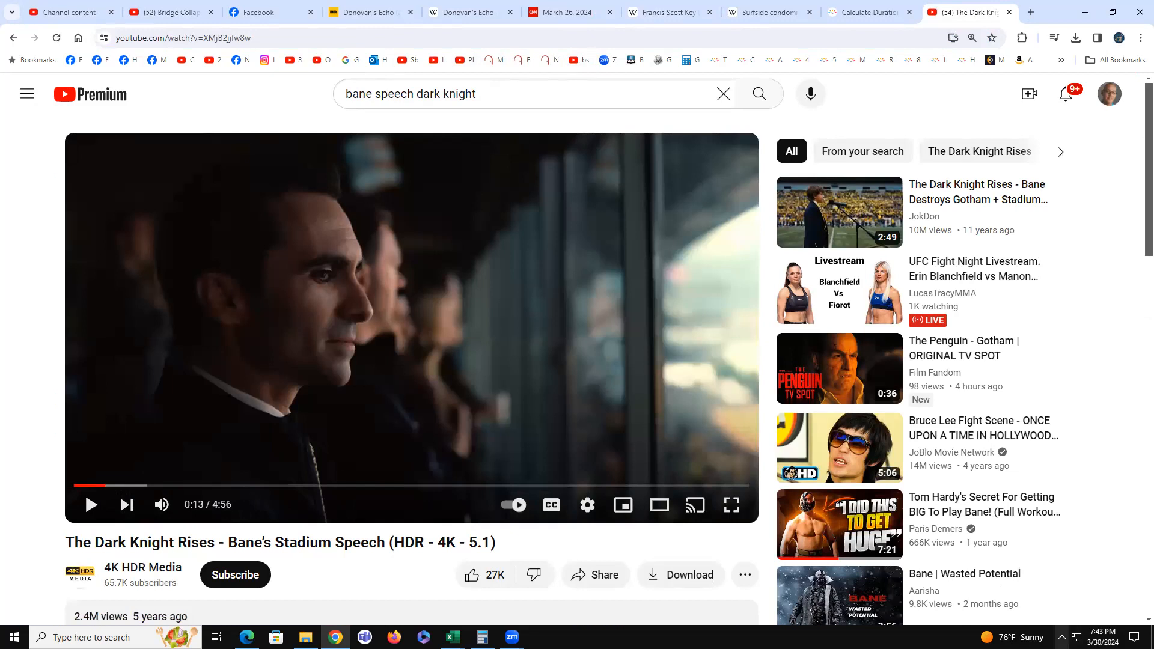
{"action": "left_click", "coordinate": [1062, 637]}
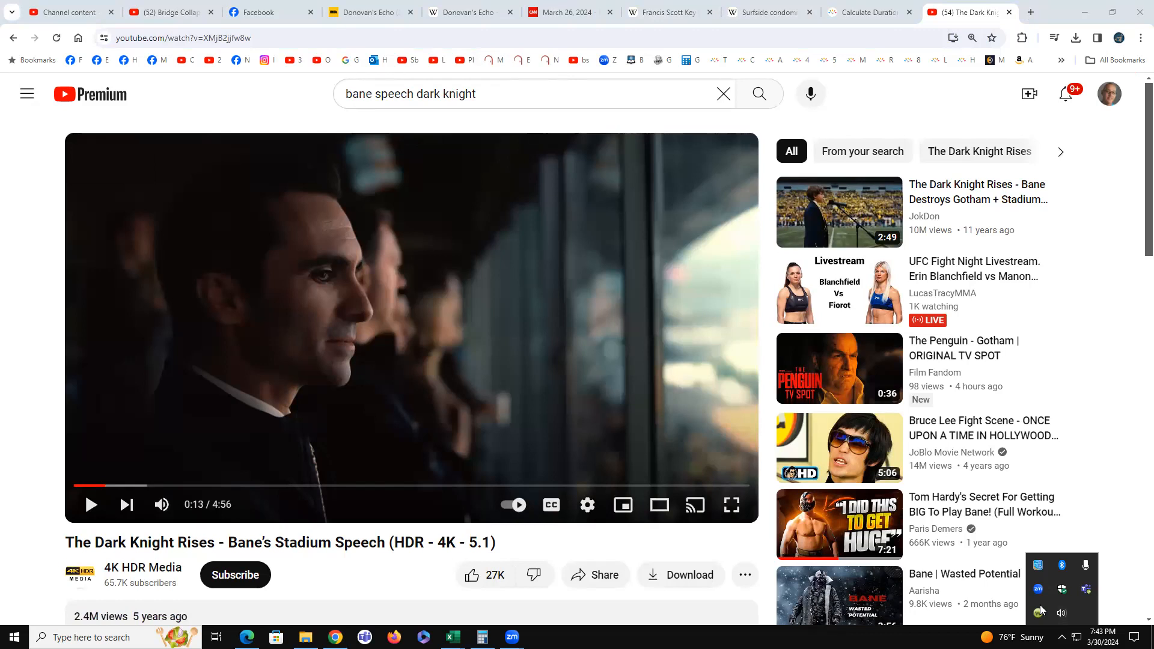
{"action": "mouse_move", "coordinate": [334, 494]}
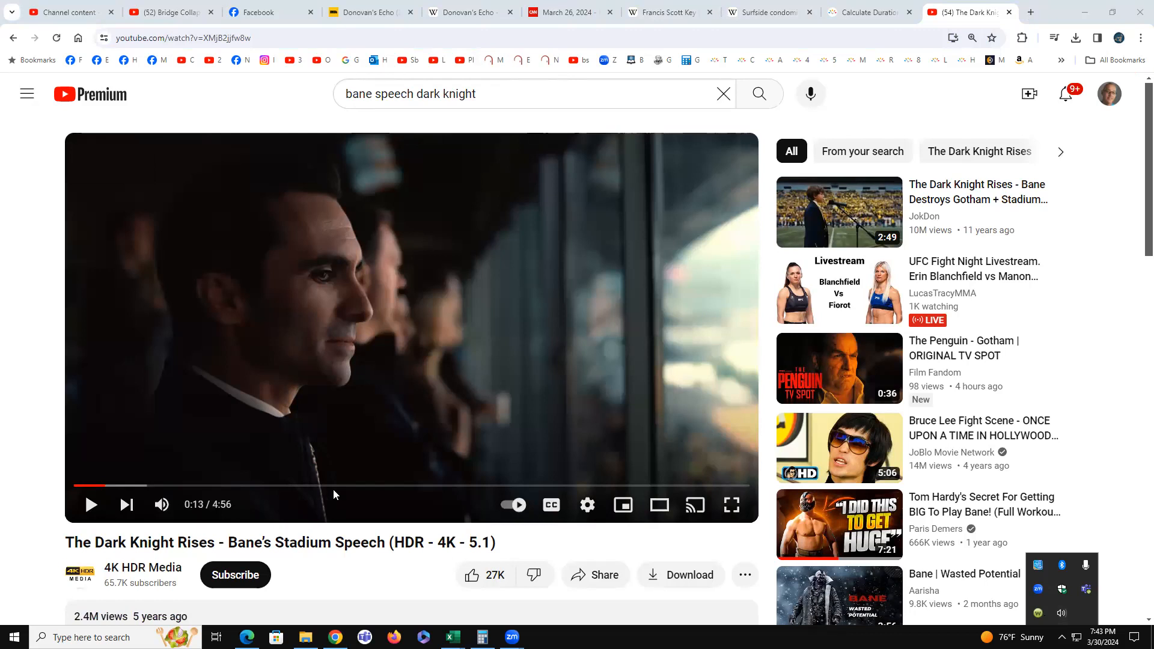
{"action": "mouse_move", "coordinate": [309, 360]}
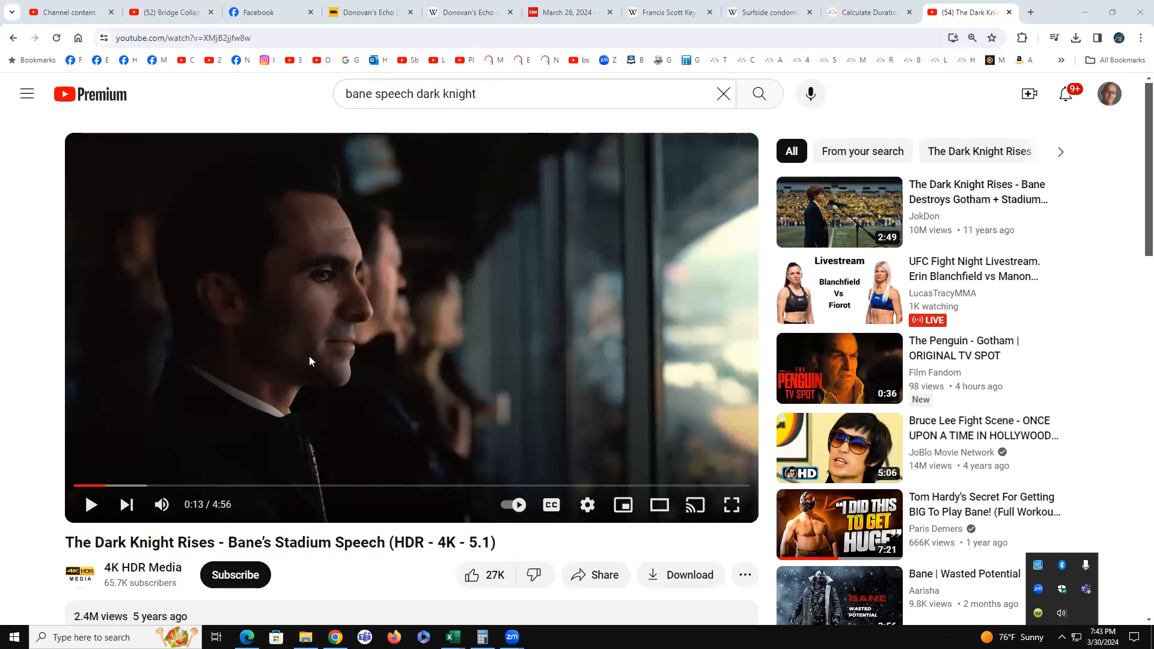
{"action": "mouse_move", "coordinate": [670, 566]}
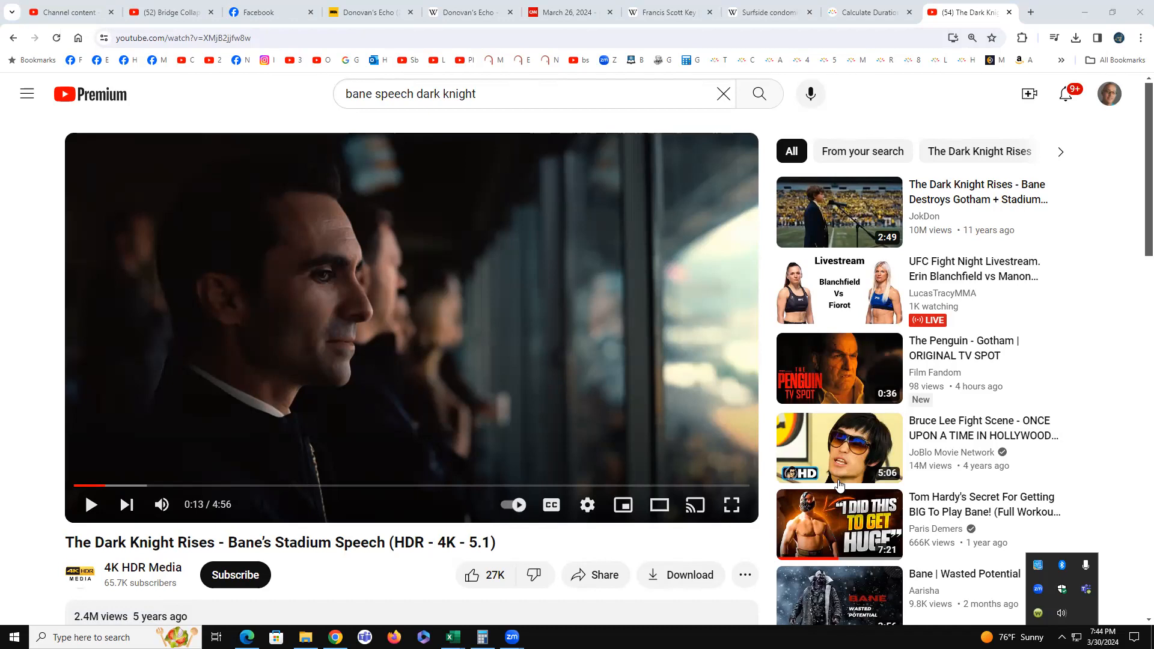
{"action": "mouse_move", "coordinate": [856, 568]}
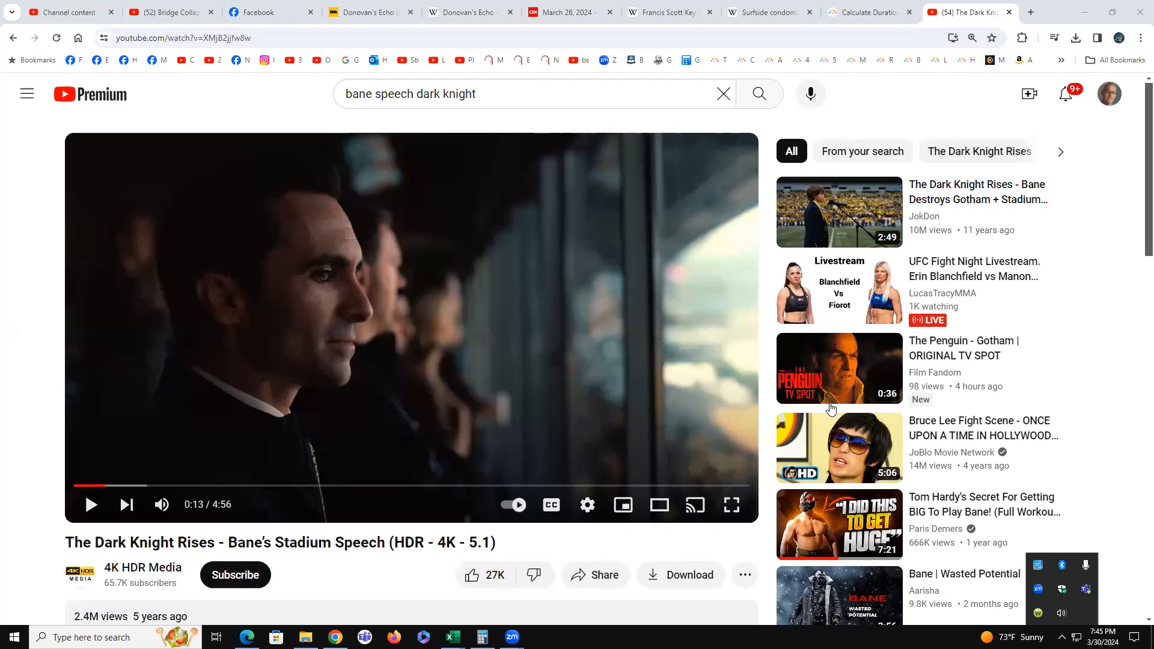
{"action": "mouse_move", "coordinate": [278, 114]}
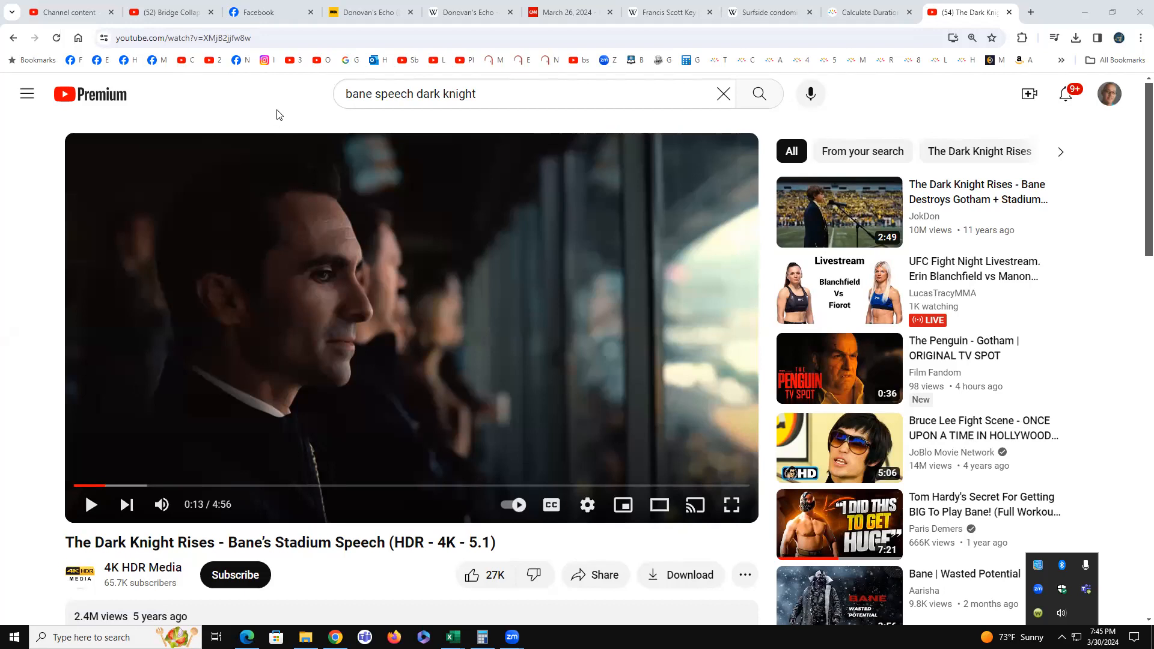
{"action": "mouse_move", "coordinate": [620, 96]}
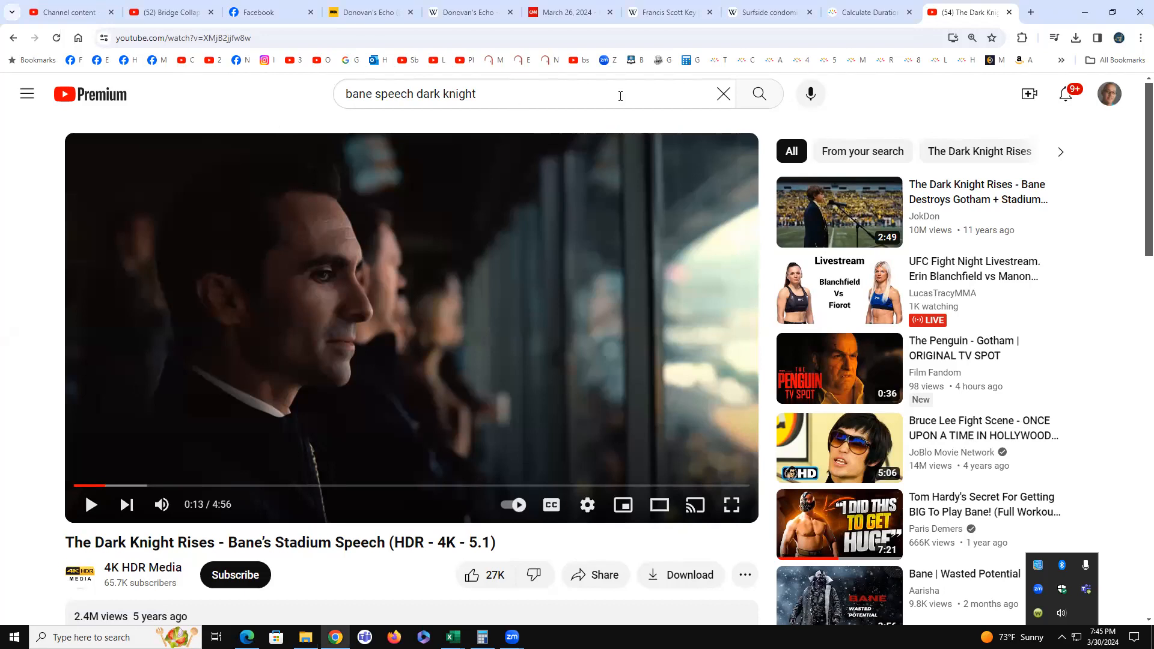
{"action": "mouse_move", "coordinate": [91, 505]}
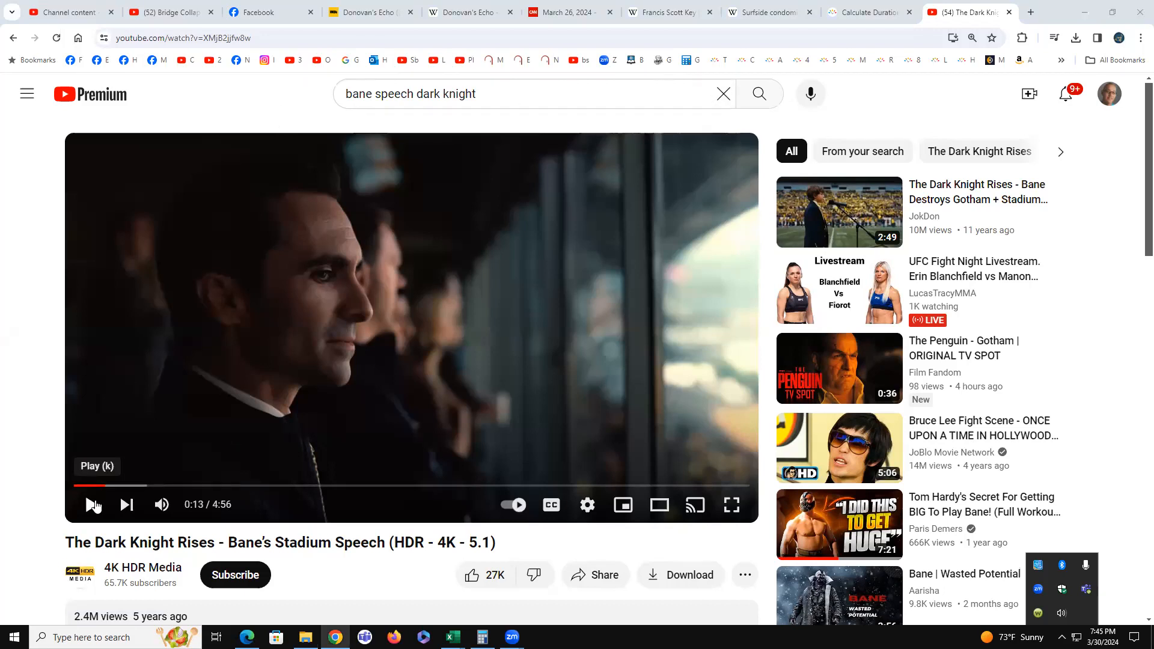
Play the stadium speech briefly and pause it at 0:17
{"action": "left_click", "coordinate": [93, 505]}
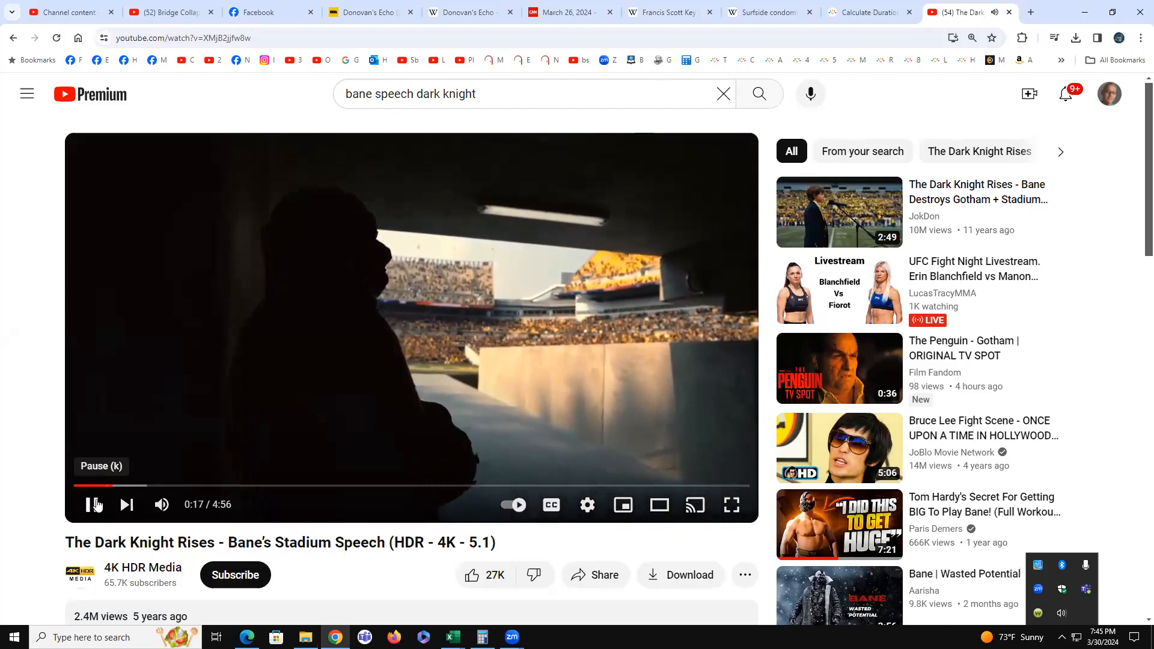
{"action": "left_click", "coordinate": [93, 503]}
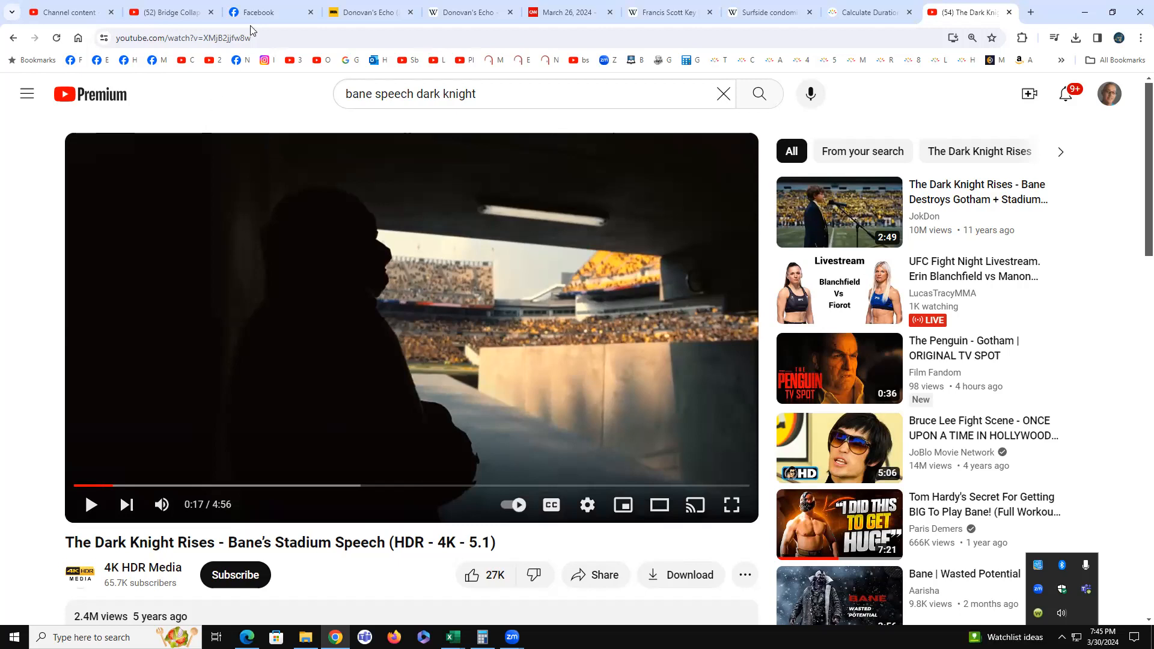
{"action": "mouse_move", "coordinate": [328, 76]}
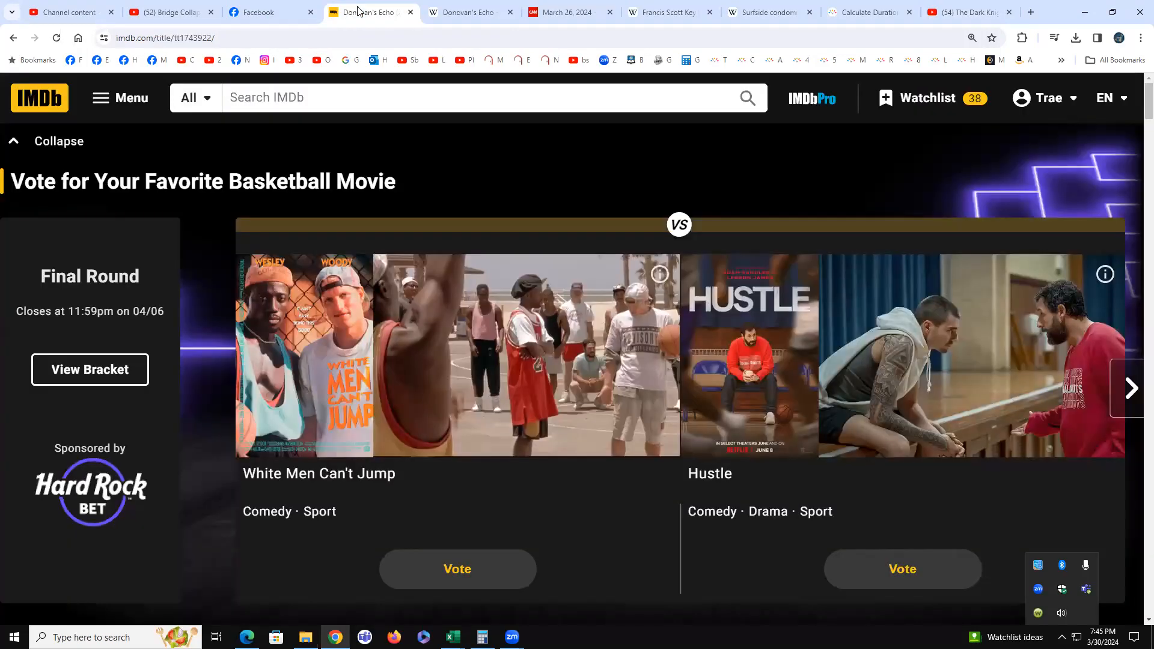
Check the Donovan's Echo Wikipedia article, then open a new tab for the timeanddate days calculator
{"action": "left_click", "coordinate": [468, 12]}
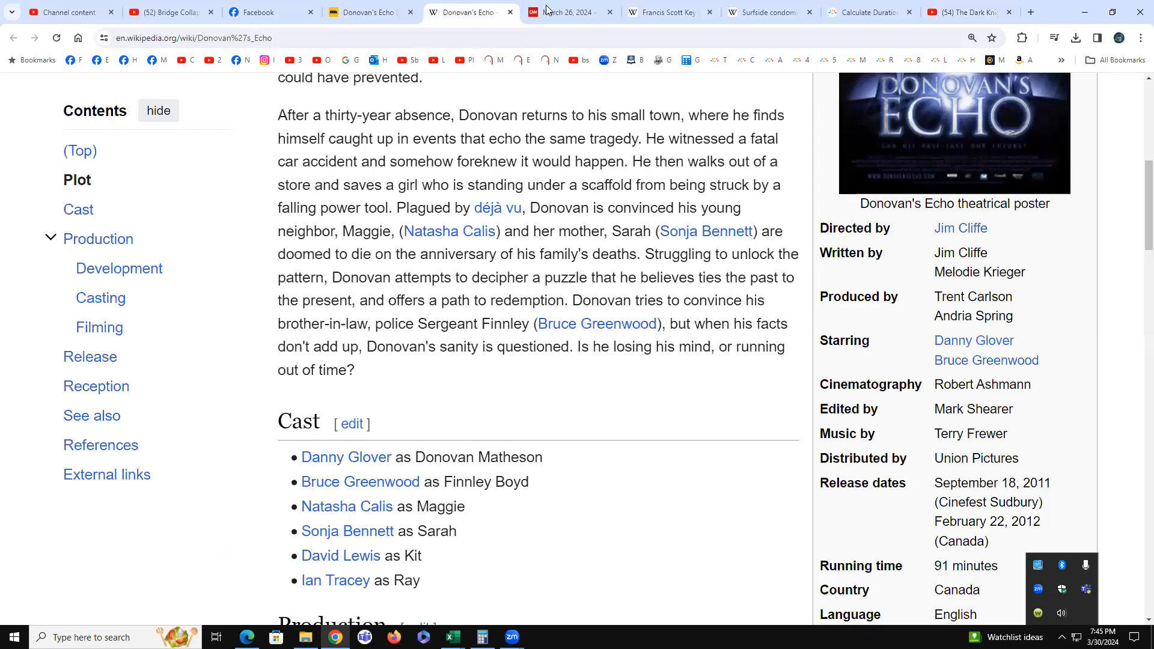
{"action": "mouse_move", "coordinate": [566, 12]}
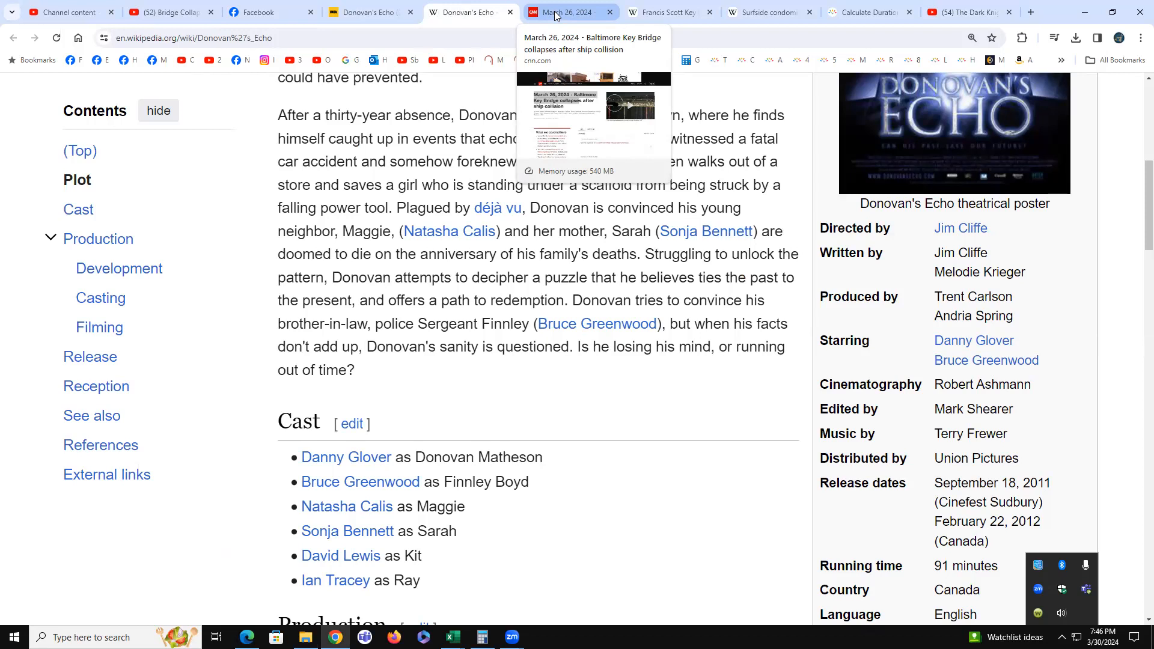
{"action": "mouse_move", "coordinate": [552, 21]}
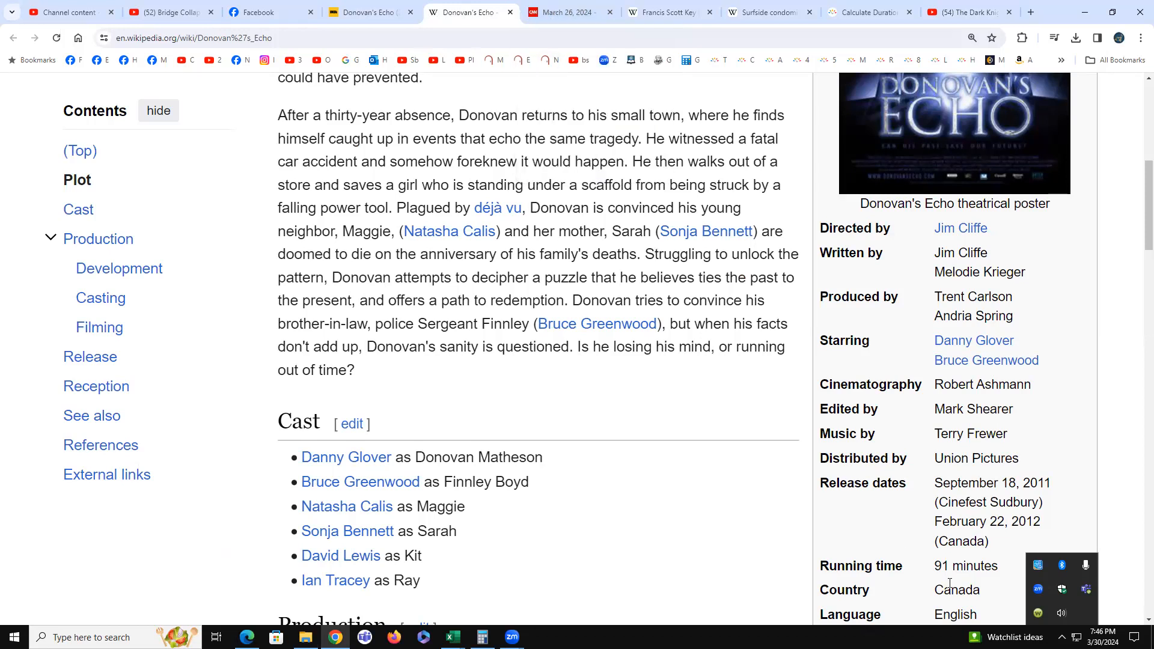
{"action": "mouse_move", "coordinate": [910, 436]}
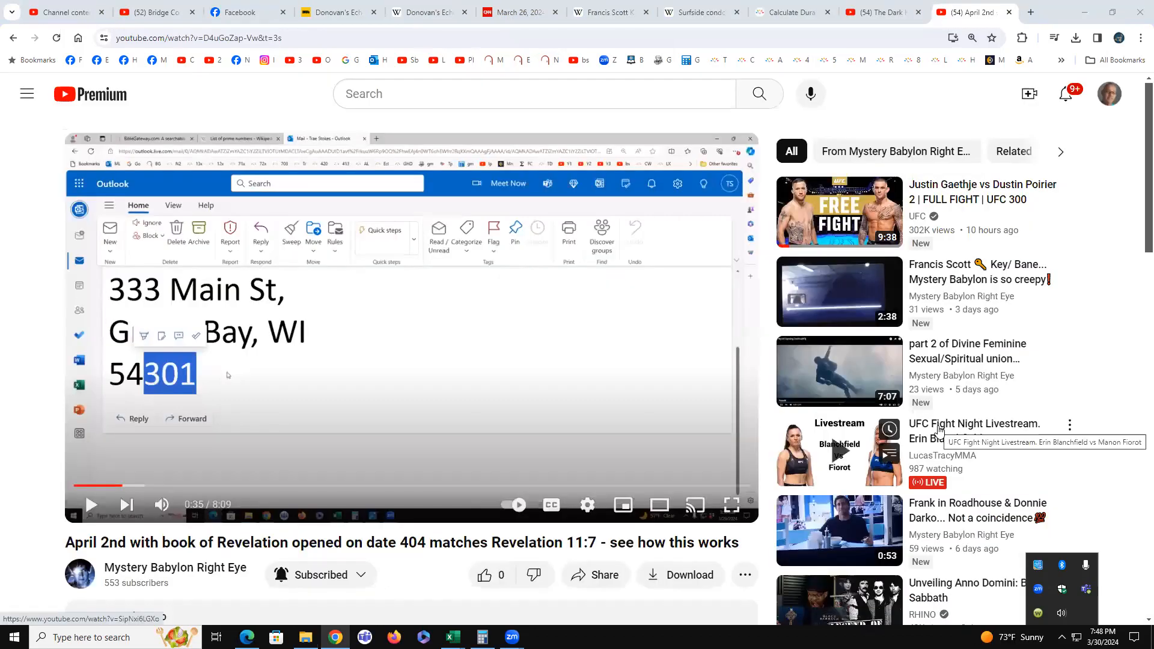
{"action": "mouse_move", "coordinate": [306, 336]}
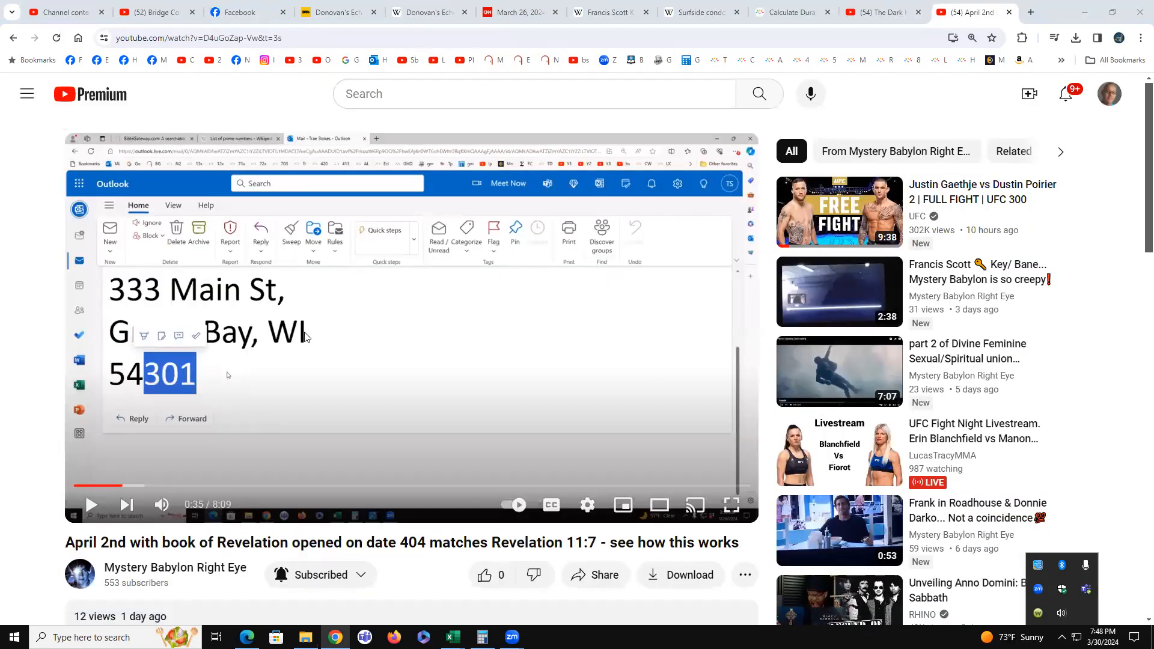
{"action": "mouse_move", "coordinate": [208, 309]}
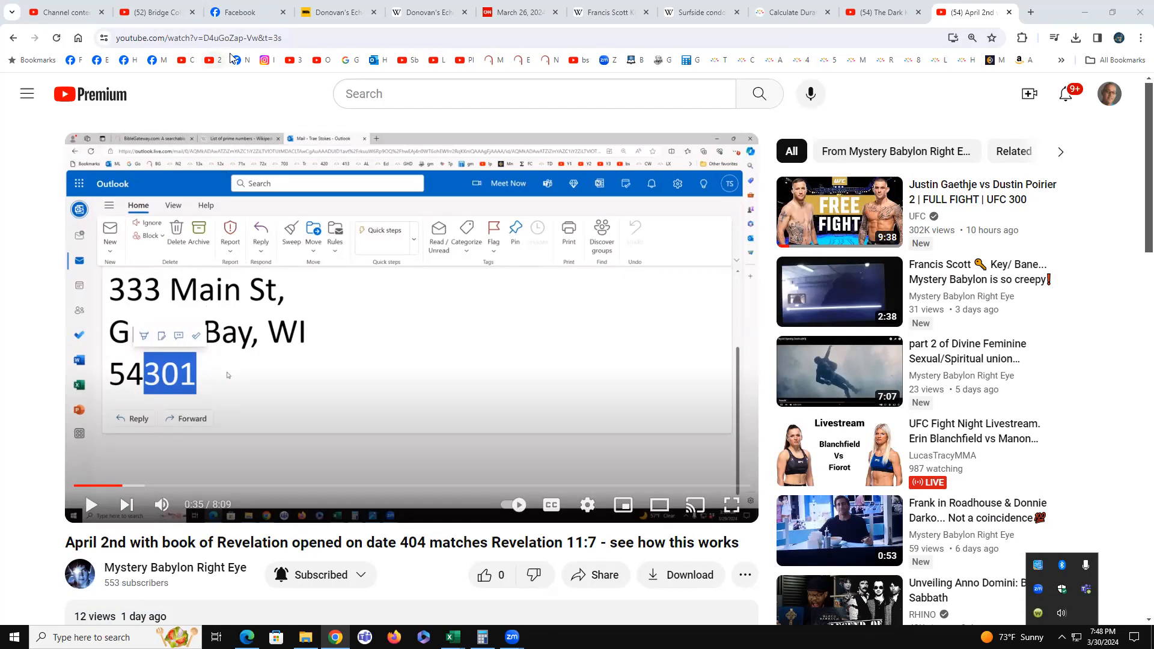
{"action": "mouse_move", "coordinate": [336, 12]}
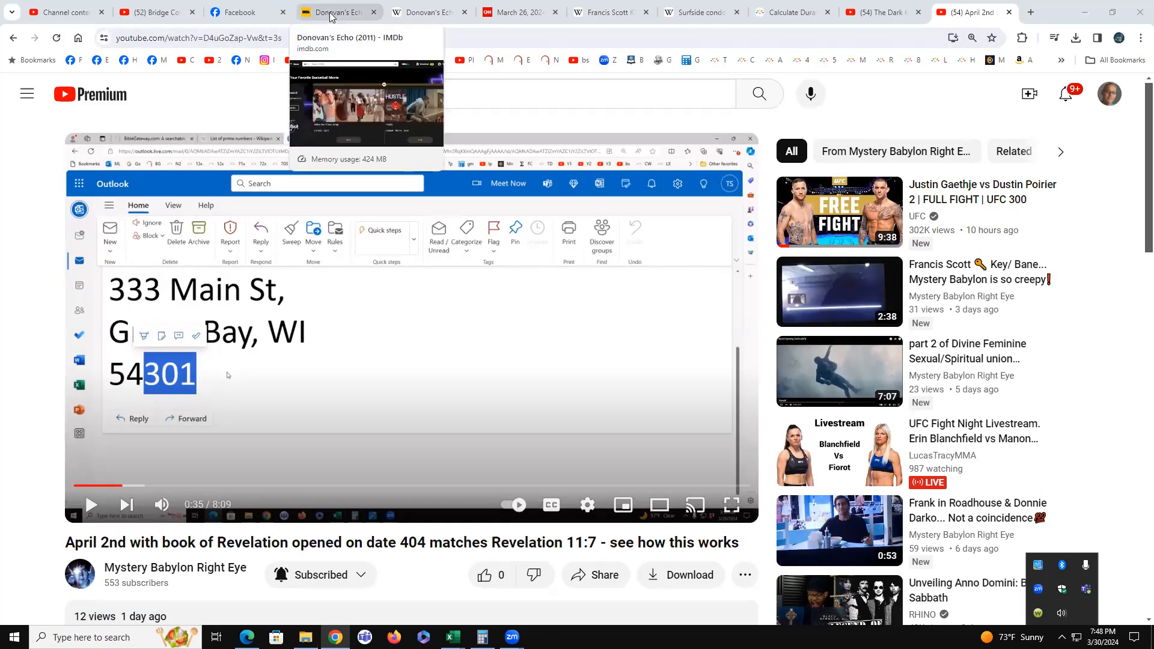
{"action": "left_click", "coordinate": [427, 12]}
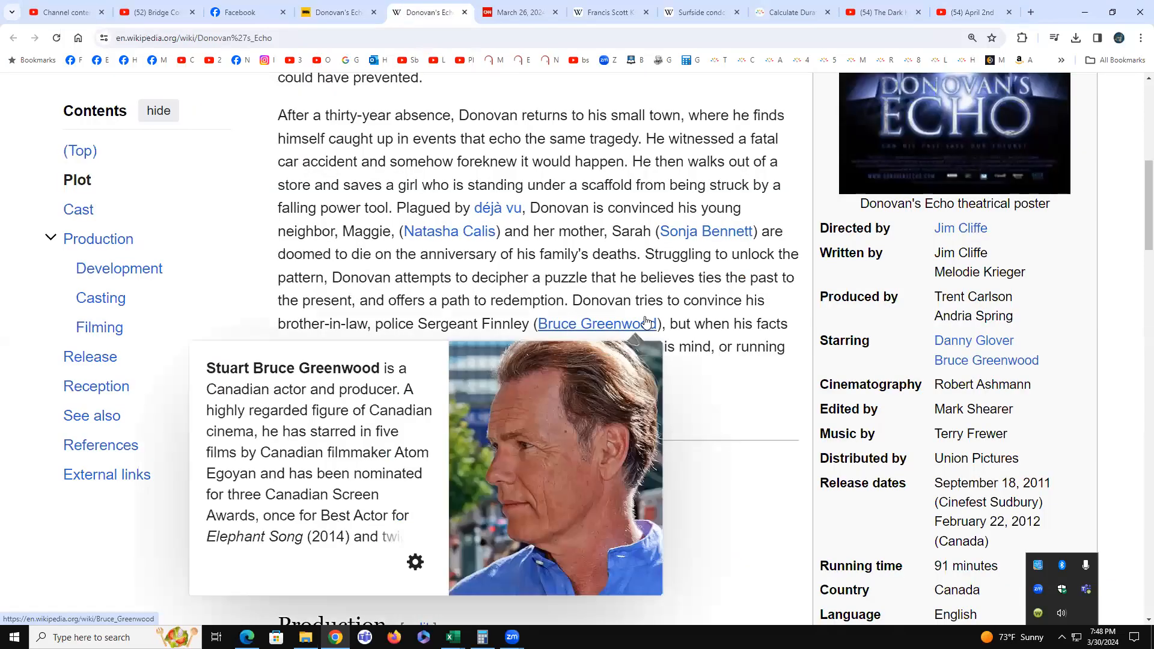
{"action": "scroll", "scroll_direction": "down", "scroll_amount": 3}
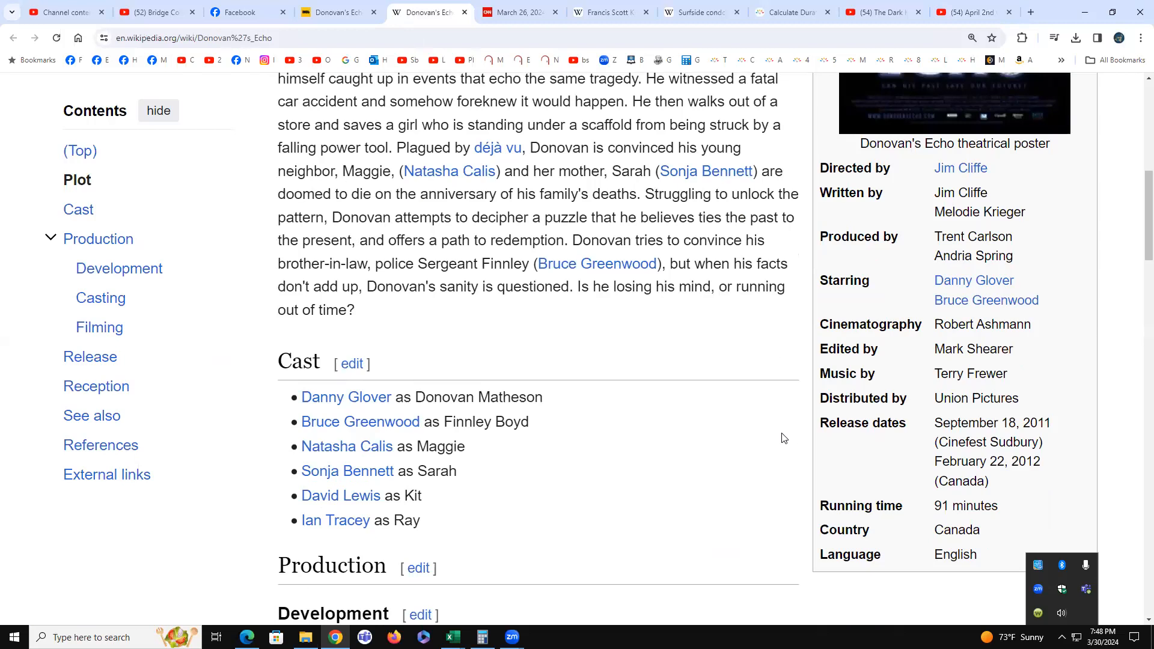
{"action": "mouse_move", "coordinate": [709, 331]}
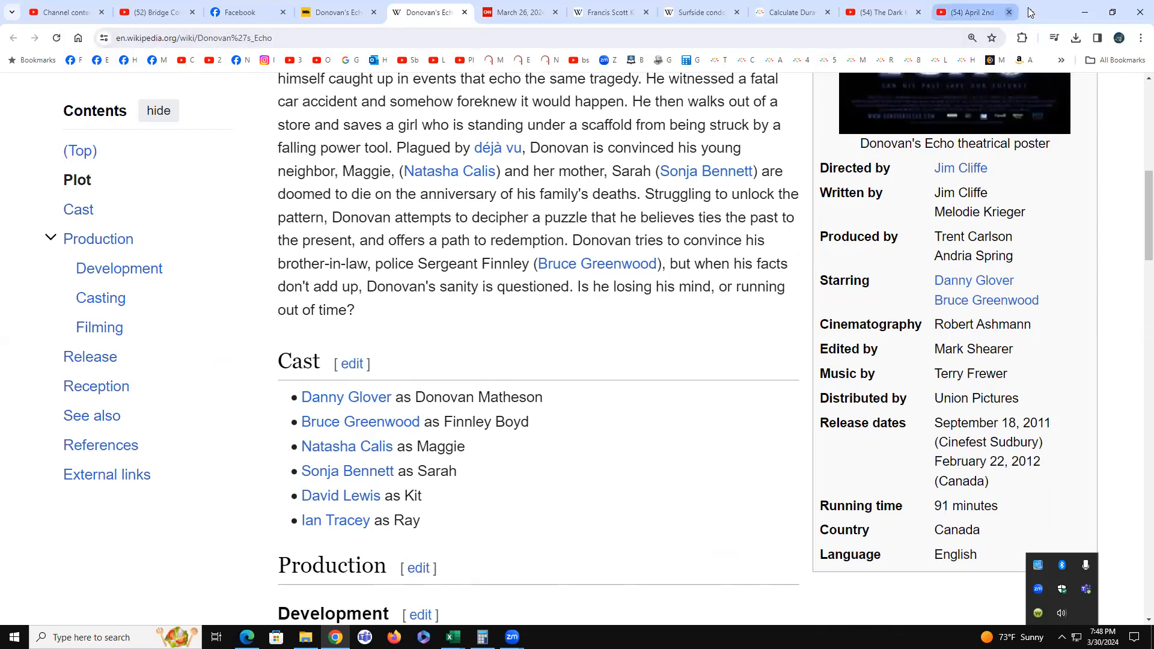
{"action": "left_click", "coordinate": [1030, 12]}
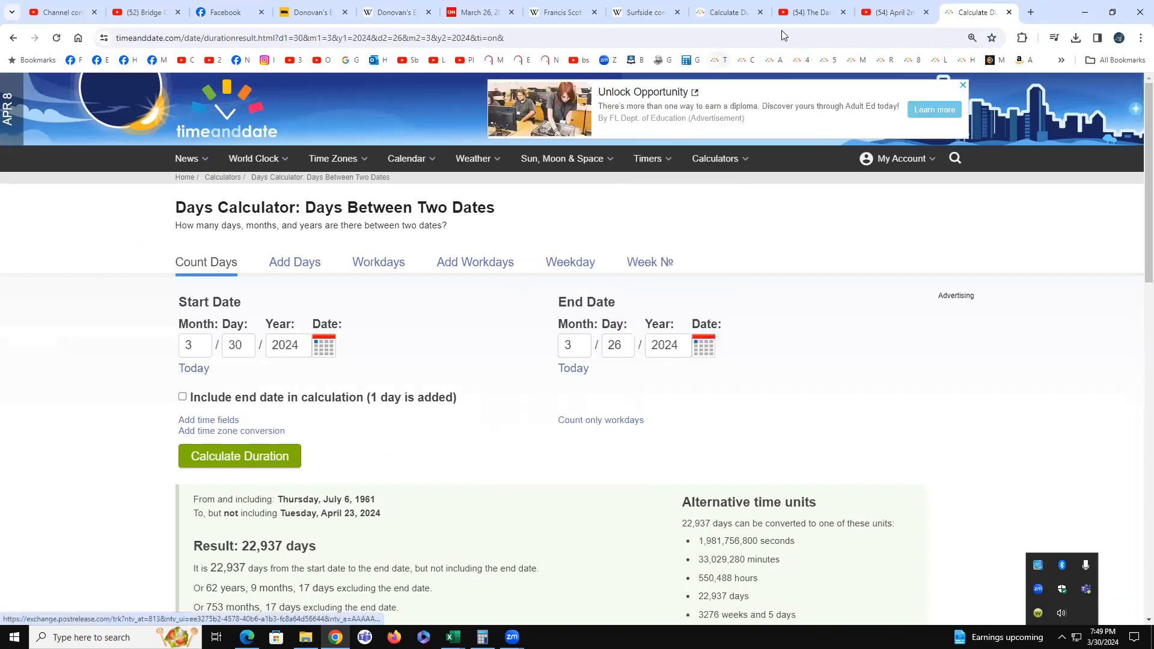
Set the start date to September 18, 2011 and calculate 4573 days to March 26, 2024
{"action": "left_click", "coordinate": [395, 12]}
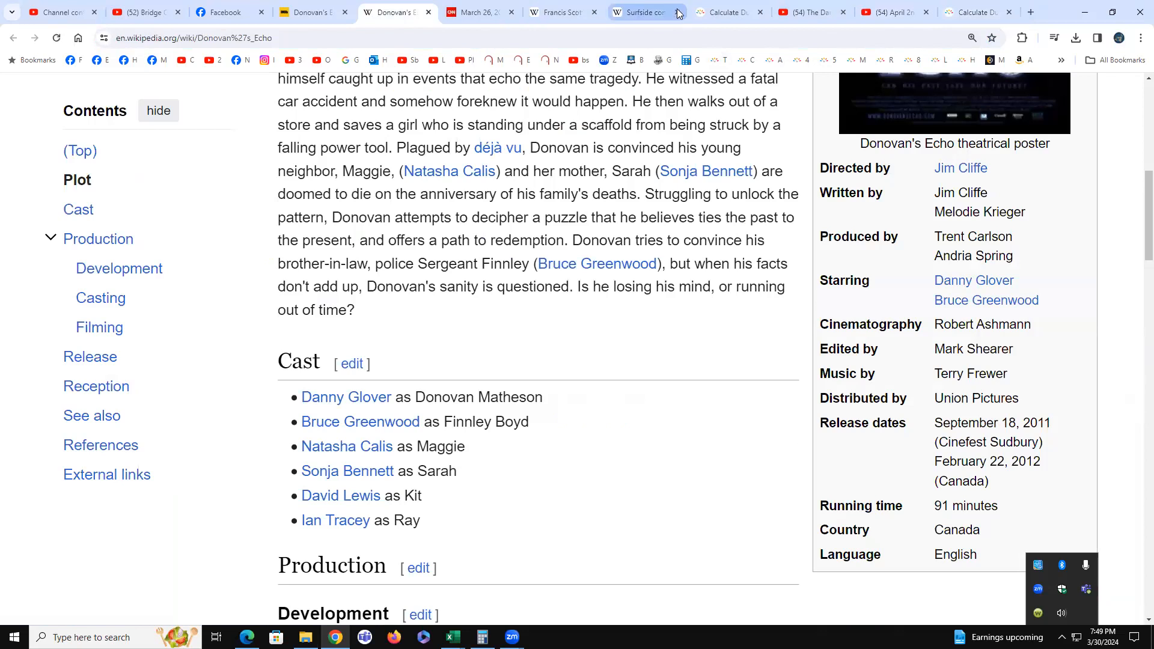
{"action": "left_click", "coordinate": [975, 12]}
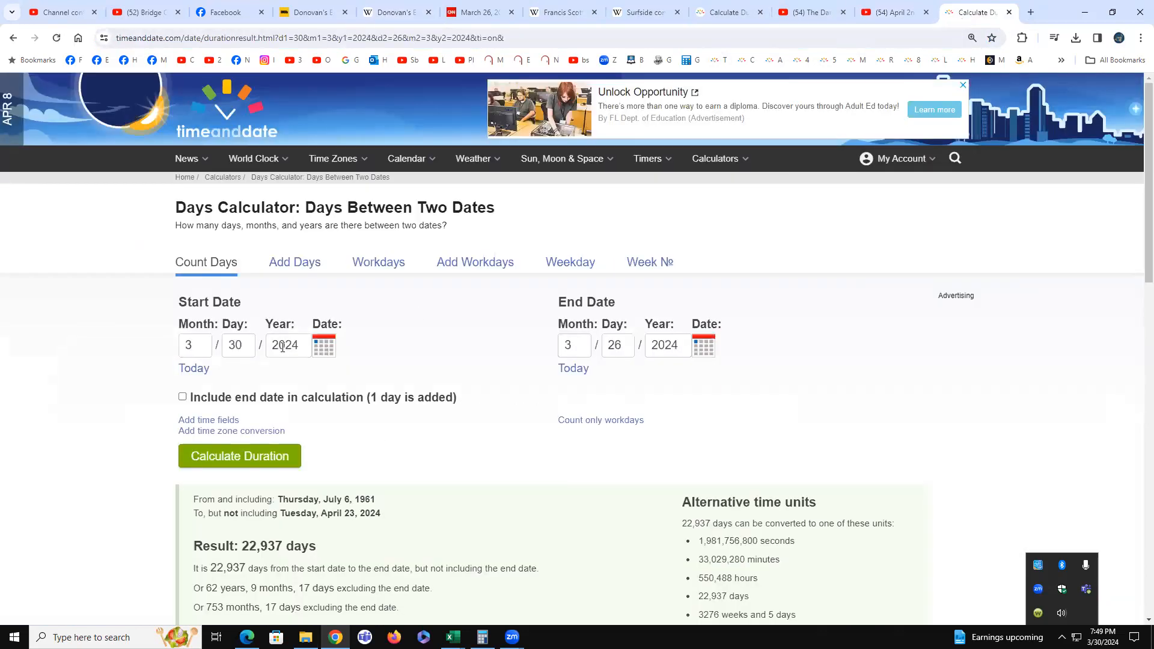
{"action": "left_click", "coordinate": [286, 345]}
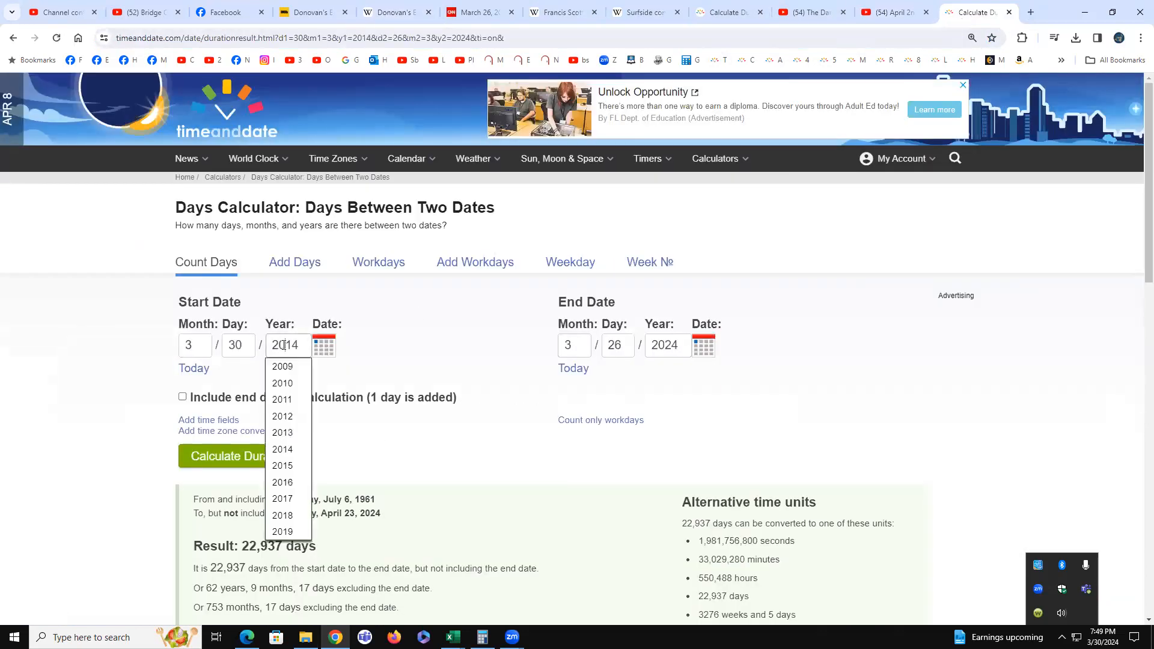
{"action": "left_click", "coordinate": [281, 399]}
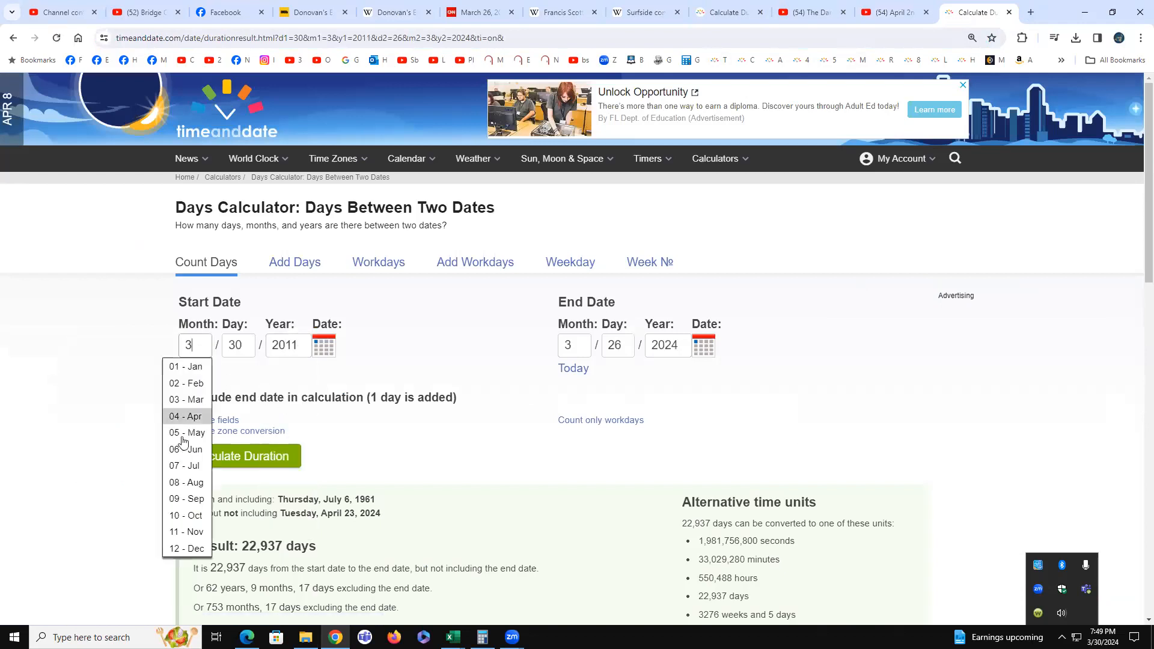
{"action": "left_click", "coordinate": [196, 497]}
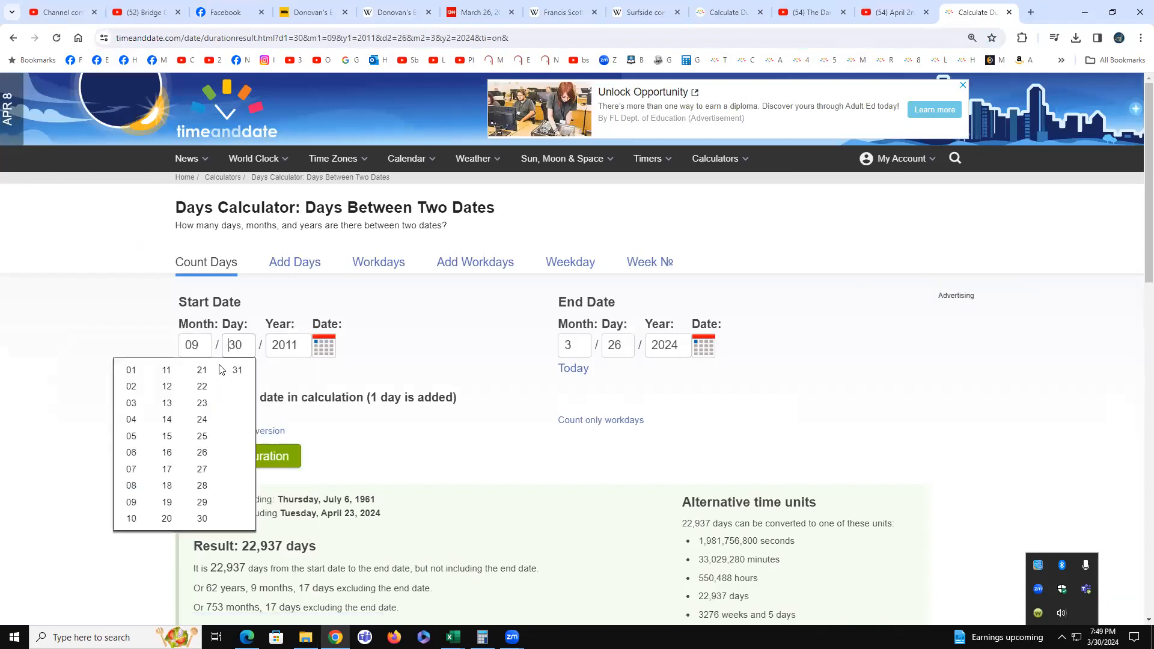
{"action": "left_click", "coordinate": [165, 484]}
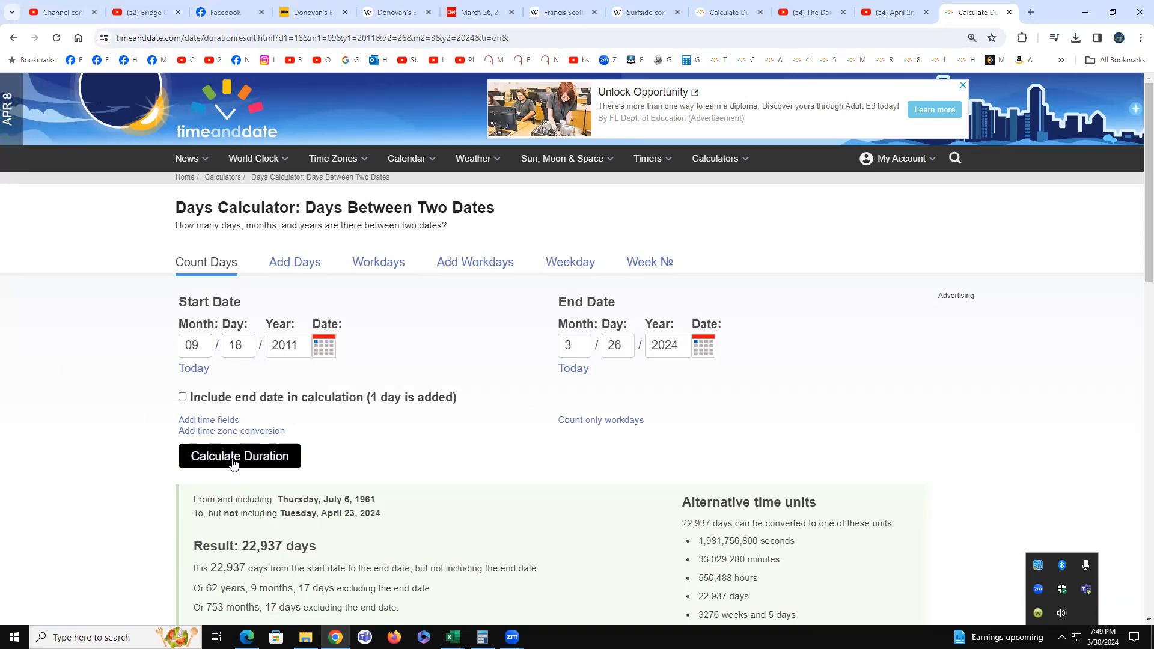
{"action": "left_click", "coordinate": [238, 455]}
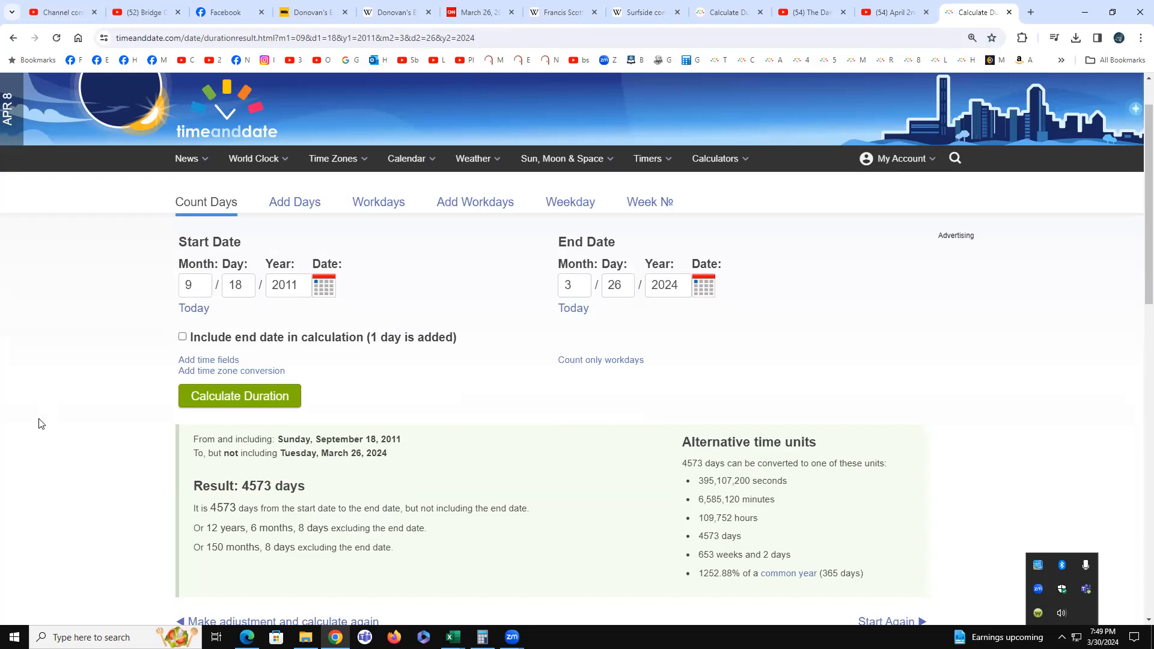
{"action": "scroll", "scroll_direction": "down", "scroll_amount": 3}
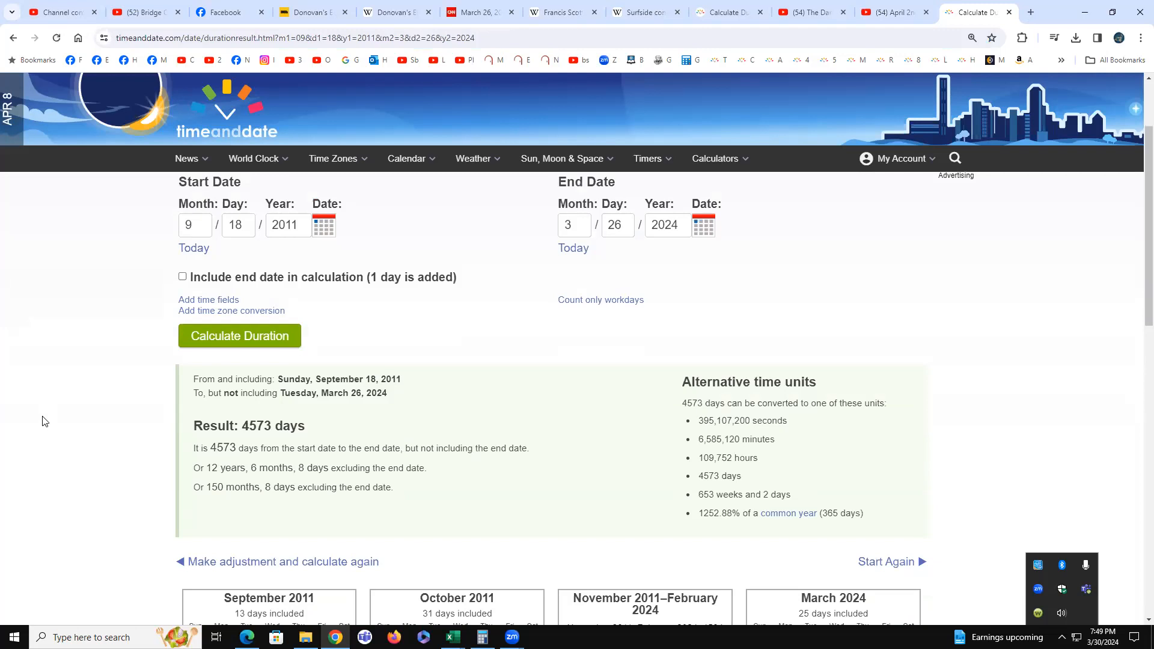
{"action": "mouse_move", "coordinate": [441, 28]}
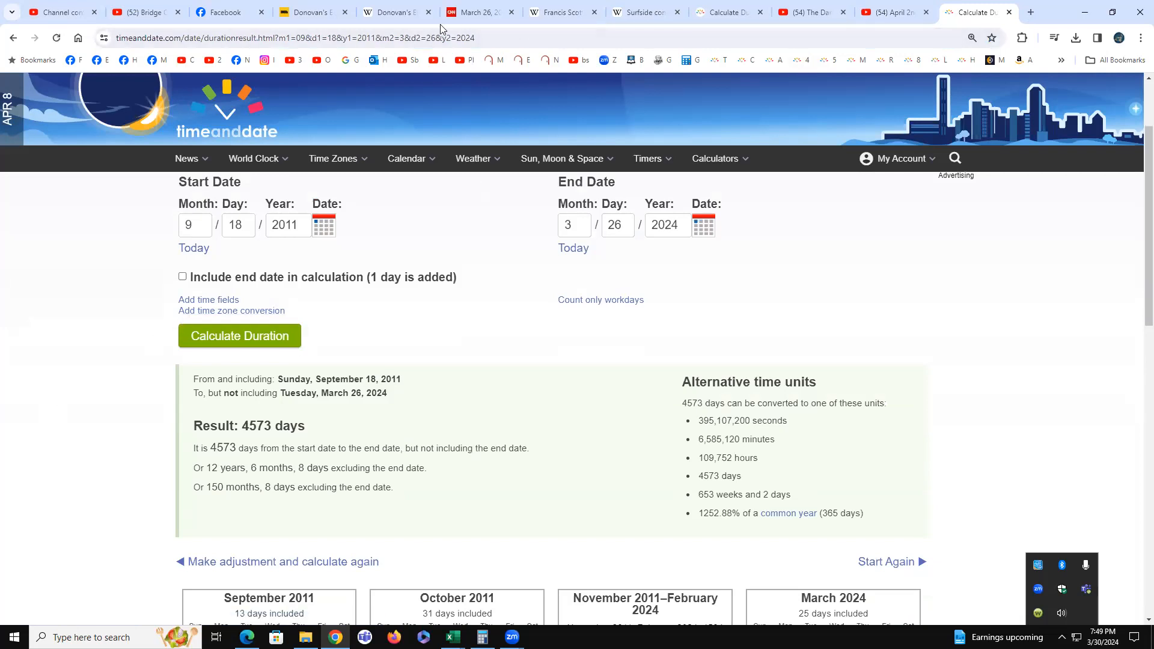
Recheck the film's release dates, change the start to February 22, 2012 and recalculate 4416 days
{"action": "left_click", "coordinate": [395, 12]}
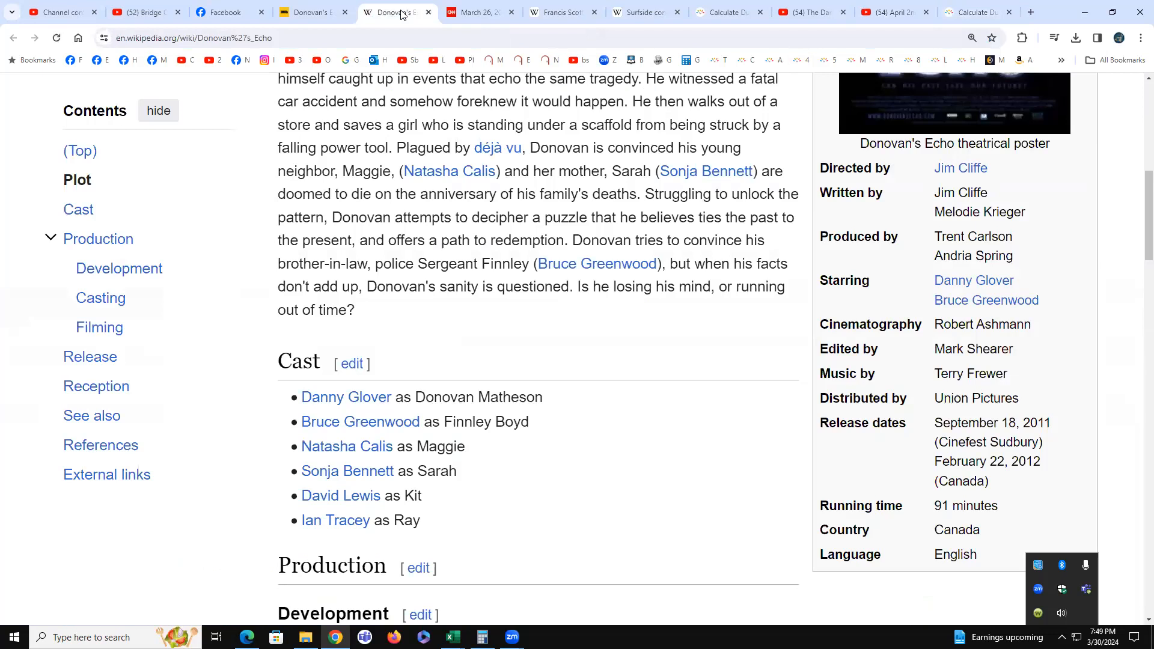
{"action": "left_click", "coordinate": [975, 12]}
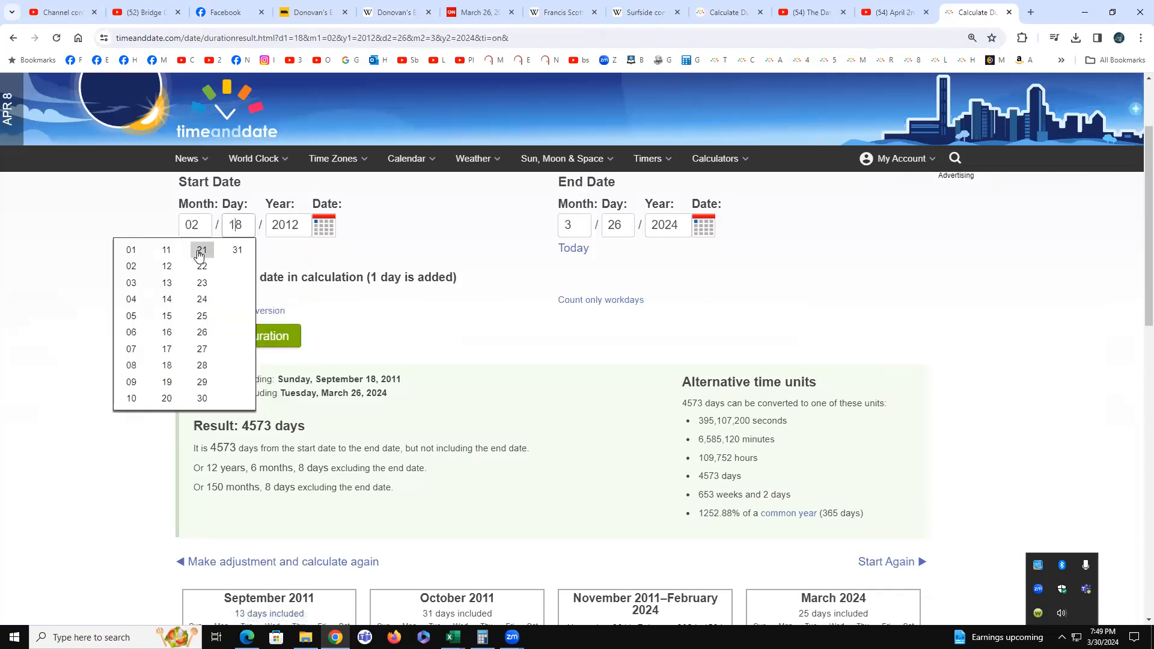
{"action": "left_click", "coordinate": [202, 265]}
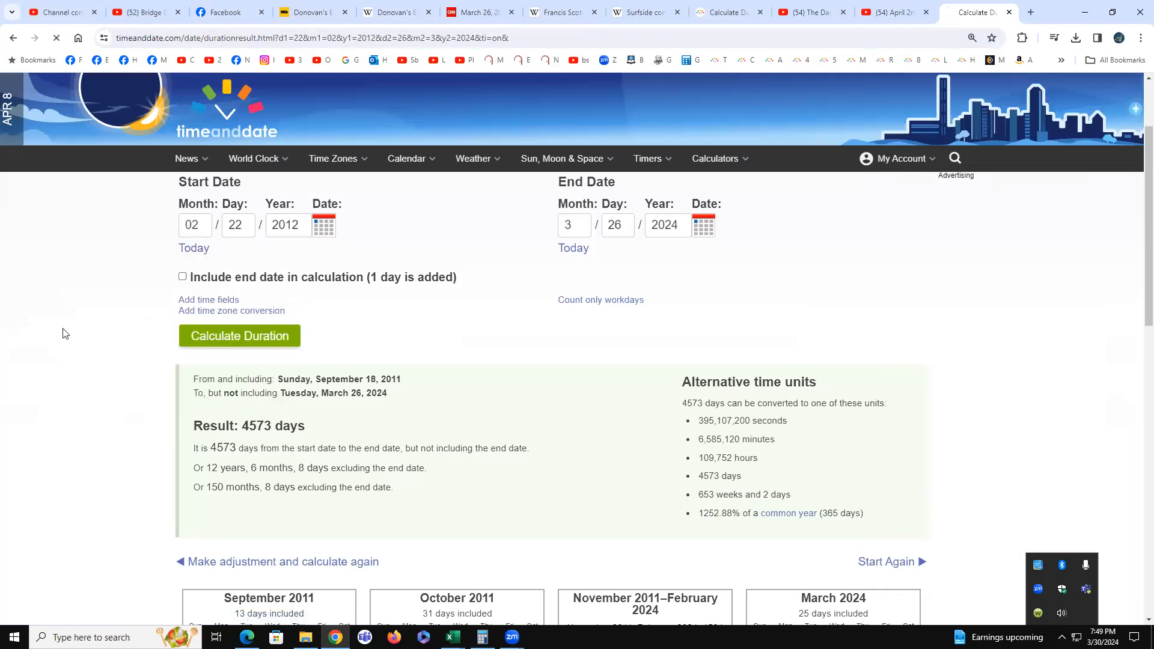
{"action": "left_click", "coordinate": [238, 335]}
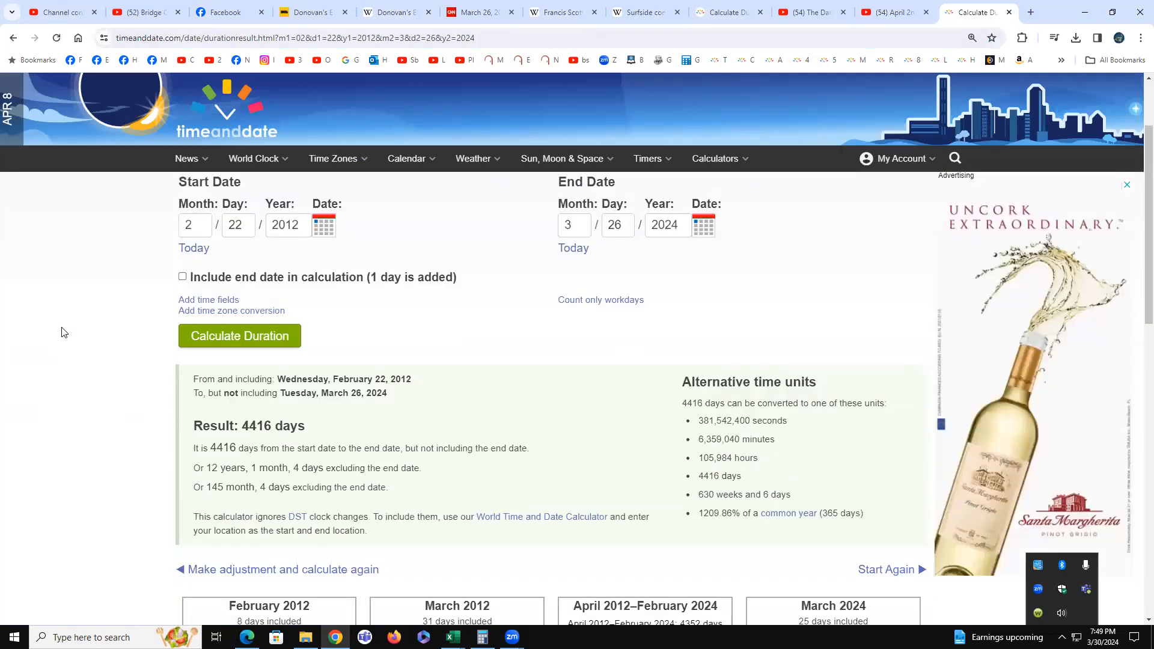
{"action": "mouse_move", "coordinate": [0, 364]}
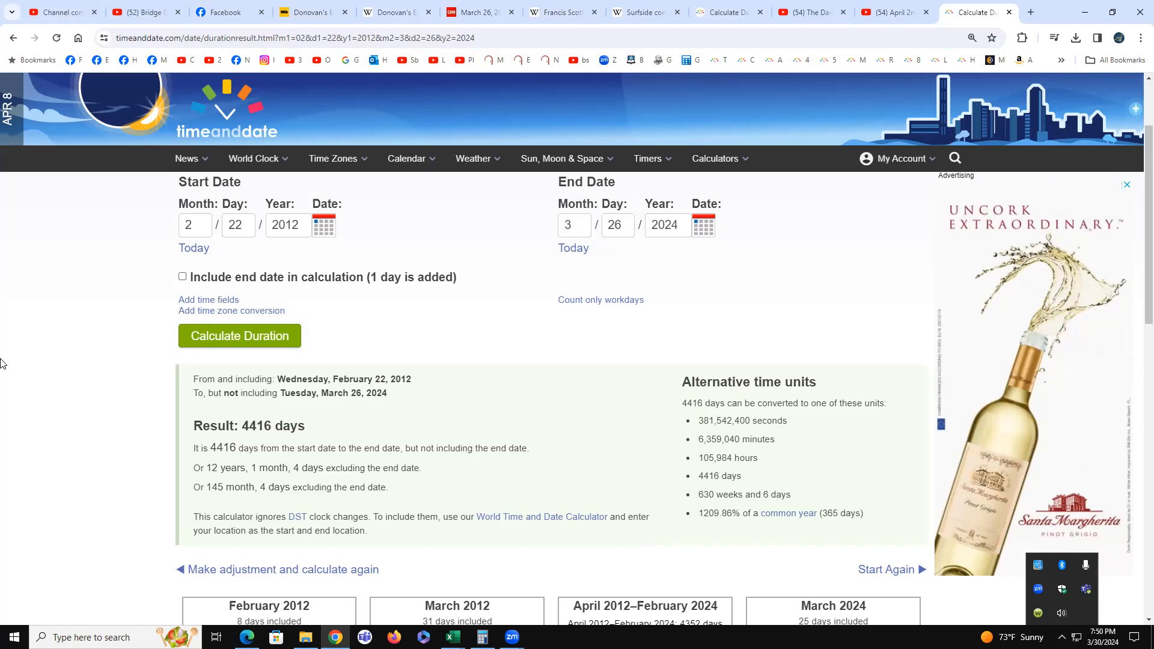
{"action": "mouse_move", "coordinate": [594, 101]}
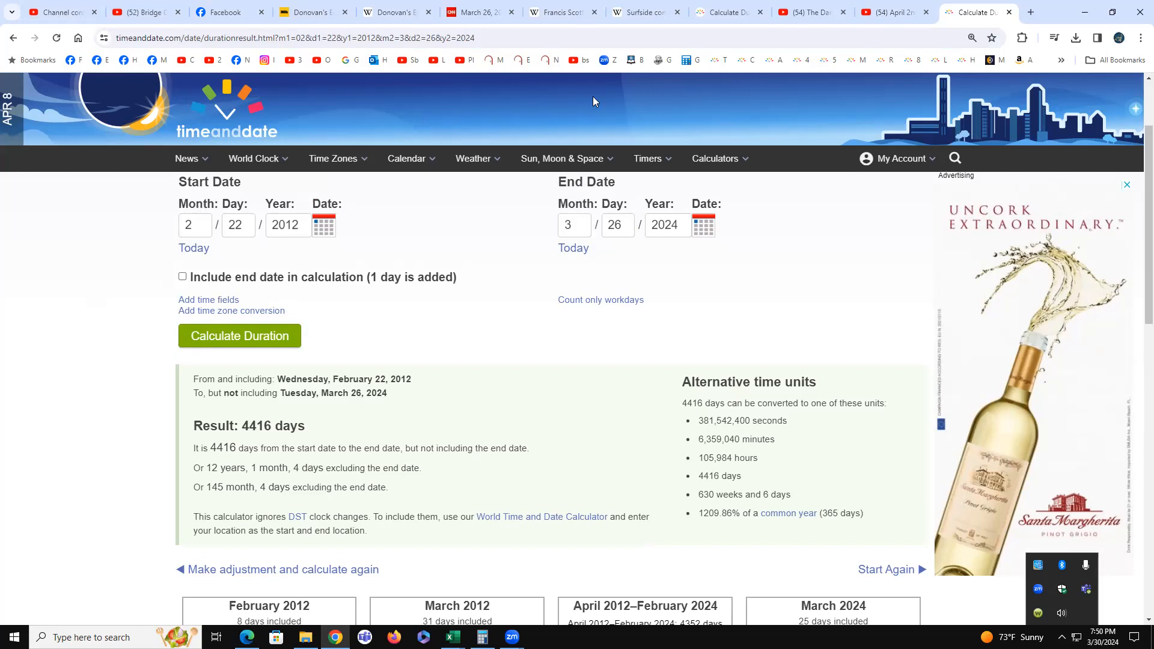
{"action": "mouse_move", "coordinate": [530, 224]}
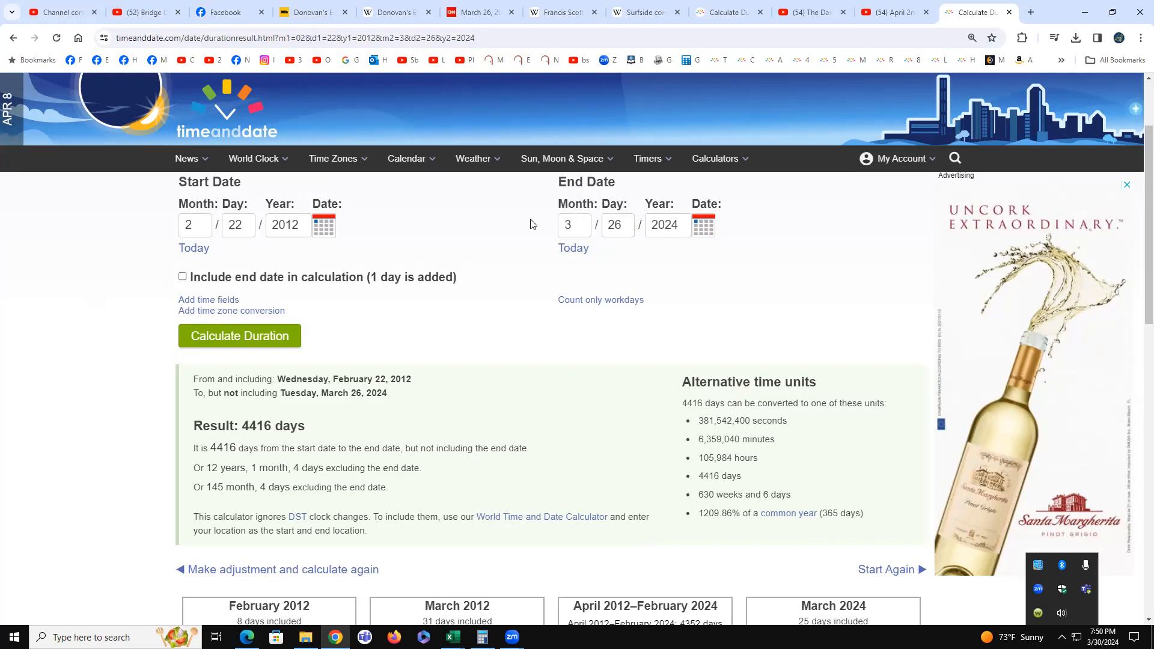
On the Trump rally schedule, copy the DeVos Place Grand Rapids address and open a new tab
{"action": "left_click", "coordinate": [578, 9]}
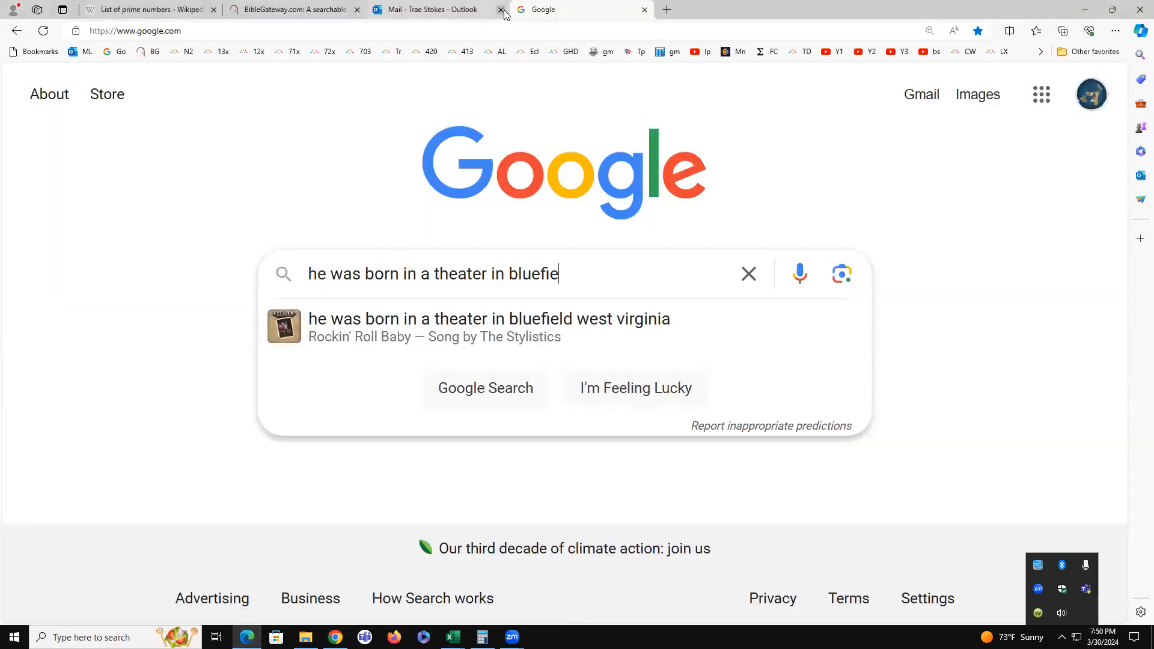
{"action": "left_click", "coordinate": [501, 10]}
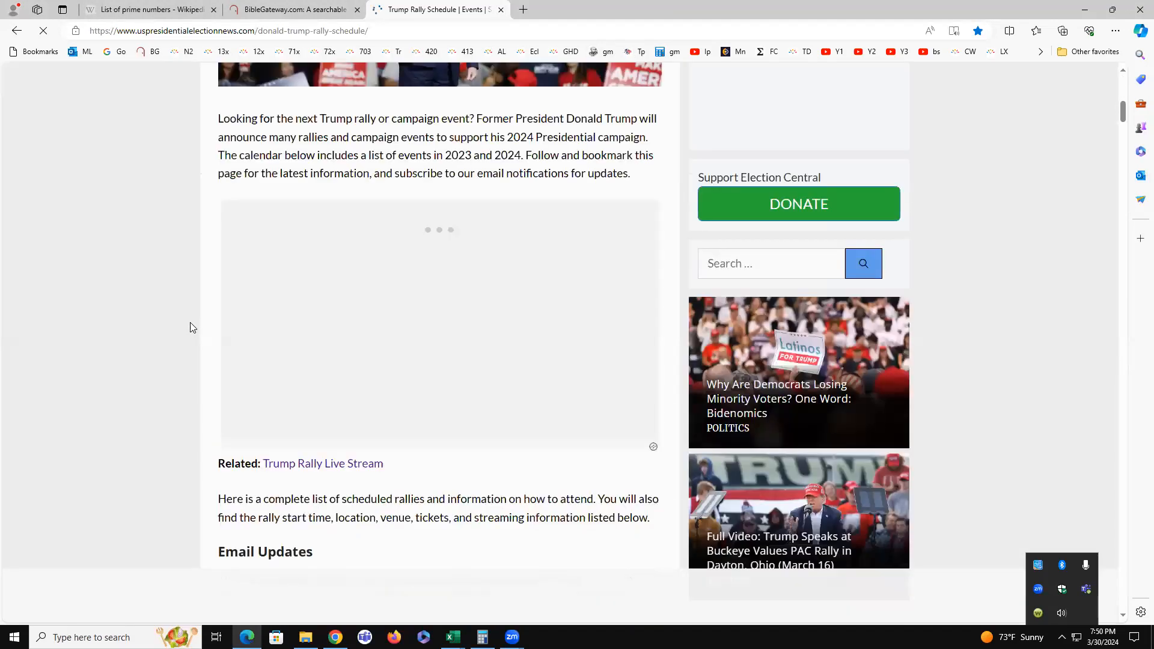
{"action": "scroll", "scroll_direction": "down", "scroll_amount": 3}
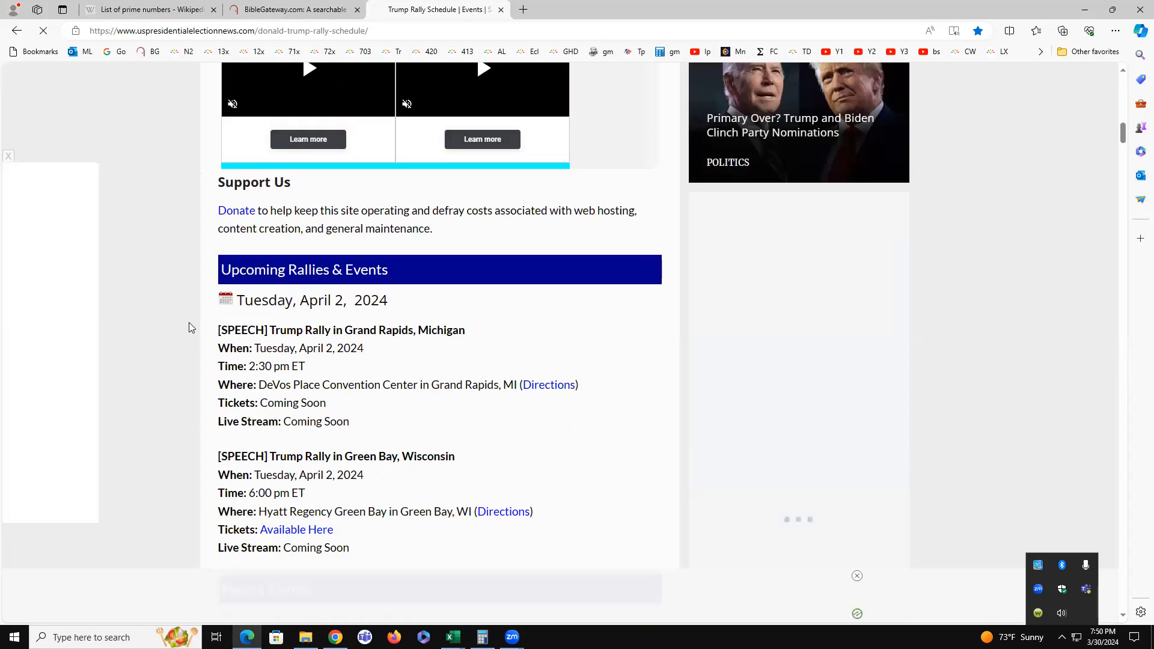
{"action": "scroll", "scroll_direction": "down", "scroll_amount": 3}
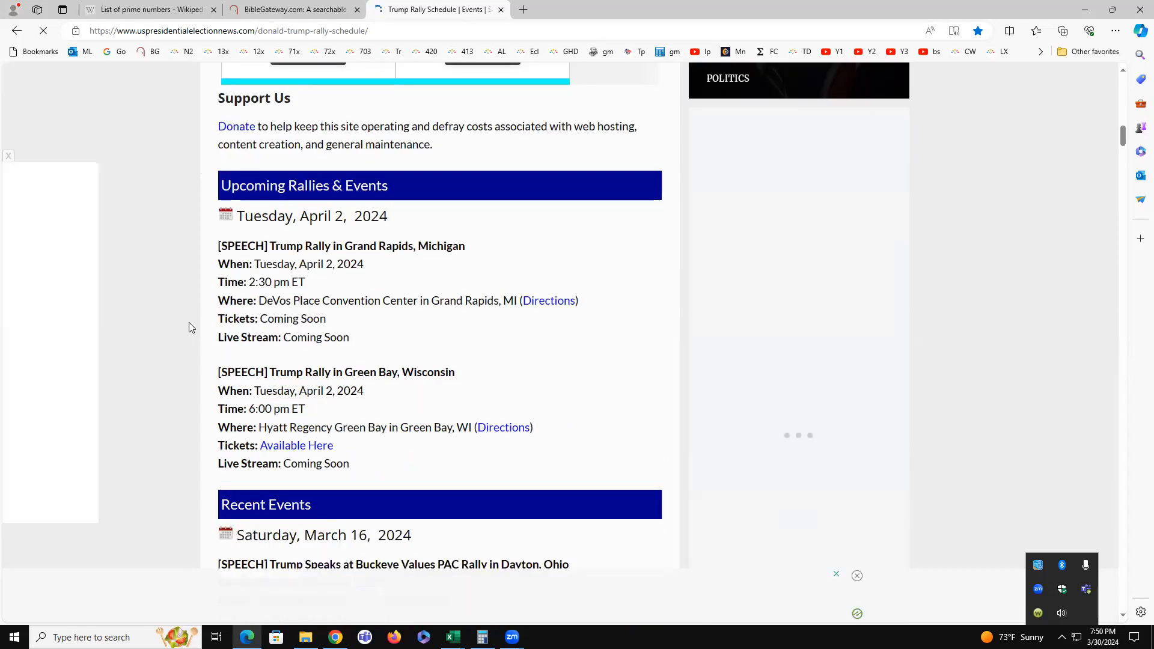
{"action": "mouse_move", "coordinate": [451, 344]}
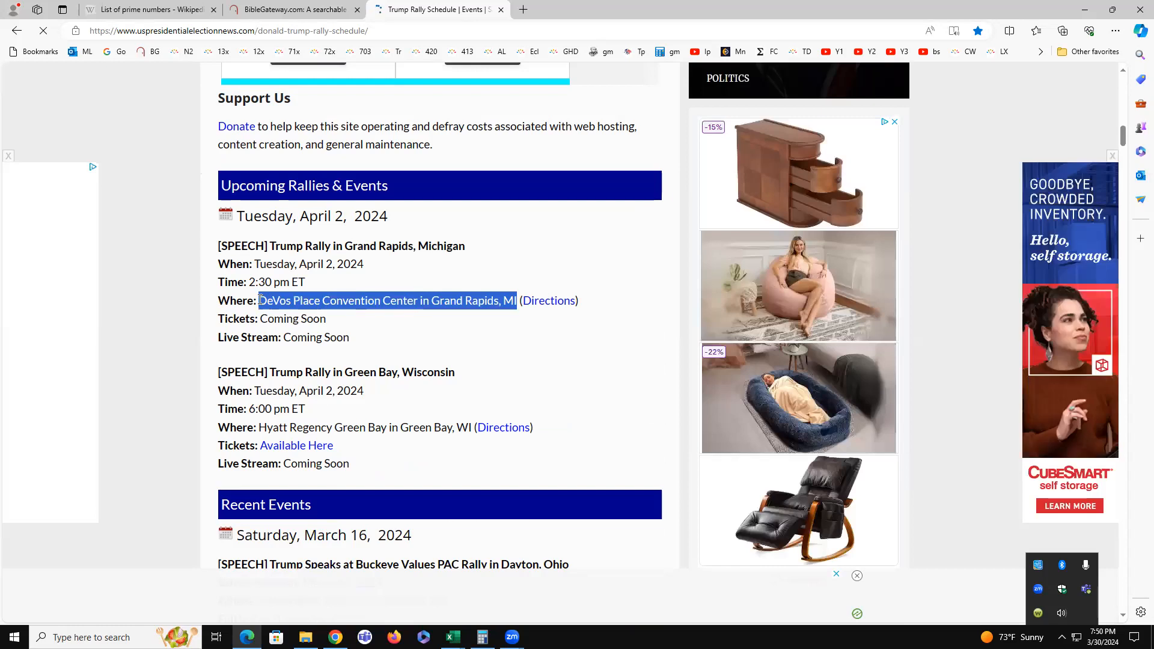
{"action": "right_click", "coordinate": [386, 300]}
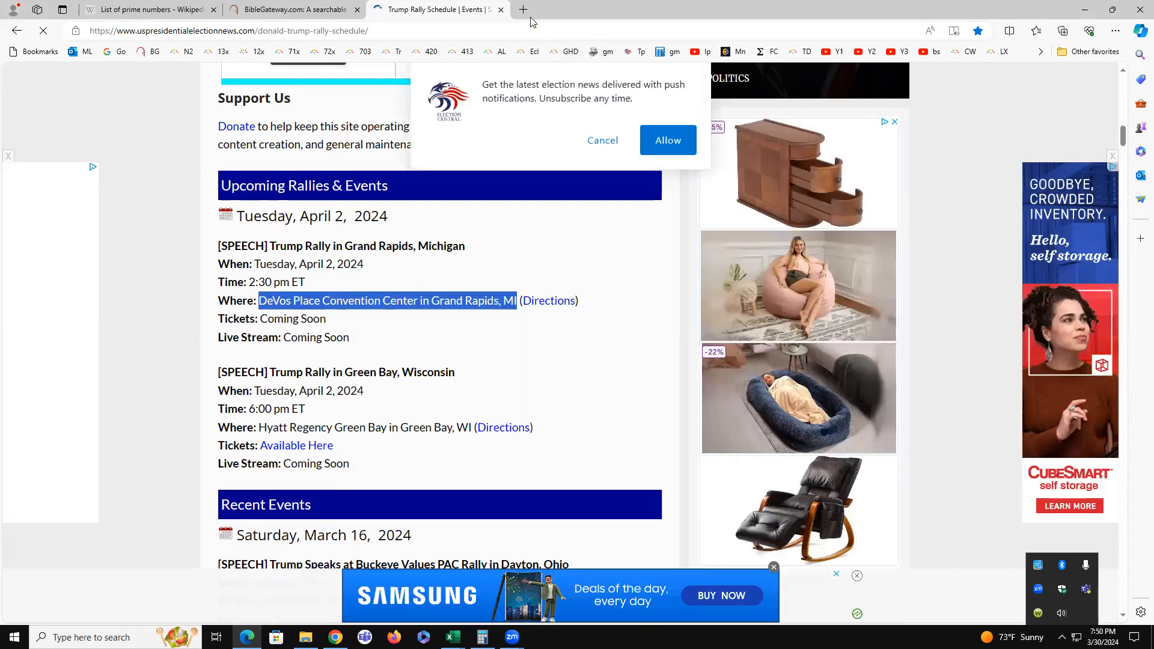
{"action": "left_click", "coordinate": [522, 8]}
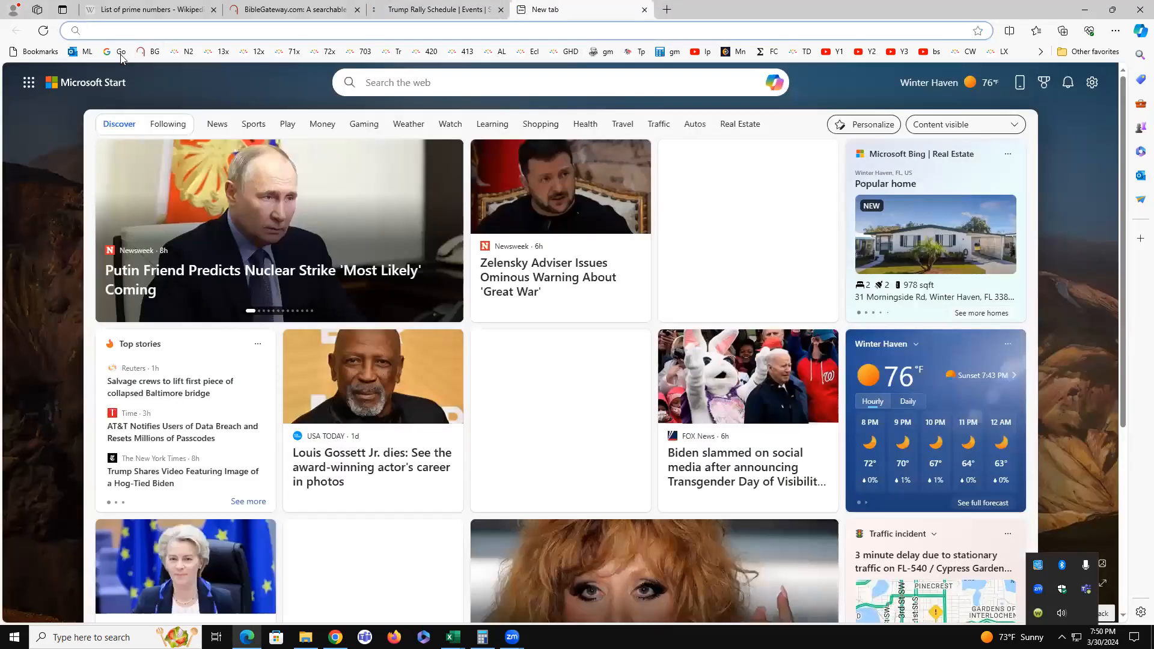
Search Google for 'DeVos Place Convention Center in Grand Rapids, MI' and review the results
{"action": "left_click", "coordinate": [121, 51]}
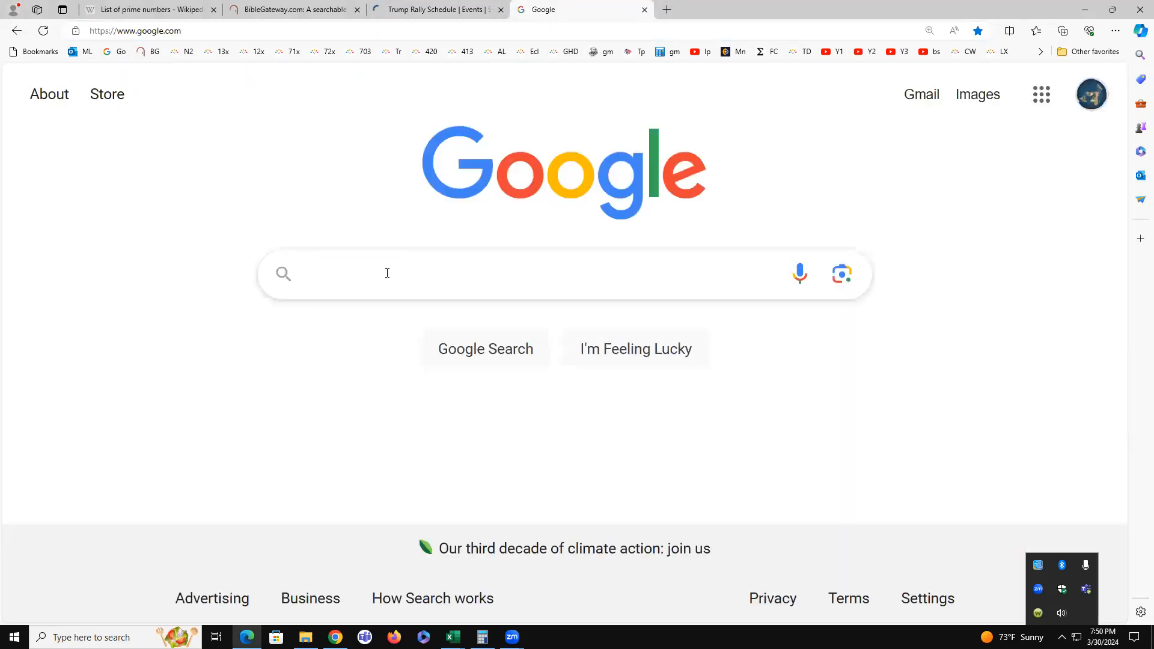
{"action": "type", "text": "DeVos Place Convention Center in Grand Rapids, MI"}
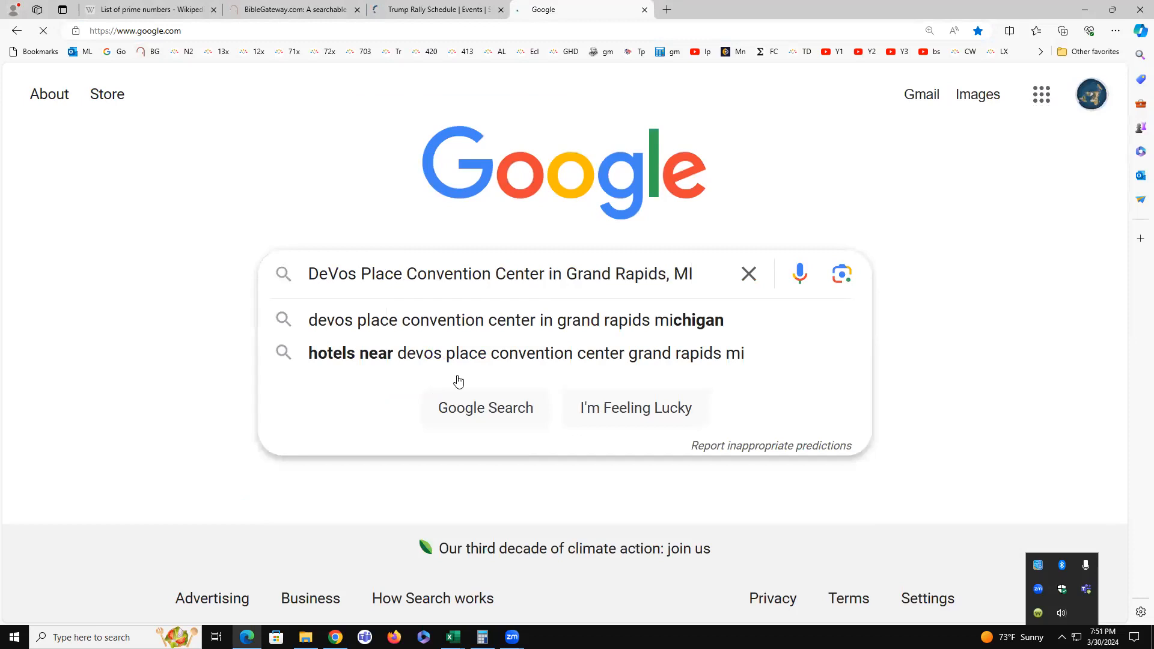
{"action": "left_click", "coordinate": [484, 408]}
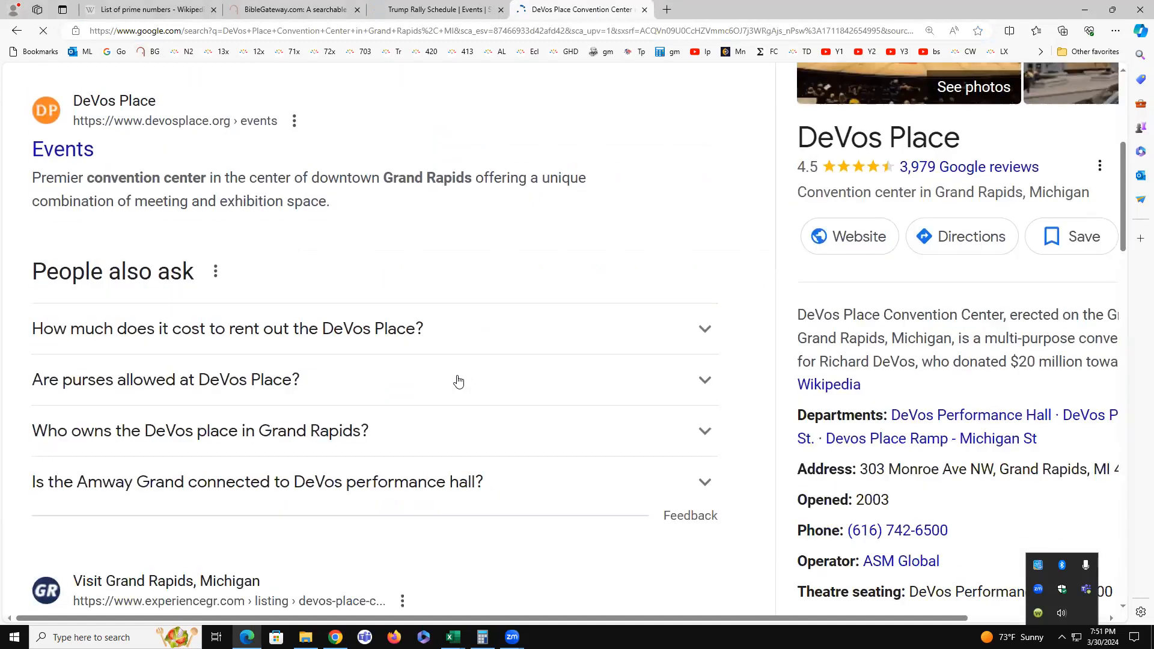
{"action": "scroll", "scroll_direction": "down", "scroll_amount": 3}
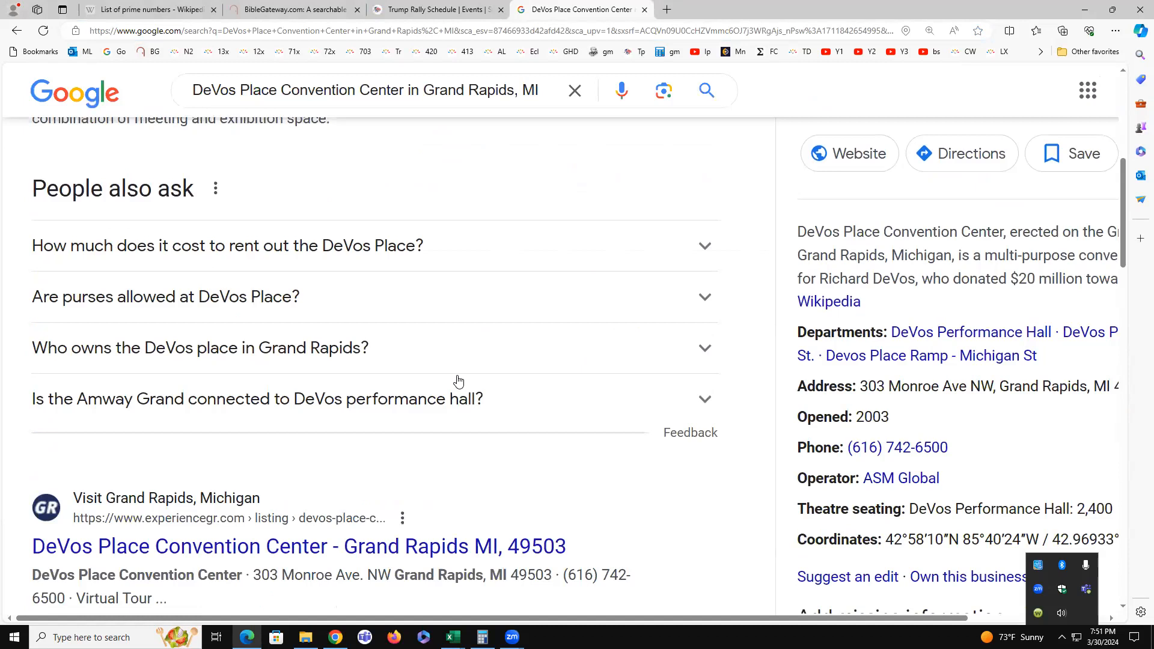
{"action": "scroll", "scroll_direction": "right", "scroll_amount": 3}
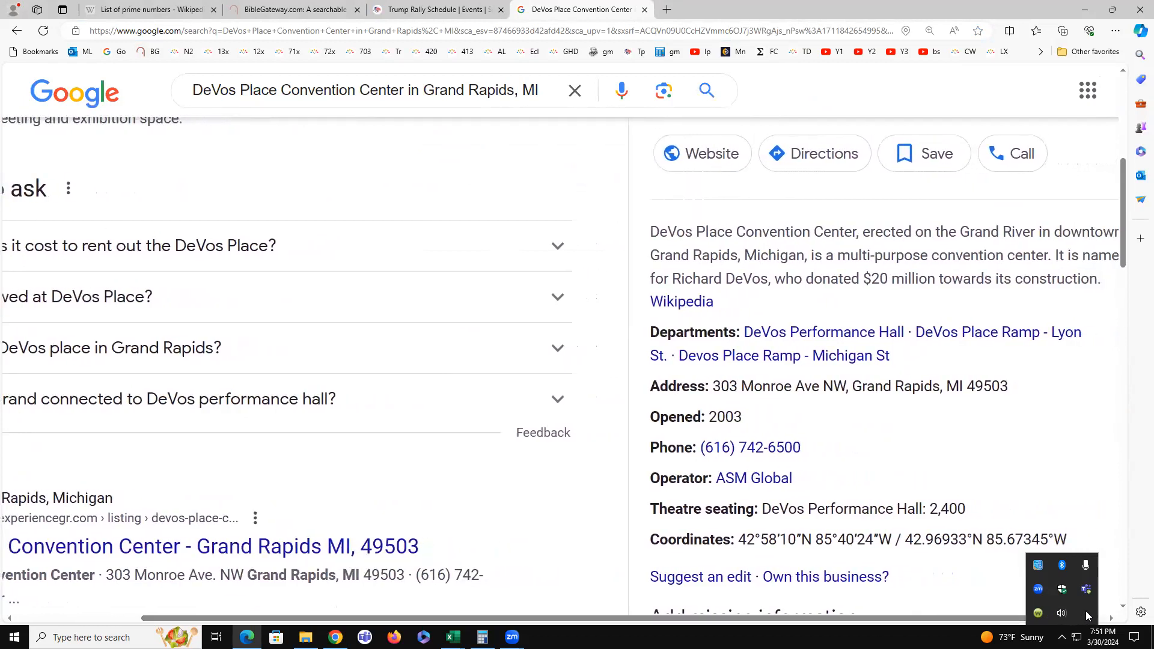
{"action": "mouse_move", "coordinate": [484, 277]}
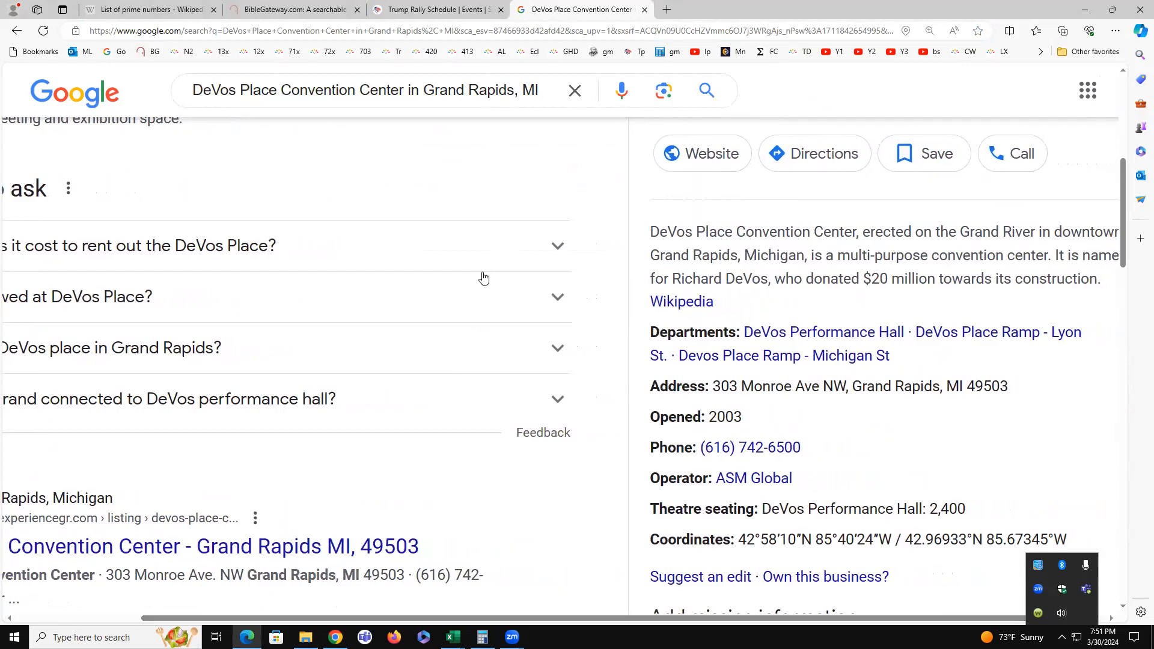
Copy the Hyatt Regency Green Bay venue, search it in a new Google tab, then return to DeVos Place results
{"action": "left_click", "coordinate": [435, 10]}
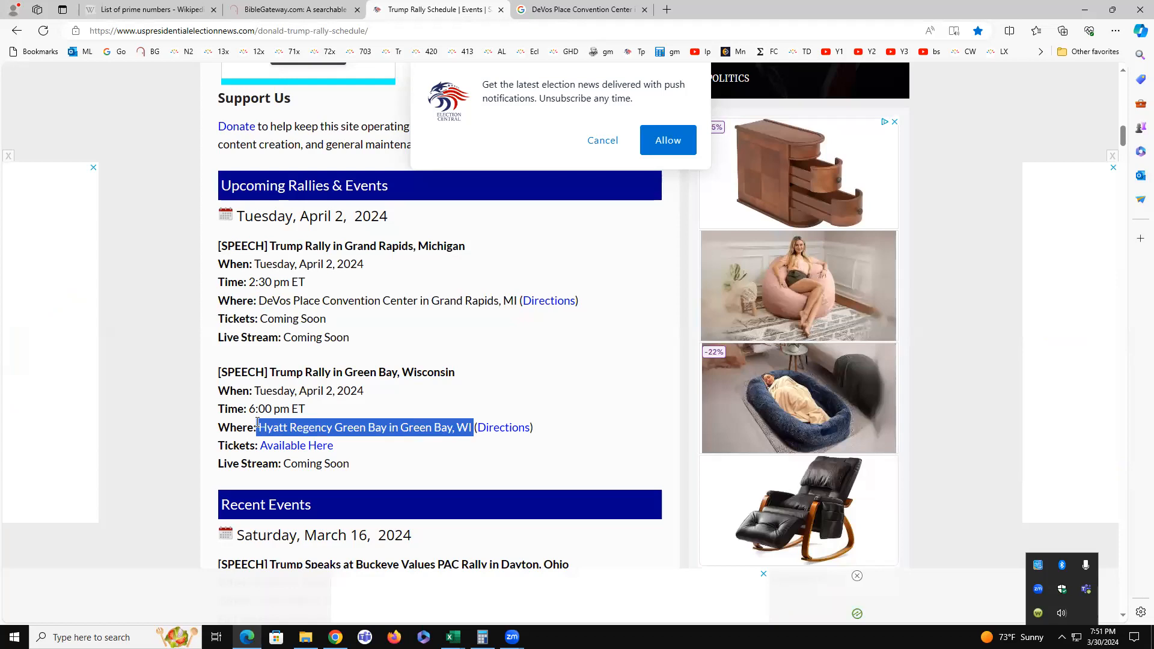
{"action": "right_click", "coordinate": [364, 426]}
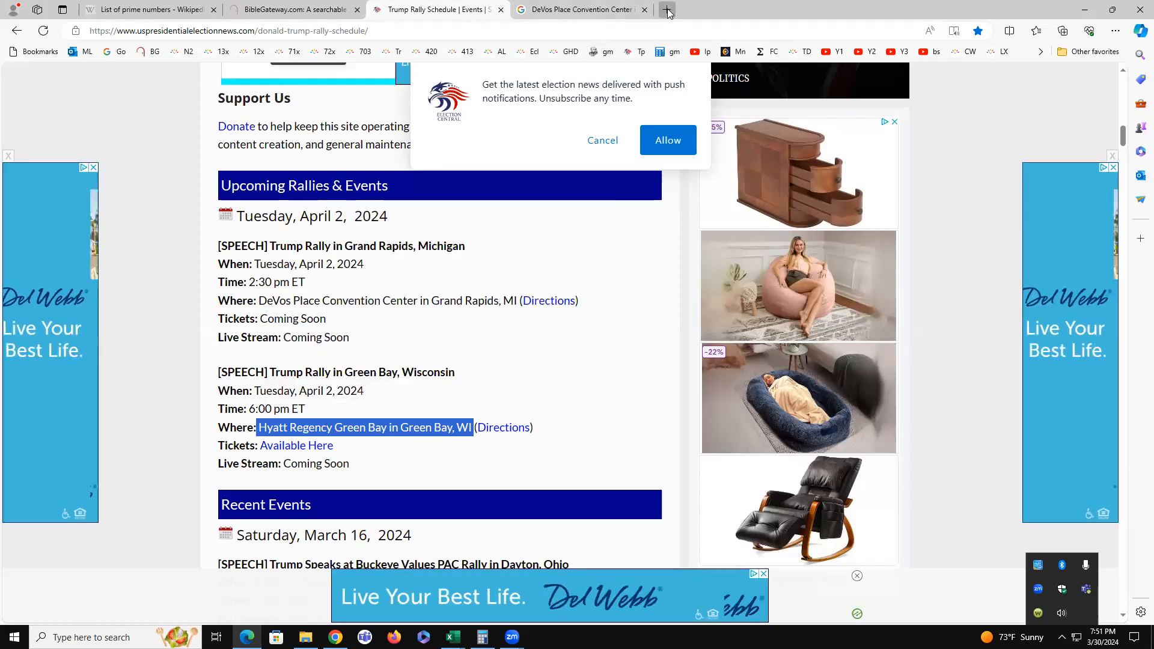
{"action": "left_click", "coordinate": [667, 8]}
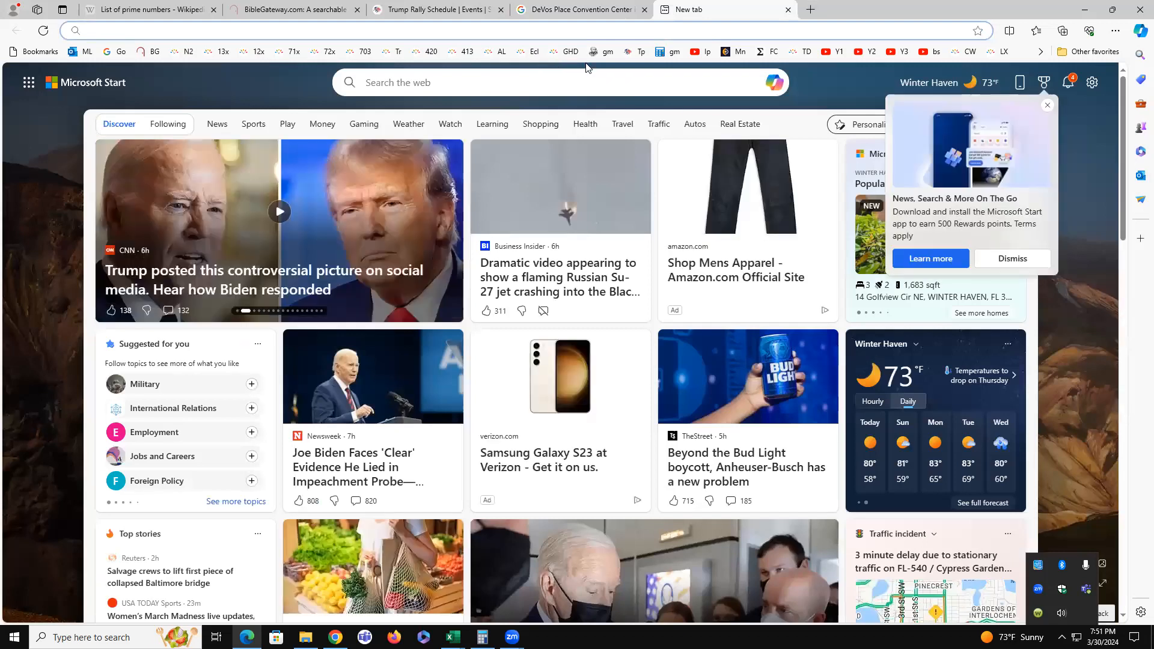
{"action": "left_click", "coordinate": [118, 52]}
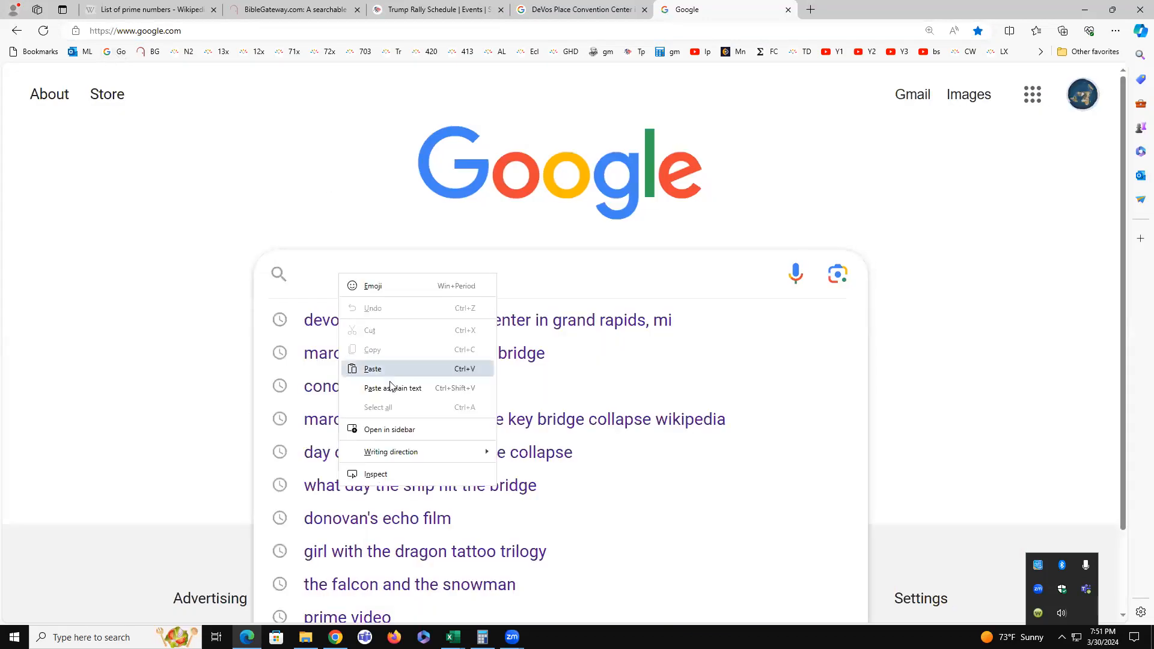
{"action": "left_click", "coordinate": [373, 367]}
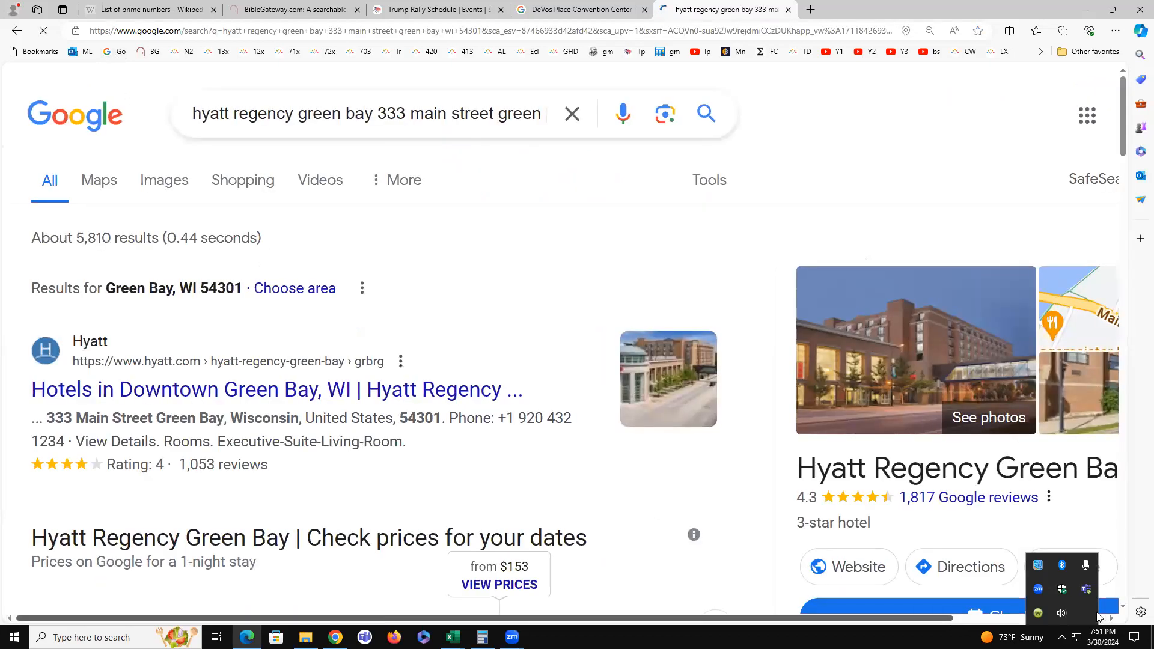
{"action": "scroll", "scroll_direction": "down", "scroll_amount": 3}
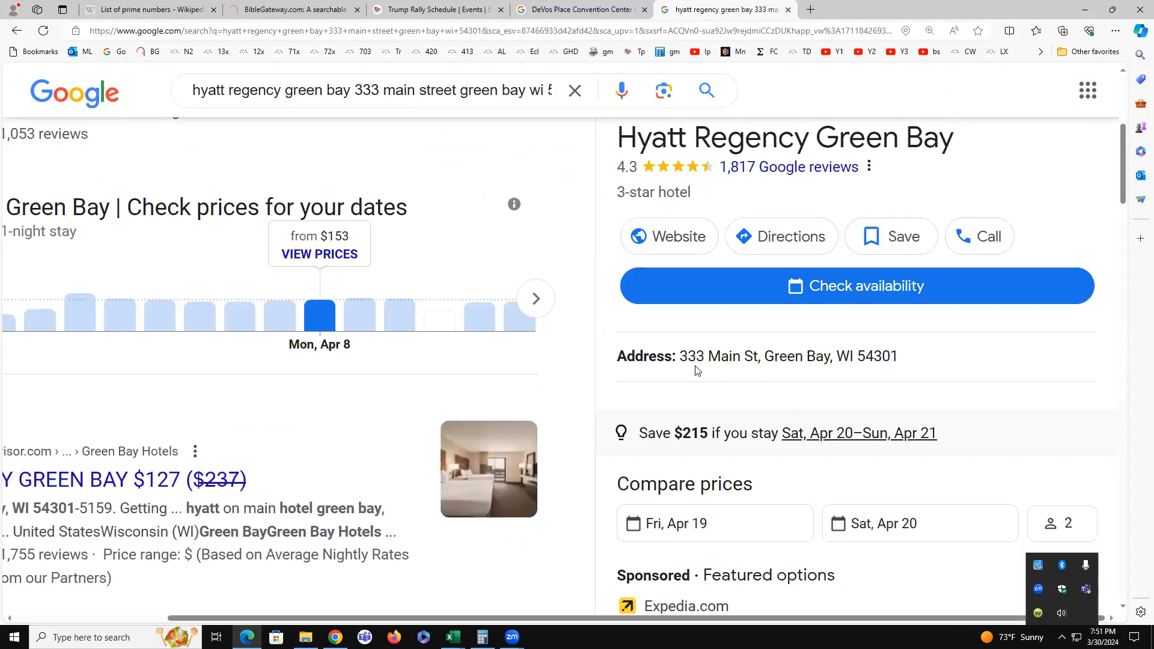
{"action": "mouse_move", "coordinate": [537, 360]}
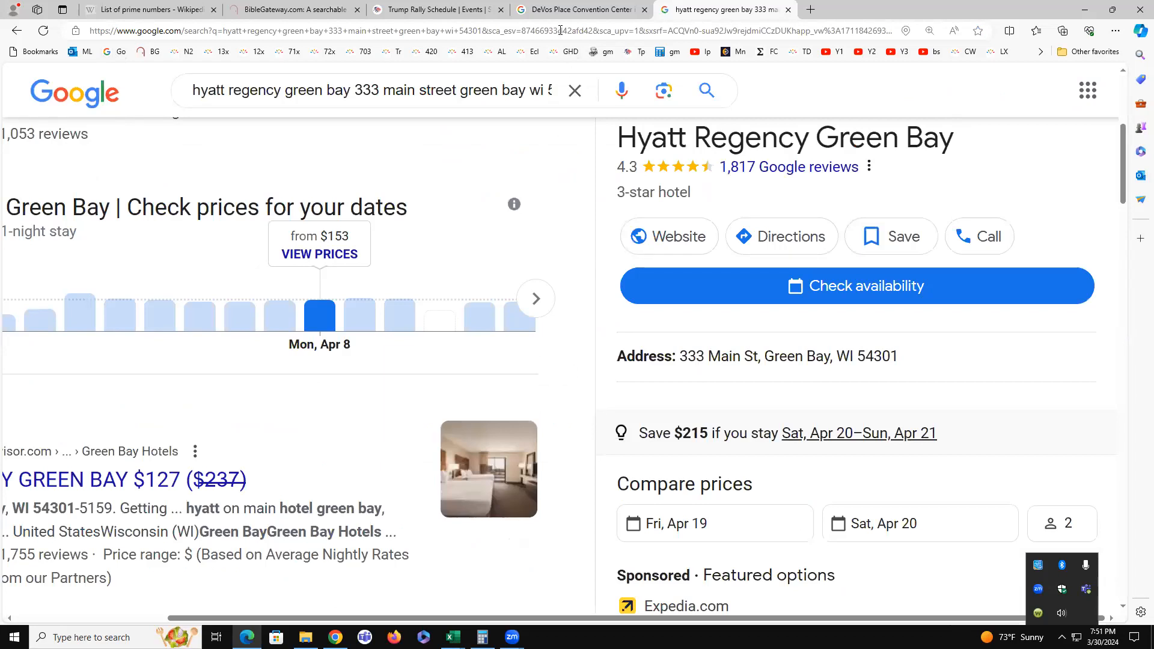
{"action": "left_click", "coordinate": [581, 10]}
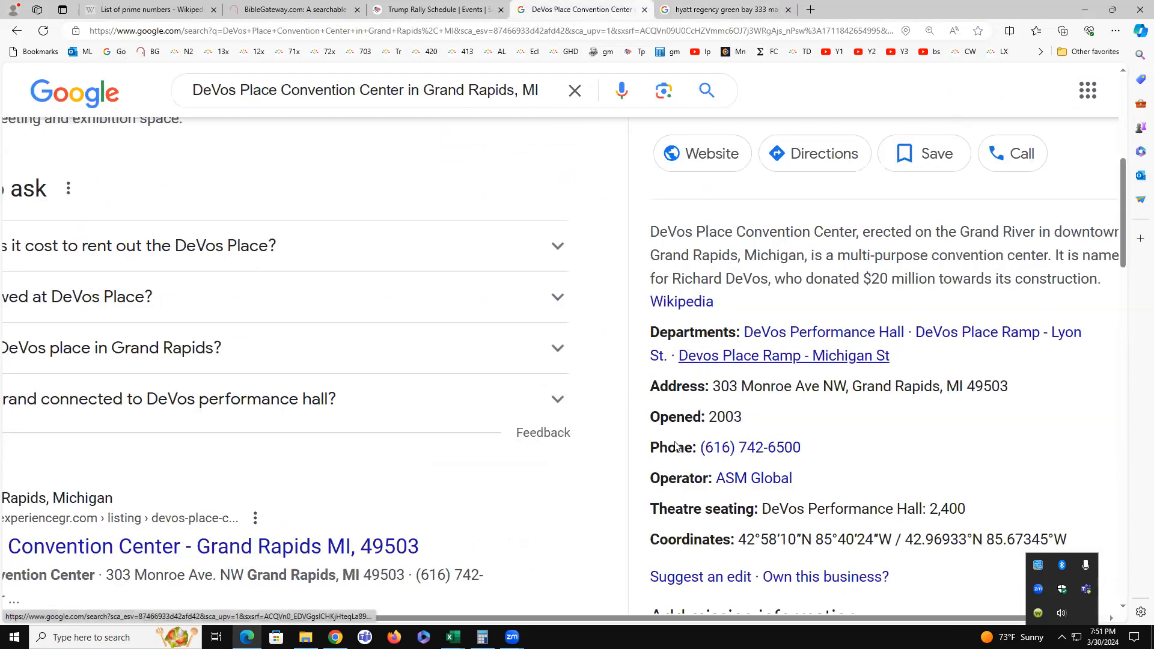
{"action": "mouse_move", "coordinate": [579, 576]}
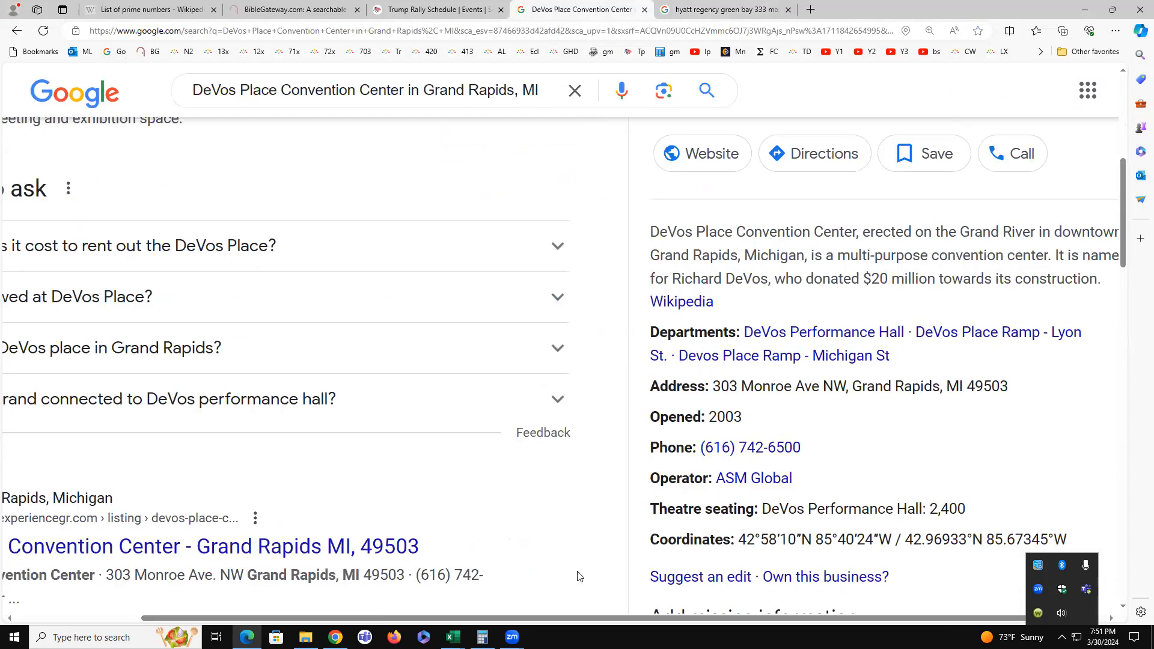
{"action": "mouse_move", "coordinate": [721, 375]}
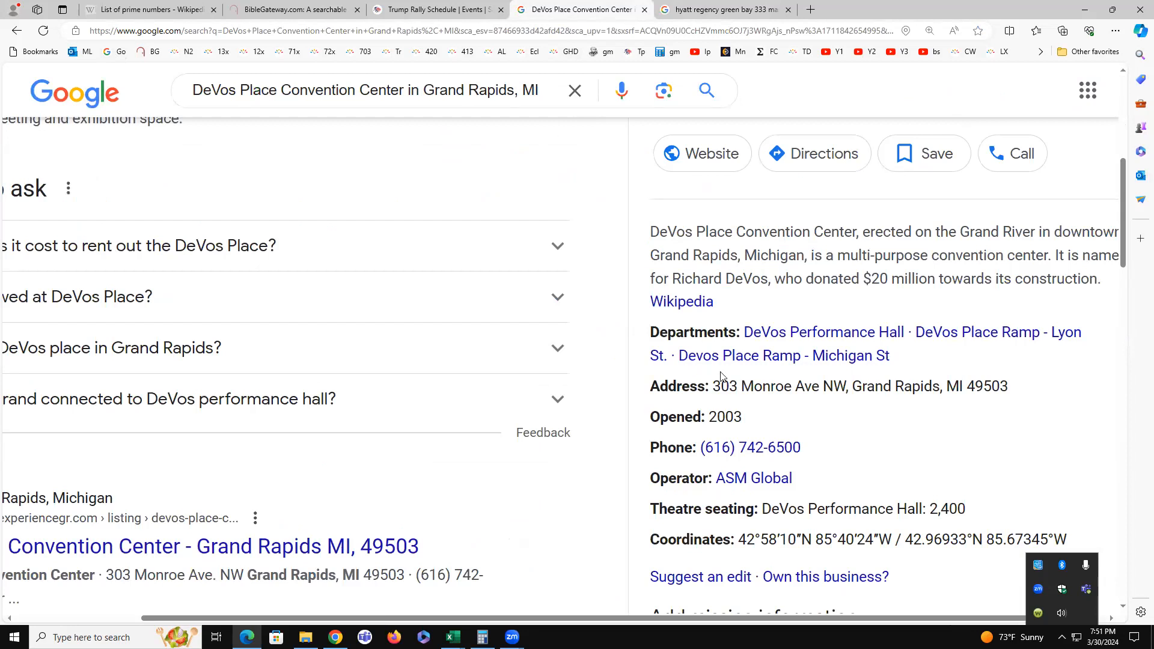
Move between the rally schedule, DeVos Place results and Windows Calculator while entering figures
{"action": "left_click", "coordinate": [481, 637]}
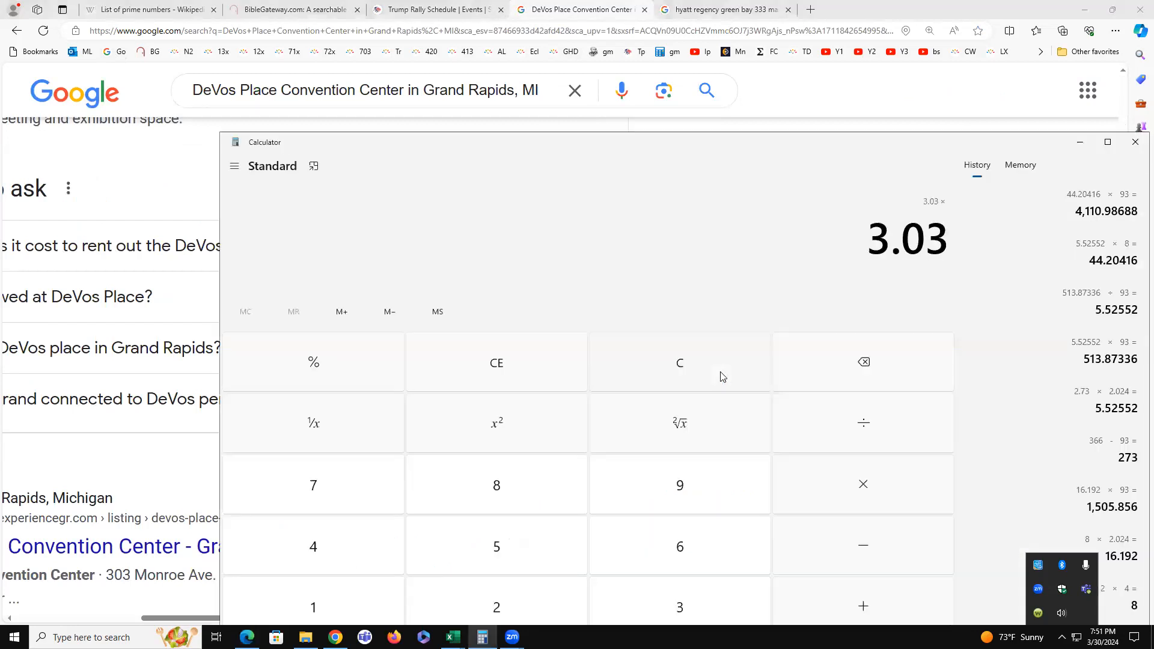
{"action": "left_click", "coordinate": [312, 546]}
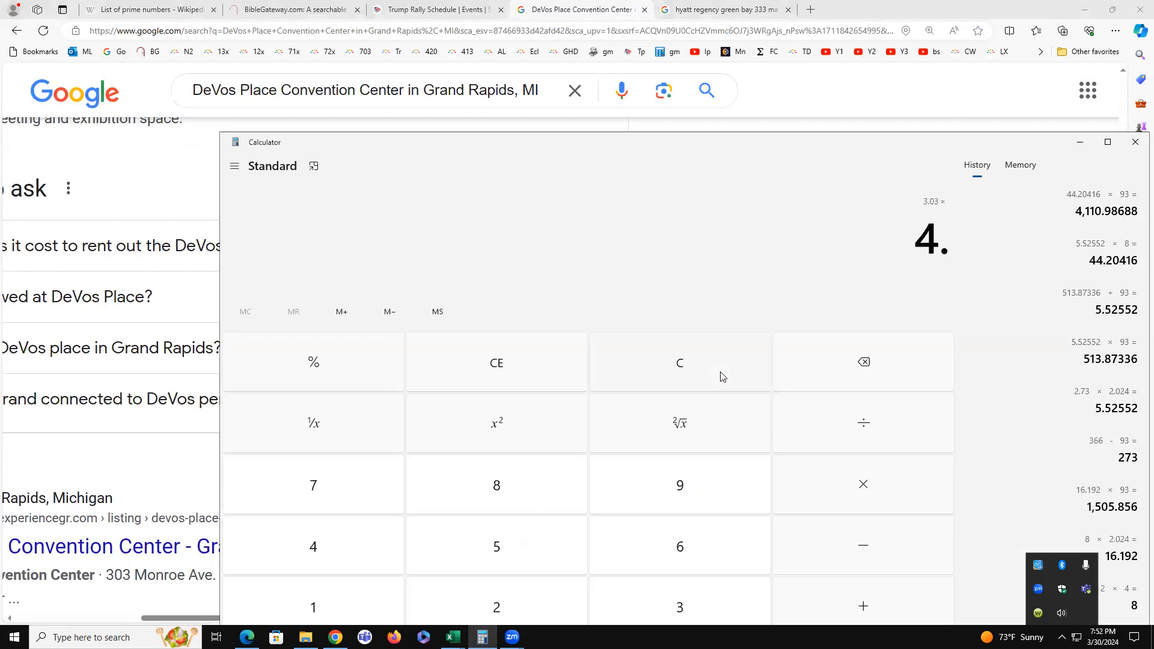
{"action": "mouse_move", "coordinate": [603, 38]}
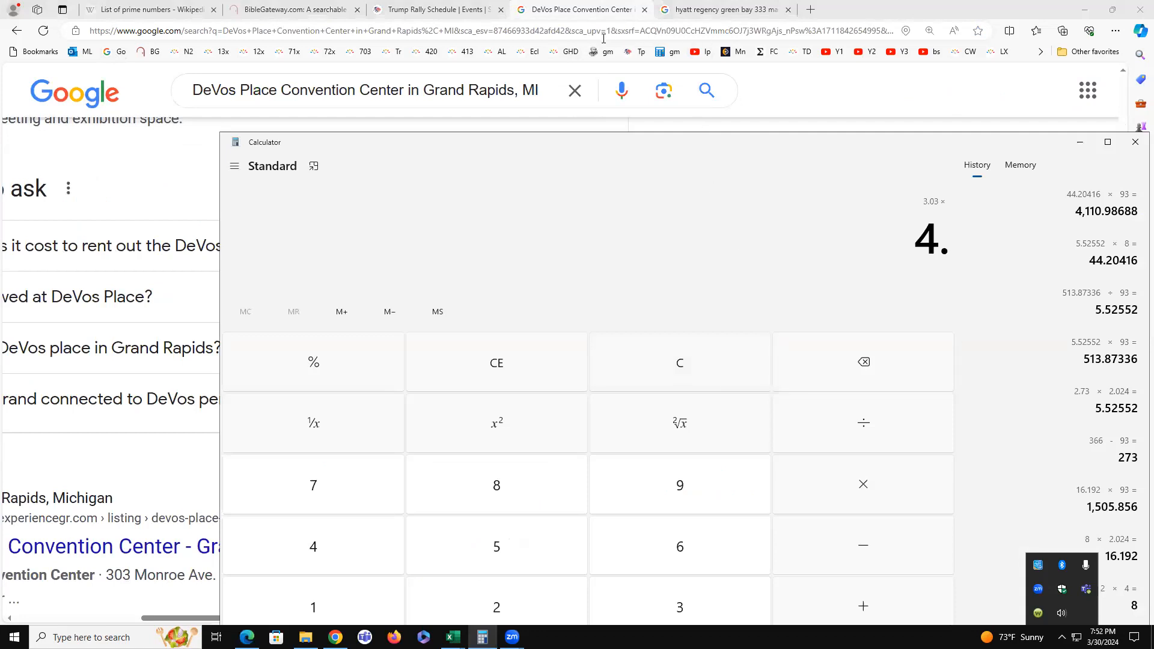
{"action": "left_click", "coordinate": [435, 8]}
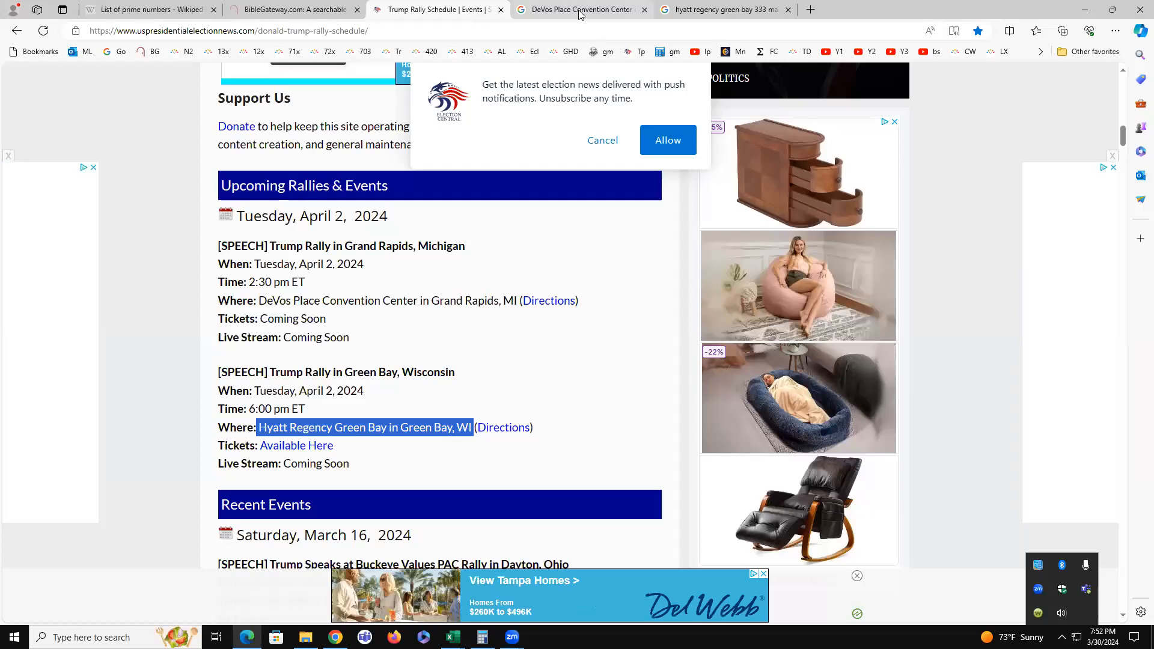
{"action": "left_click", "coordinate": [580, 8]}
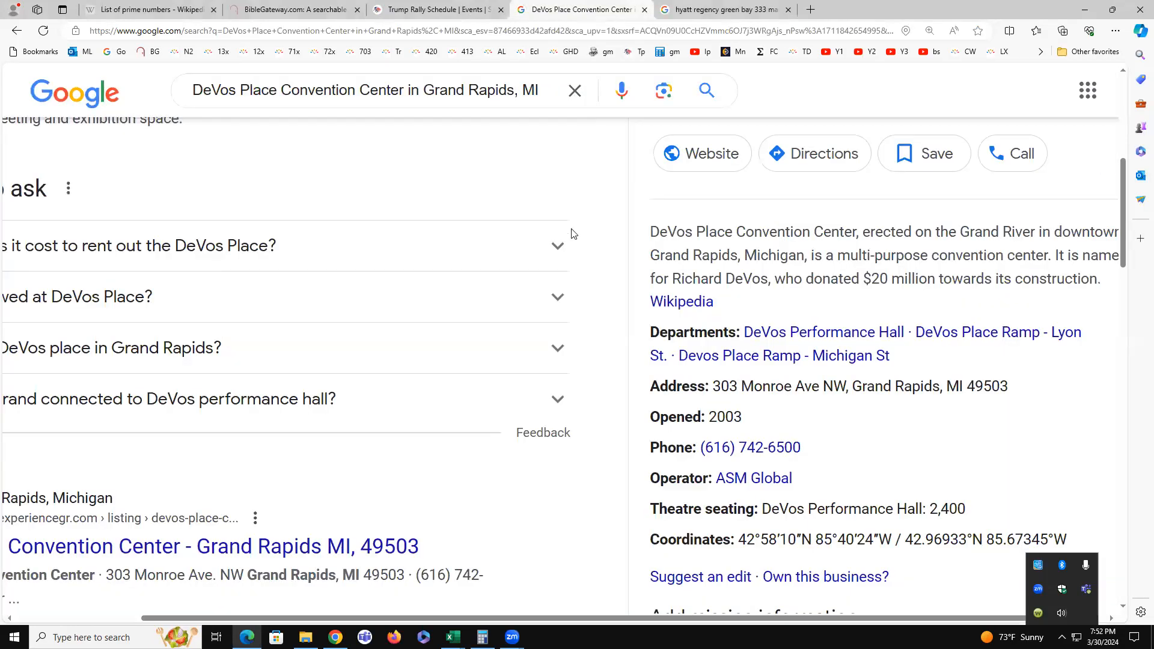
{"action": "left_click", "coordinate": [481, 637]}
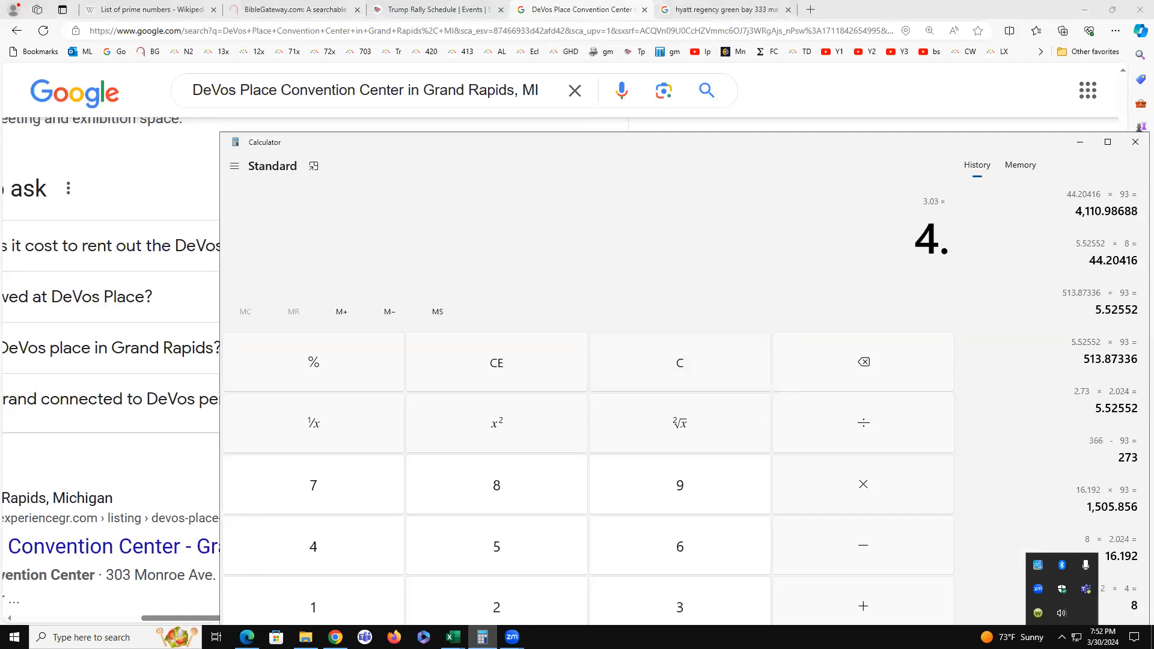
{"action": "left_click", "coordinate": [678, 484]}
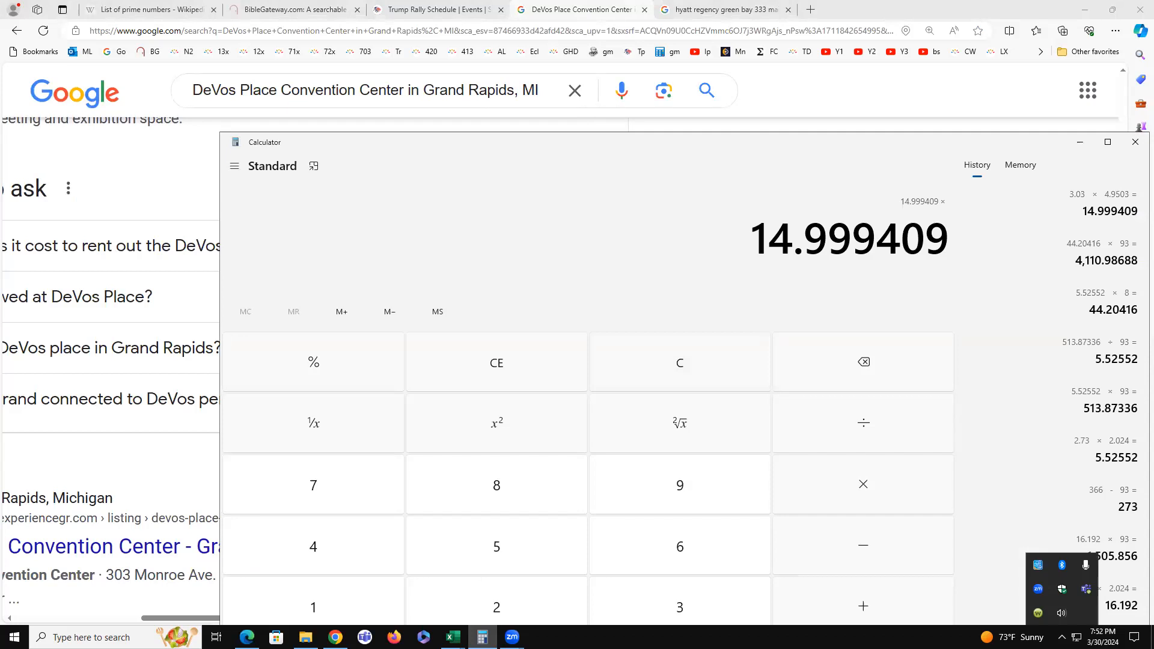
{"action": "mouse_move", "coordinate": [802, 105]}
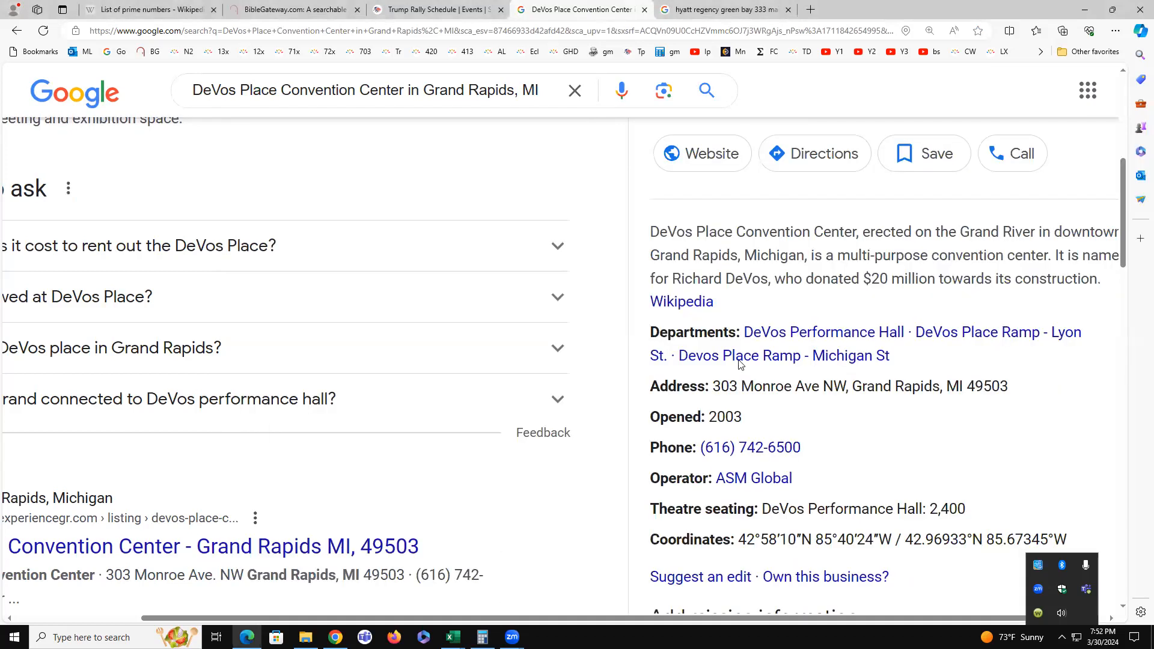
Clear and redo the calculator product, check the Hyatt Regency Green Bay results, then show the timeanddate duration result
{"action": "left_click", "coordinate": [482, 637]}
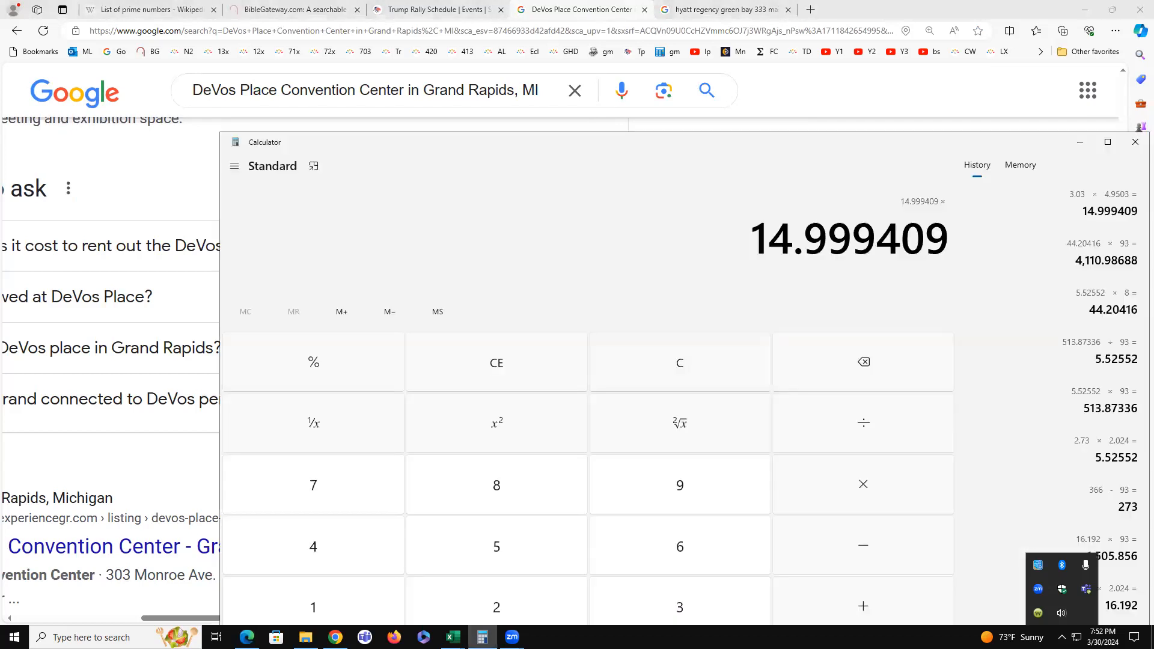
{"action": "mouse_move", "coordinate": [517, 290]}
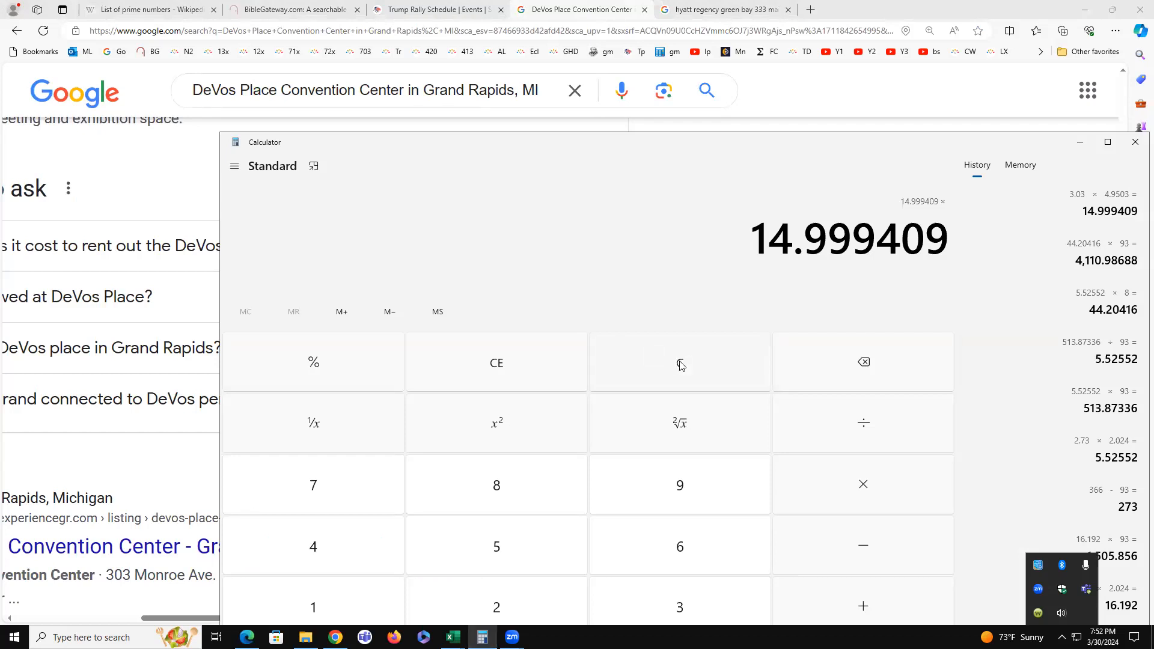
{"action": "left_click", "coordinate": [678, 363]}
{"action": "type", "text": "3.03495"}
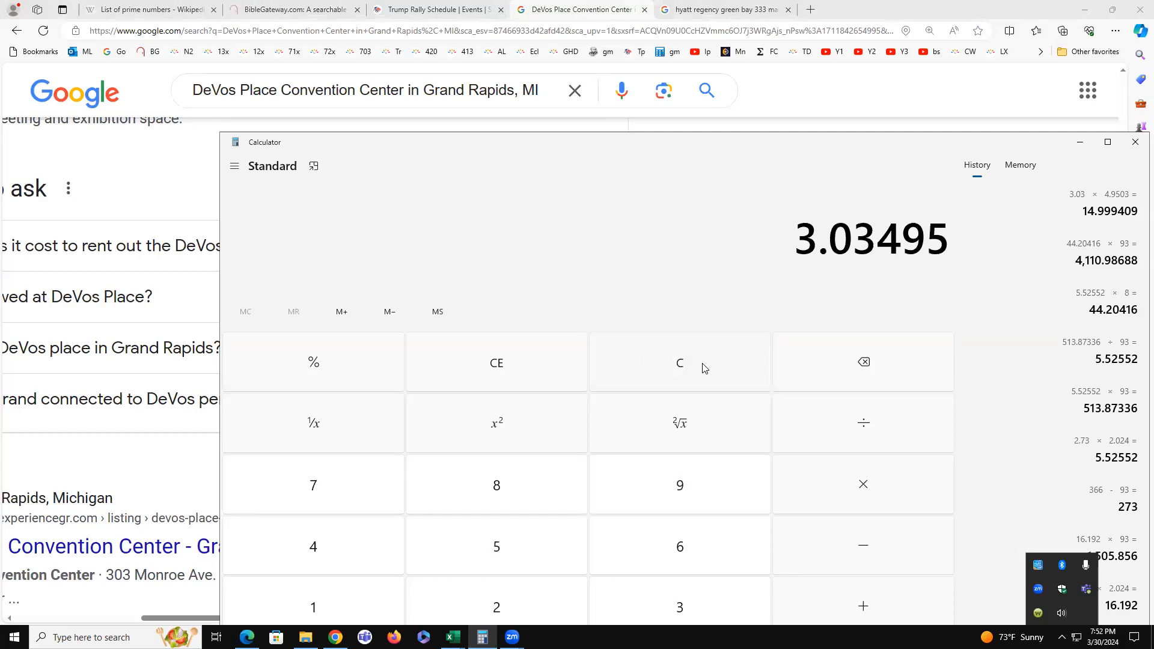
{"action": "left_click", "coordinate": [863, 484]}
{"action": "type", "text": "3.3354301"}
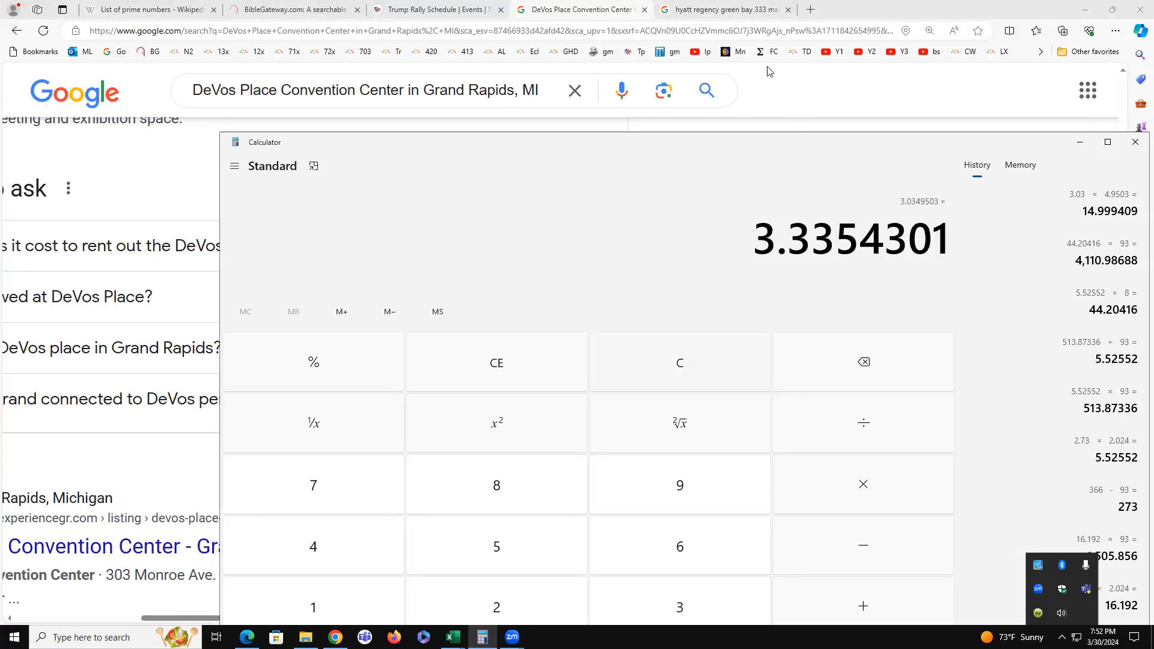
{"action": "left_click", "coordinate": [722, 10]}
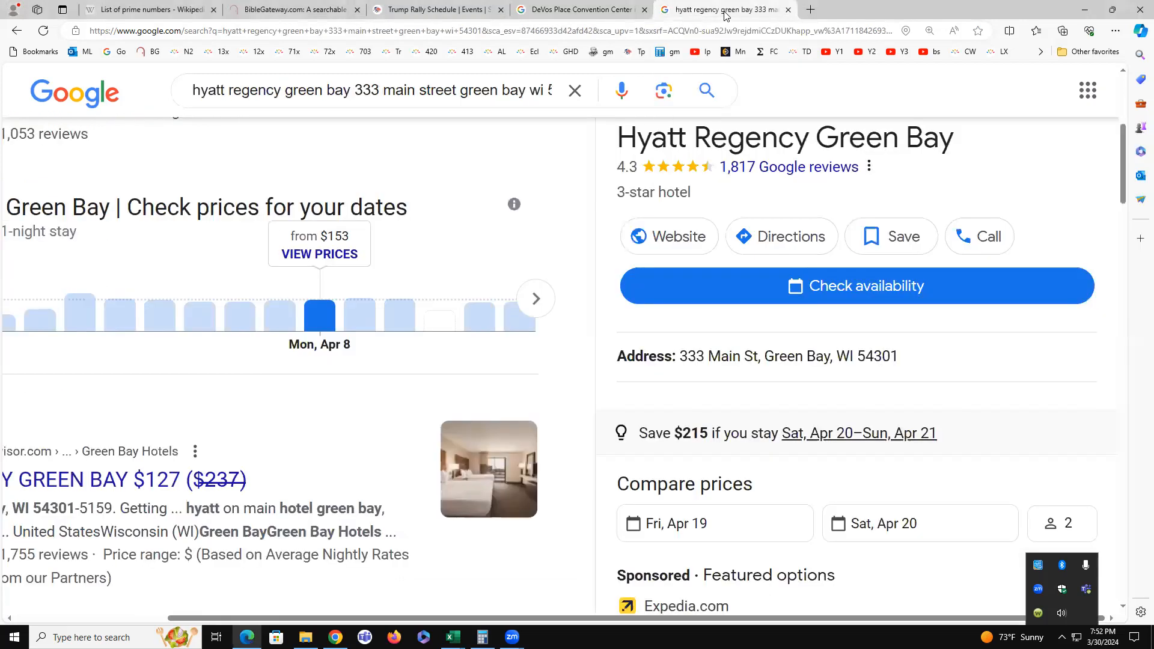
{"action": "mouse_move", "coordinate": [601, 514]}
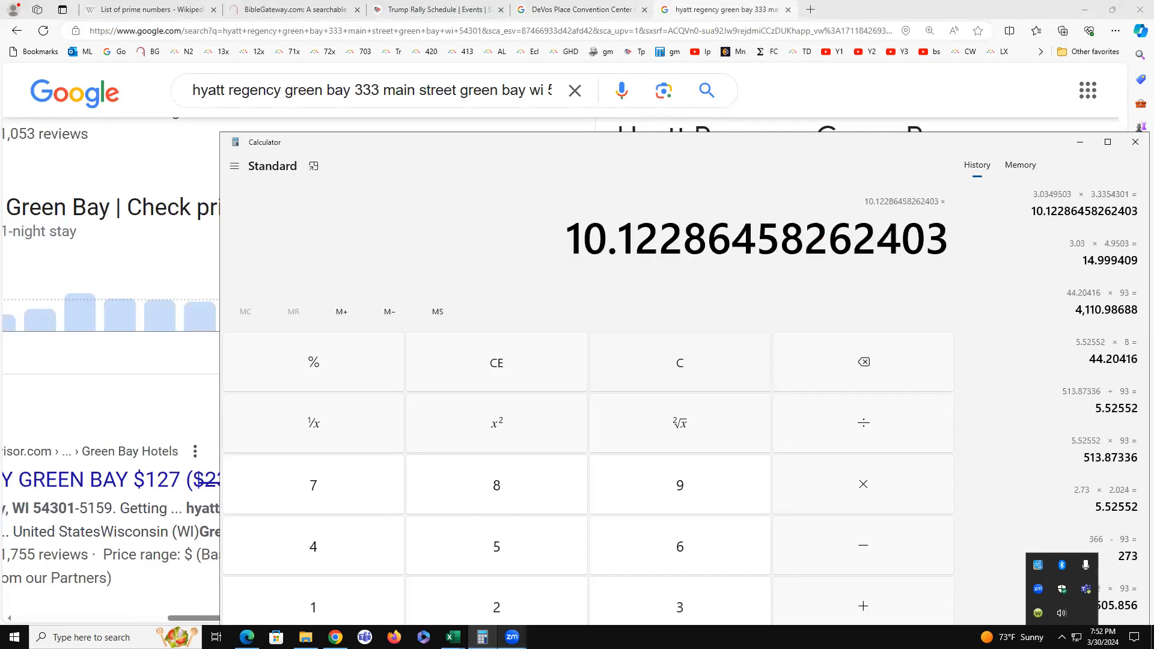
{"action": "mouse_move", "coordinate": [654, 281]}
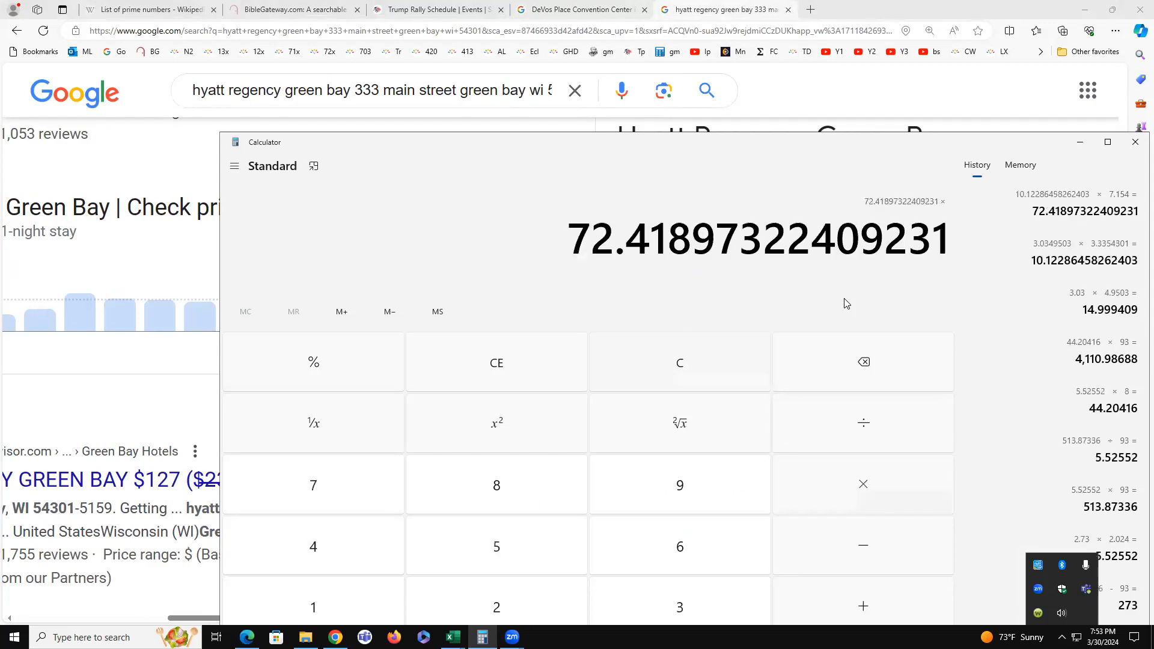
{"action": "mouse_move", "coordinate": [838, 327]}
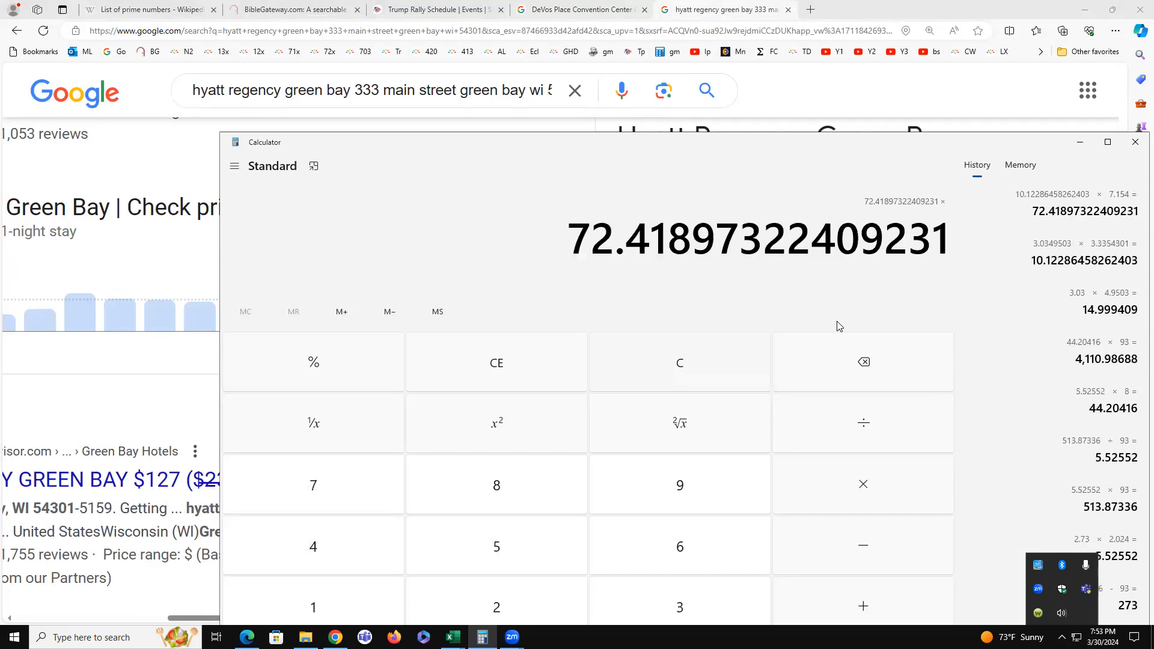
{"action": "double_click", "coordinate": [774, 238]}
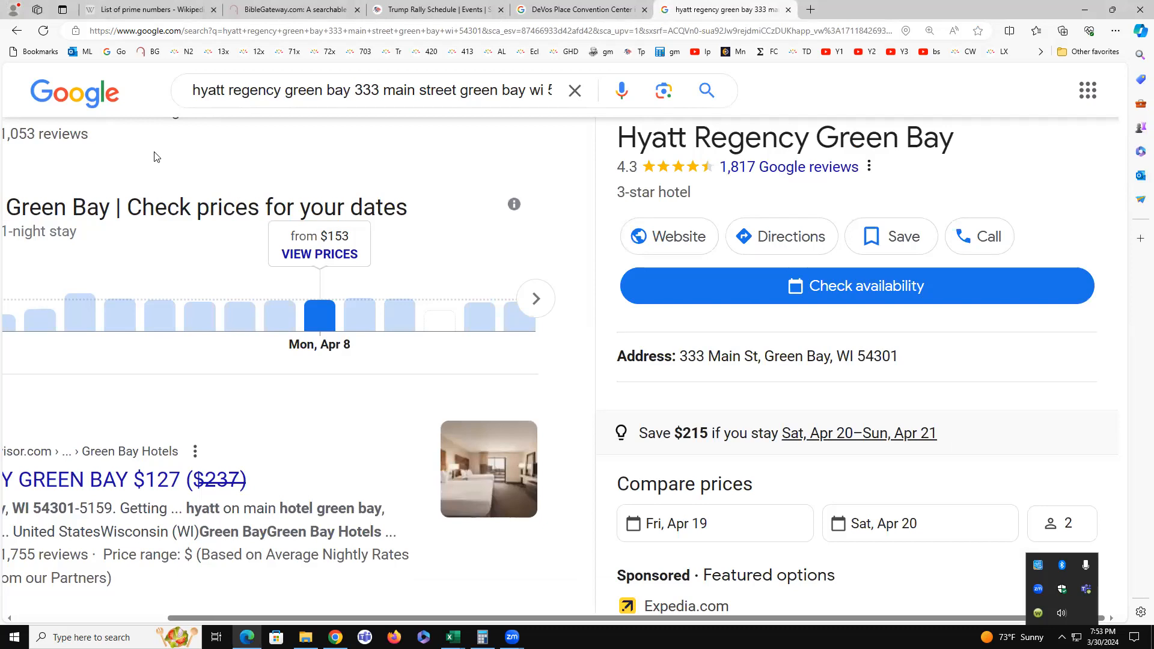
{"action": "mouse_move", "coordinate": [214, 232]}
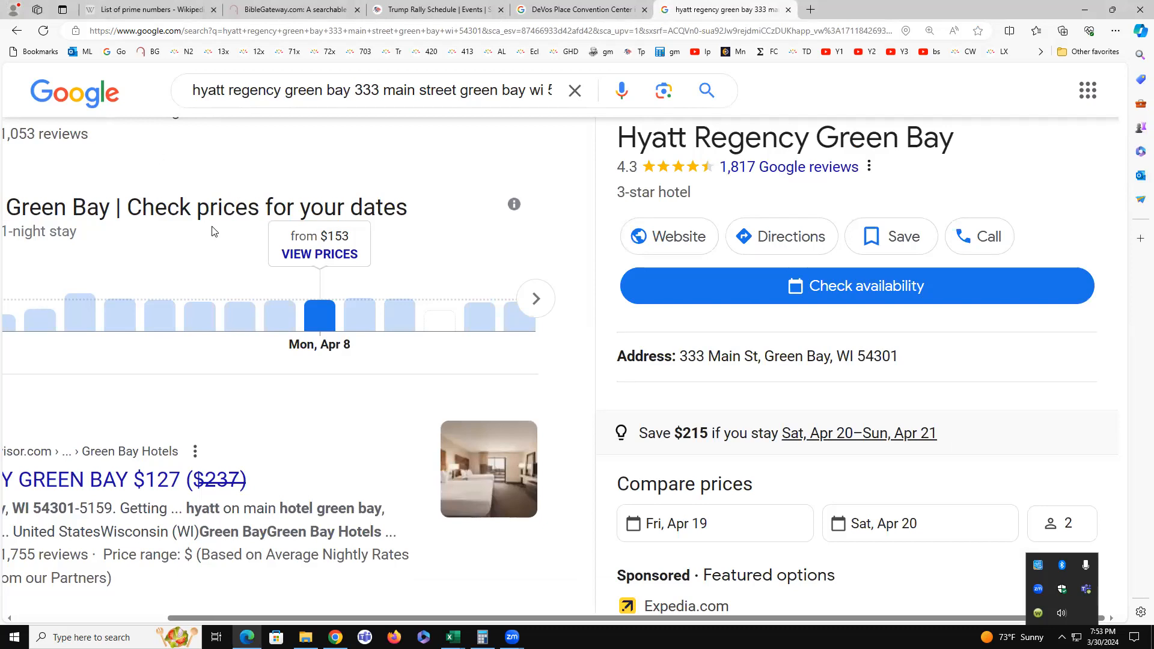
{"action": "left_click", "coordinate": [199, 316]}
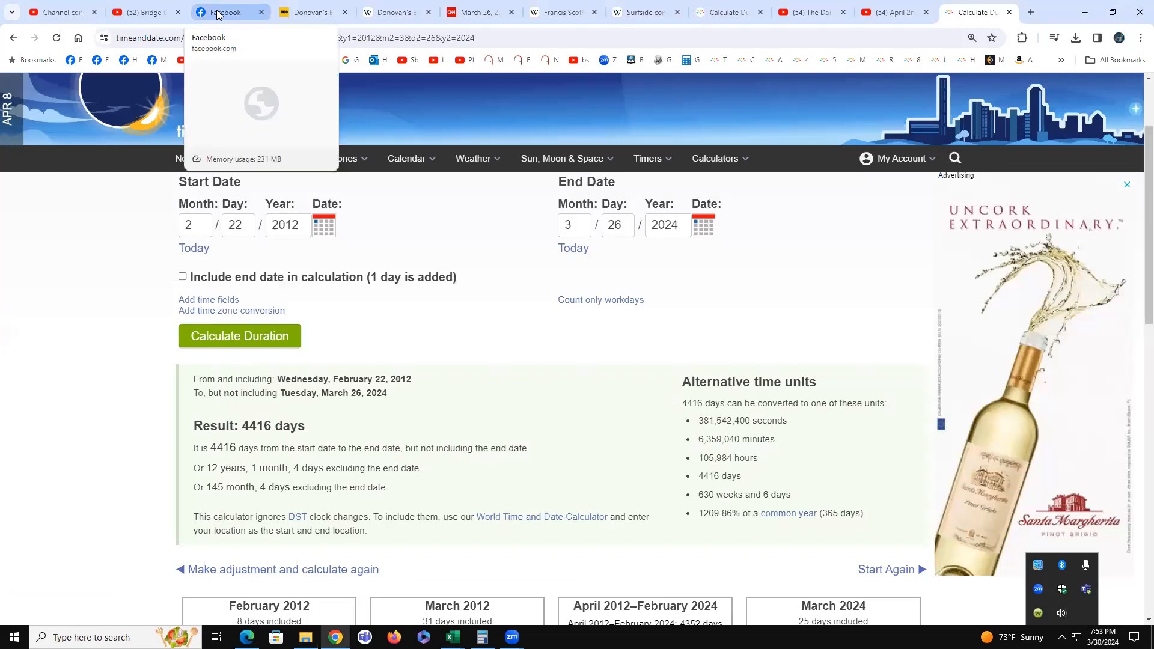
{"action": "mouse_move", "coordinate": [147, 12]}
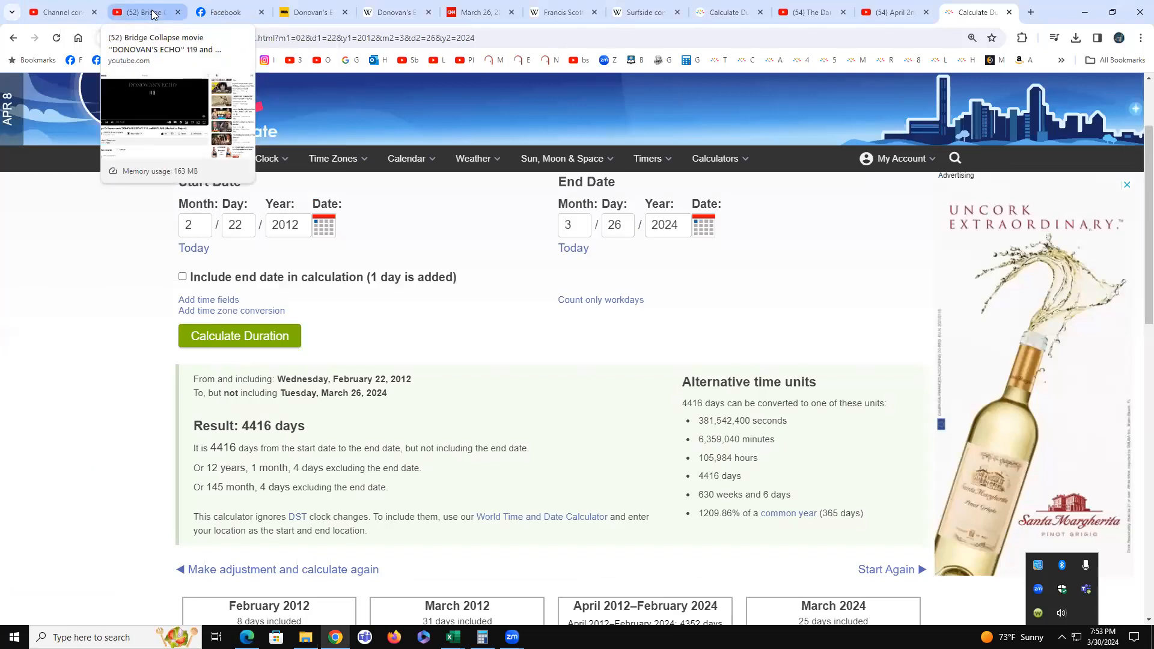
{"action": "mouse_move", "coordinate": [199, 48]}
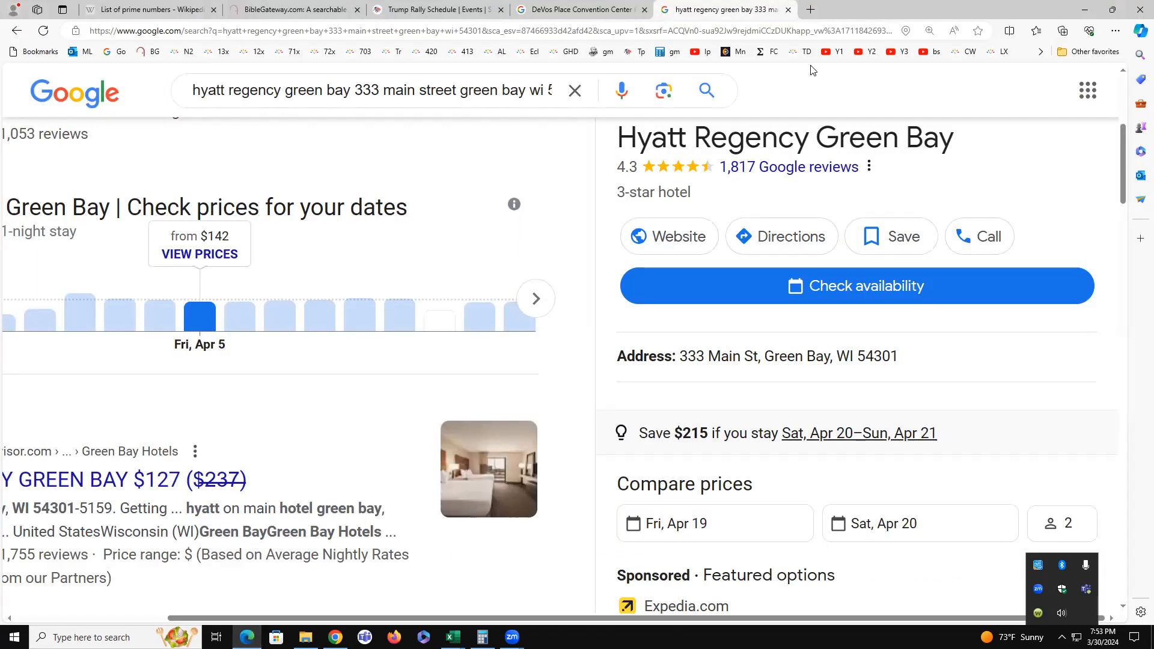
Mute the IPETGOATII video, restart and pause it near 0:06, and exit full screen
{"action": "left_click", "coordinate": [701, 51]}
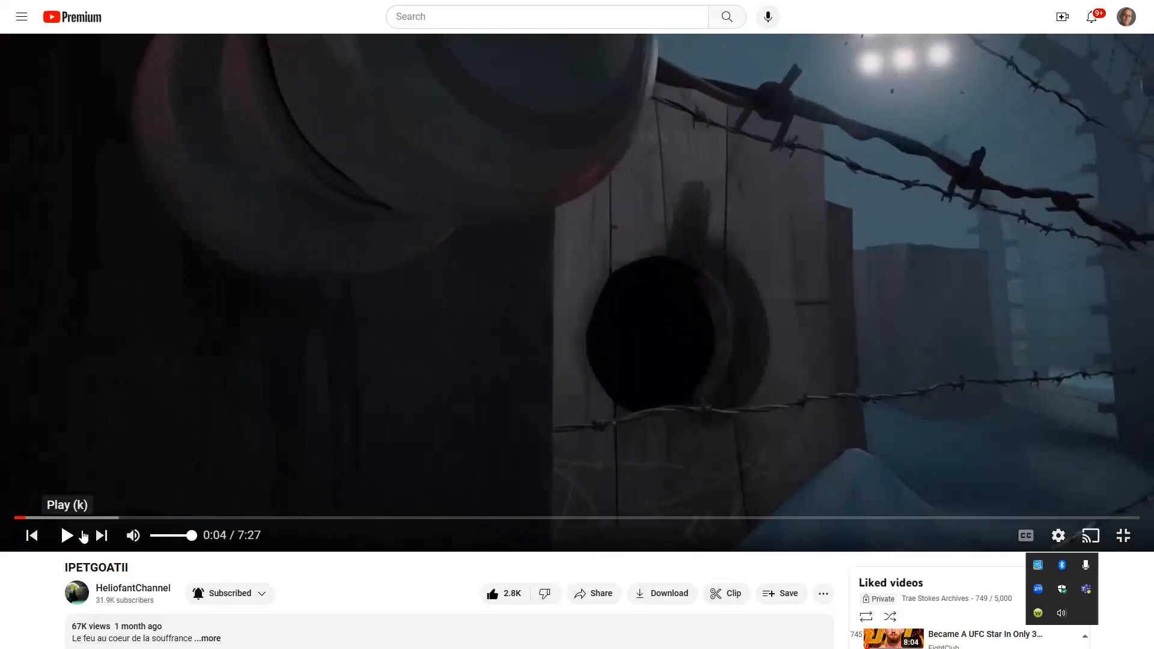
{"action": "mouse_move", "coordinate": [191, 541]}
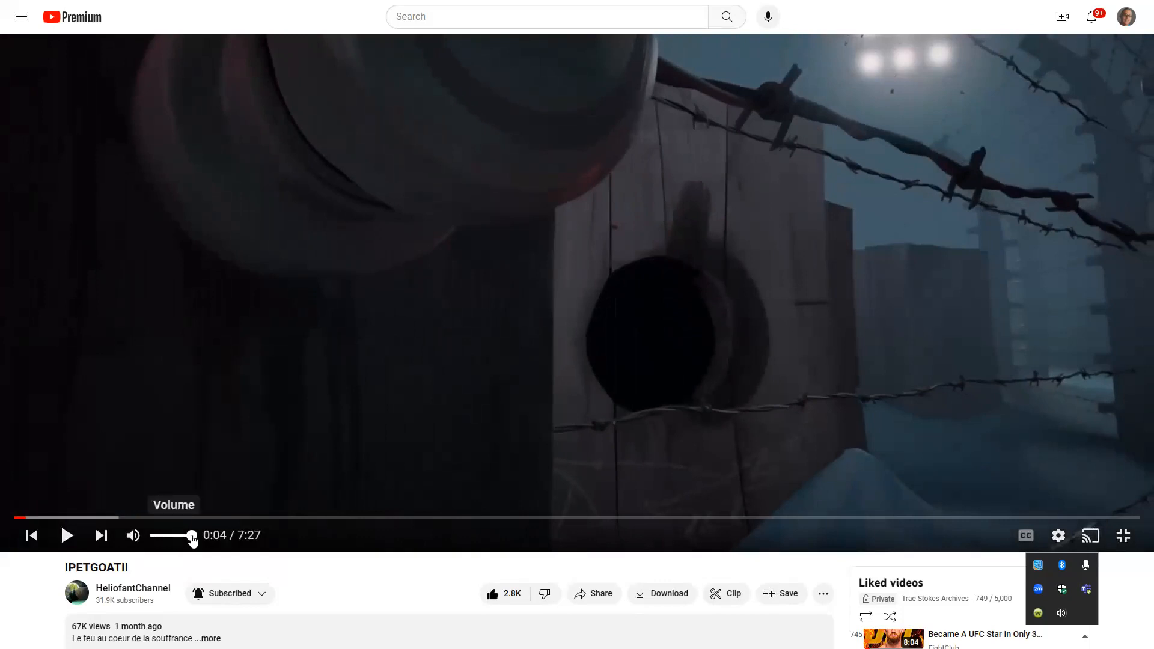
{"action": "left_click", "coordinate": [134, 535]}
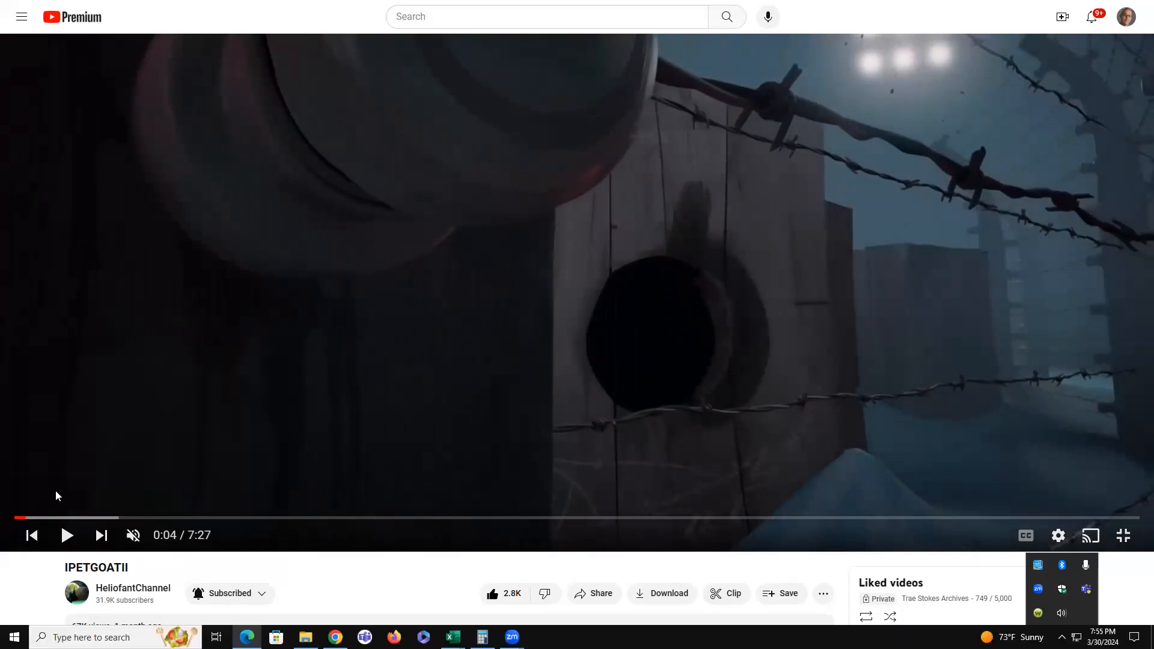
{"action": "mouse_move", "coordinate": [22, 517]}
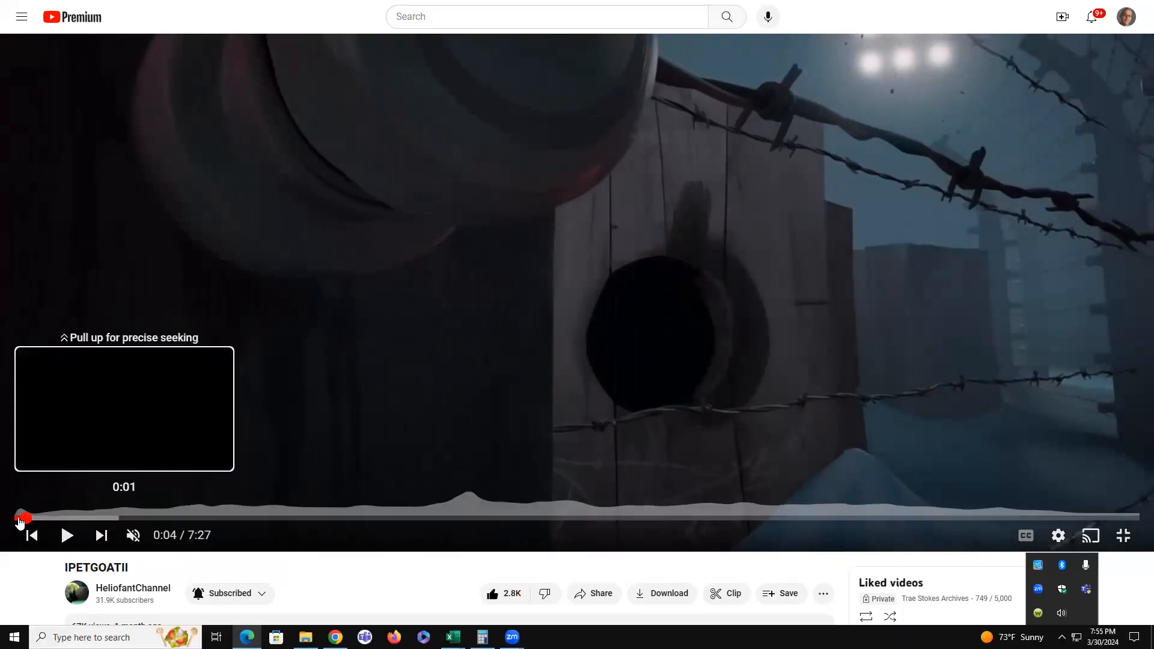
{"action": "left_click", "coordinate": [66, 535]}
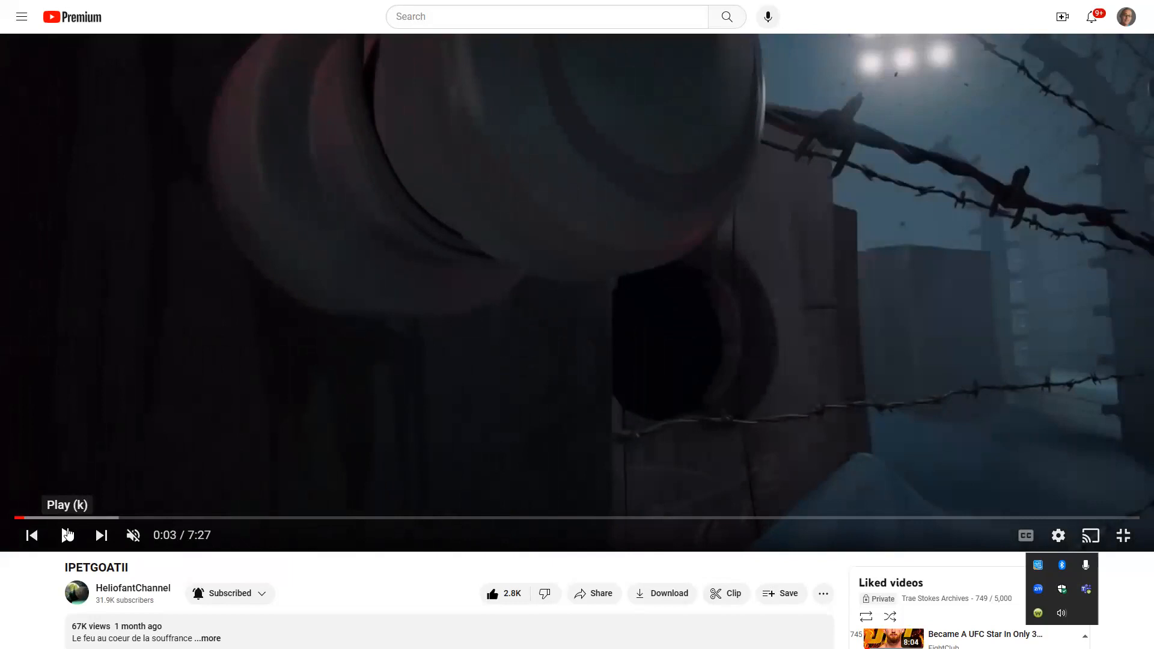
{"action": "left_click", "coordinate": [67, 534]}
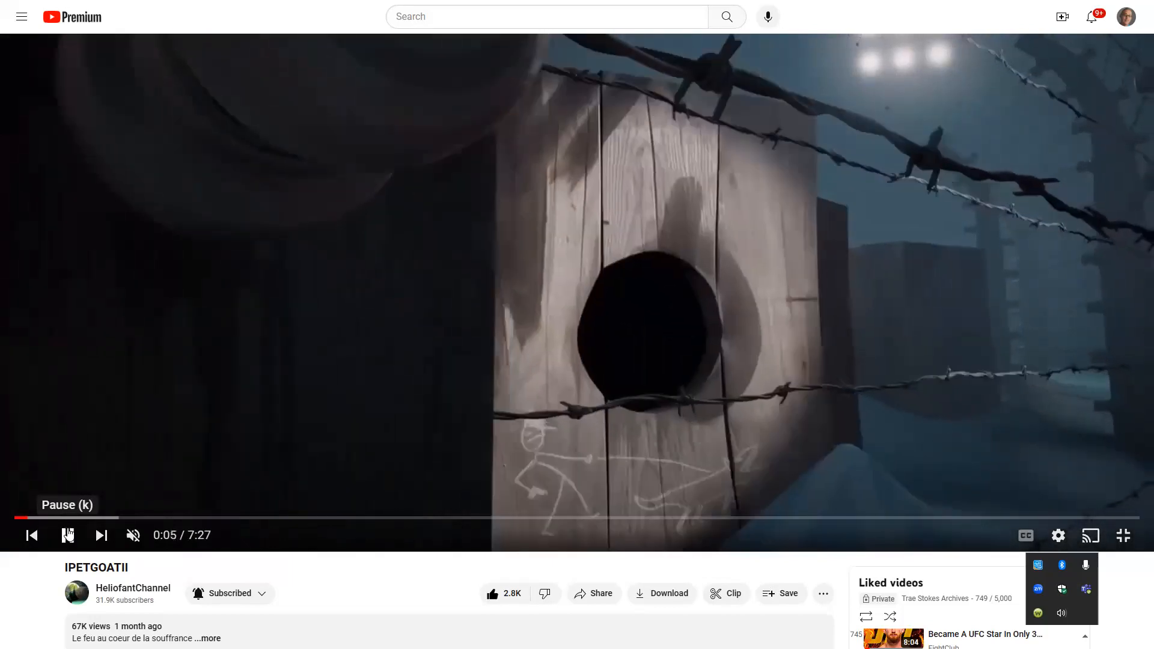
{"action": "left_click", "coordinate": [66, 535]}
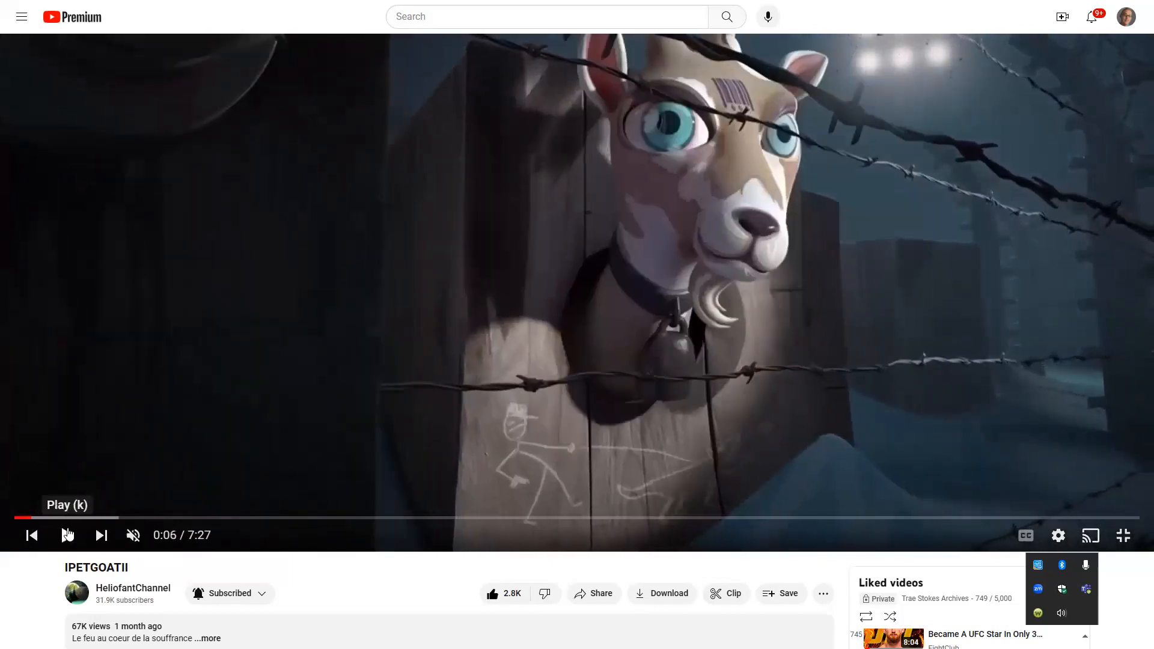
{"action": "left_click", "coordinate": [65, 534]}
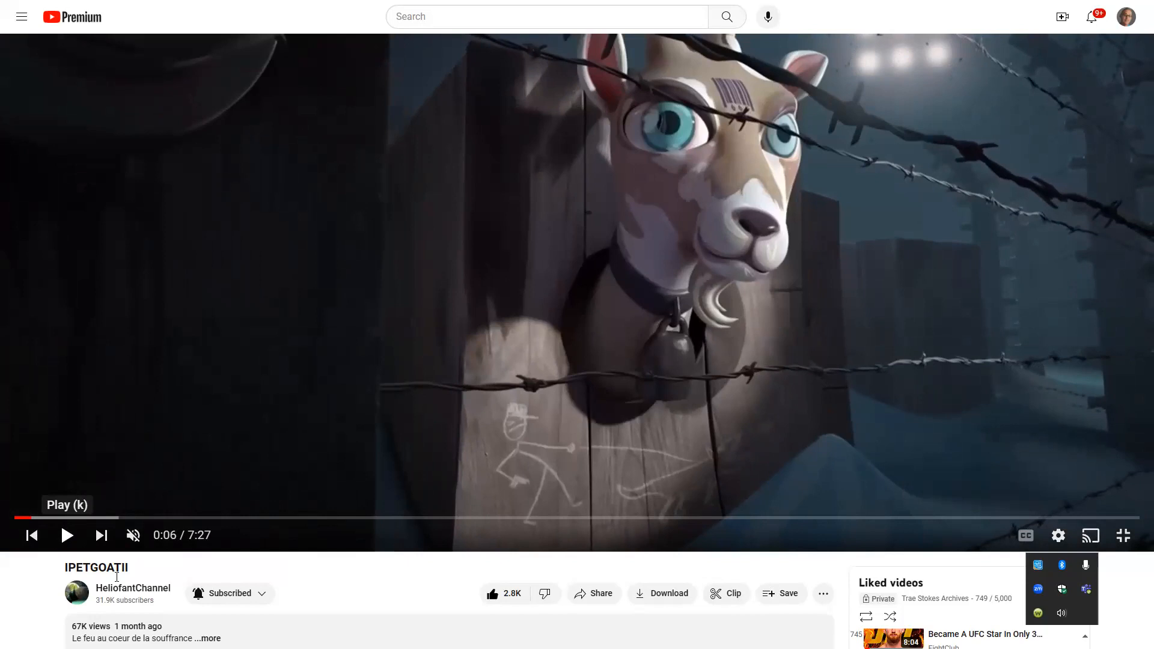
{"action": "mouse_move", "coordinate": [900, 304]}
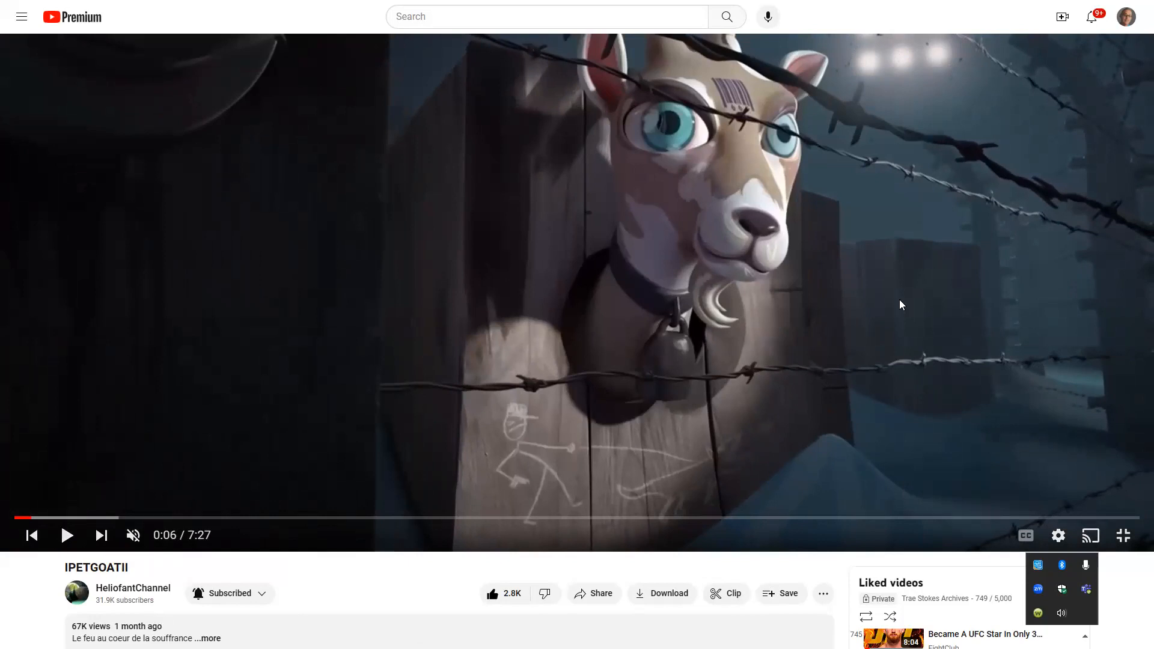
{"action": "mouse_move", "coordinate": [1123, 535]}
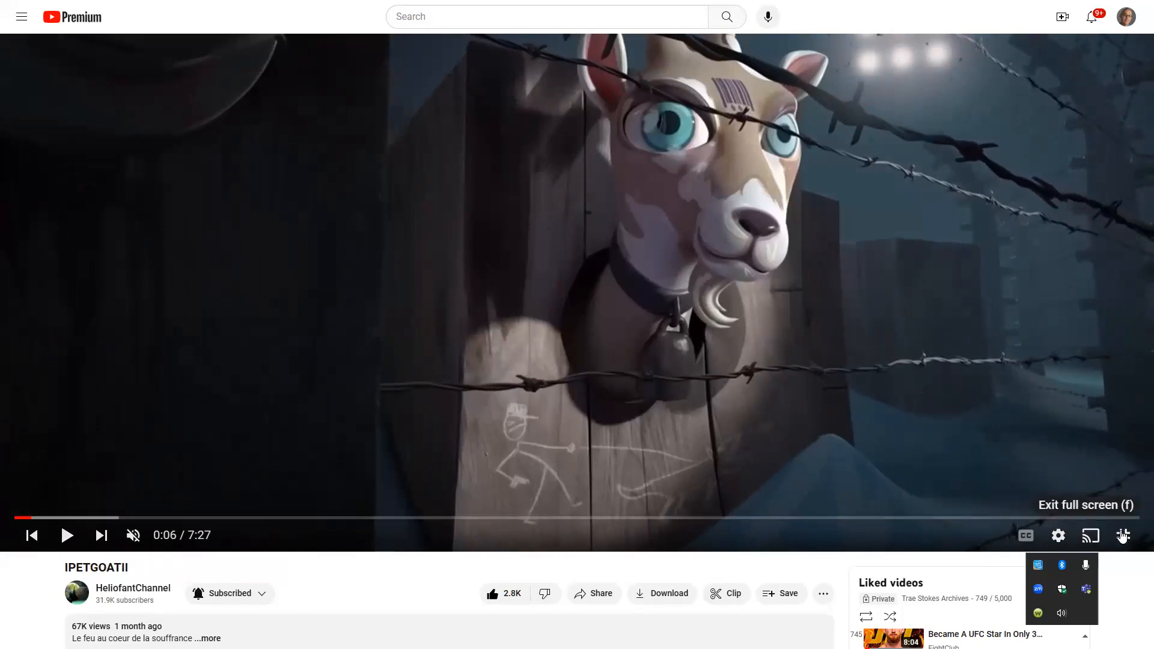
{"action": "left_click", "coordinate": [1121, 535]}
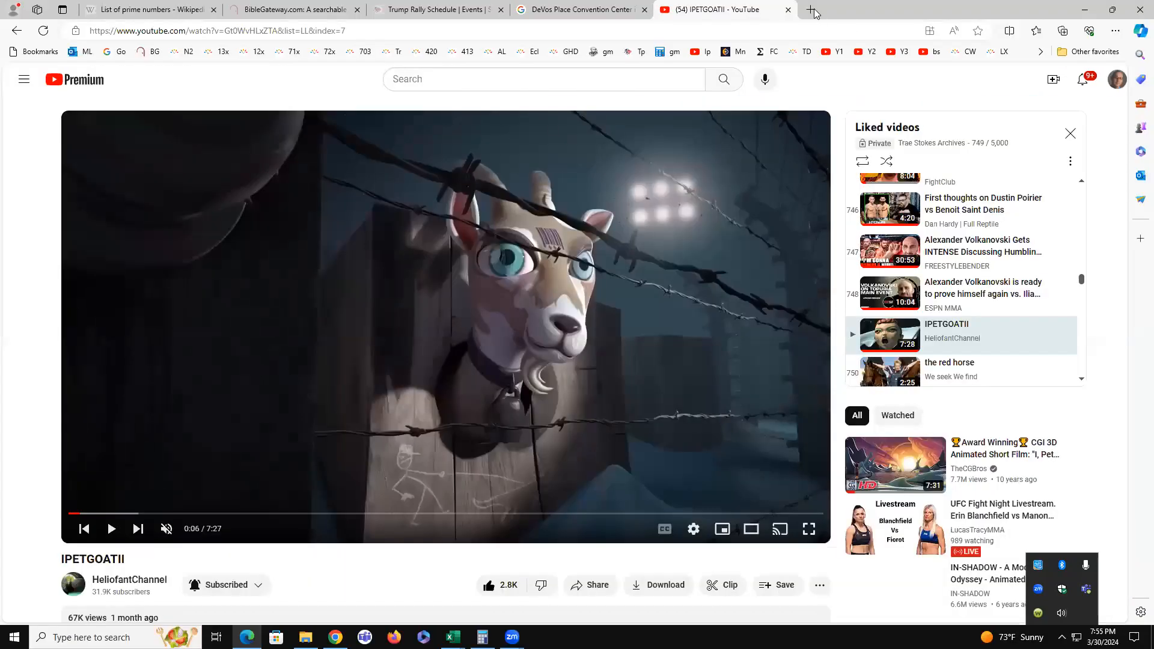
Show the Astro-Seek April 2024 moon phases with the April 8 eclipse, glancing at the Trump rally tab
{"action": "left_click", "coordinate": [814, 12]}
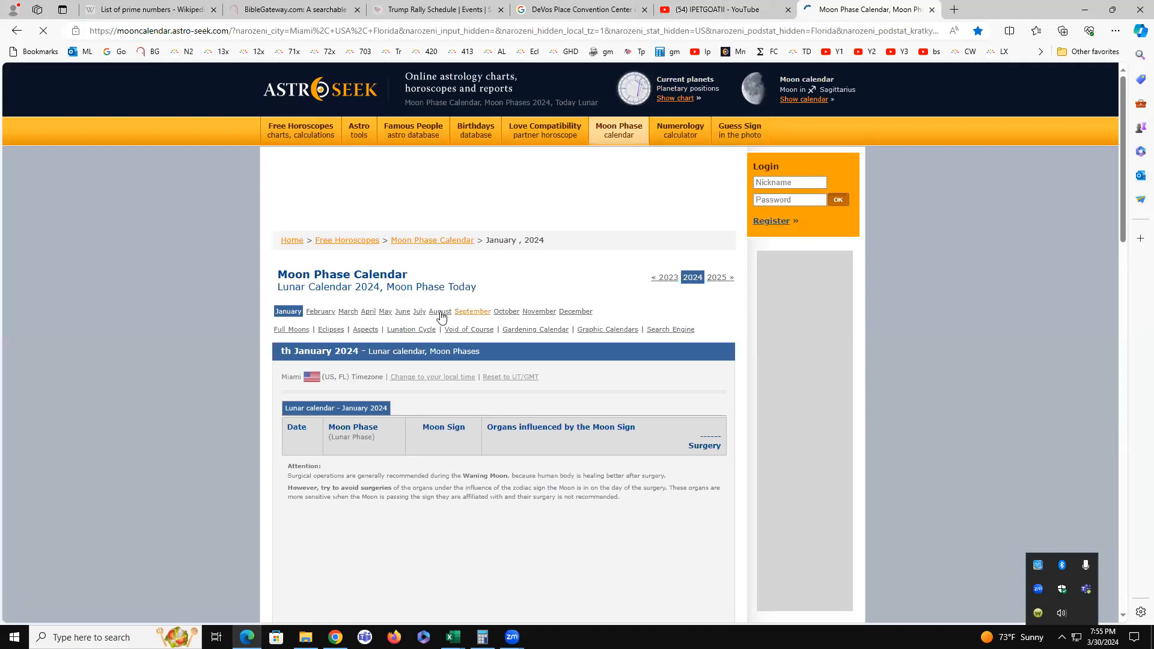
{"action": "left_click", "coordinate": [366, 310]}
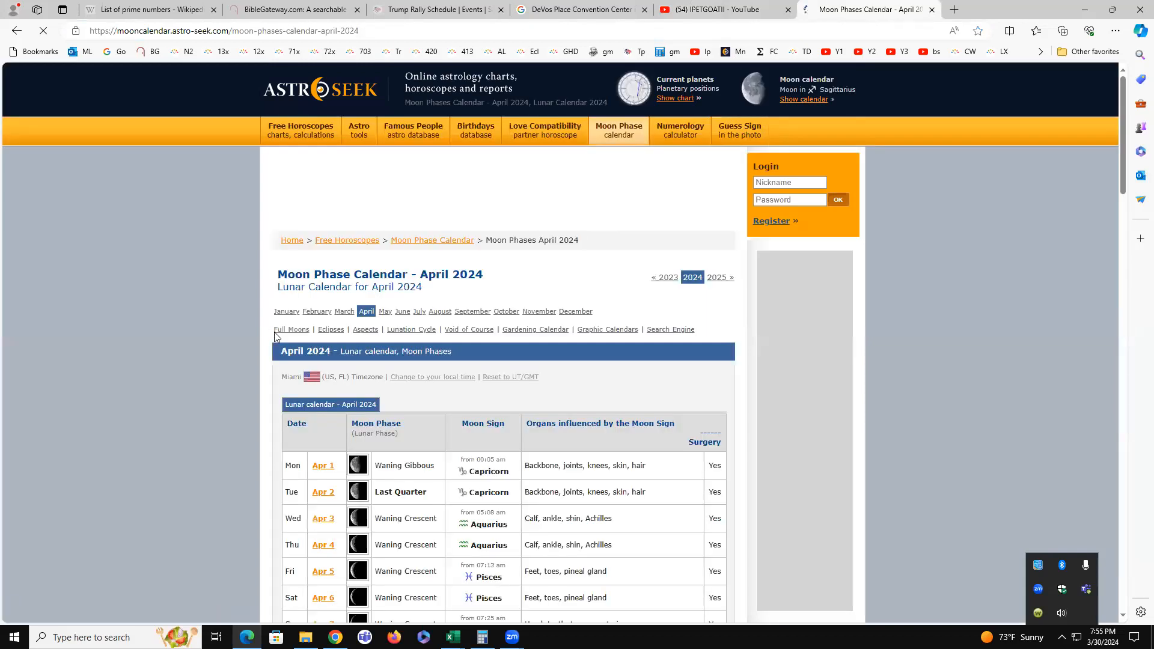
{"action": "scroll", "scroll_direction": "down", "scroll_amount": 3}
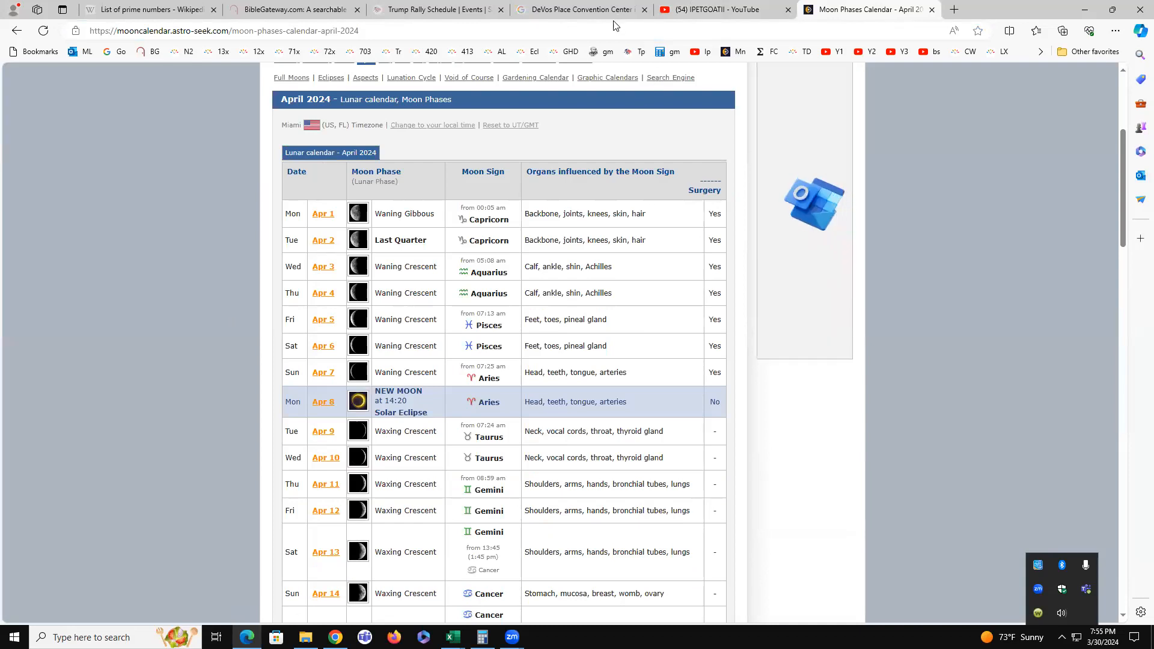
{"action": "left_click", "coordinate": [434, 10]}
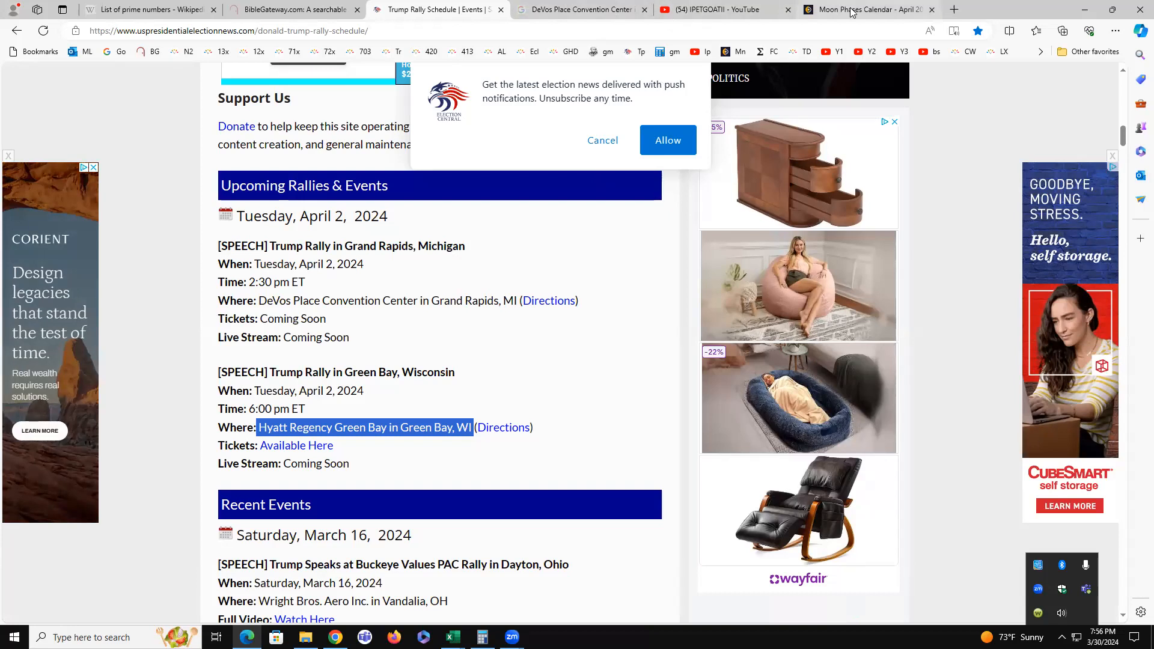
{"action": "left_click", "coordinate": [868, 9]}
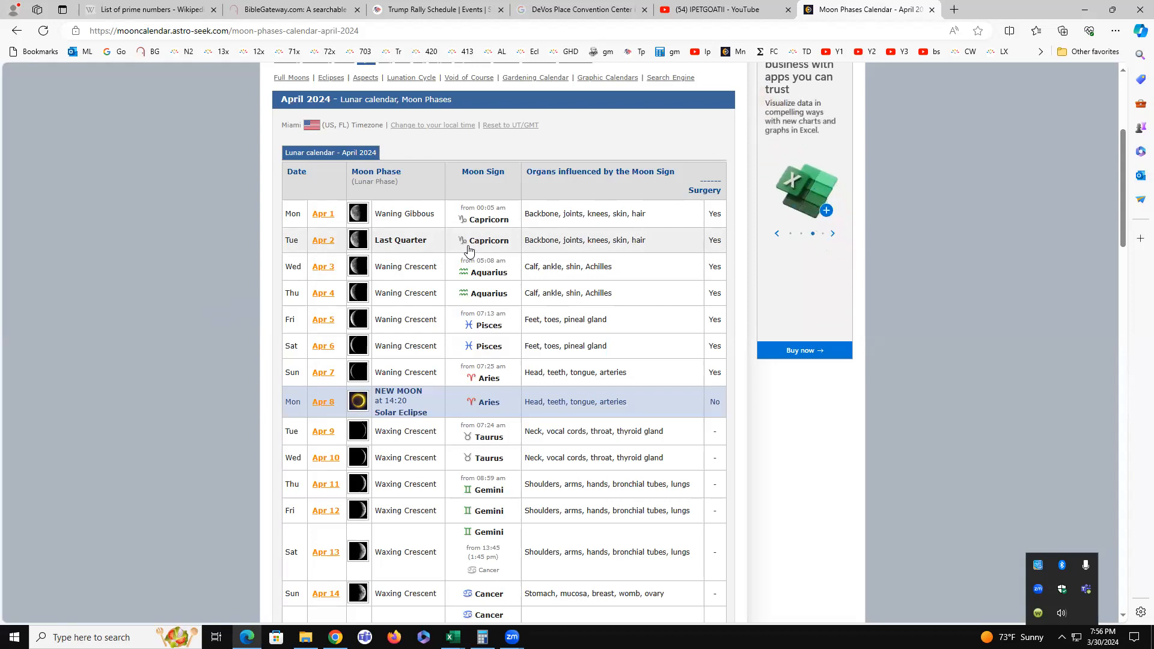
{"action": "mouse_move", "coordinate": [479, 309]}
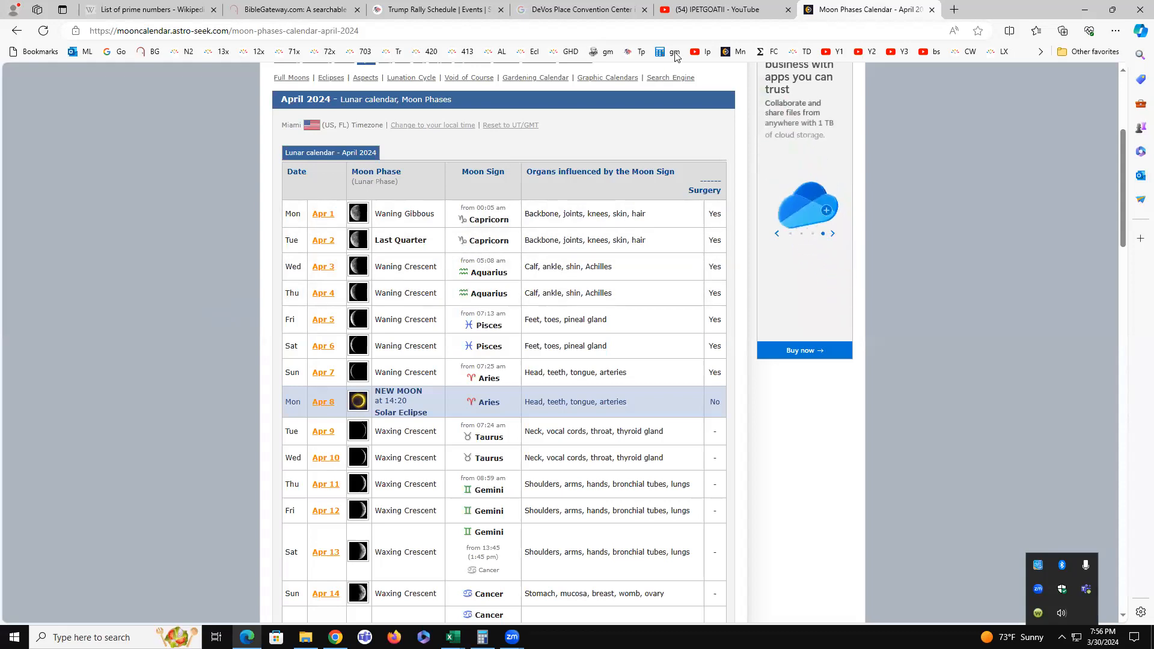
Switch back to the paused IPETGOATII YouTube tab
{"action": "left_click", "coordinate": [723, 9]}
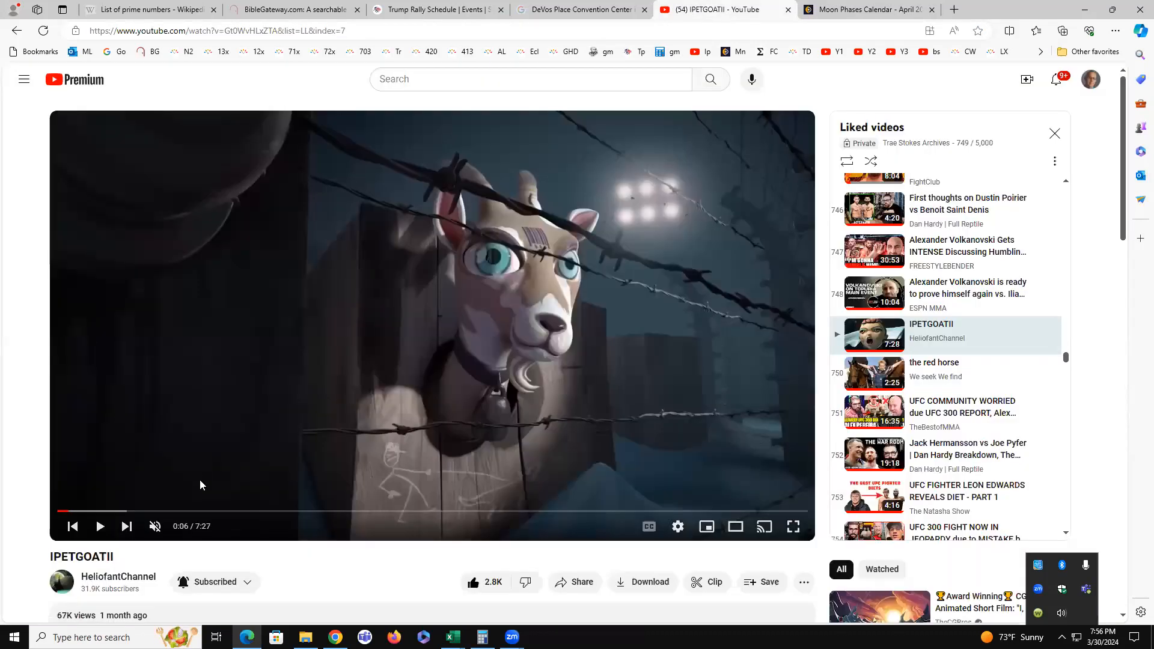
{"action": "mouse_move", "coordinate": [541, 512]}
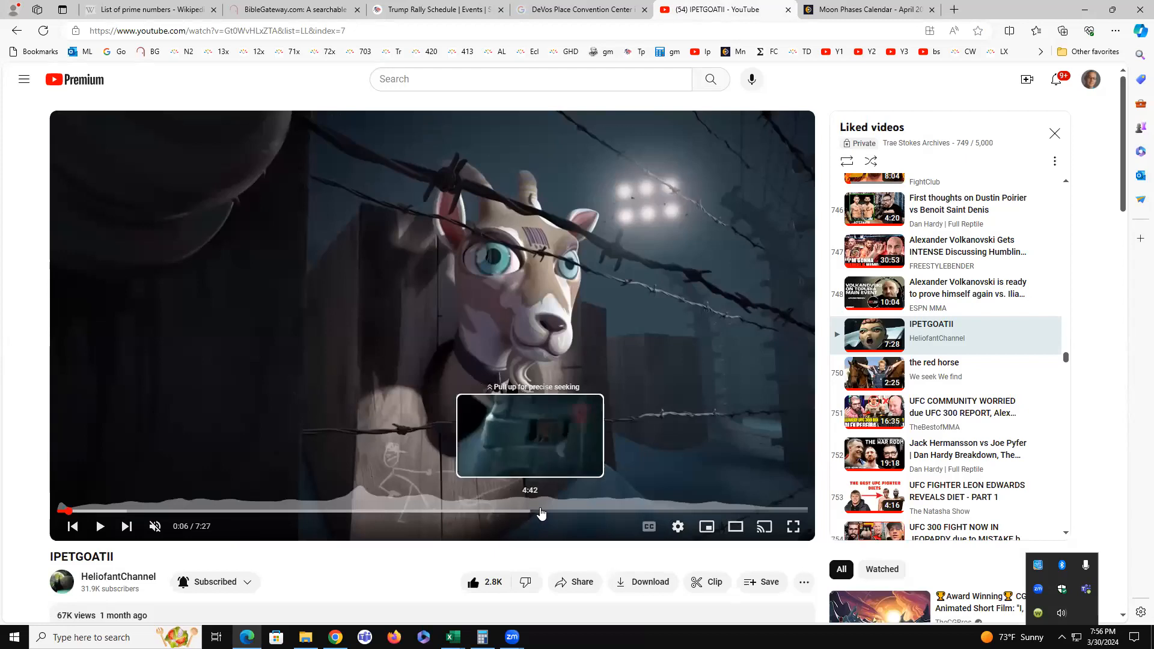
{"action": "mouse_move", "coordinate": [11, 404]}
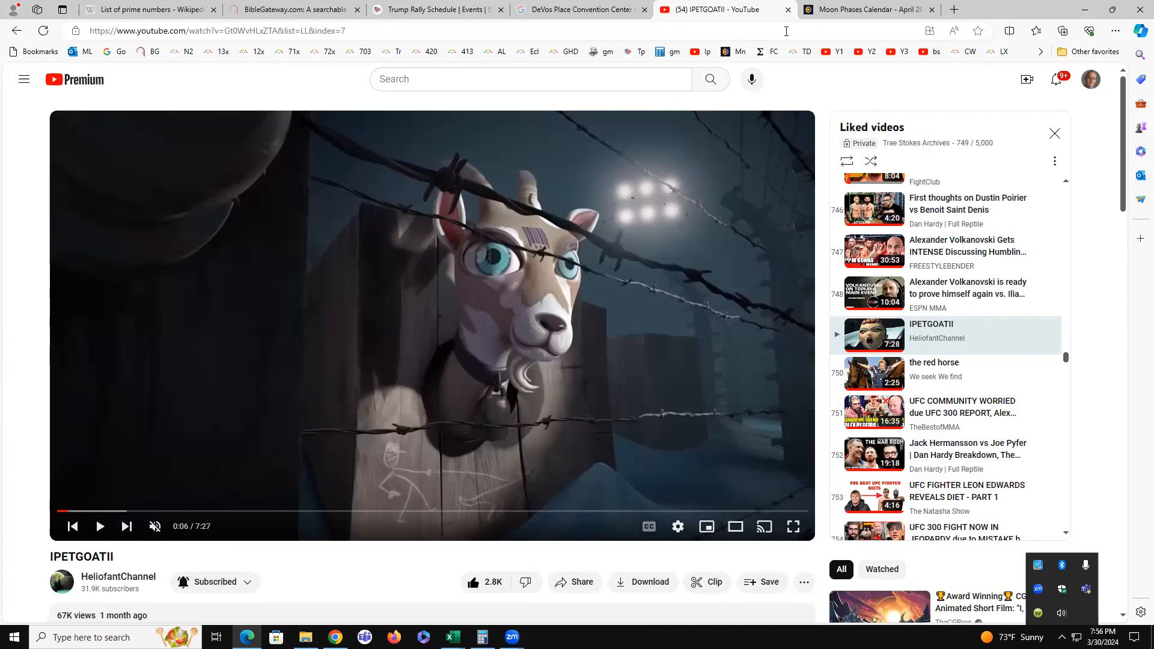
Show the August 2024 moon phases table around the August 19 full moon
{"action": "left_click", "coordinate": [867, 9]}
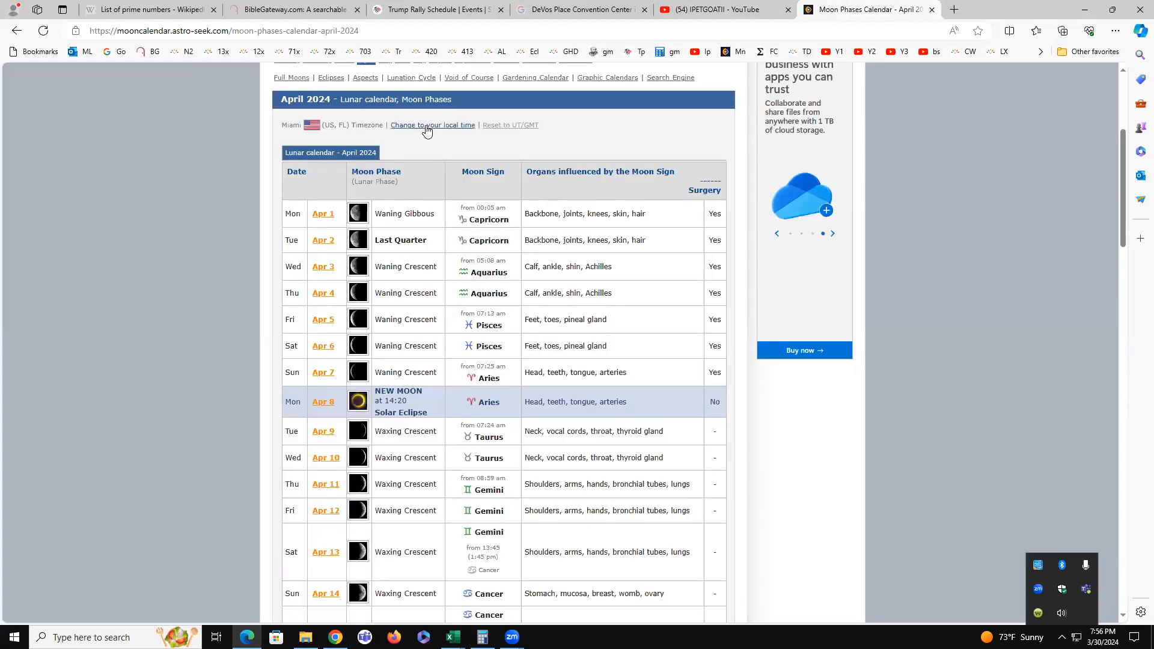
{"action": "scroll", "scroll_direction": "up", "scroll_amount": 3}
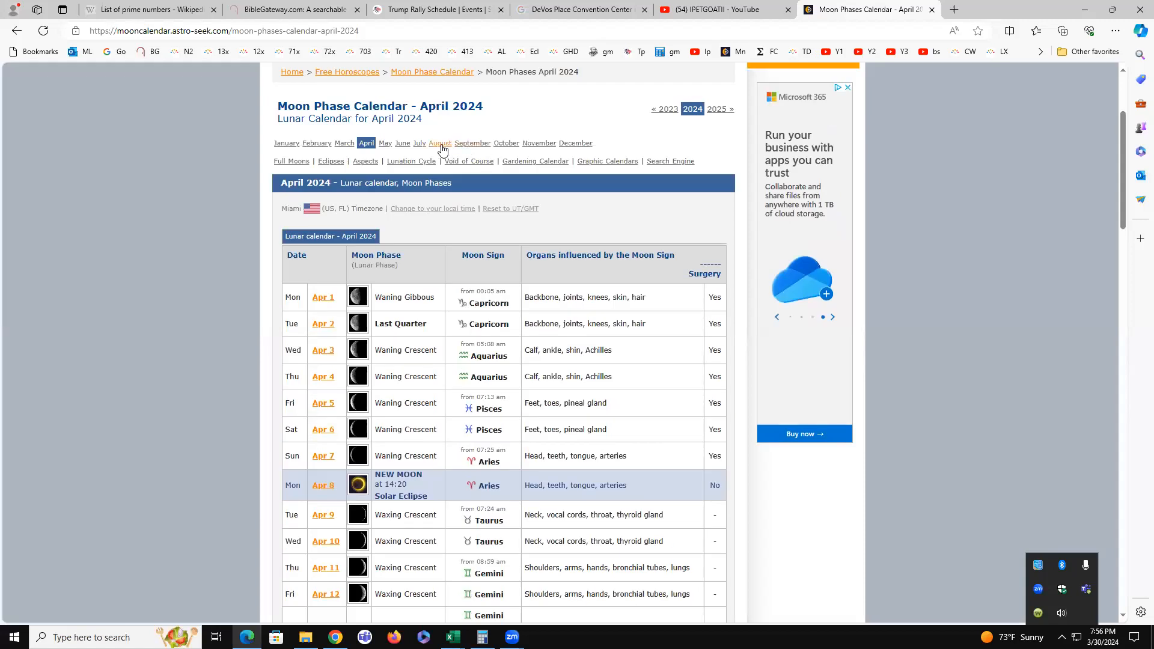
{"action": "left_click", "coordinate": [440, 143]}
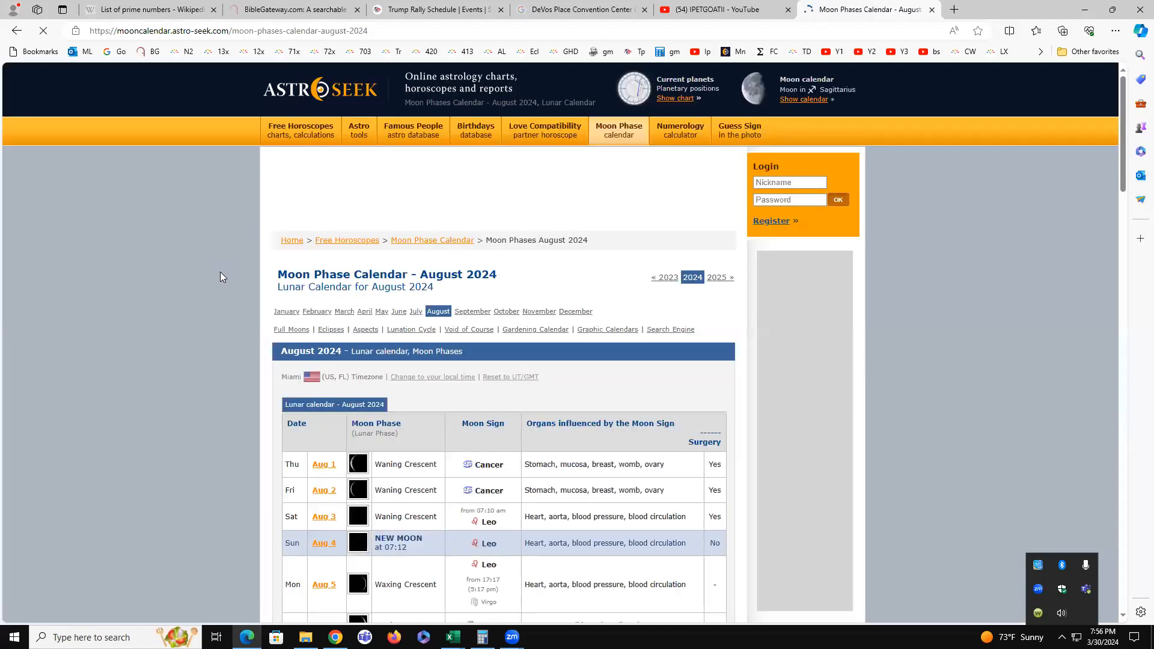
{"action": "scroll", "scroll_direction": "down", "scroll_amount": 3}
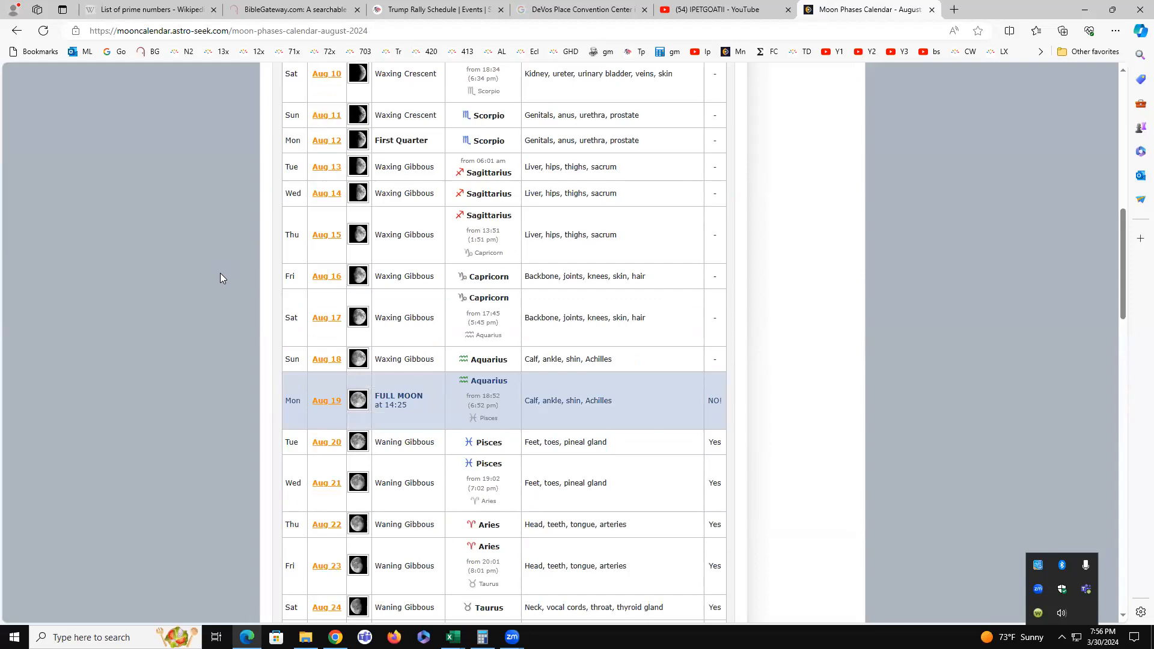
{"action": "mouse_move", "coordinate": [417, 429]}
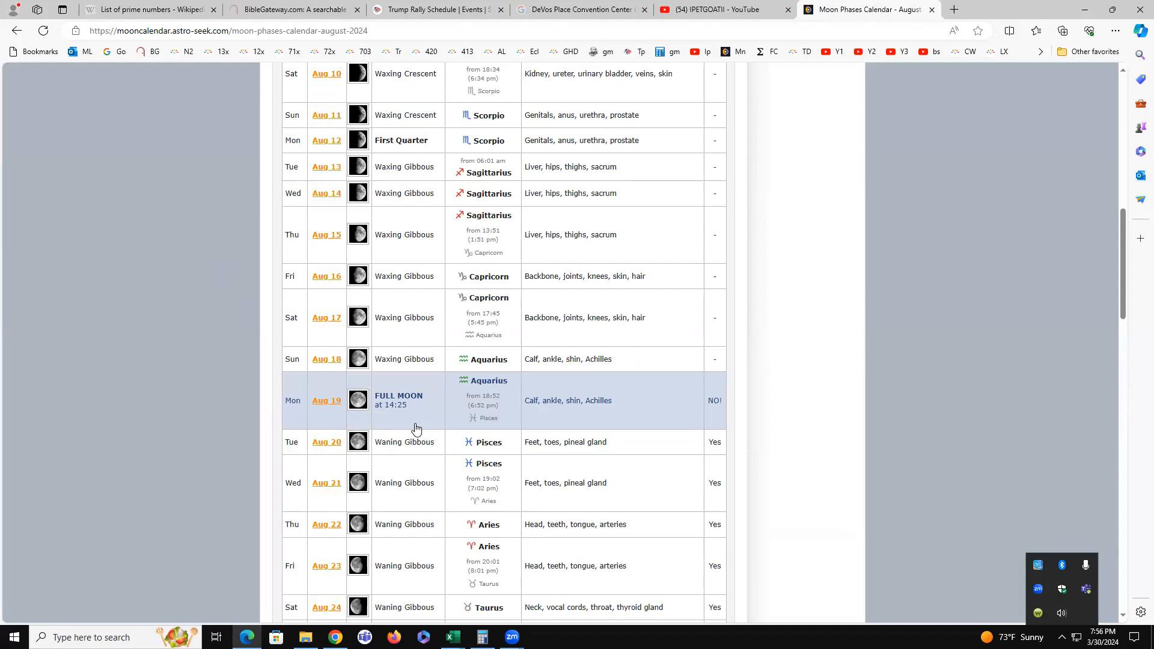
{"action": "mouse_move", "coordinate": [411, 422]}
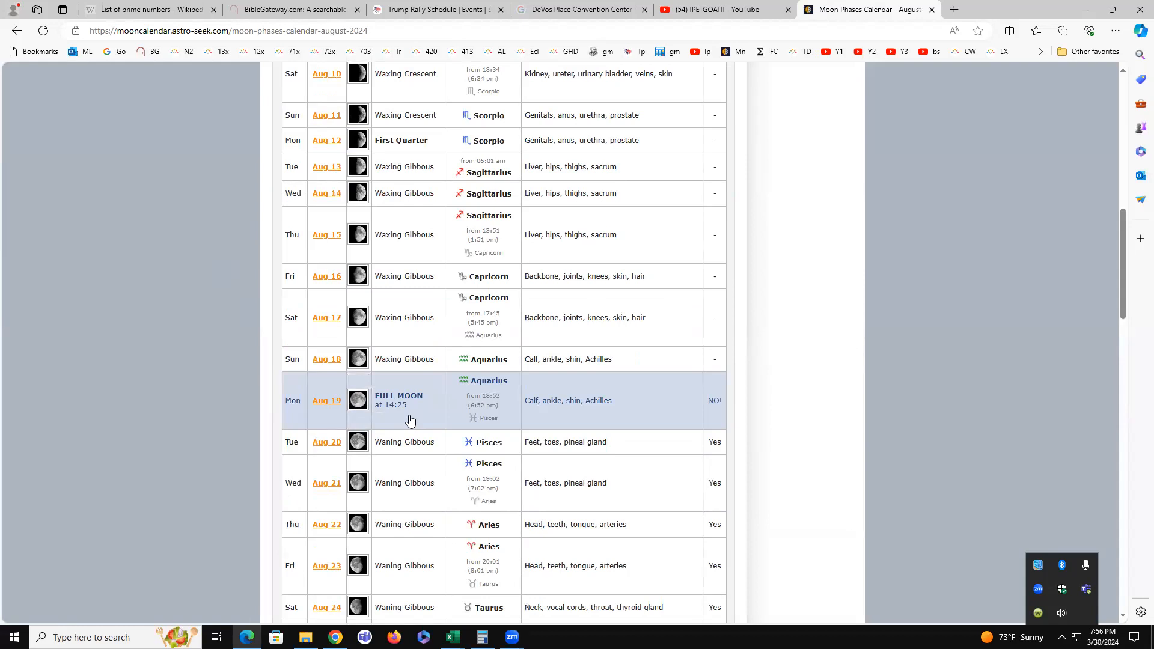
{"action": "mouse_move", "coordinate": [428, 368]}
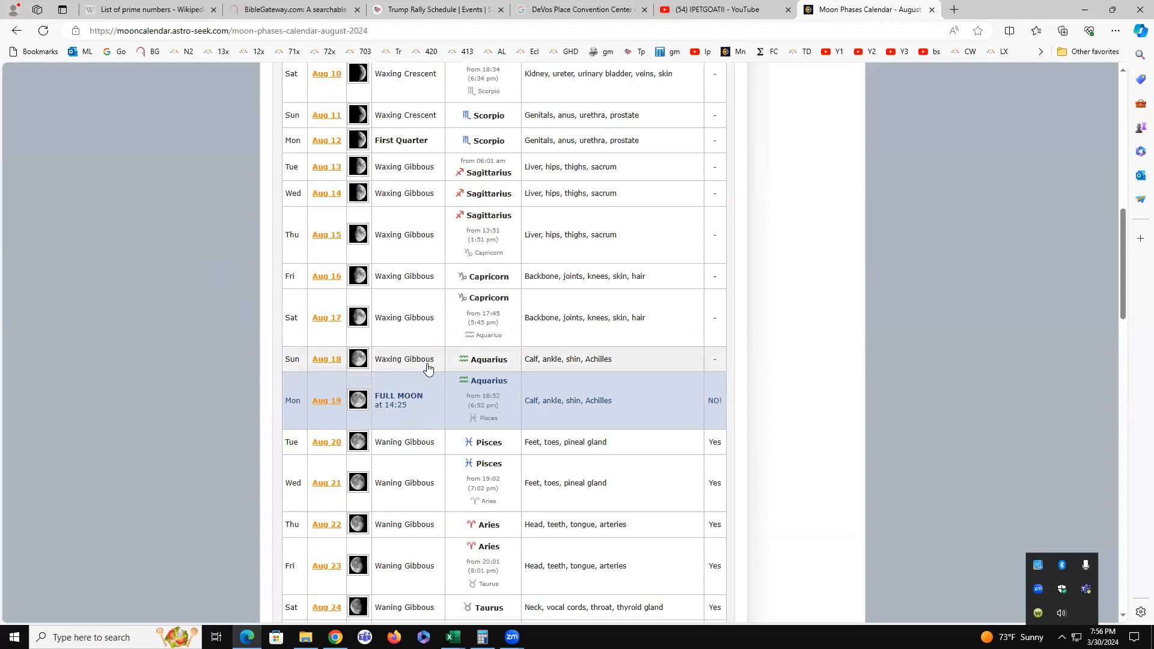
{"action": "mouse_move", "coordinate": [434, 331]}
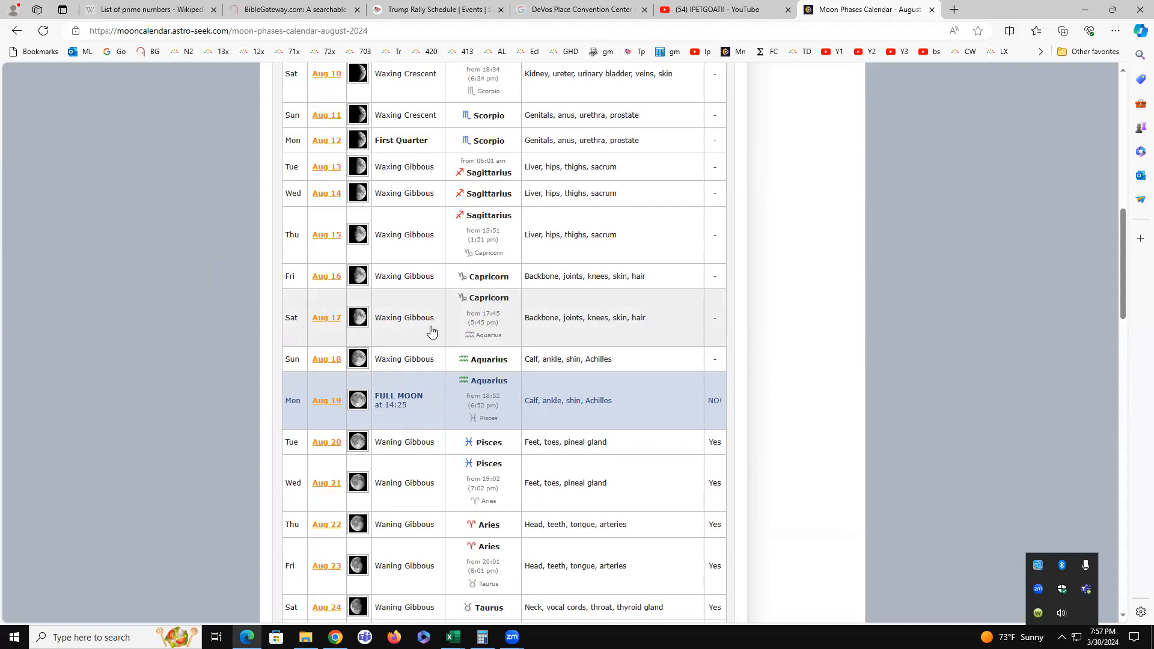
{"action": "mouse_move", "coordinate": [422, 332]}
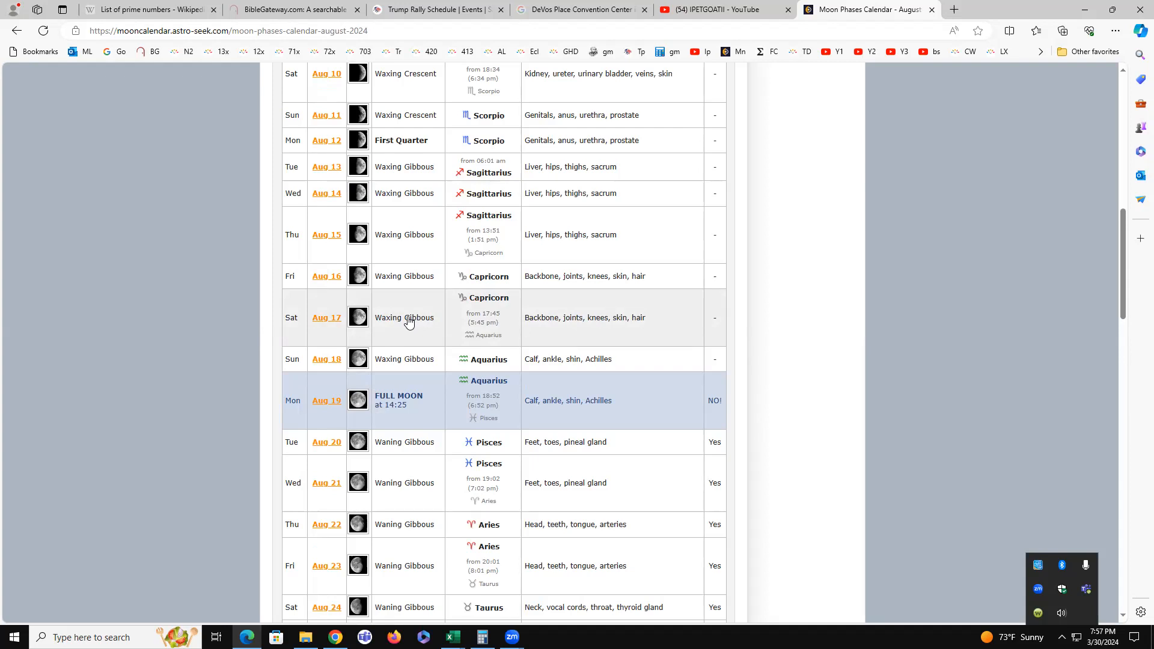
{"action": "mouse_move", "coordinate": [398, 403]}
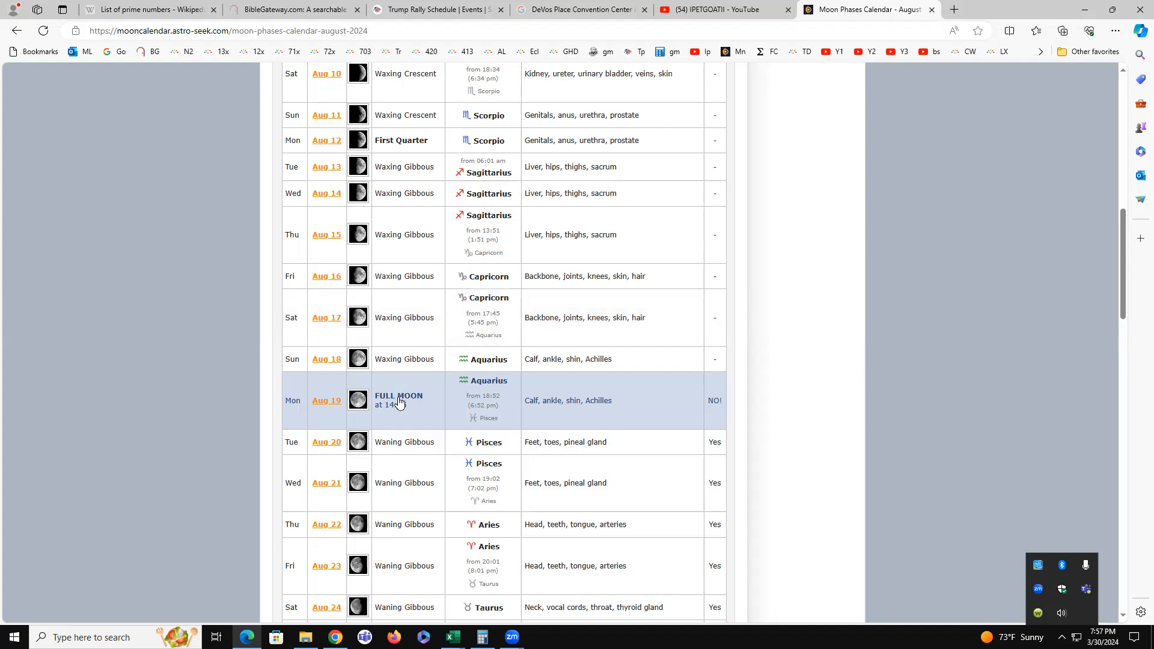
{"action": "mouse_move", "coordinate": [356, 410]}
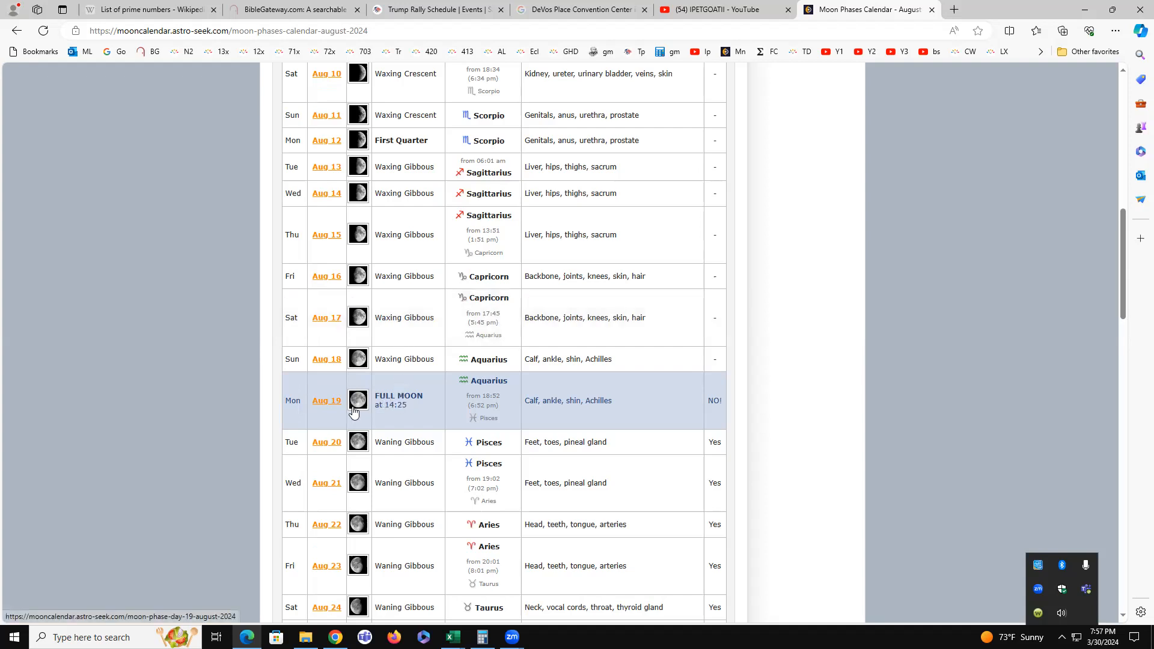
{"action": "mouse_move", "coordinate": [254, 384]}
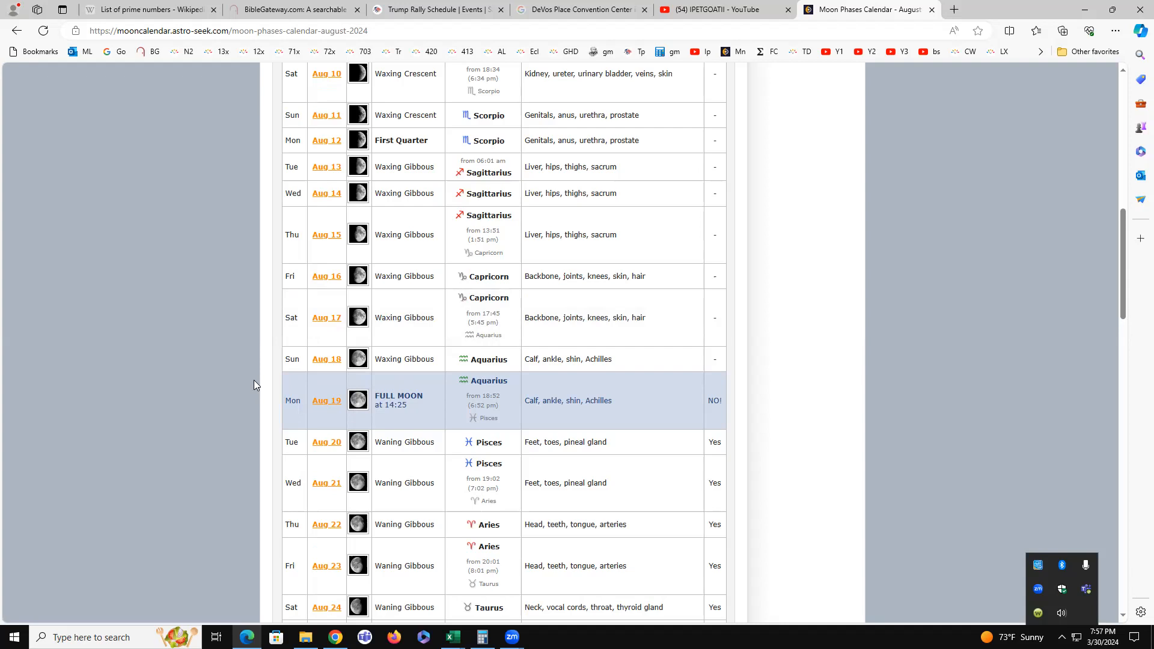
{"action": "mouse_move", "coordinate": [250, 374]}
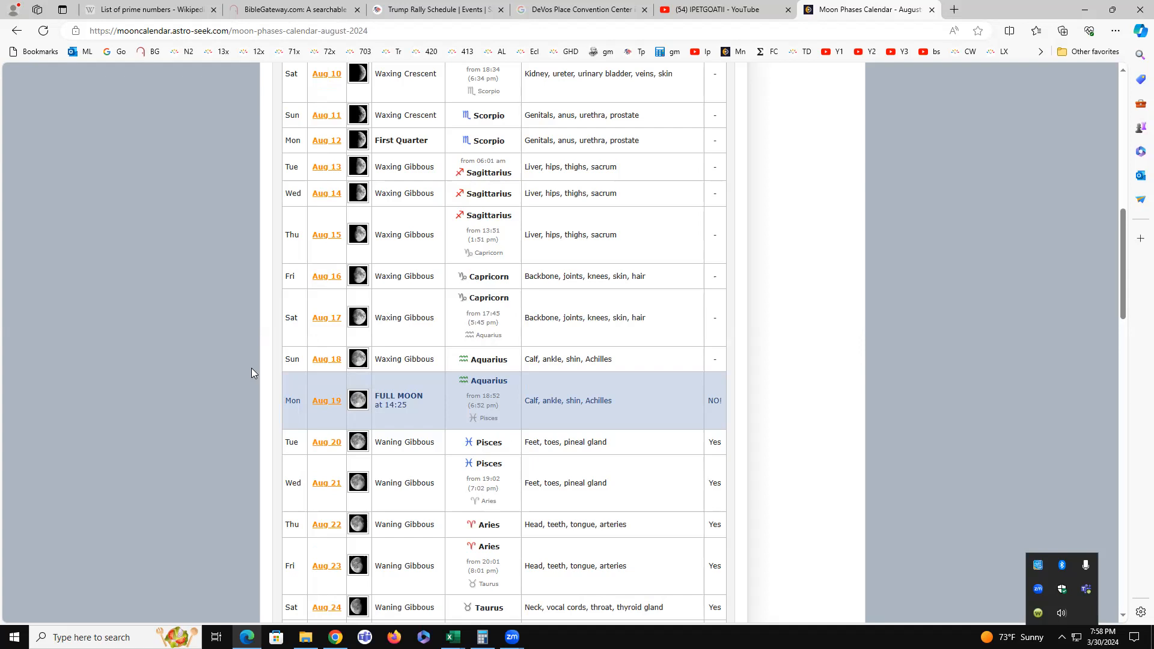
{"action": "mouse_move", "coordinate": [205, 384]}
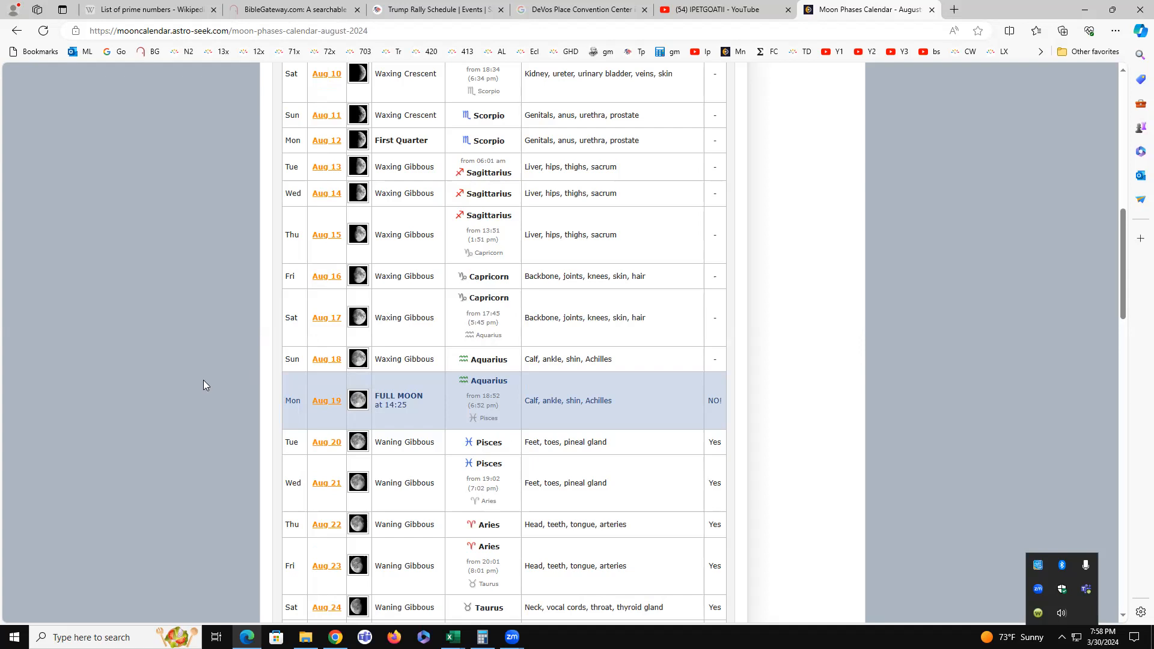
{"action": "mouse_move", "coordinate": [223, 377]}
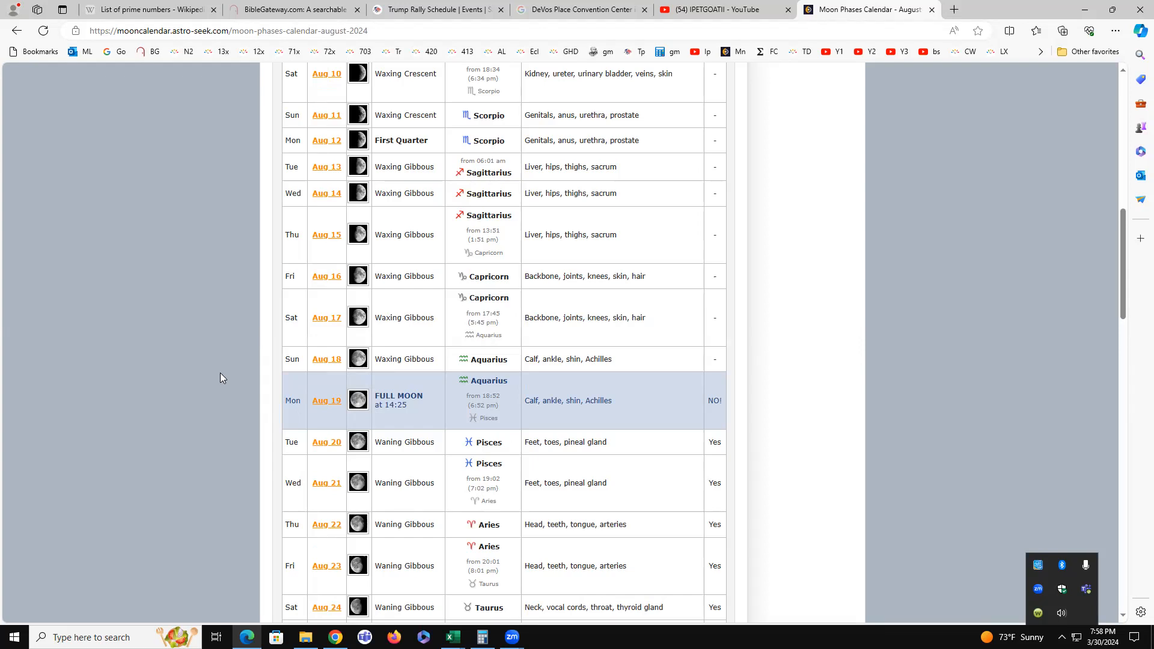
{"action": "mouse_move", "coordinate": [214, 408]}
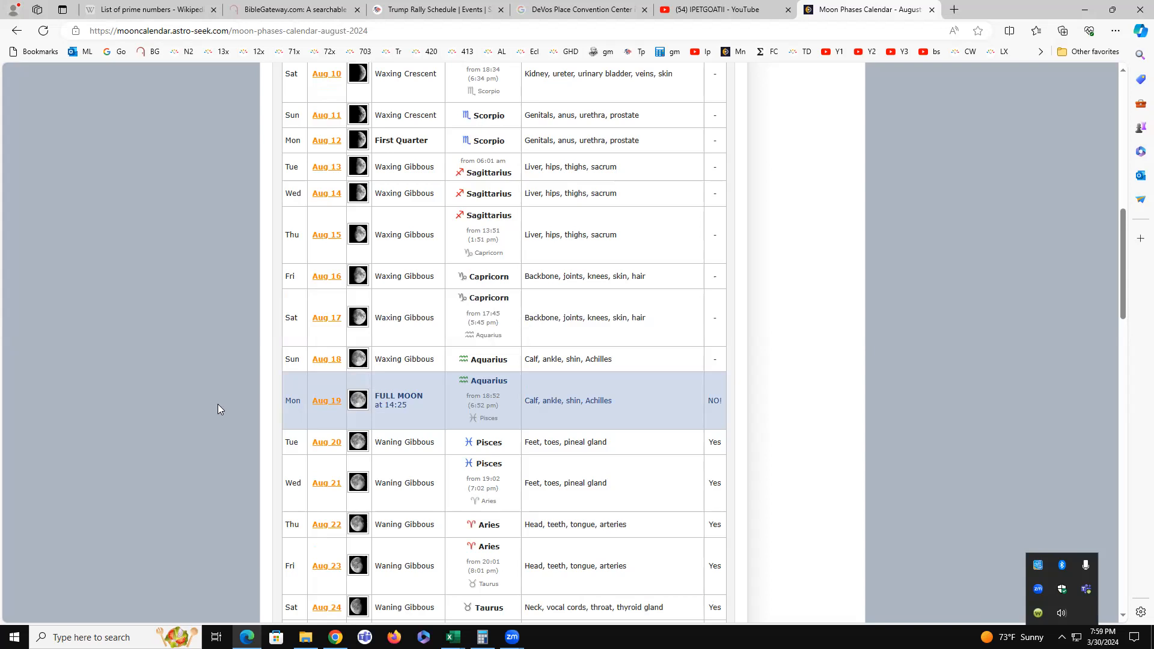
{"action": "mouse_move", "coordinate": [213, 411]}
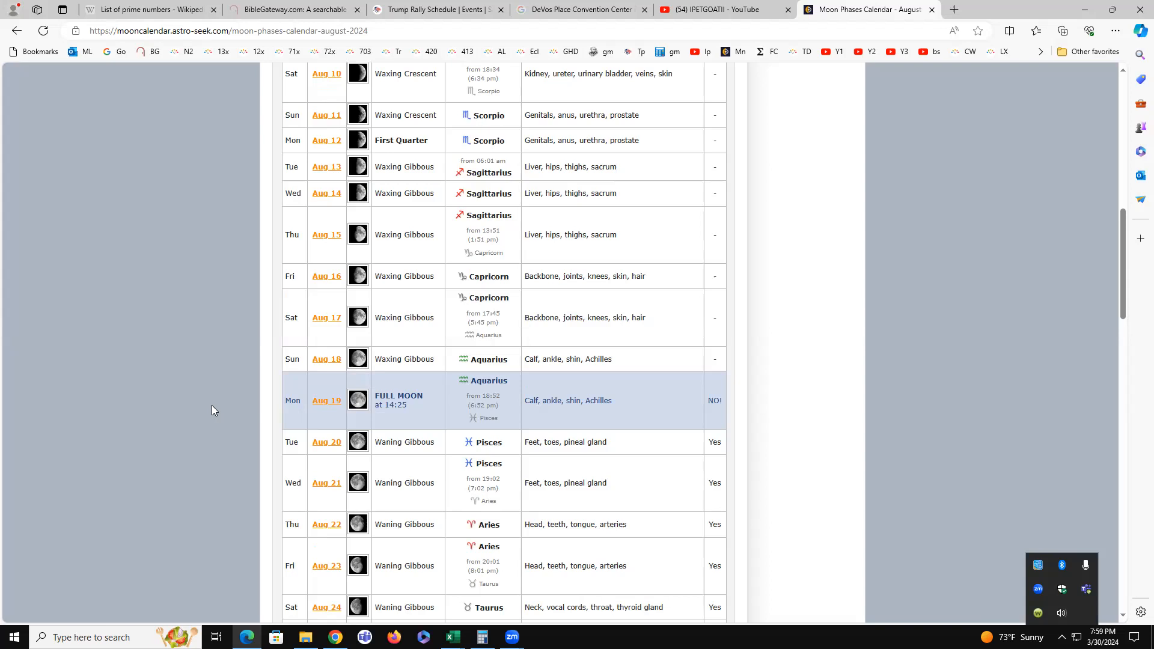
{"action": "mouse_move", "coordinate": [324, 152]}
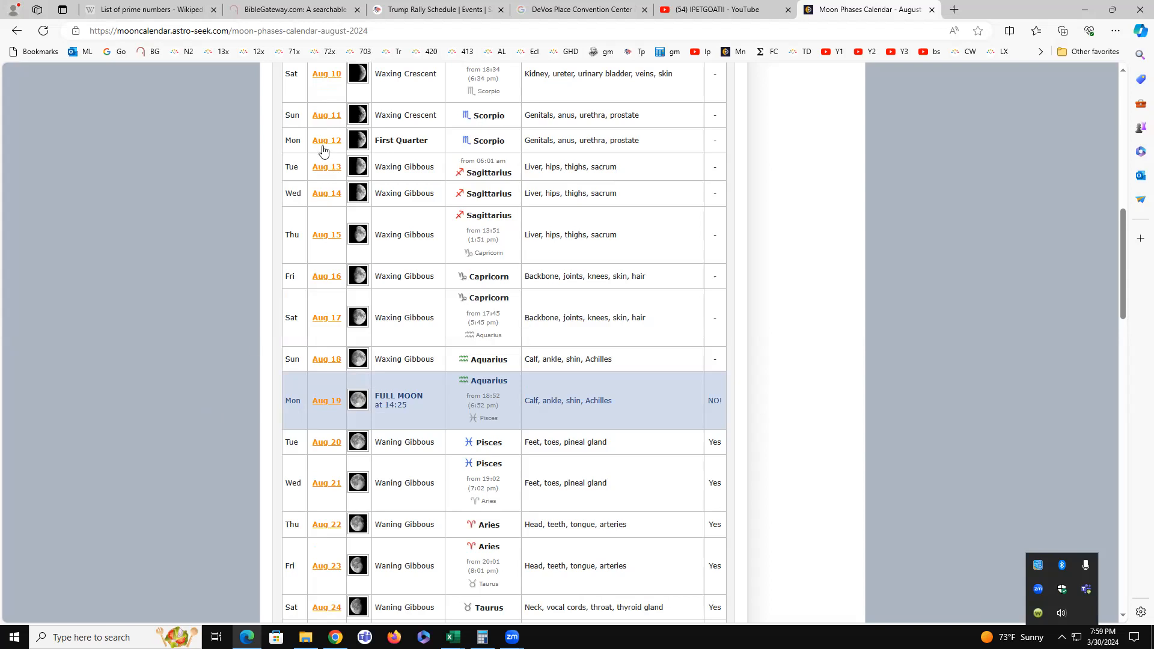
{"action": "mouse_move", "coordinate": [375, 59]}
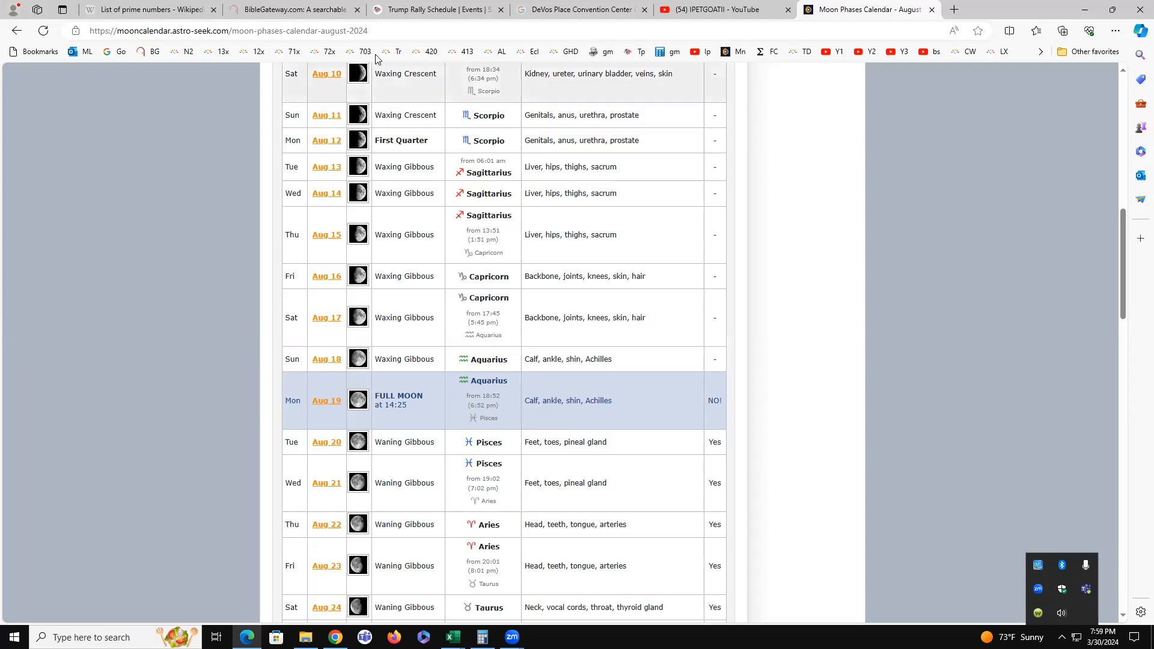
{"action": "mouse_move", "coordinate": [248, 637]}
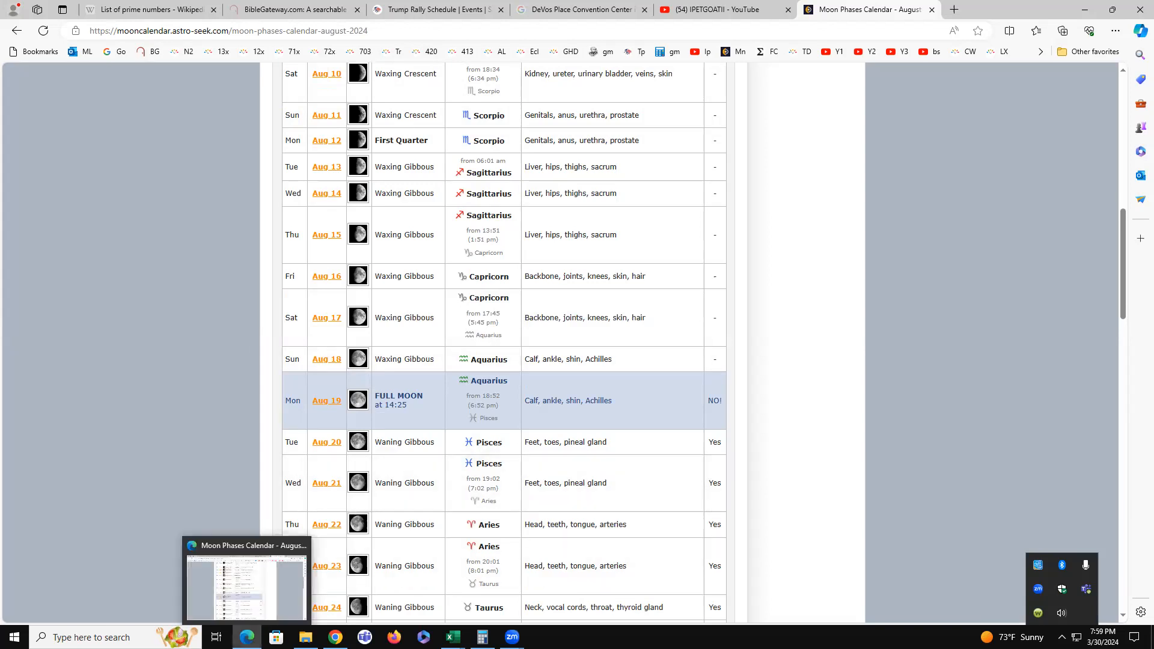
{"action": "mouse_move", "coordinate": [250, 587]}
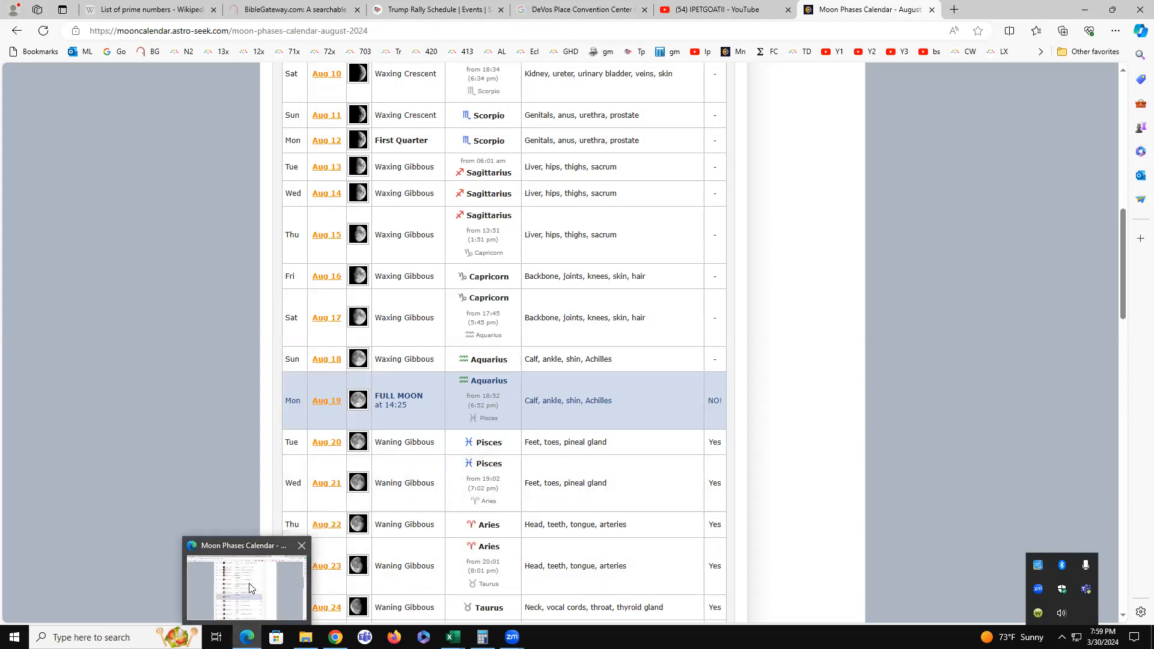
{"action": "mouse_move", "coordinate": [198, 360]}
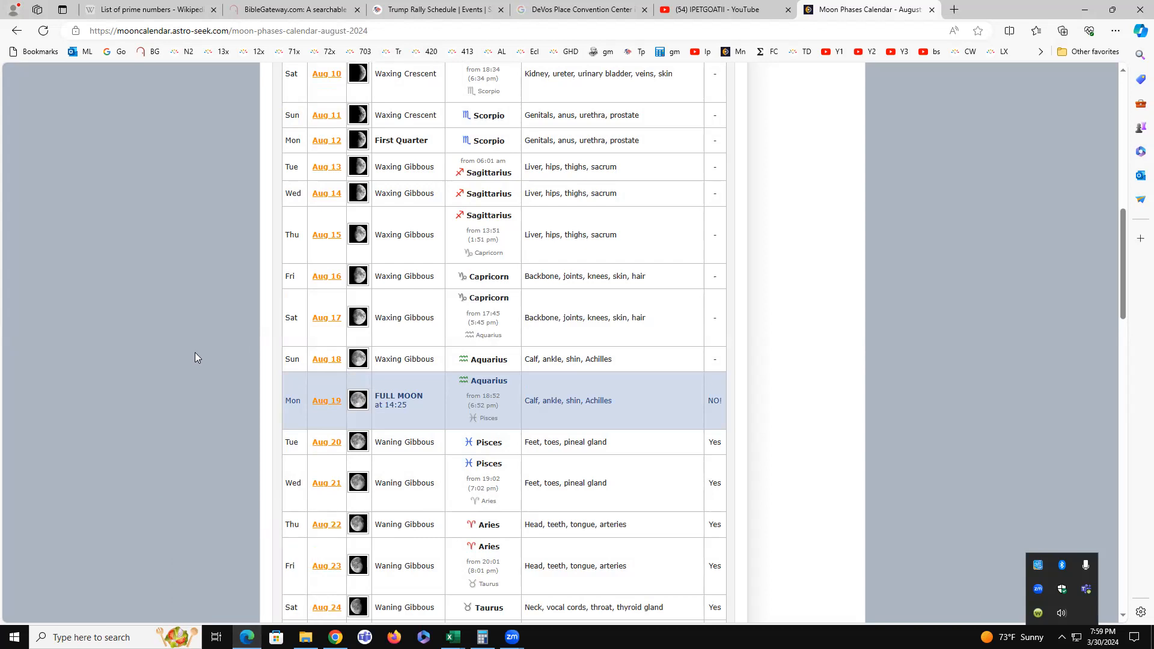
{"action": "mouse_move", "coordinate": [192, 364]}
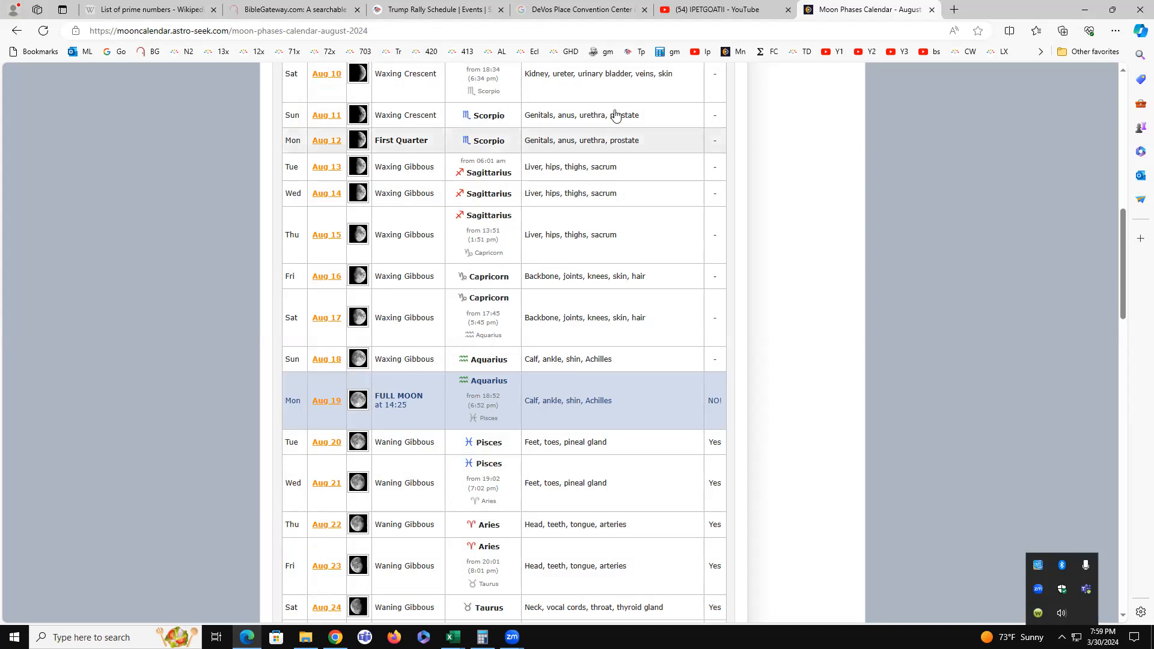
Play the IPETGOATII video full screen from about 1:16
{"action": "left_click", "coordinate": [721, 10]}
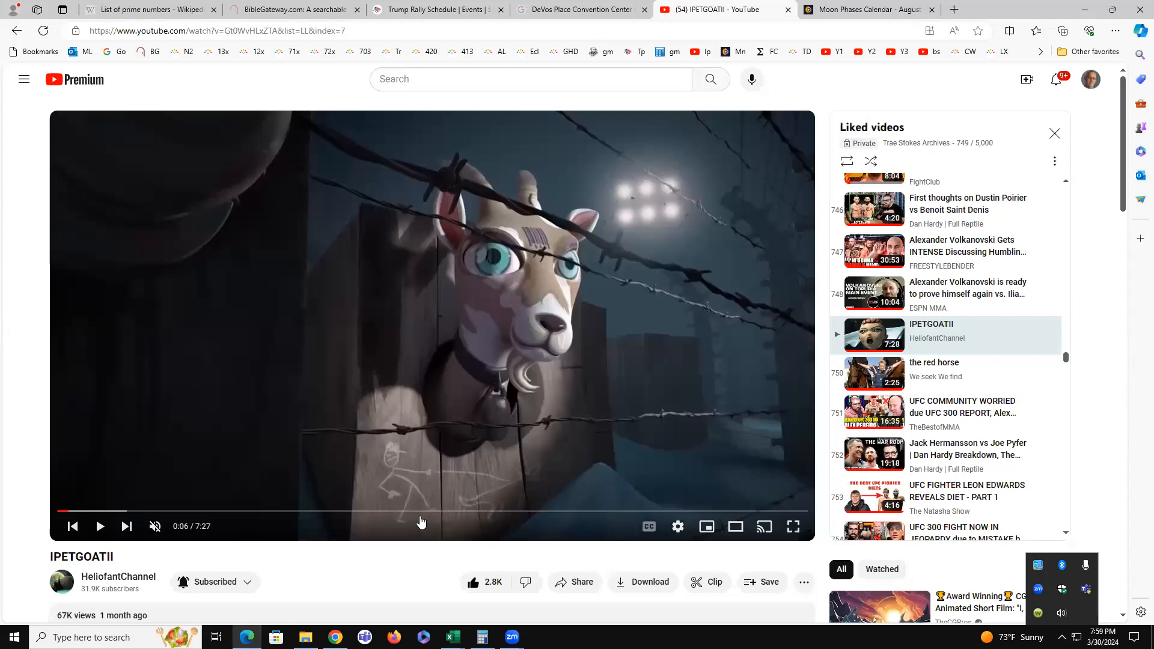
{"action": "mouse_move", "coordinate": [312, 519]}
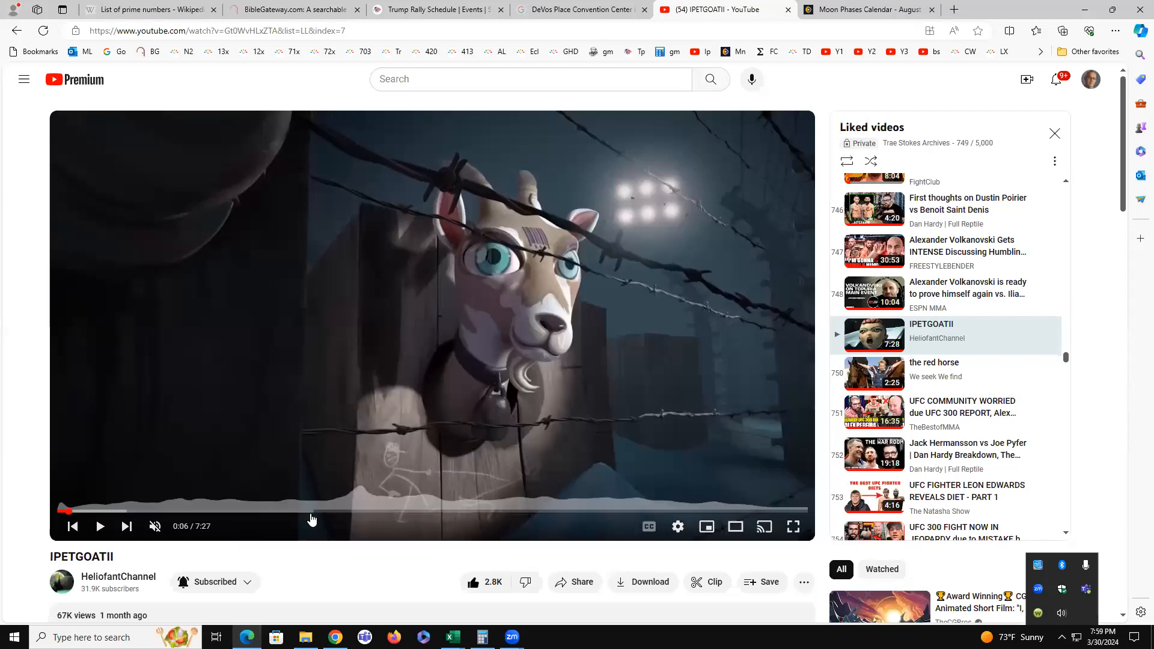
{"action": "mouse_move", "coordinate": [185, 513]}
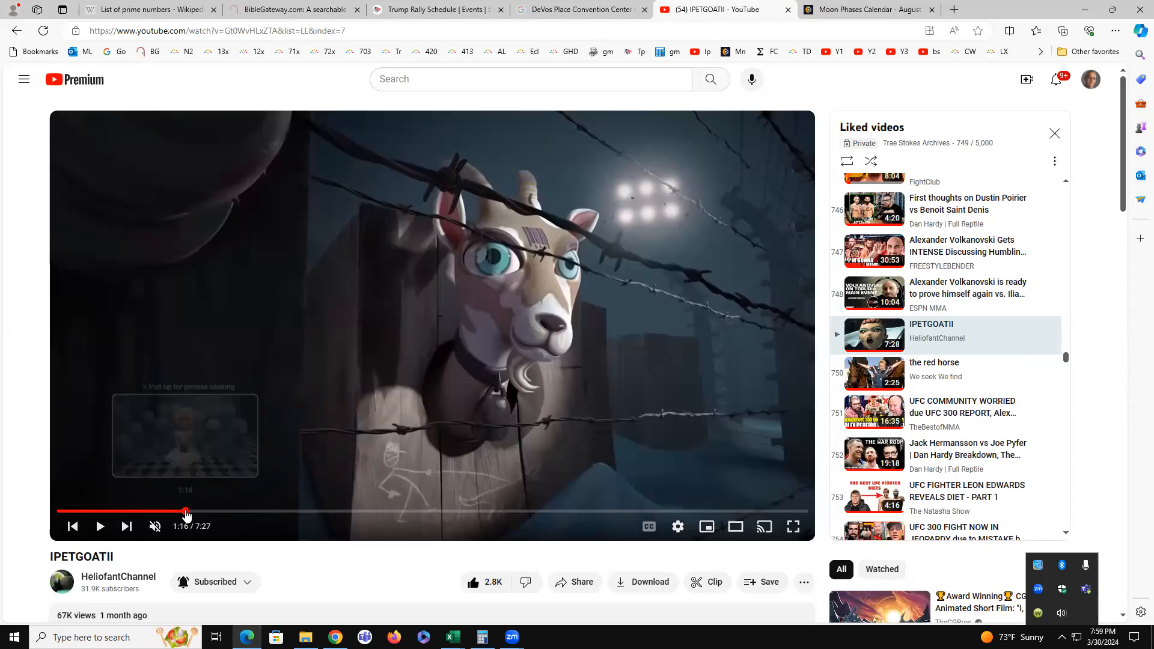
{"action": "mouse_move", "coordinate": [793, 526]}
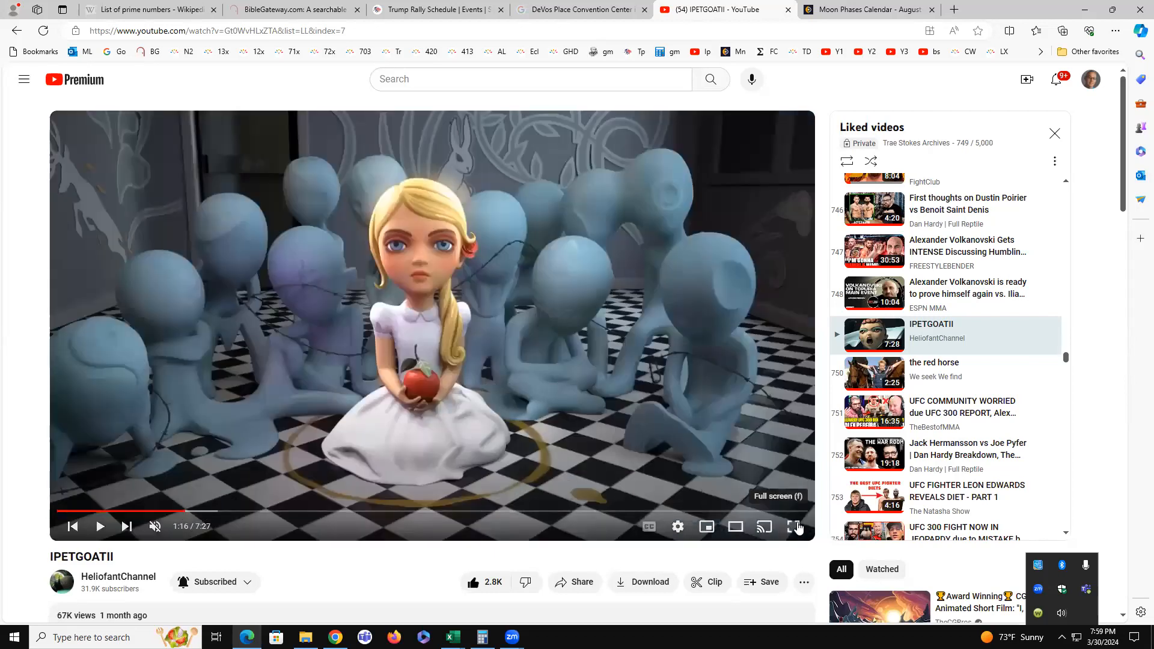
{"action": "left_click", "coordinate": [794, 526]}
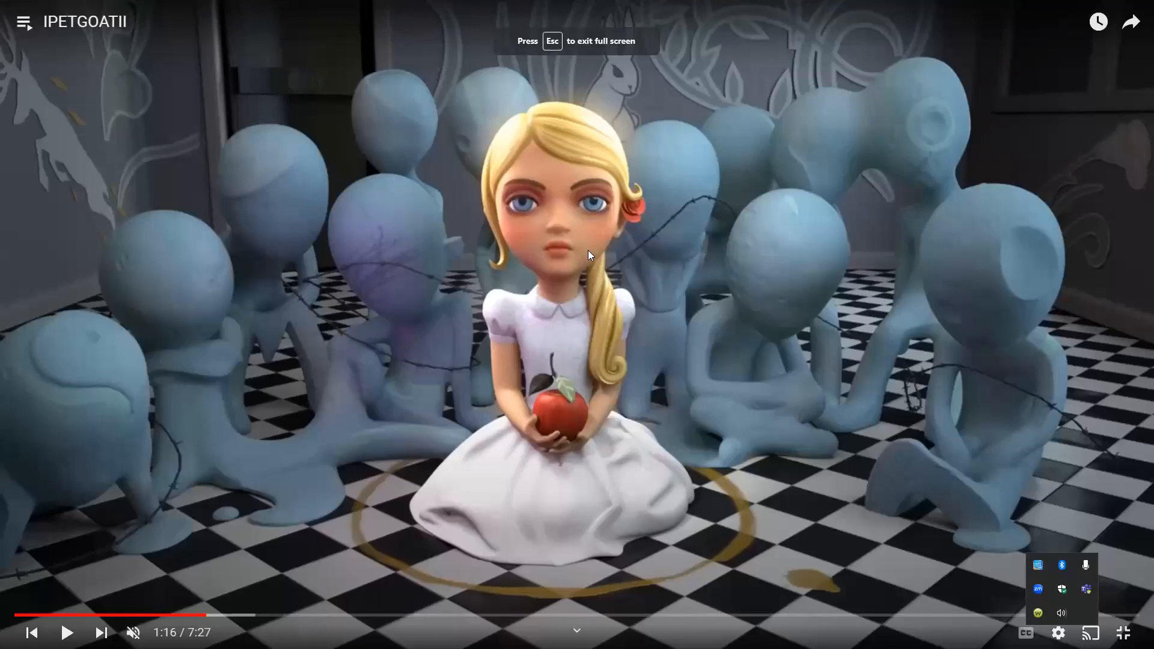
{"action": "left_click", "coordinate": [1058, 632]}
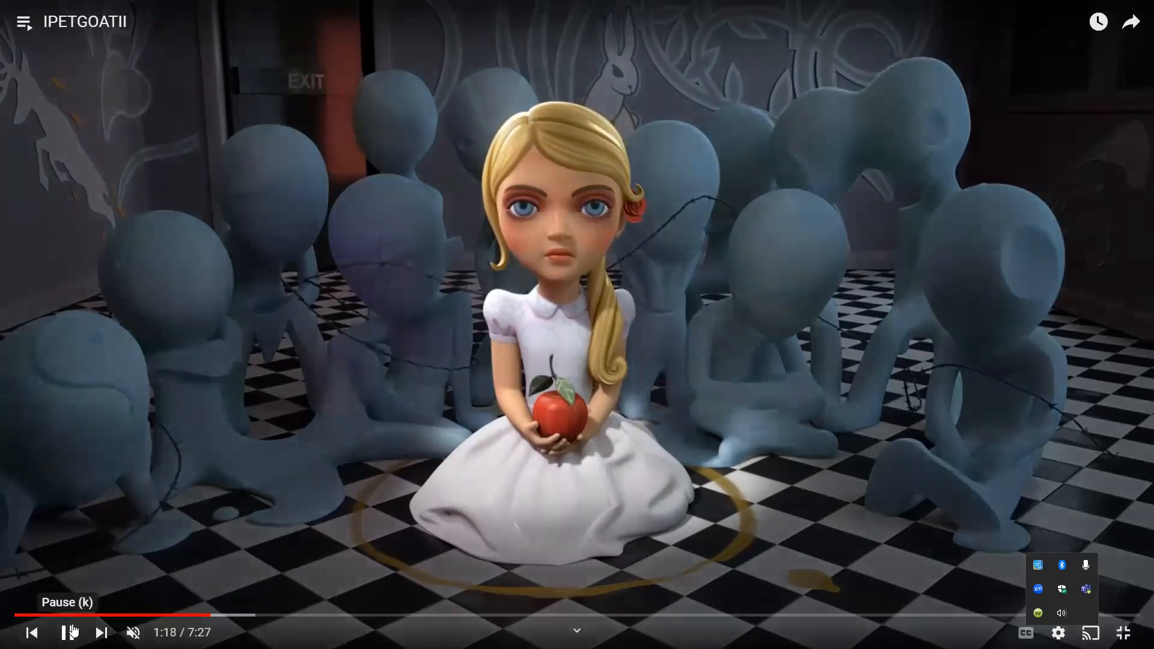
Toggle playback several times, leaving the video paused at 1:19
{"action": "left_click", "coordinate": [68, 631]}
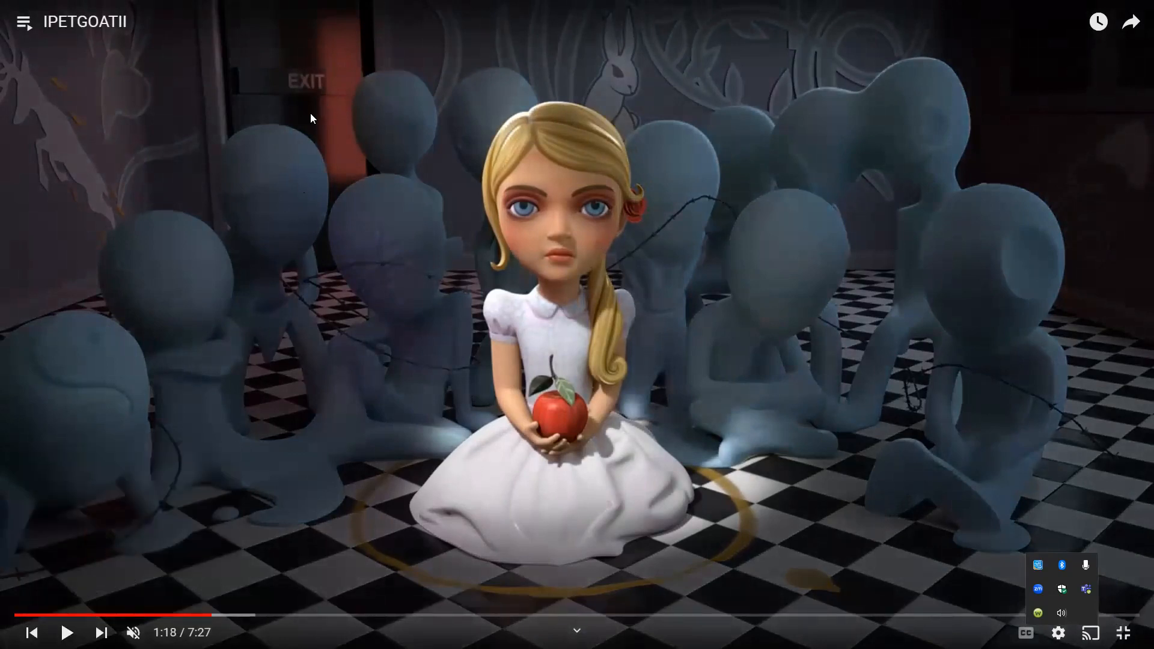
{"action": "left_click", "coordinate": [66, 632]}
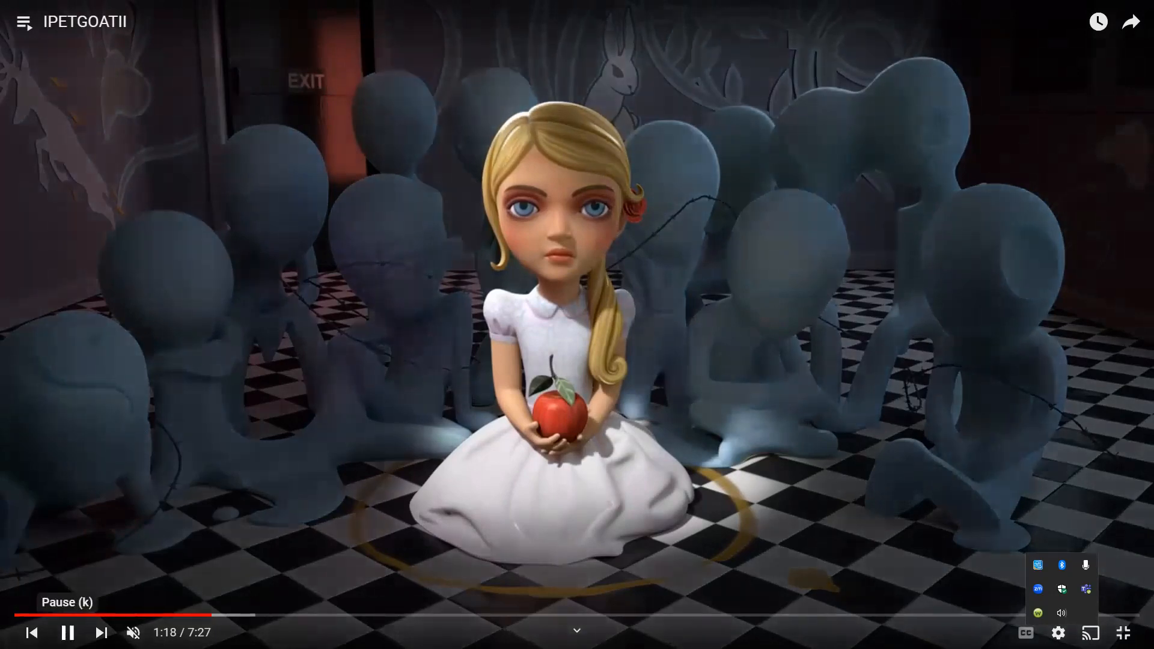
{"action": "left_click", "coordinate": [67, 632]}
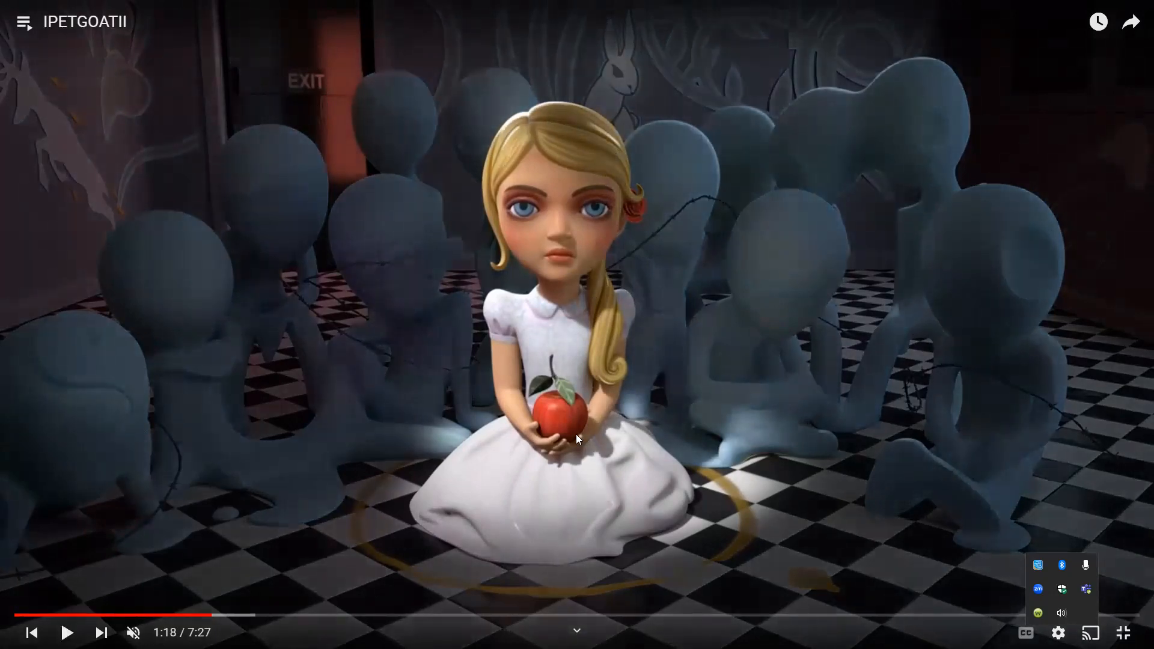
{"action": "left_click", "coordinate": [68, 632]}
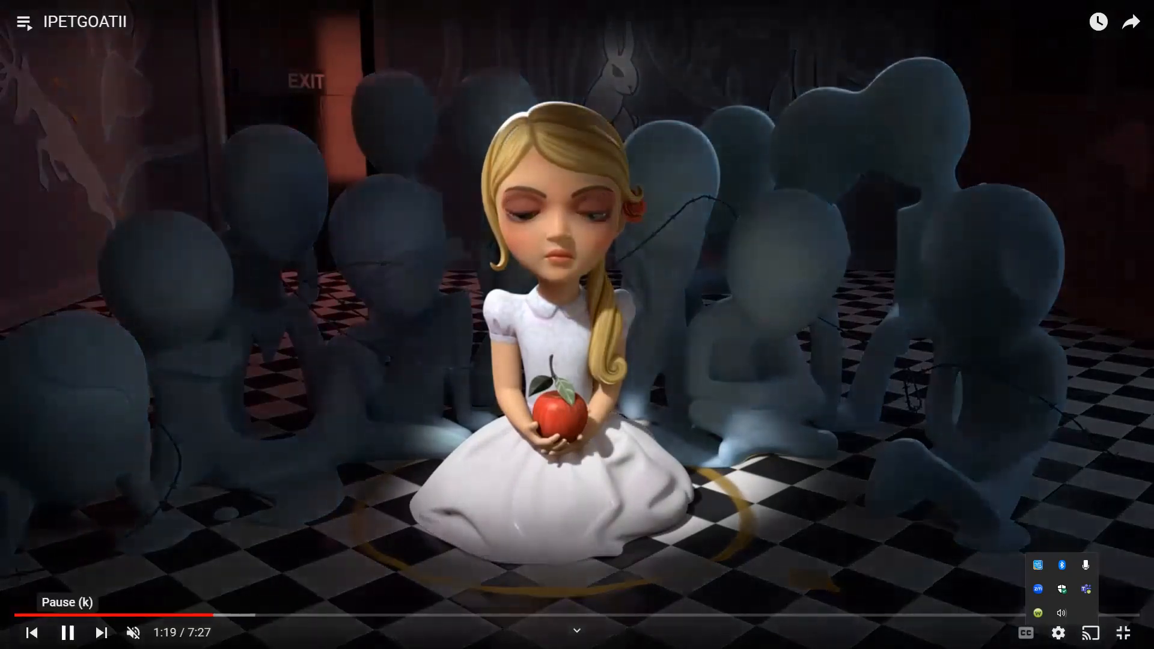
{"action": "left_click", "coordinate": [67, 632]}
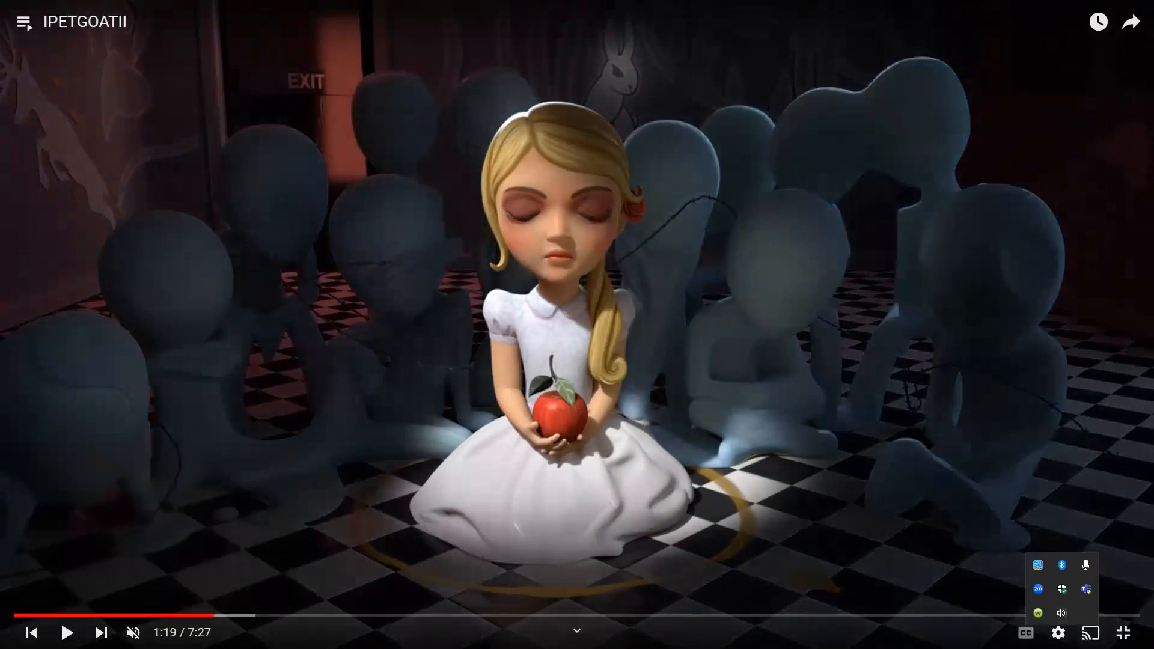
{"action": "mouse_move", "coordinate": [1086, 613]}
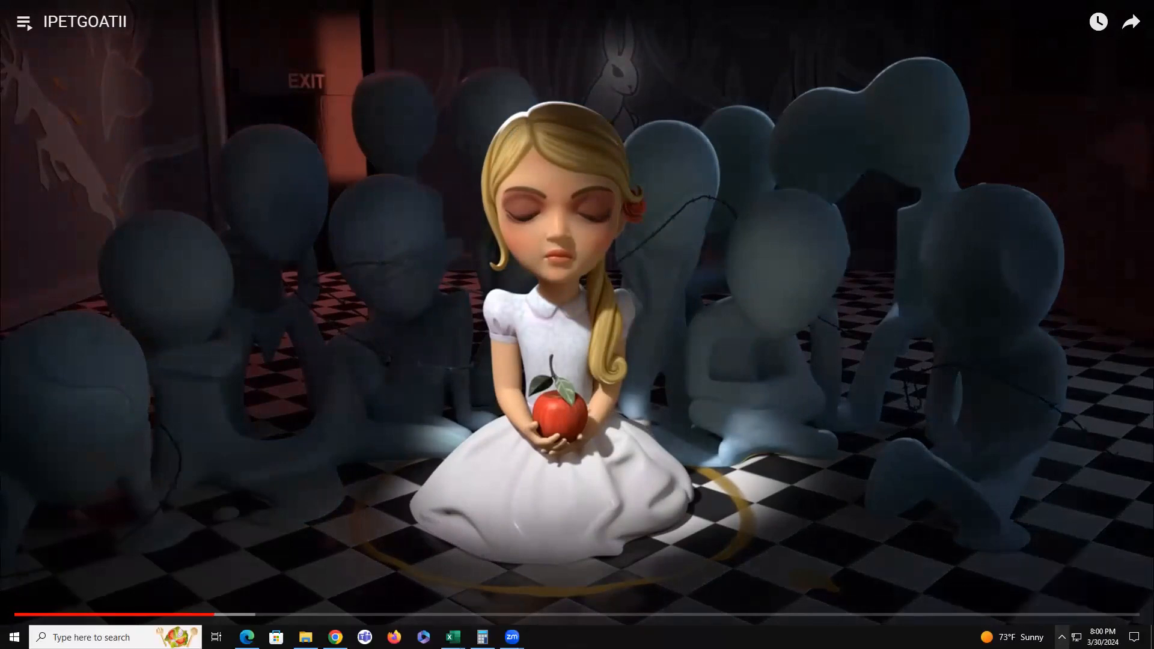
{"action": "left_click", "coordinate": [576, 325]}
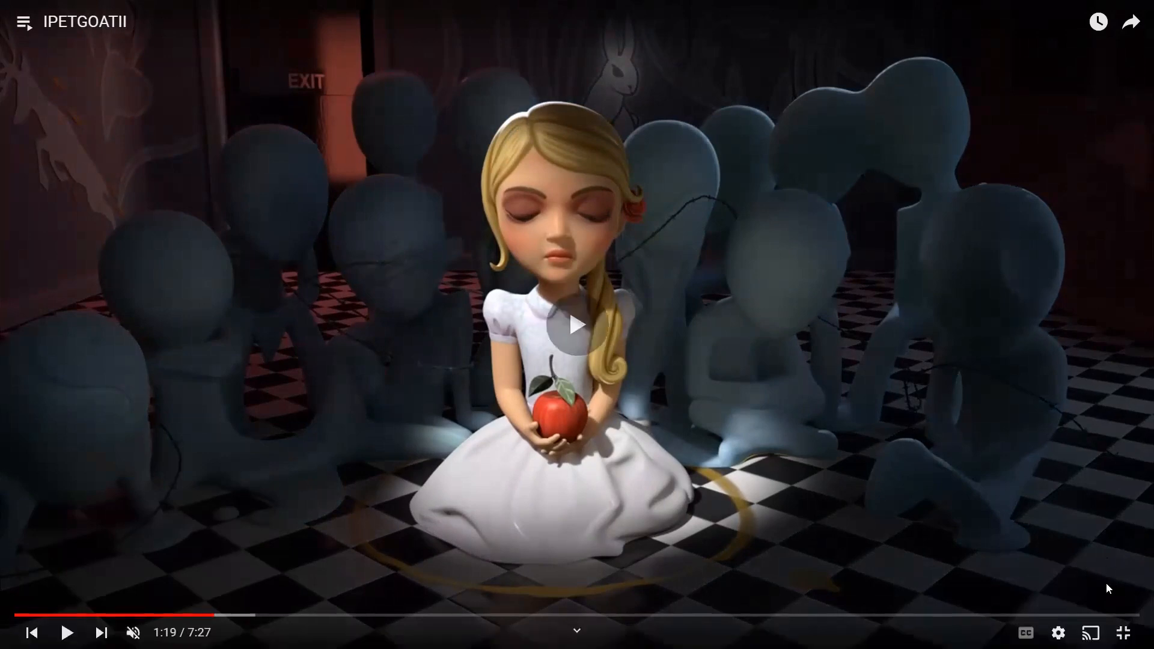
Set playback speed to 2, seek back to 1:20, and leave full screen
{"action": "left_click", "coordinate": [1057, 631]}
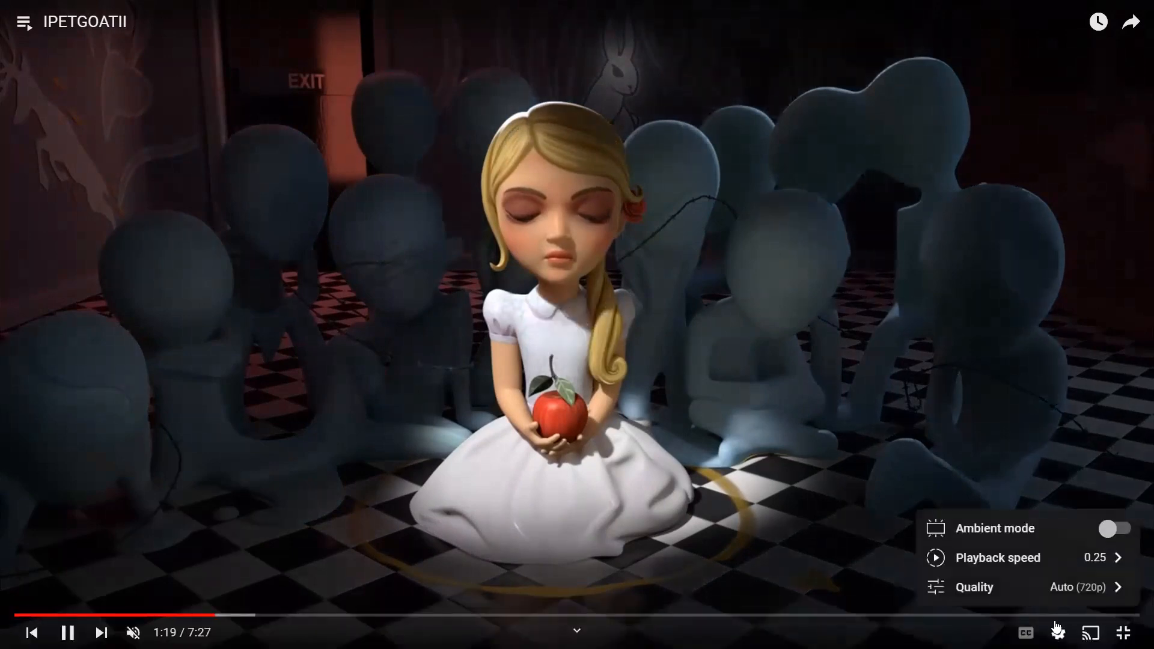
{"action": "left_click", "coordinate": [998, 556]}
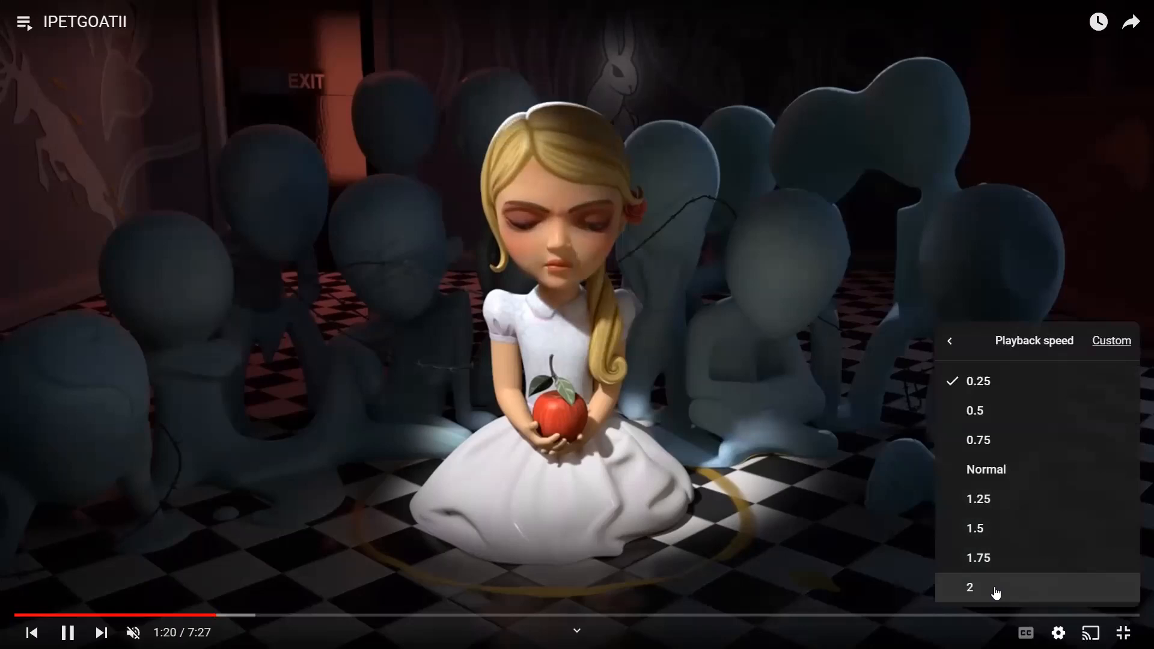
{"action": "left_click", "coordinate": [969, 586]}
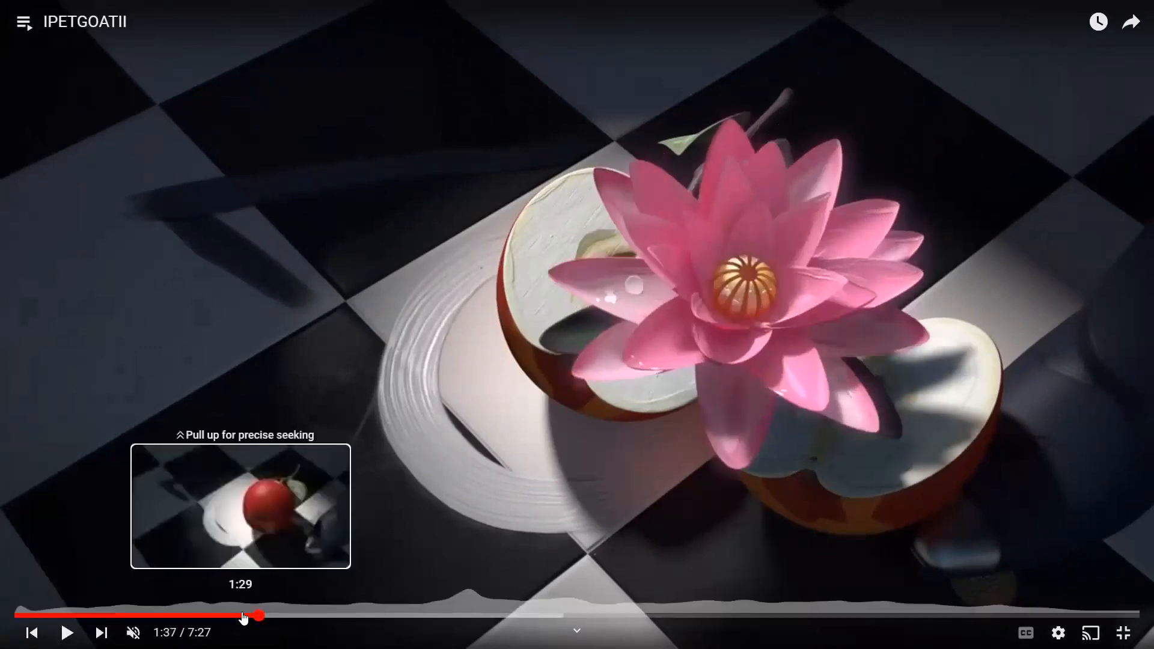
{"action": "mouse_move", "coordinate": [243, 615]}
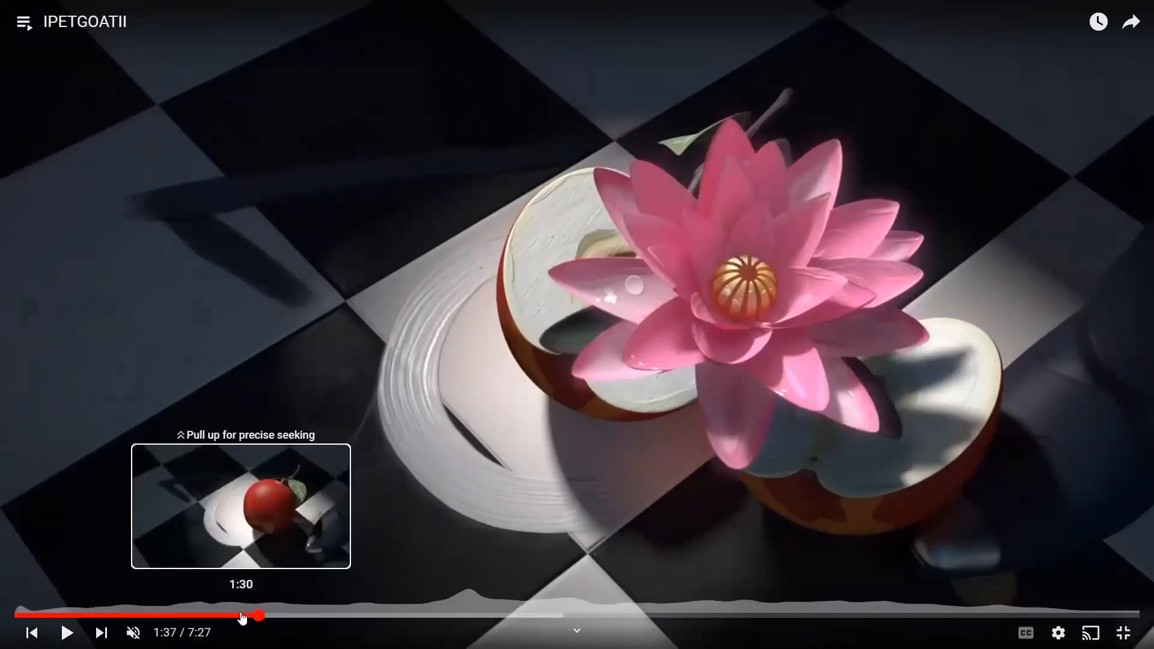
{"action": "mouse_move", "coordinate": [257, 615]}
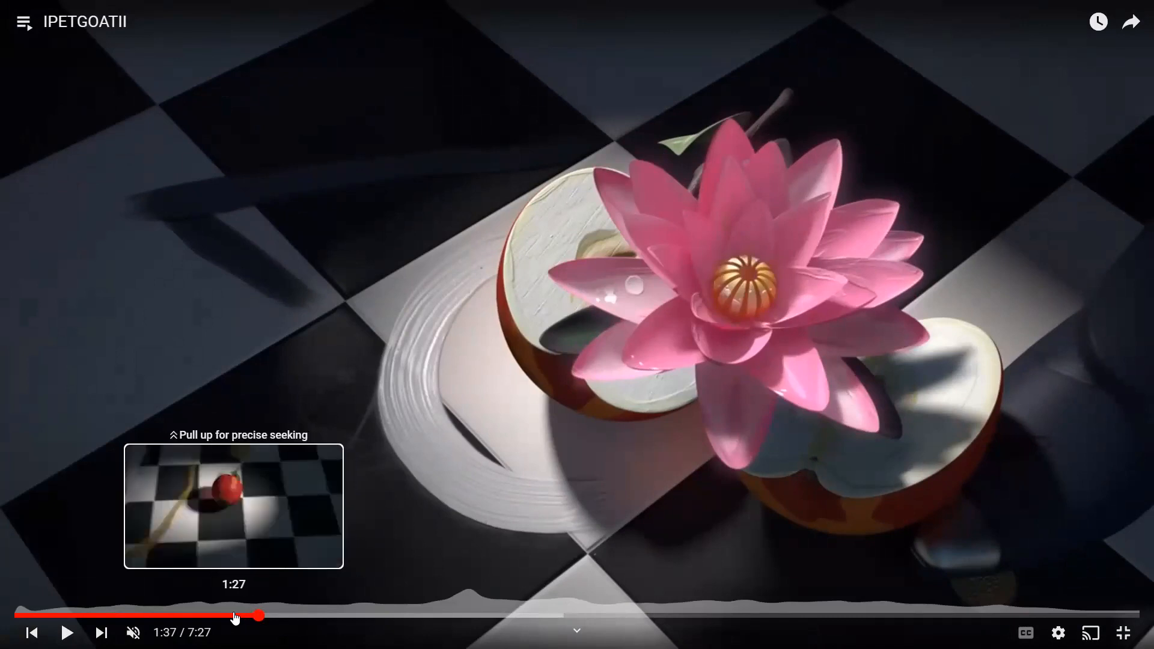
{"action": "mouse_move", "coordinate": [218, 617]}
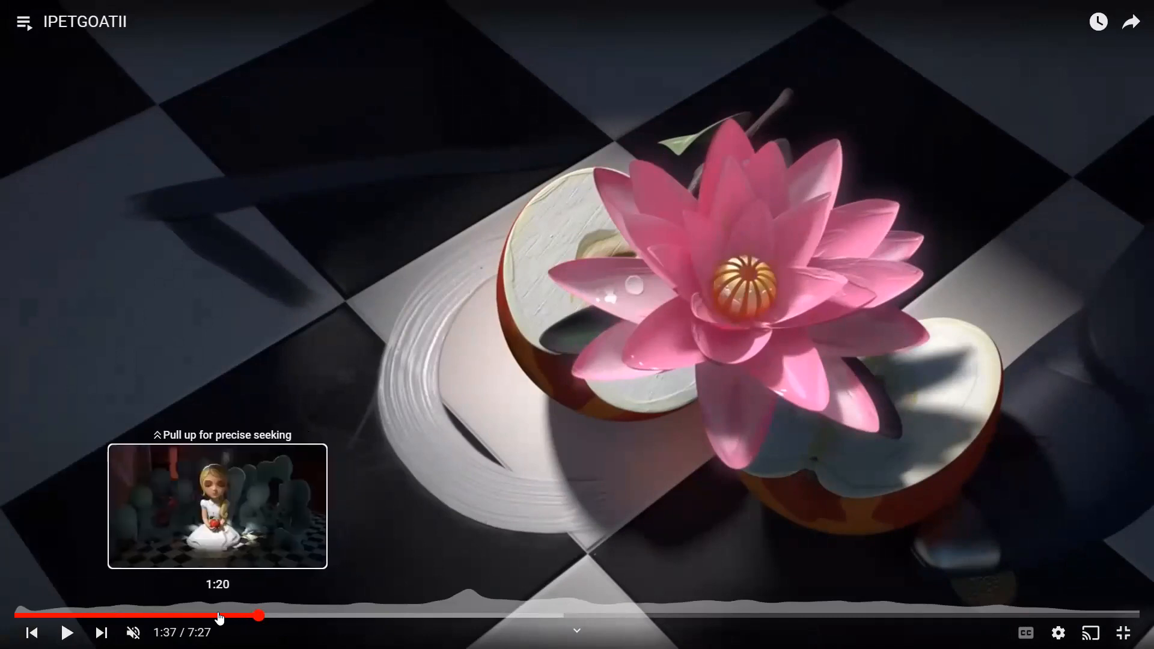
{"action": "left_click", "coordinate": [217, 615]}
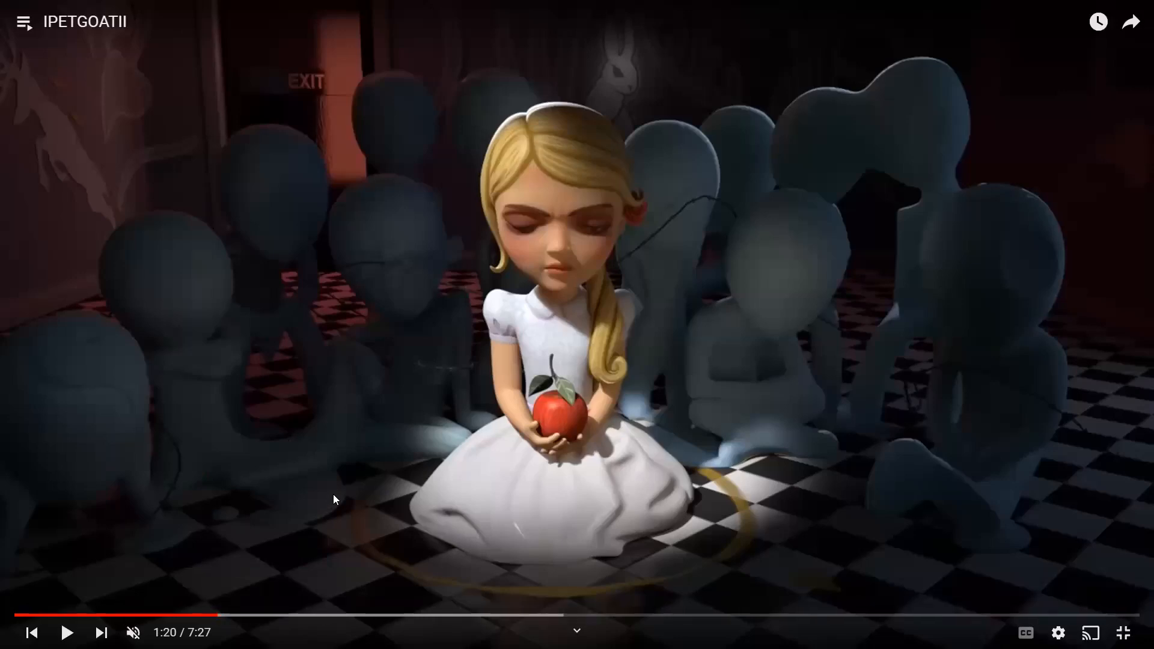
{"action": "mouse_move", "coordinate": [346, 461]}
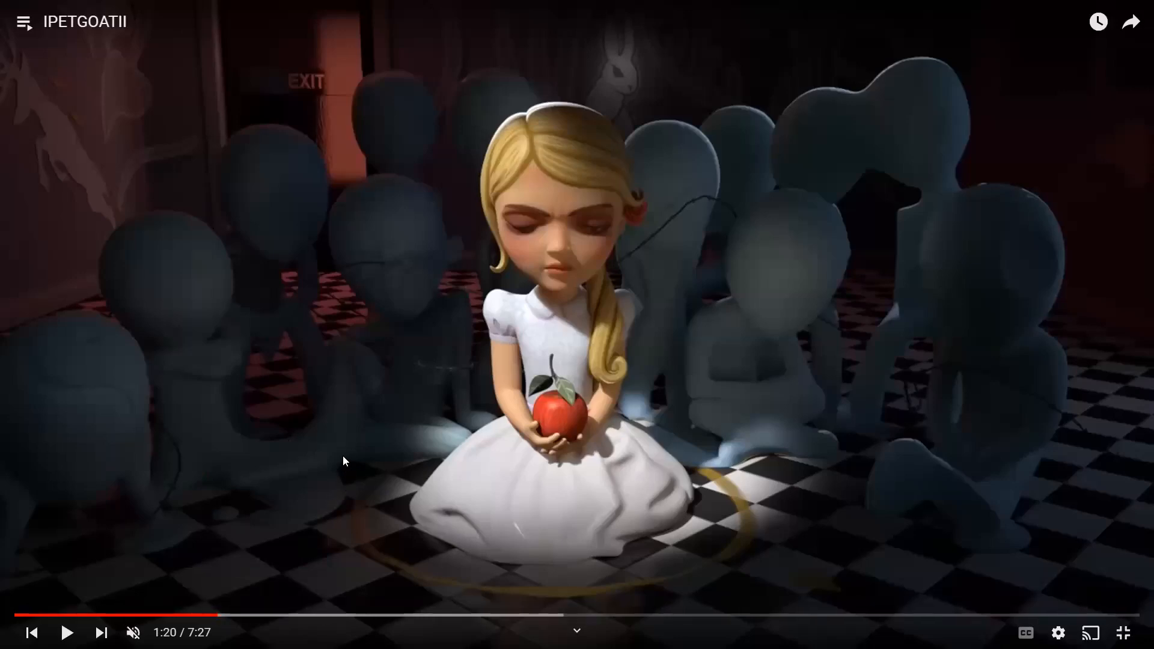
{"action": "mouse_move", "coordinate": [209, 615]}
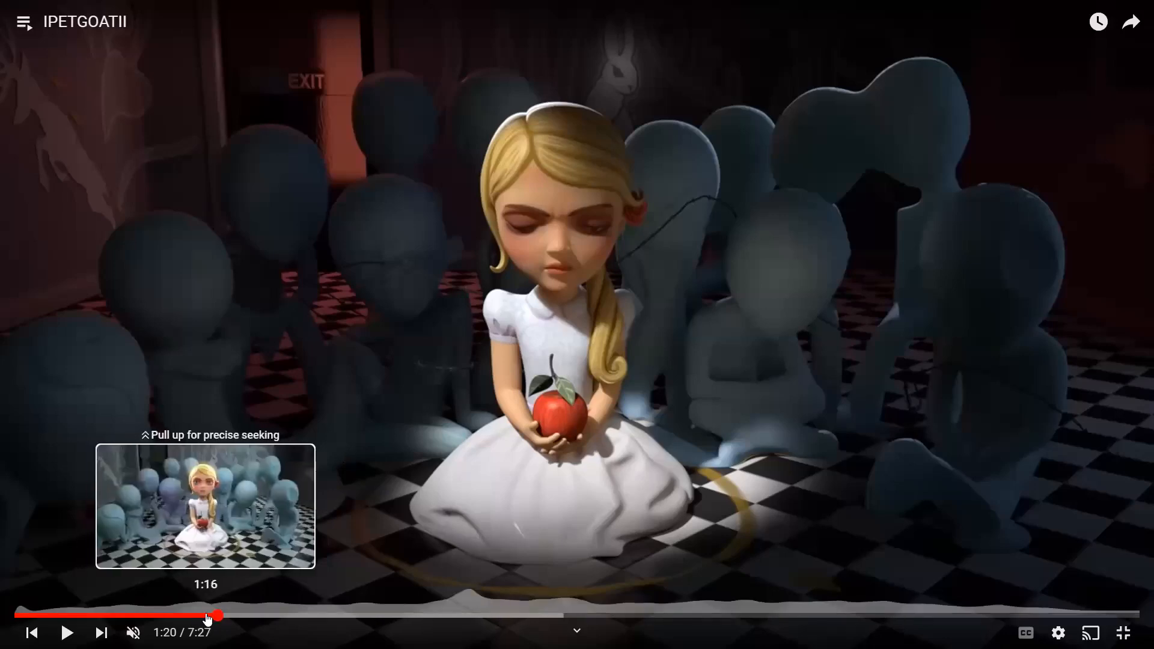
{"action": "key", "text": "Escape"}
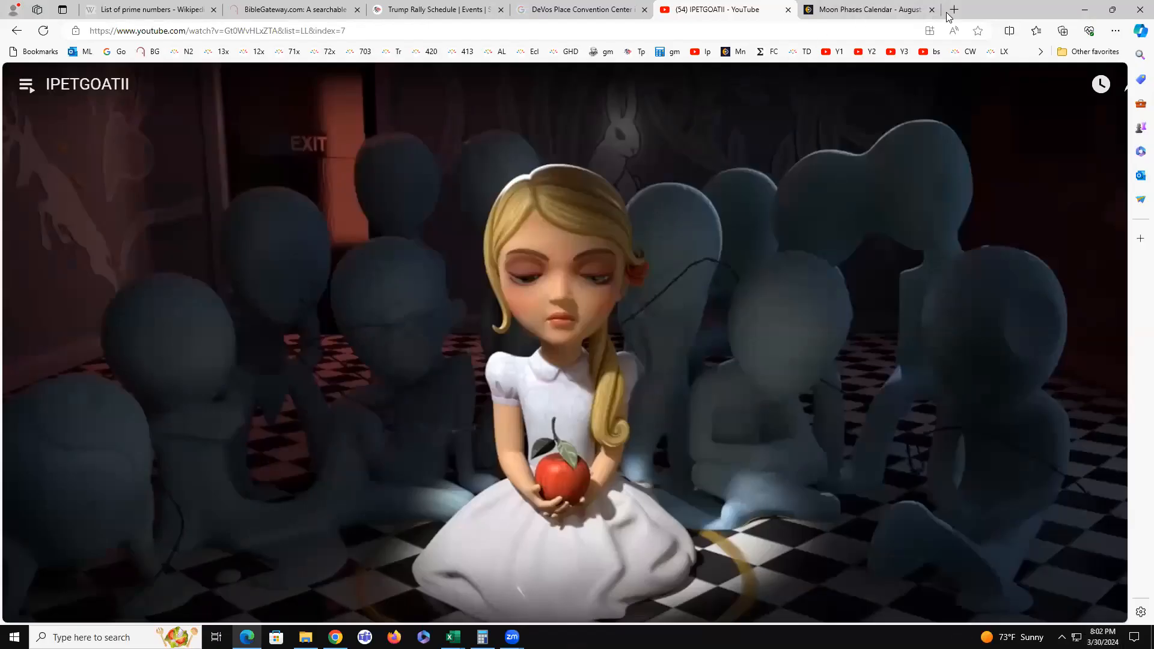
Count the days from May 5, 2023 to April 2, 2024, getting 333 days
{"action": "left_click", "coordinate": [953, 8]}
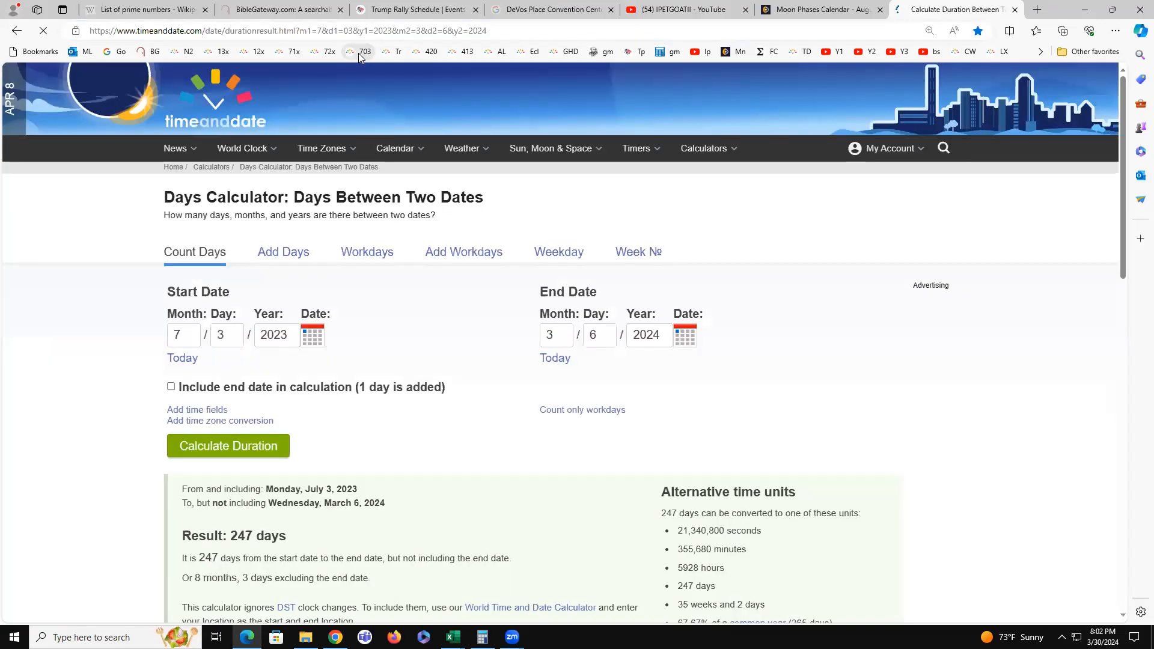
{"action": "left_click", "coordinate": [182, 335]}
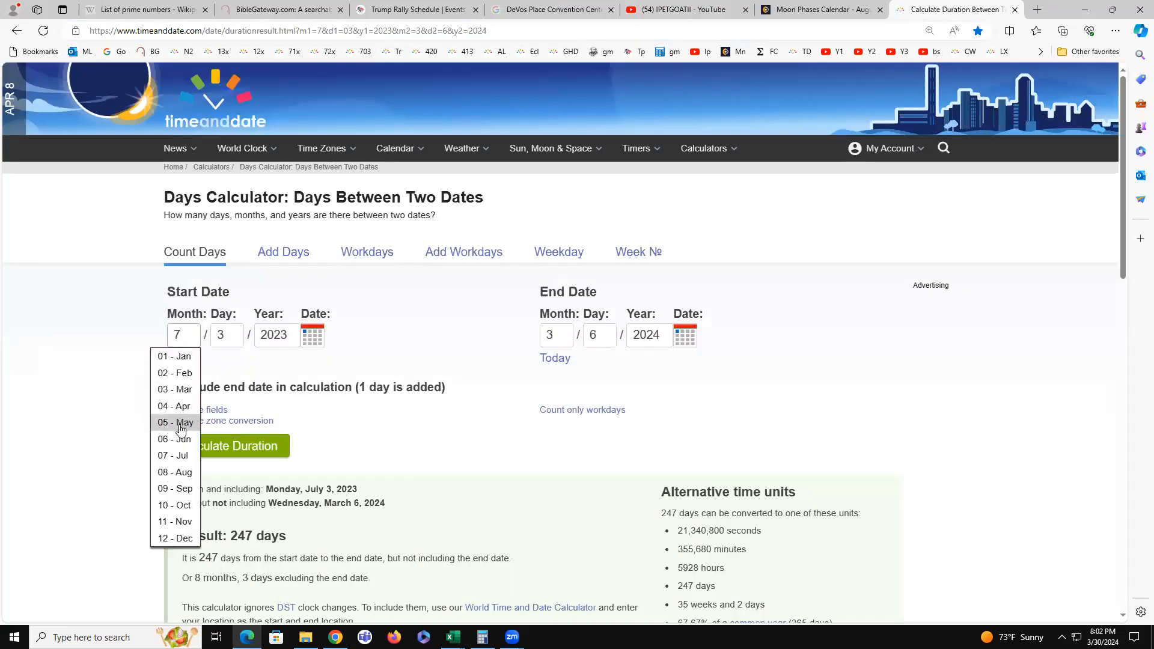
{"action": "left_click", "coordinate": [176, 421]}
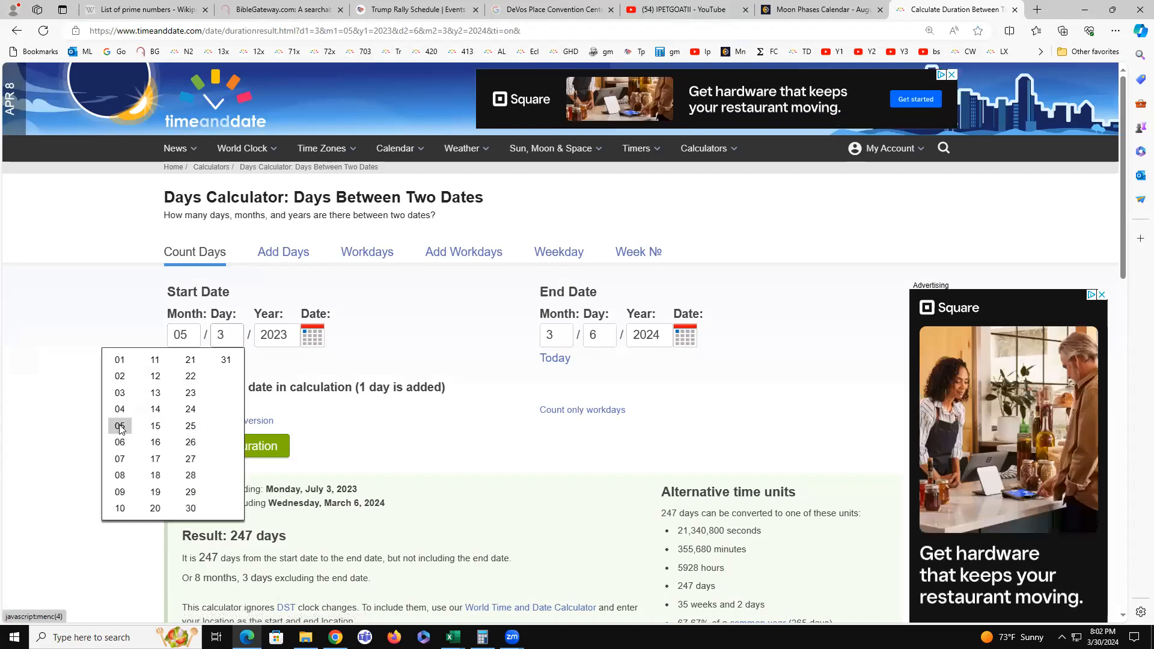
{"action": "left_click", "coordinate": [119, 425]}
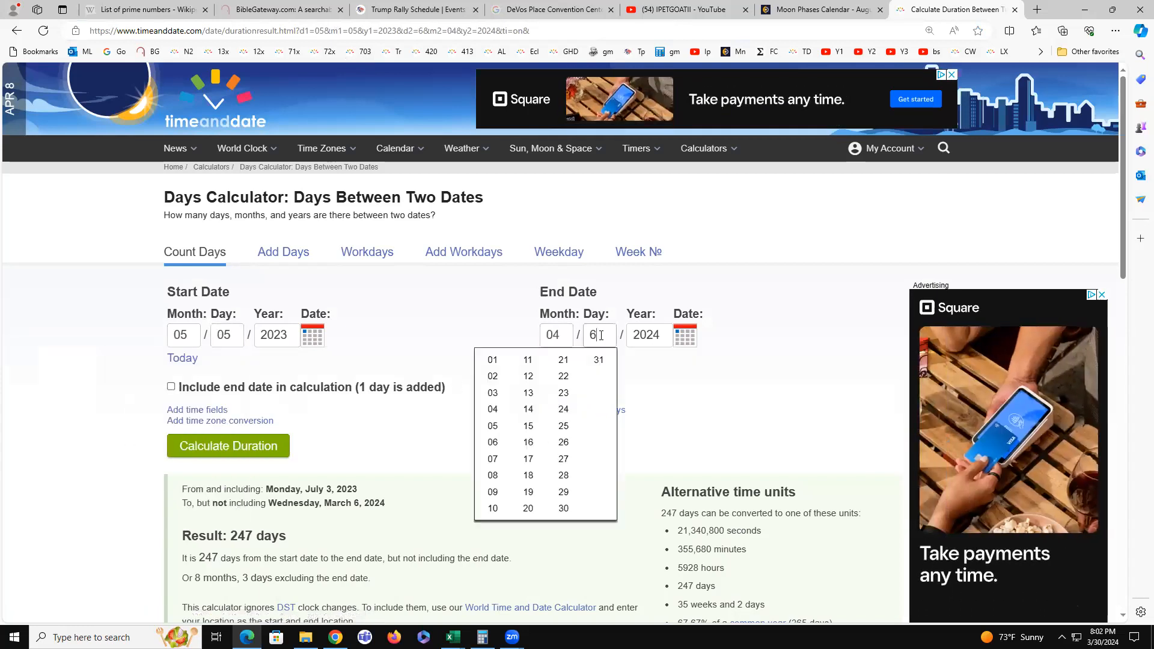
{"action": "left_click", "coordinate": [493, 375]}
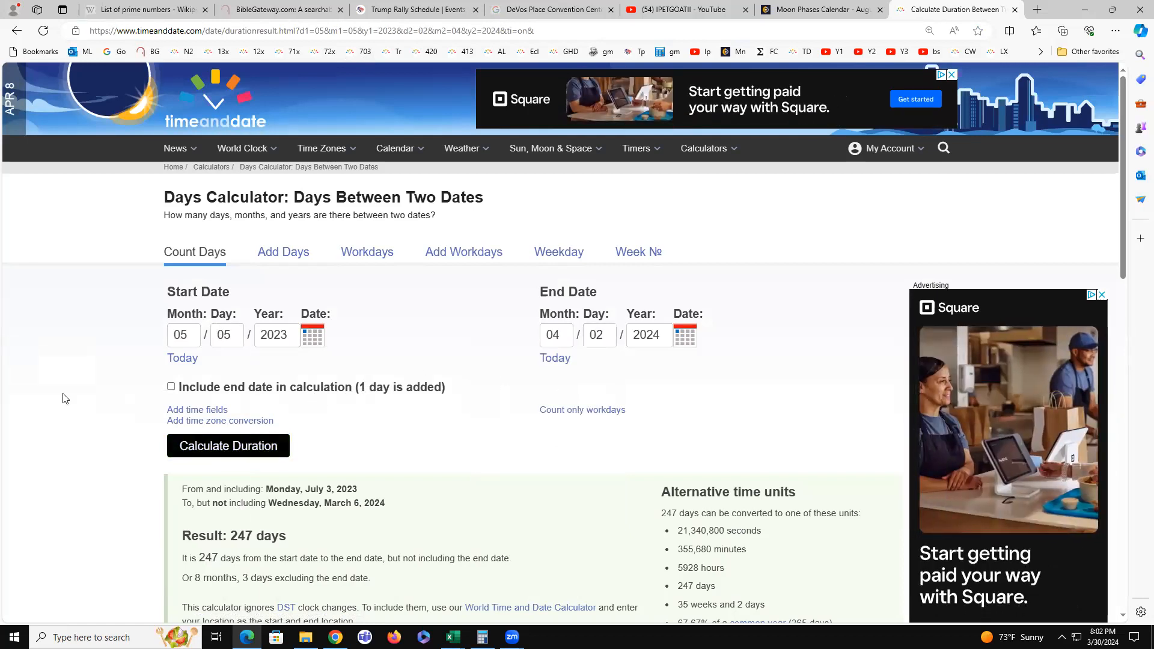
{"action": "left_click", "coordinate": [227, 444]}
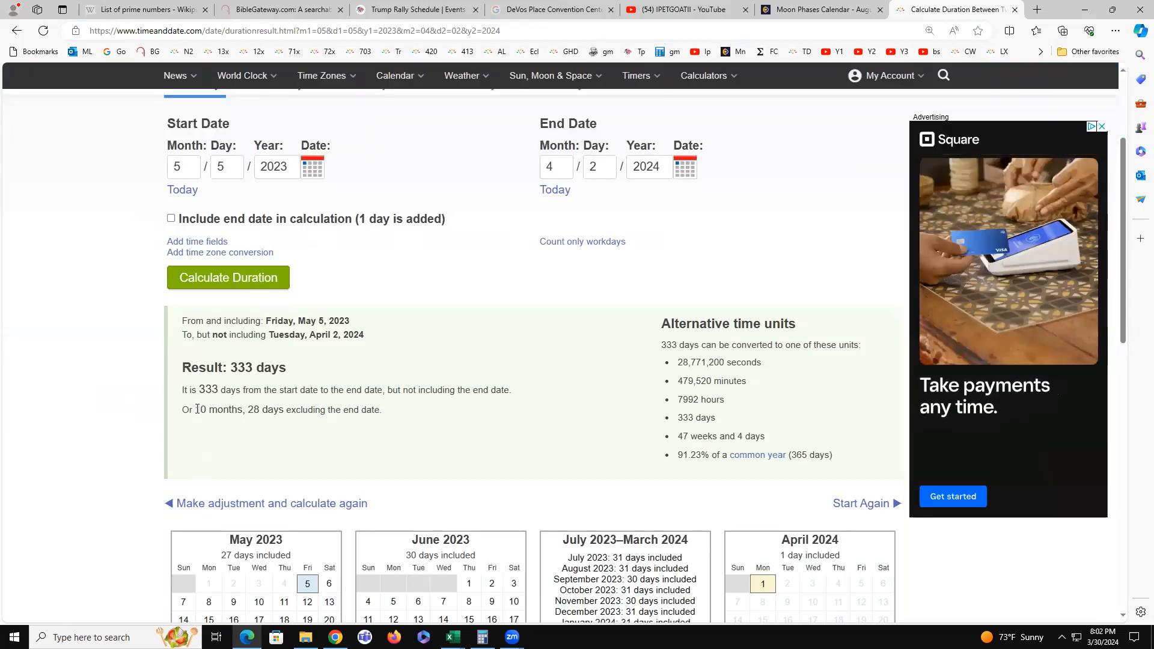
Highlight the months figure in the 333-day duration result
{"action": "double_click", "coordinate": [219, 408]}
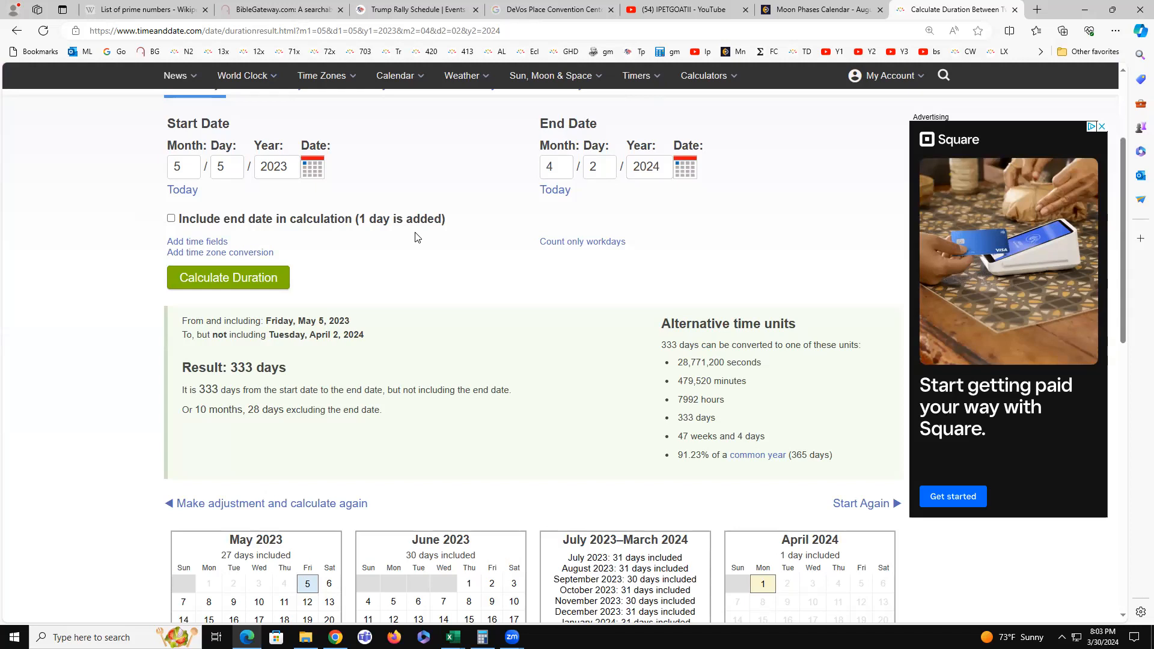
{"action": "mouse_move", "coordinate": [205, 388]}
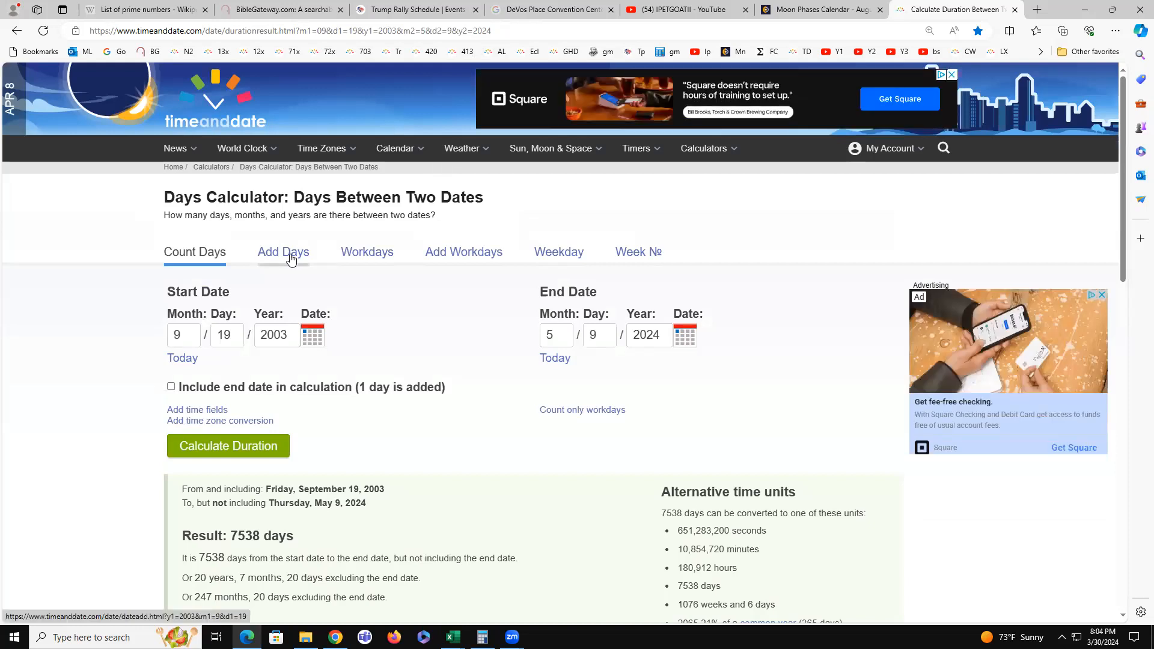
Switch to the Add Days calculator and set the start month to January
{"action": "left_click", "coordinate": [284, 251]}
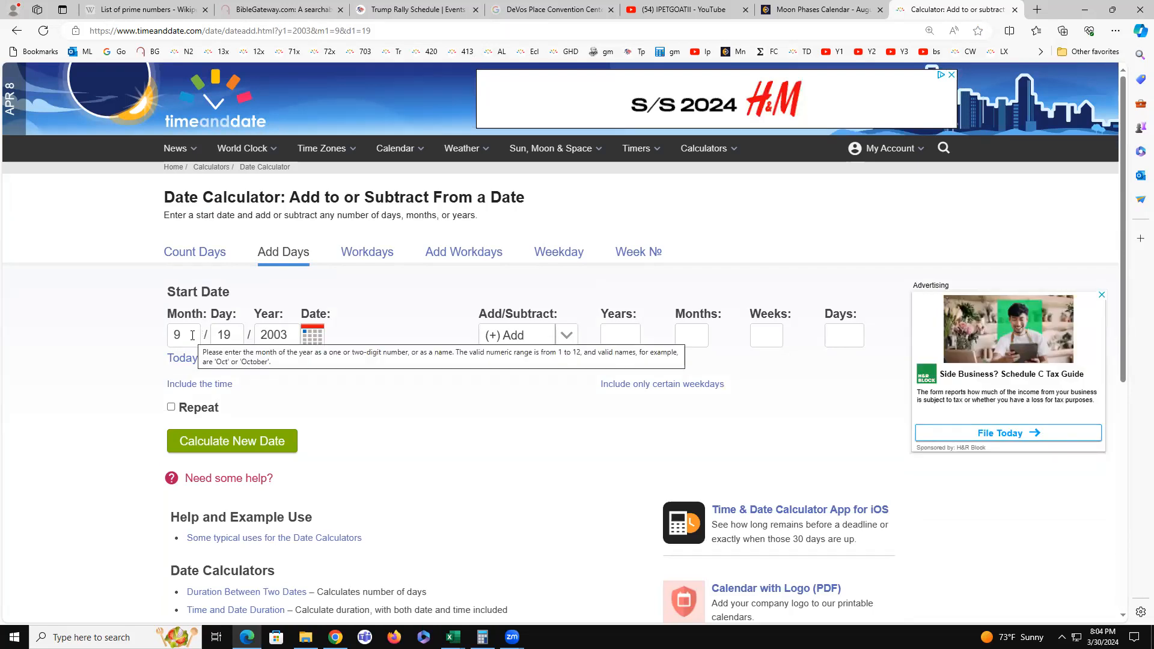
{"action": "left_click", "coordinate": [177, 336]}
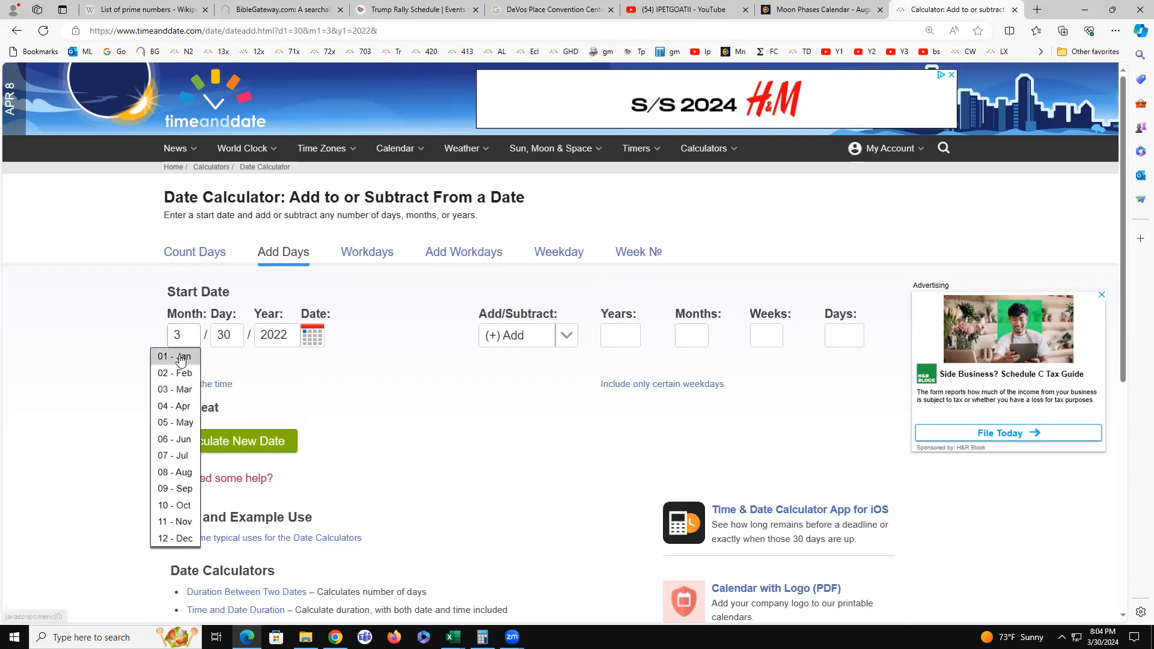
{"action": "left_click", "coordinate": [175, 356]}
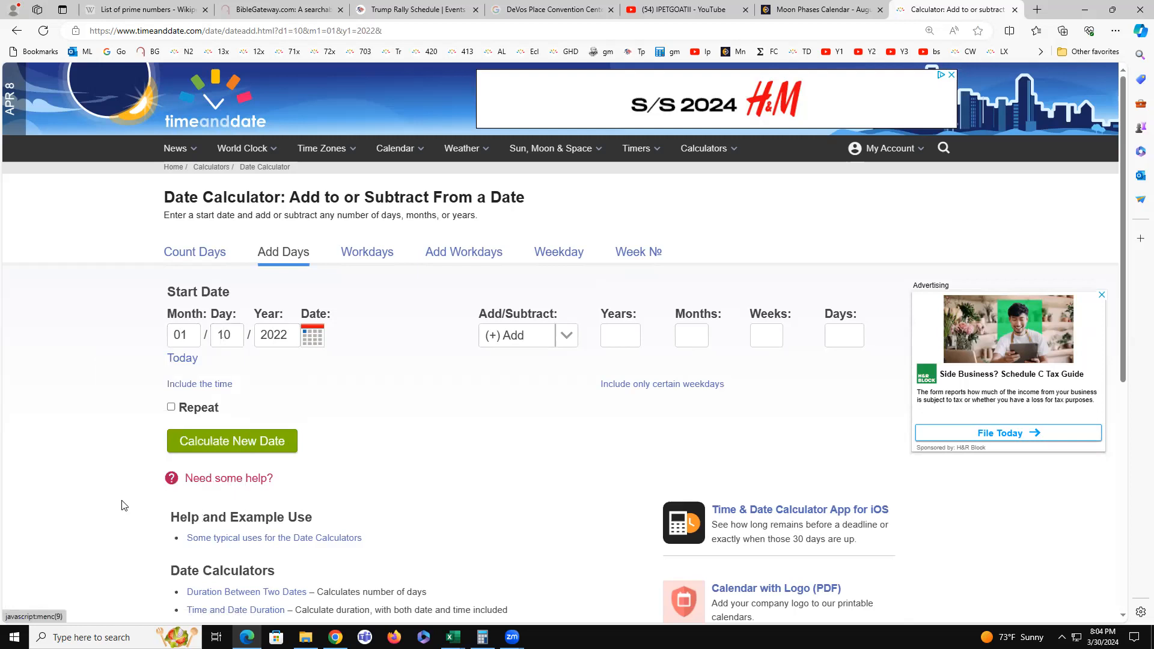
{"action": "mouse_move", "coordinate": [304, 404]}
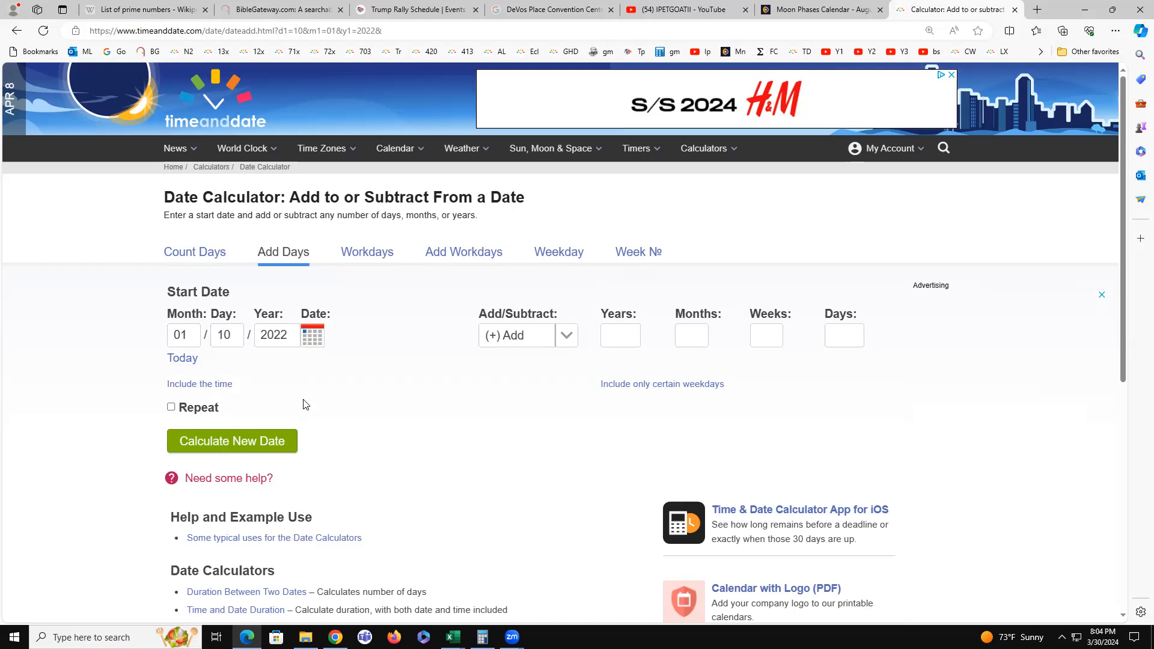
{"action": "mouse_move", "coordinate": [230, 358]}
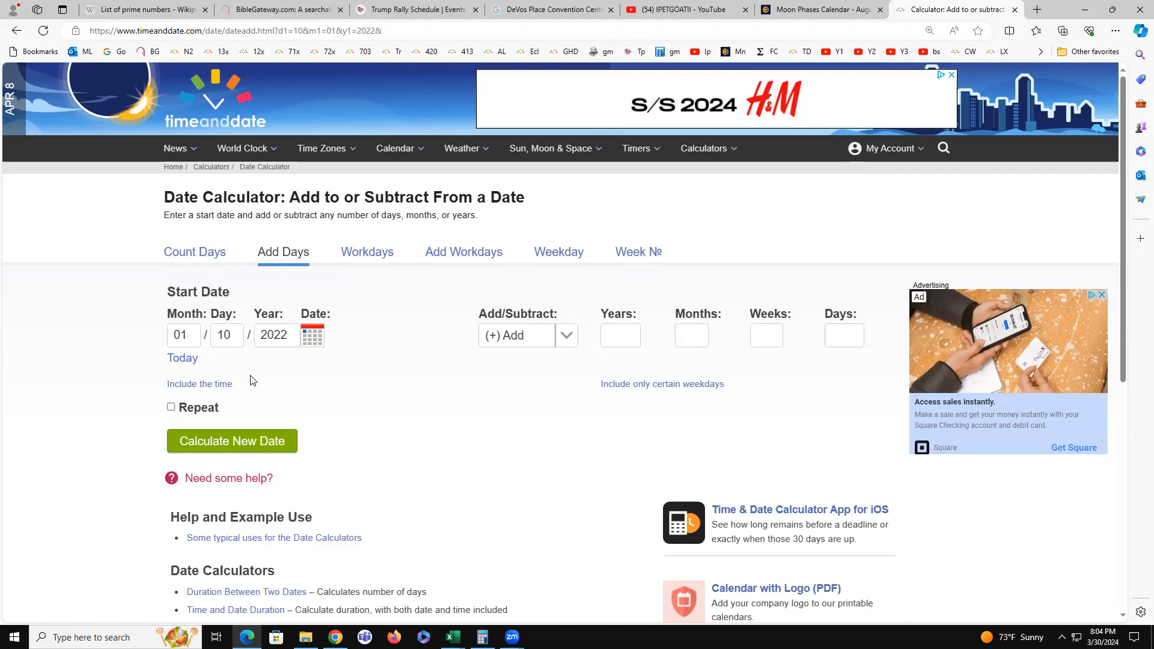
{"action": "mouse_move", "coordinate": [422, 407]}
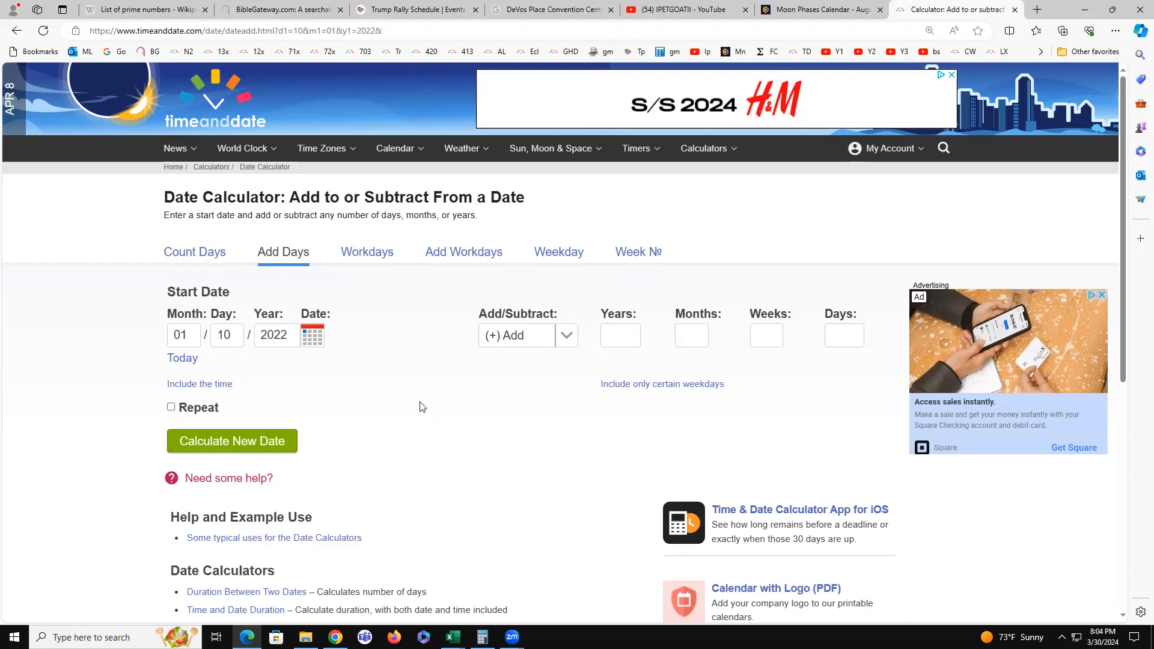
{"action": "mouse_move", "coordinate": [264, 368]}
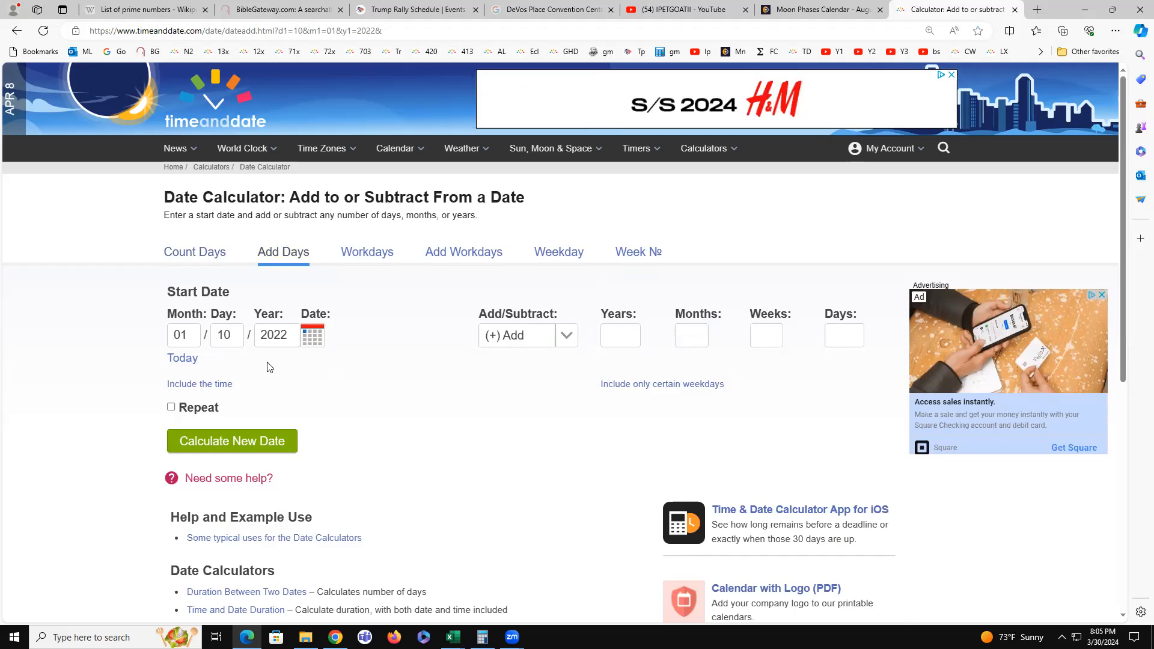
{"action": "mouse_move", "coordinate": [844, 336]}
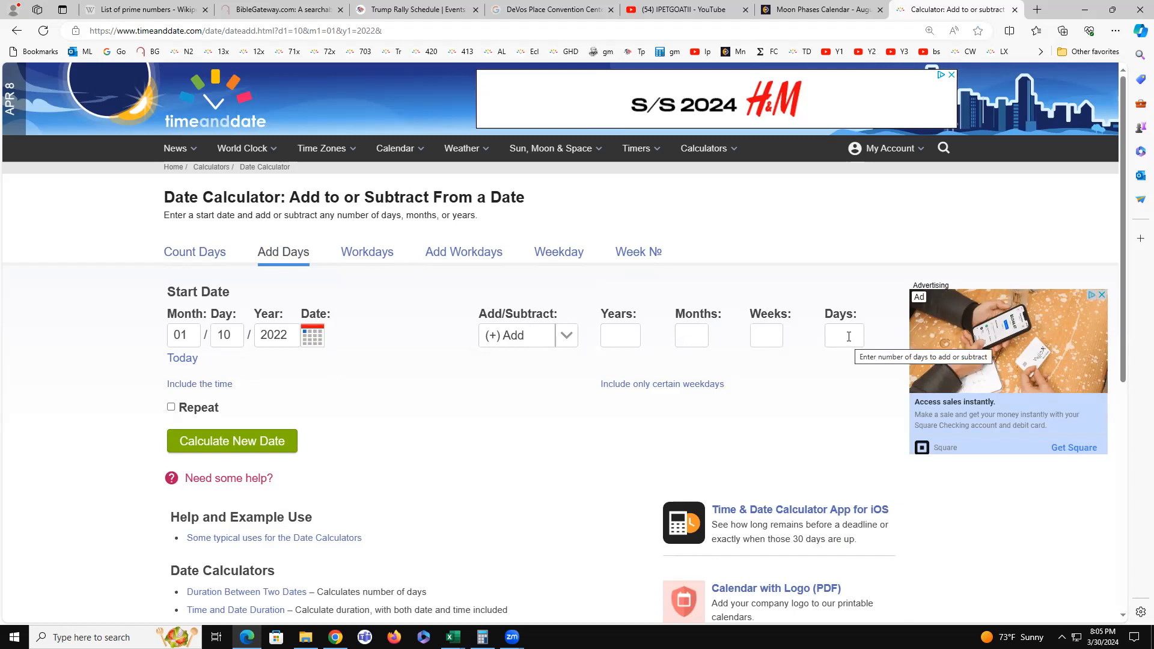
{"action": "left_click", "coordinate": [844, 335]}
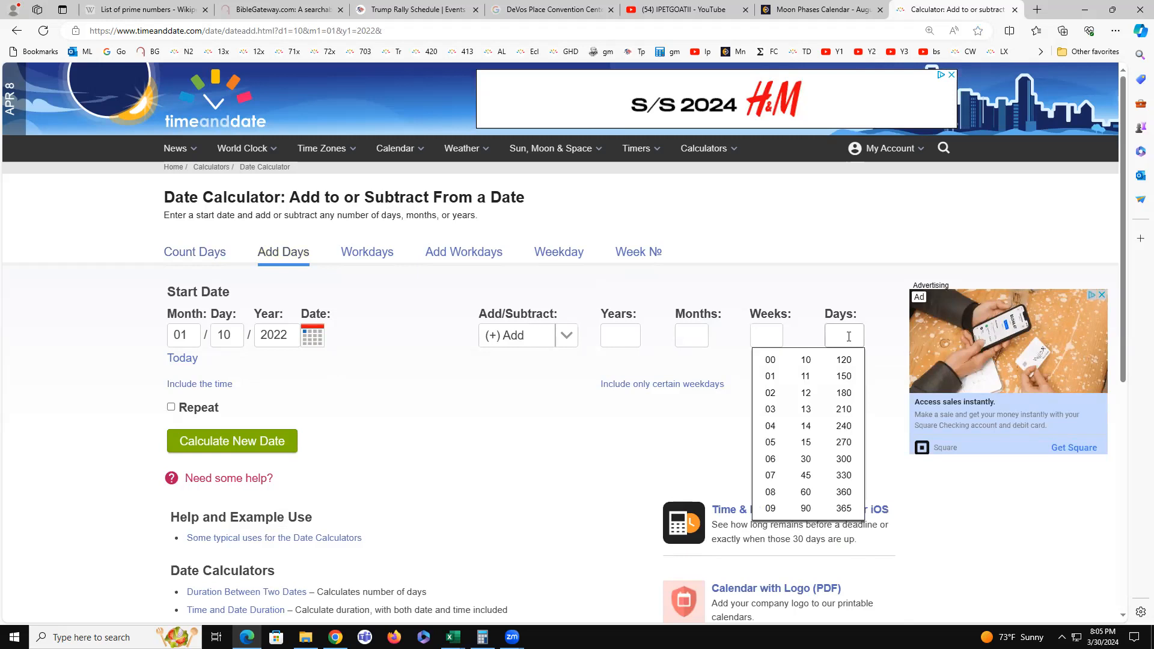
{"action": "left_click", "coordinate": [231, 441]}
{"action": "type", "text": "800"}
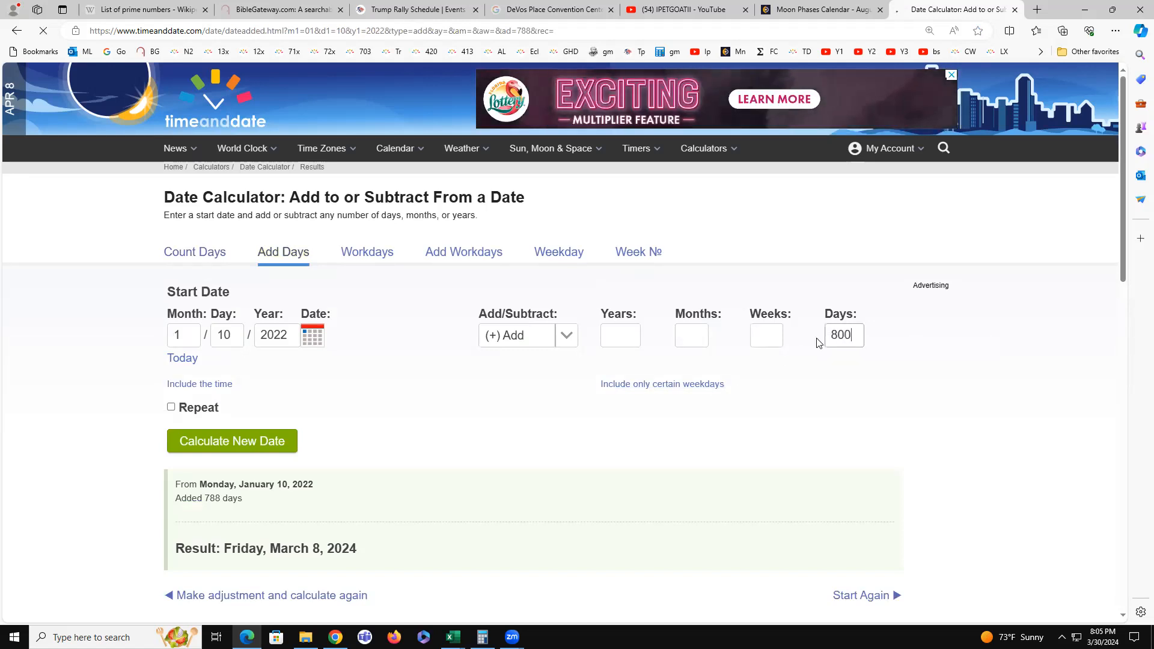
{"action": "left_click", "coordinate": [231, 441]}
{"action": "type", "text": "805"}
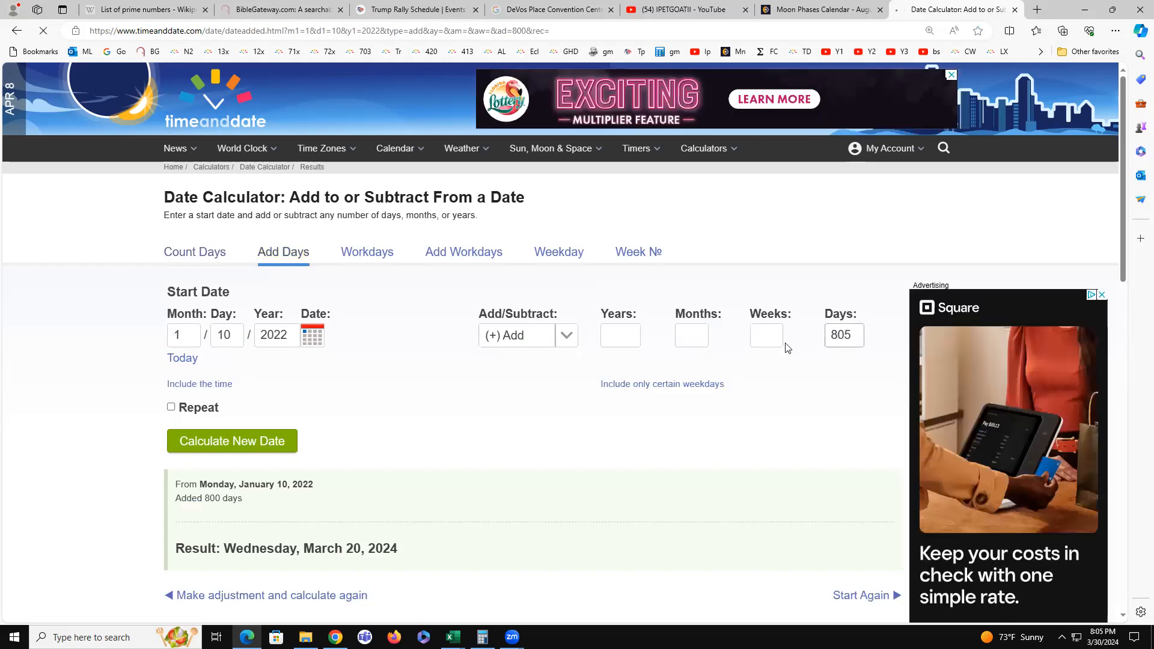
{"action": "left_click", "coordinate": [232, 441]}
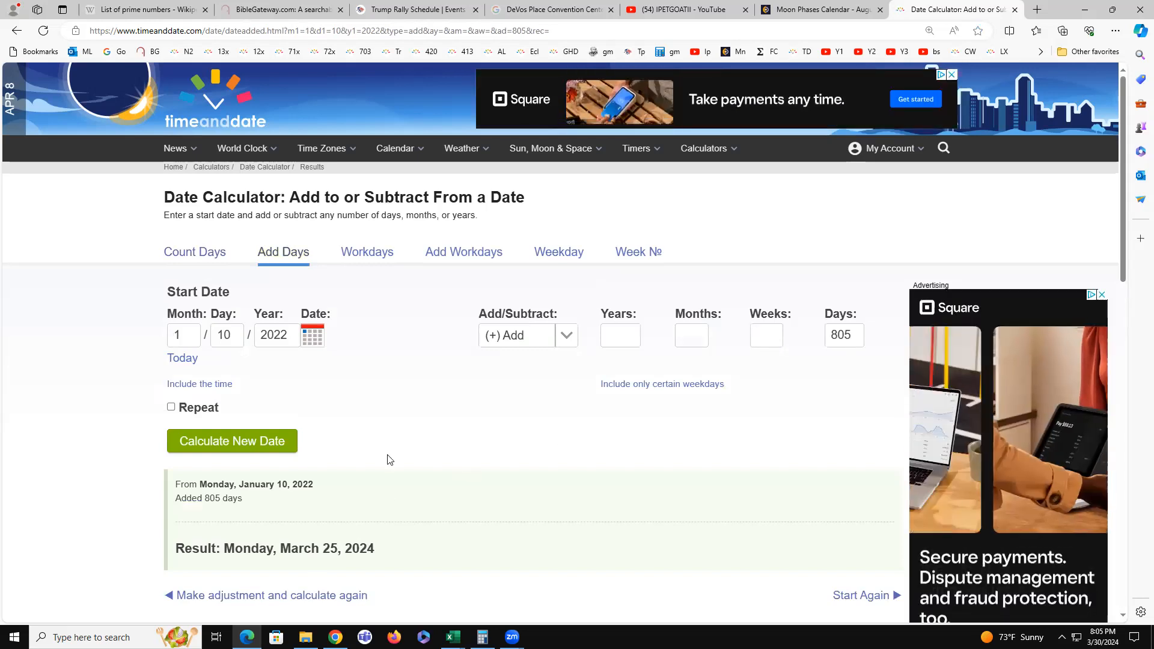
{"action": "left_click", "coordinate": [564, 336]}
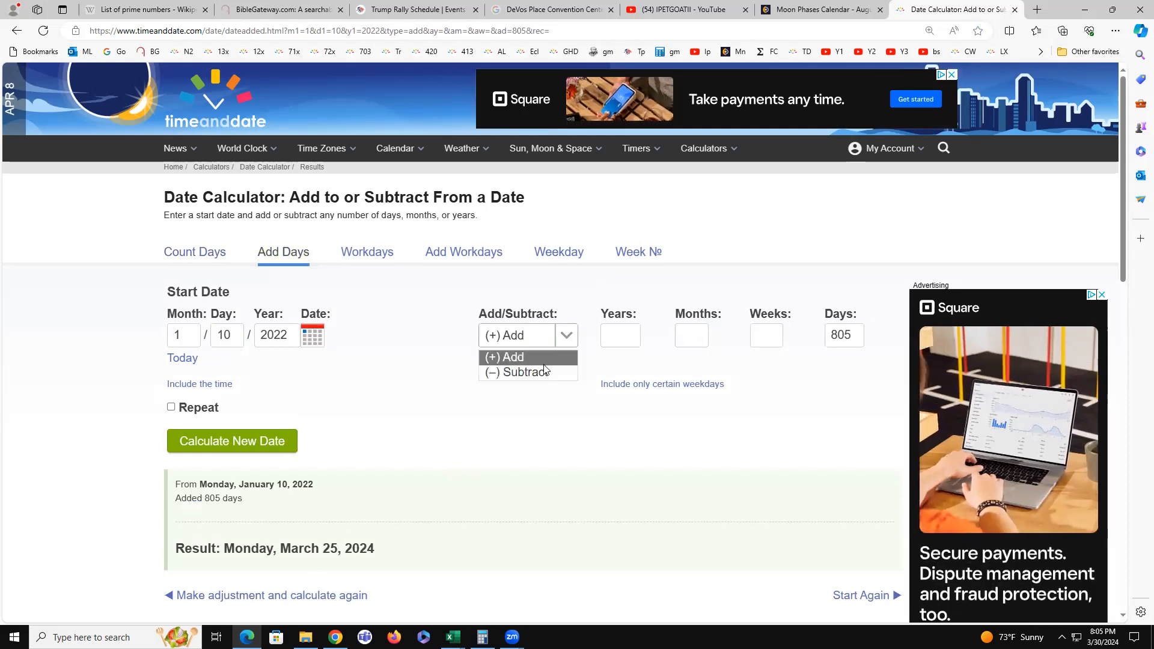
{"action": "left_click", "coordinate": [525, 371]}
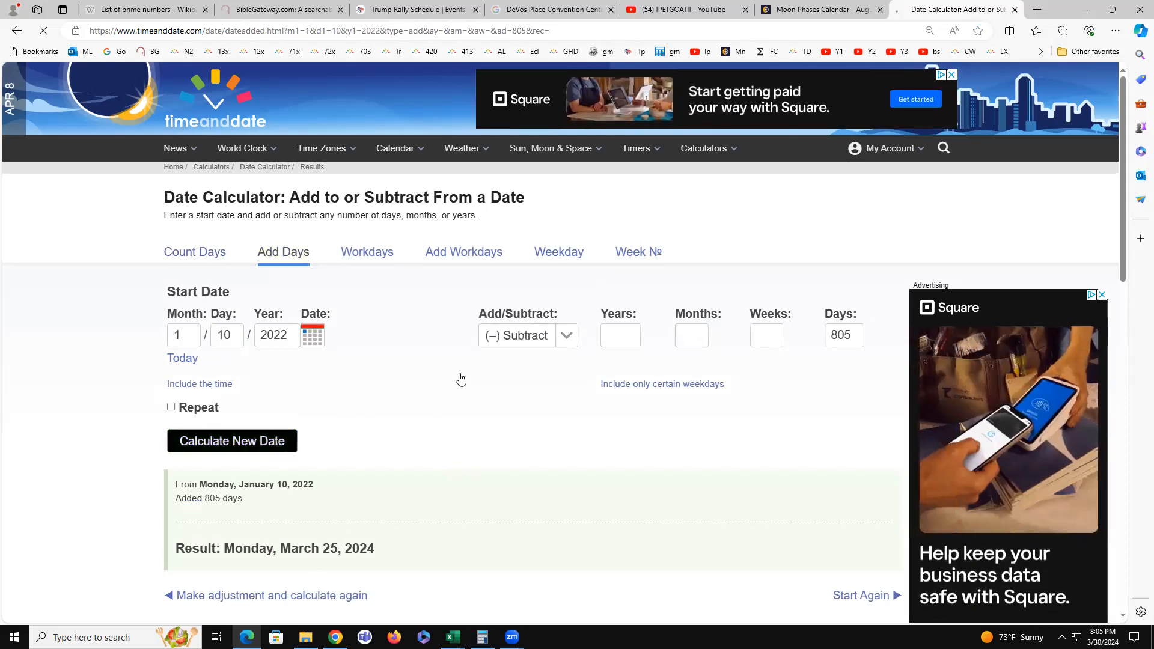
{"action": "left_click", "coordinate": [232, 441]}
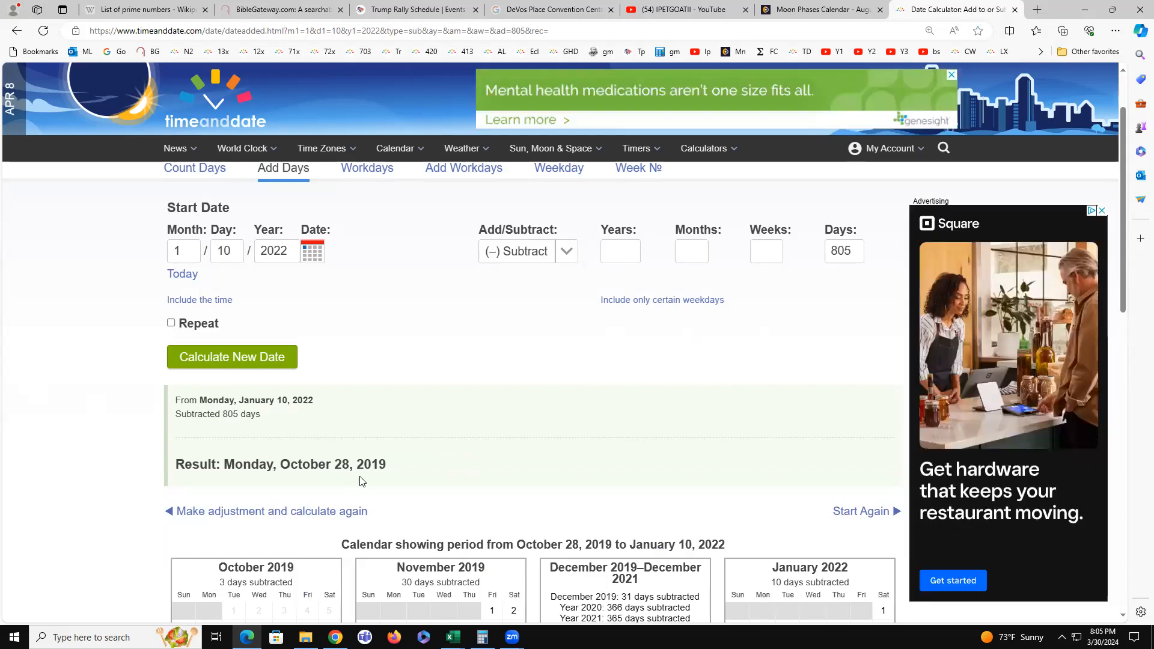
{"action": "scroll", "scroll_direction": "up", "scroll_amount": 3}
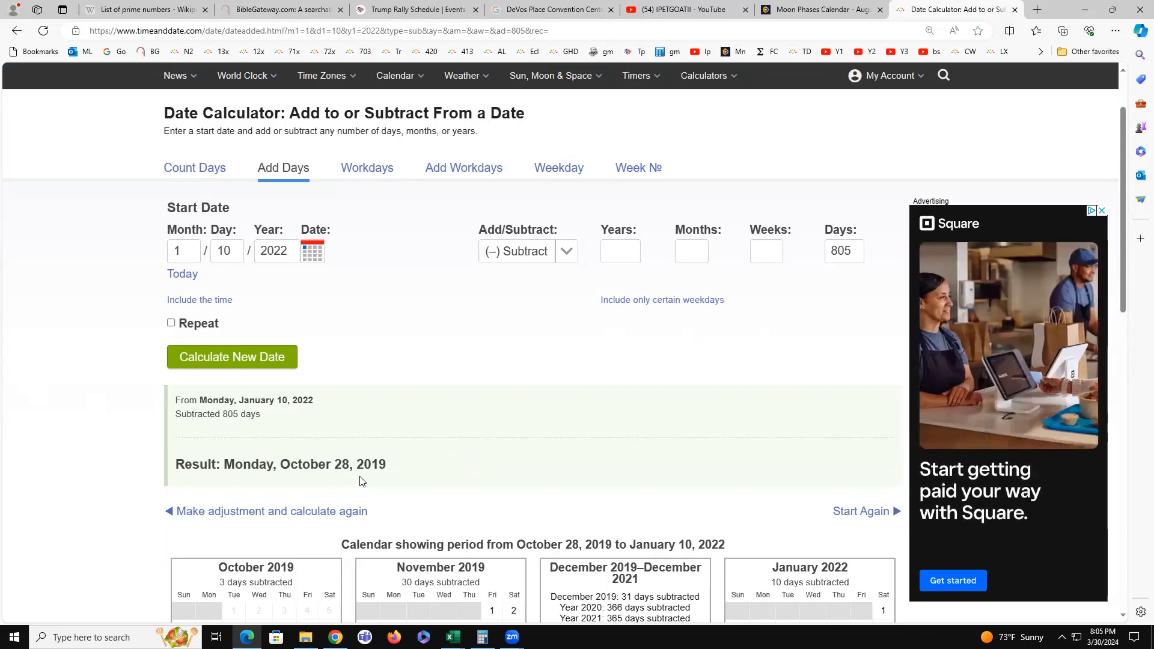
{"action": "mouse_move", "coordinate": [367, 477]}
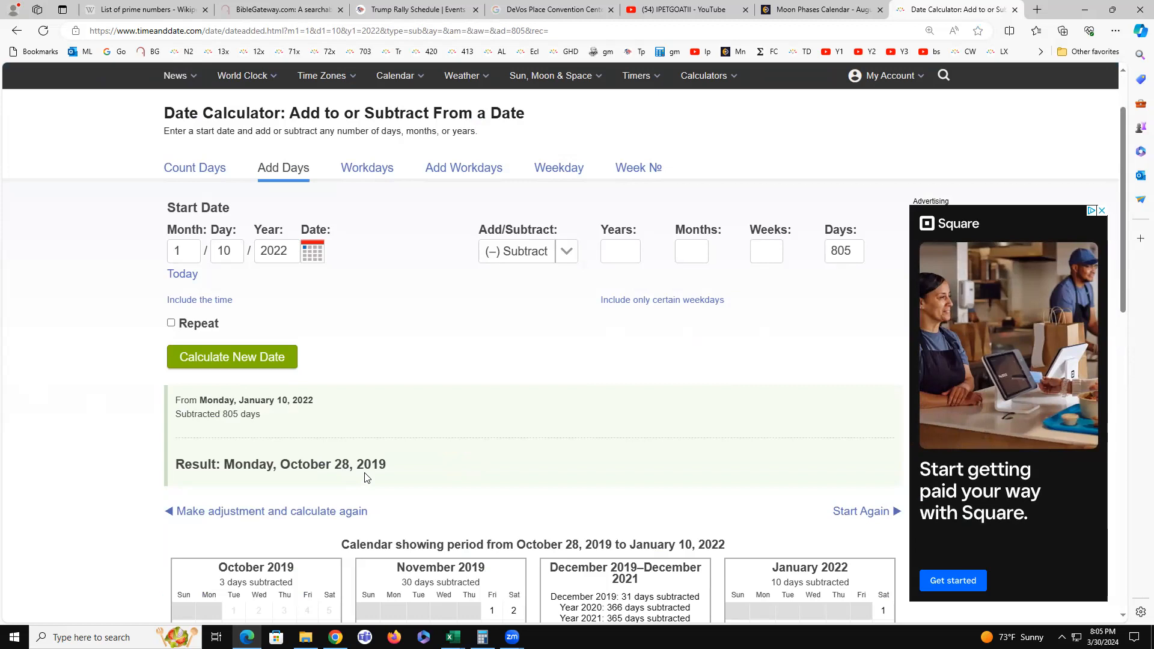
{"action": "mouse_move", "coordinate": [460, 359]}
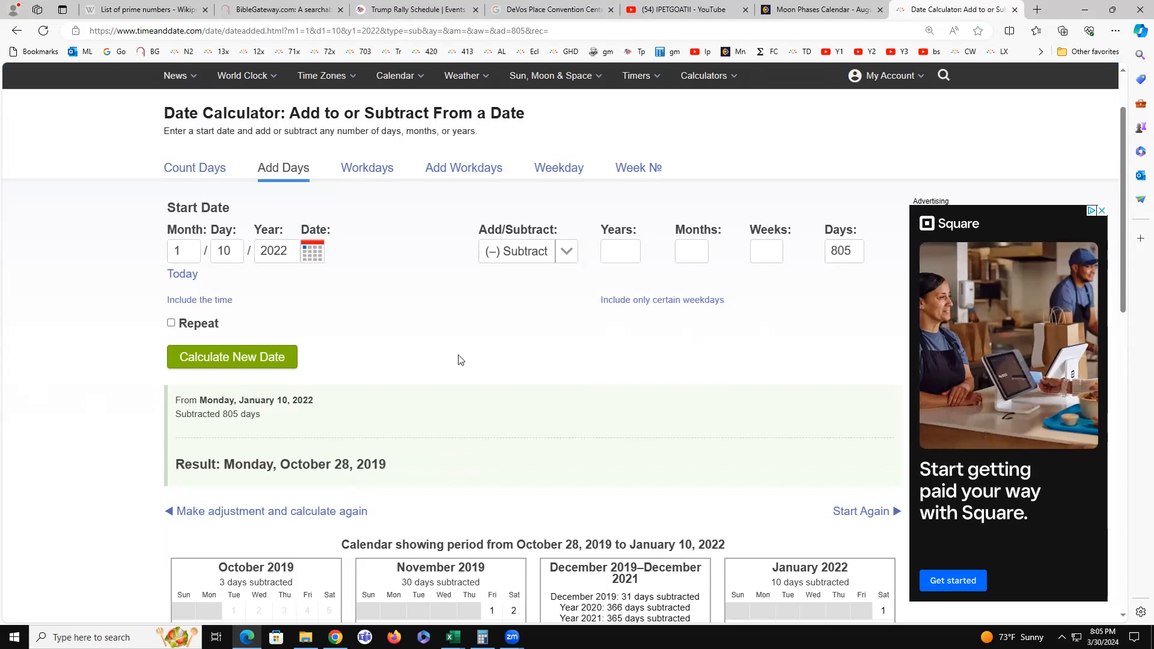
{"action": "mouse_move", "coordinate": [285, 357]}
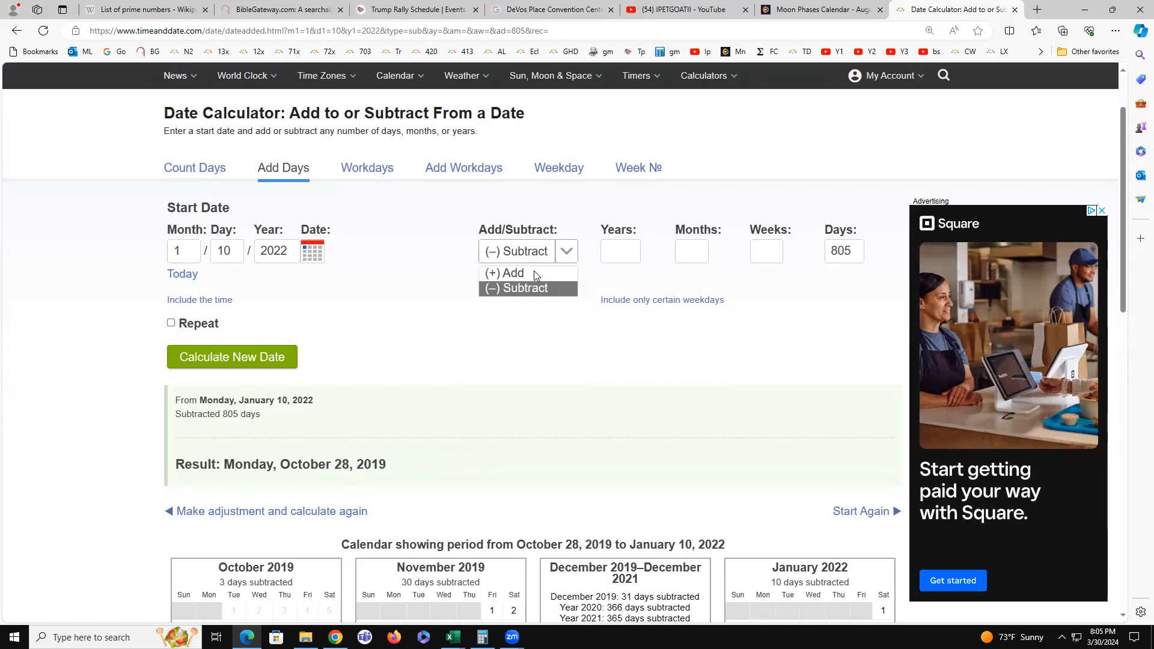
{"action": "left_click", "coordinate": [505, 273]}
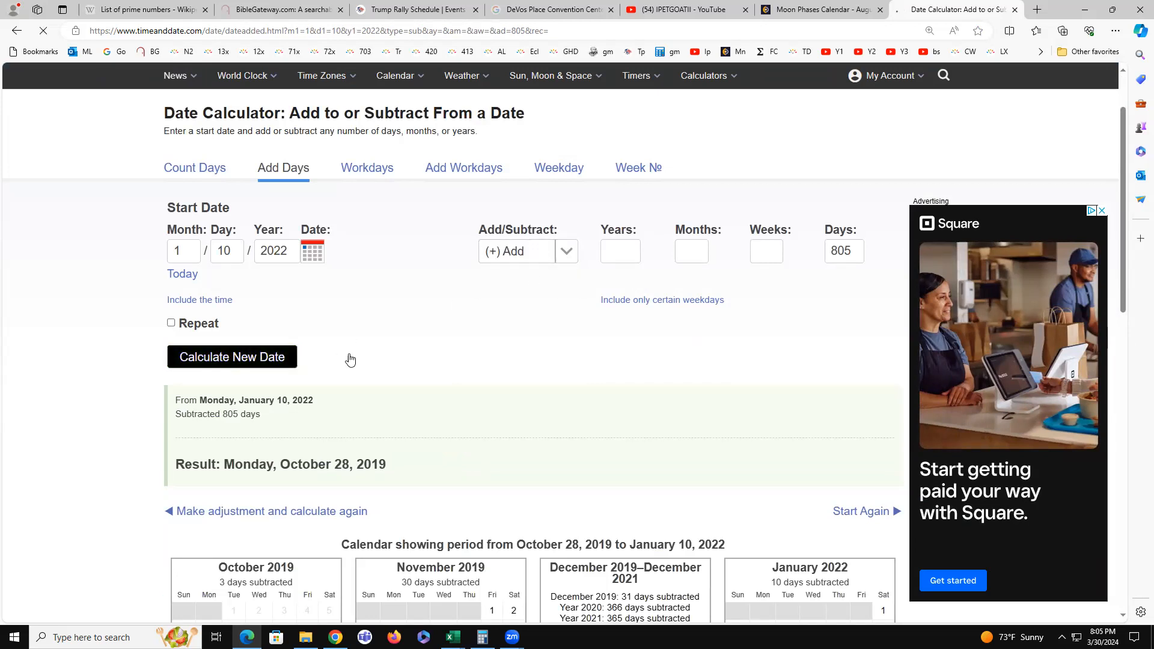
{"action": "left_click", "coordinate": [231, 357]}
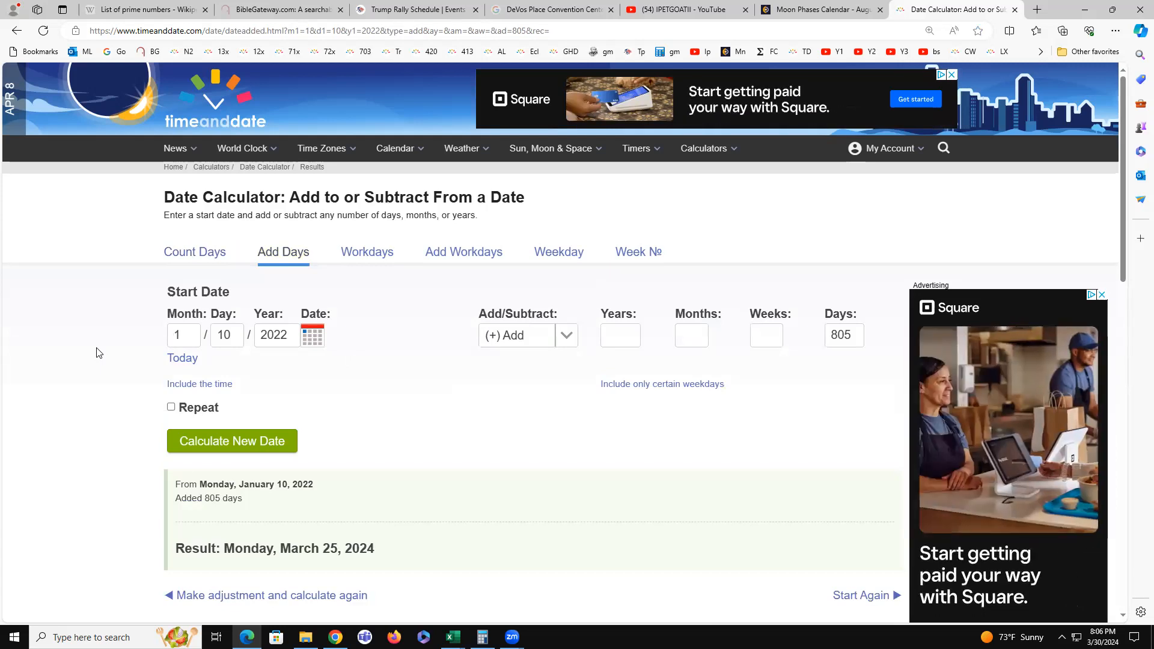
{"action": "mouse_move", "coordinate": [74, 356]}
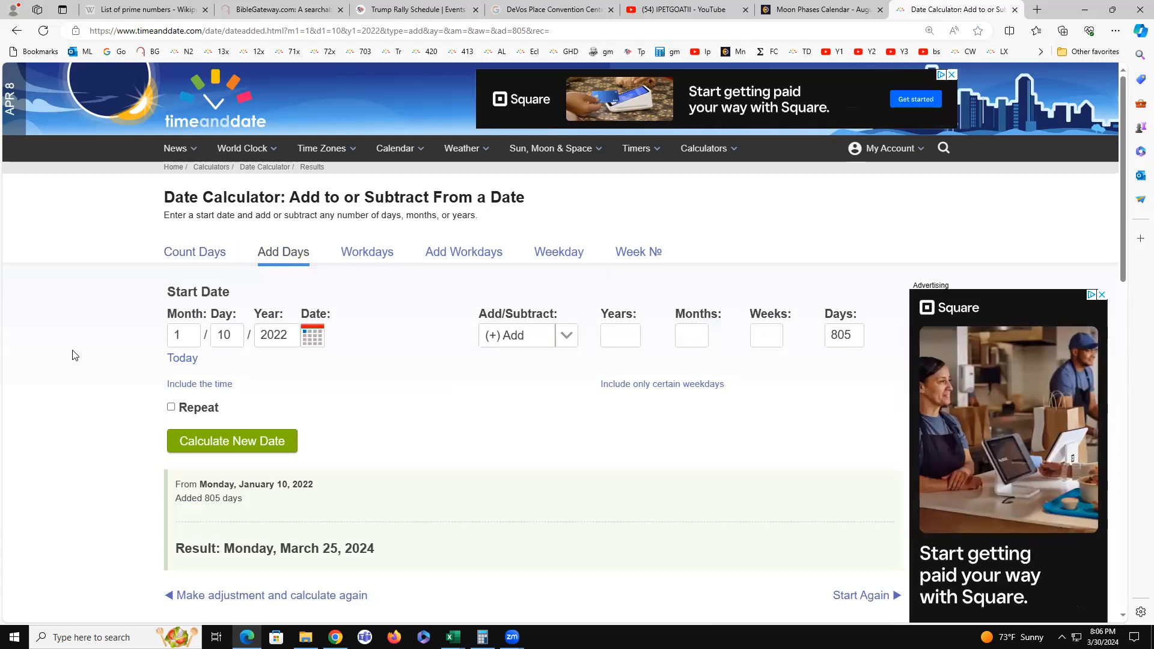
{"action": "mouse_move", "coordinate": [176, 355]}
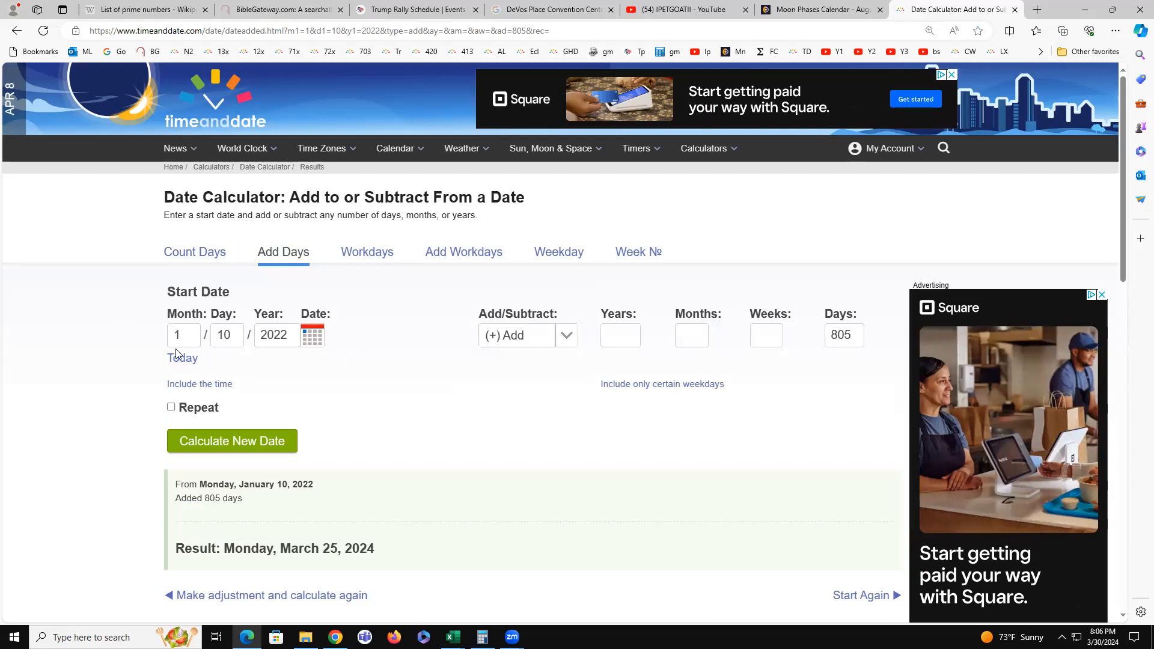
Set start date October 28, 2023 with 8 days and calculate Sunday, November 5, 2023
{"action": "left_click", "coordinate": [182, 335]}
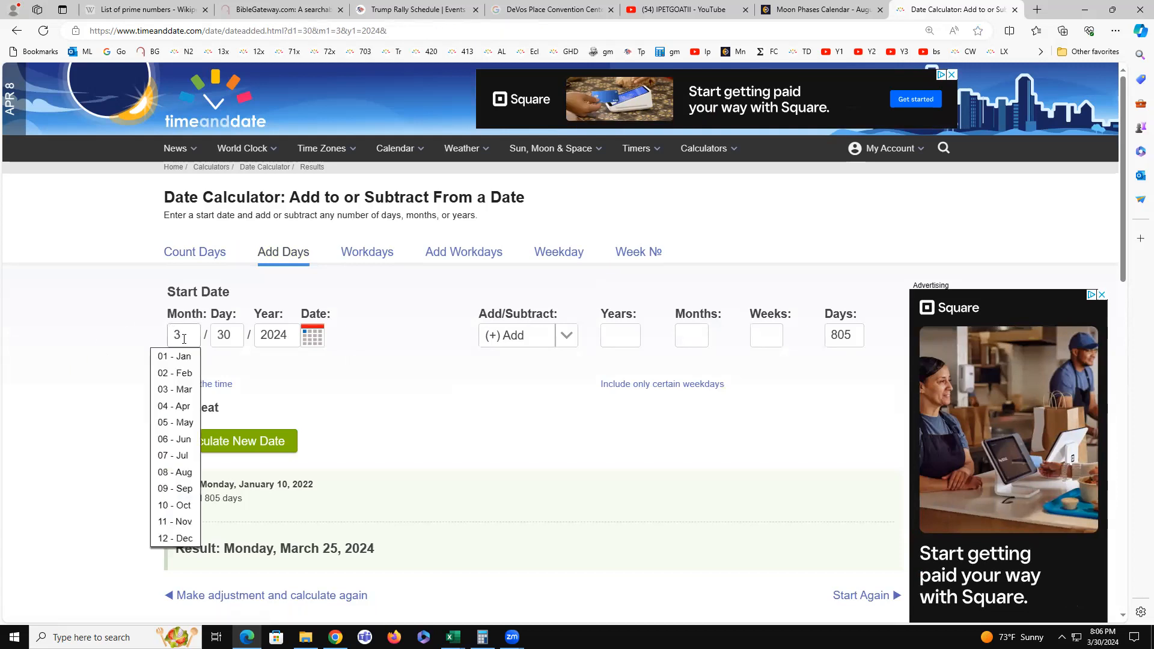
{"action": "mouse_move", "coordinate": [175, 505]}
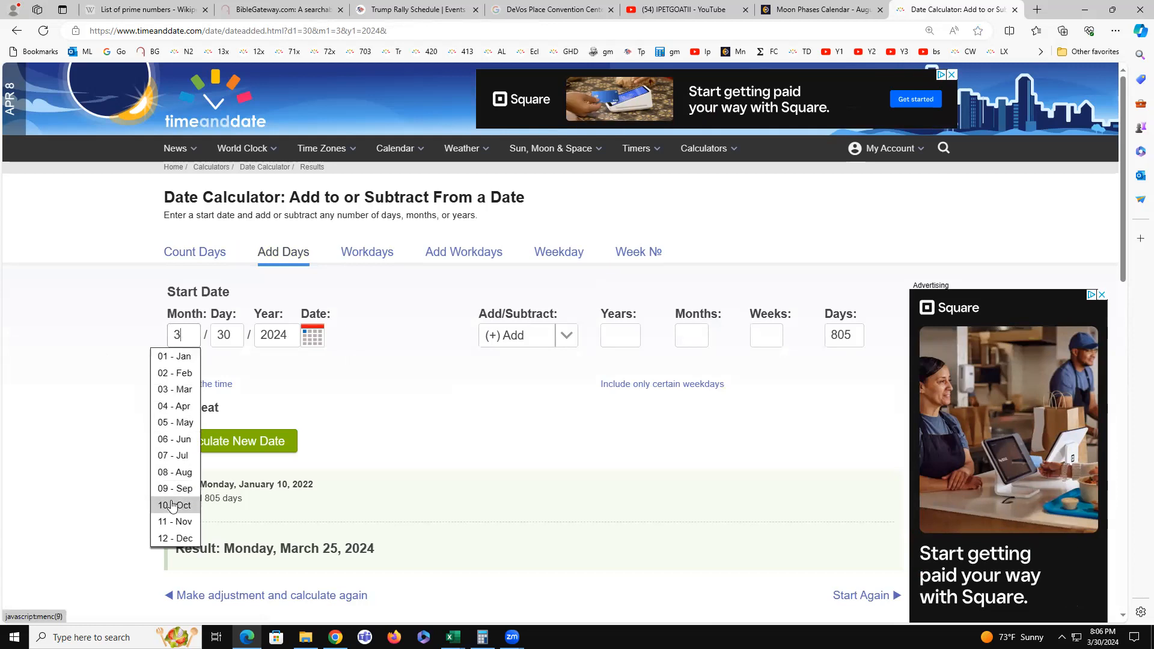
{"action": "left_click", "coordinate": [174, 504]}
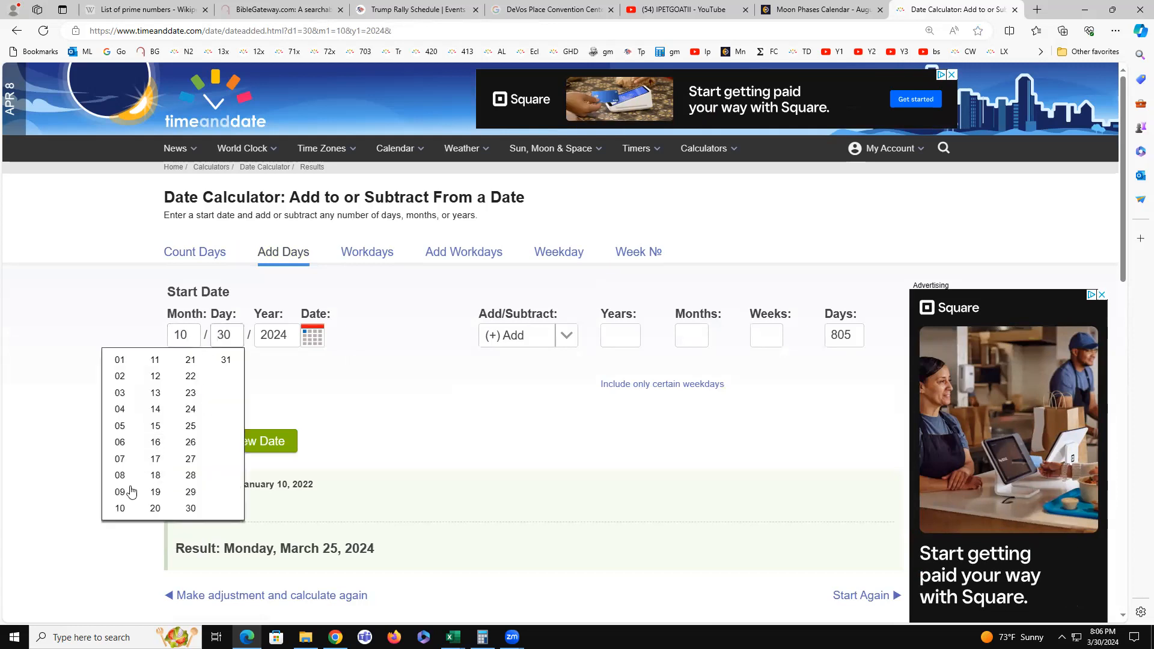
{"action": "left_click", "coordinate": [190, 475]}
{"action": "type", "text": "2023"}
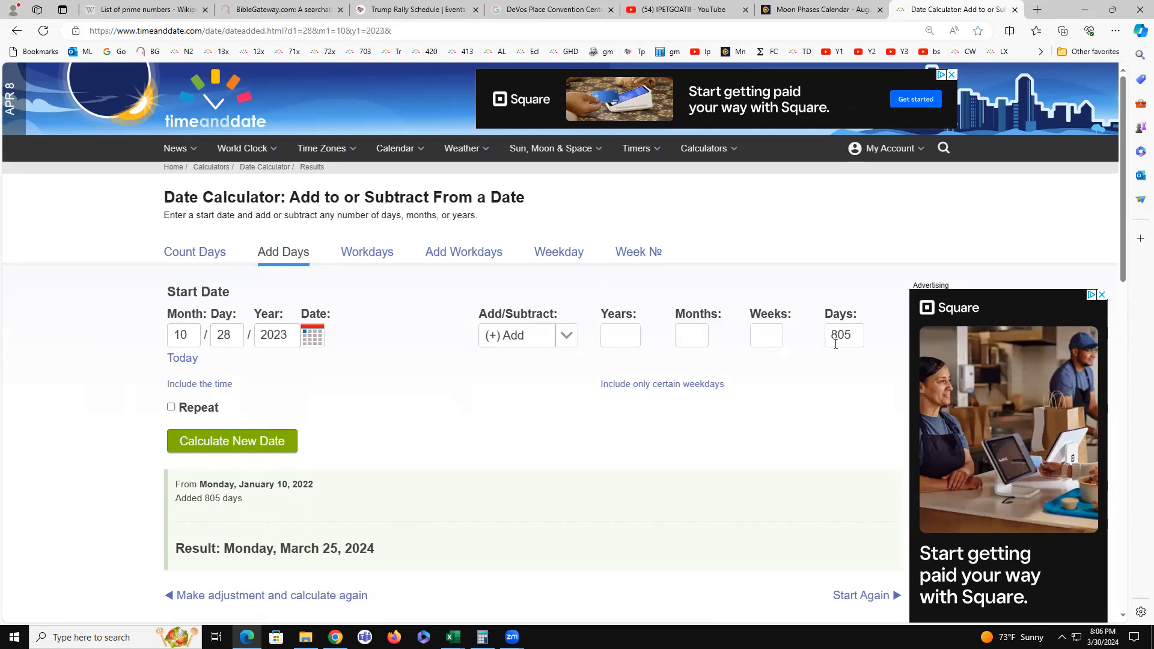
{"action": "triple_click", "coordinate": [840, 335]}
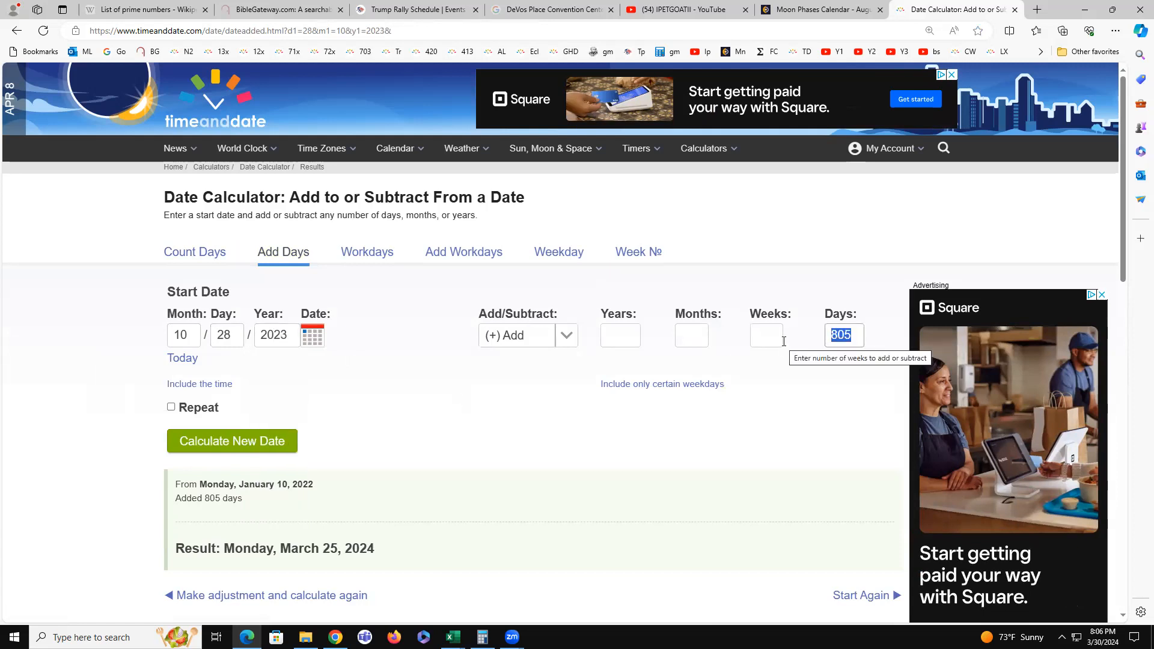
{"action": "left_click", "coordinate": [232, 441]}
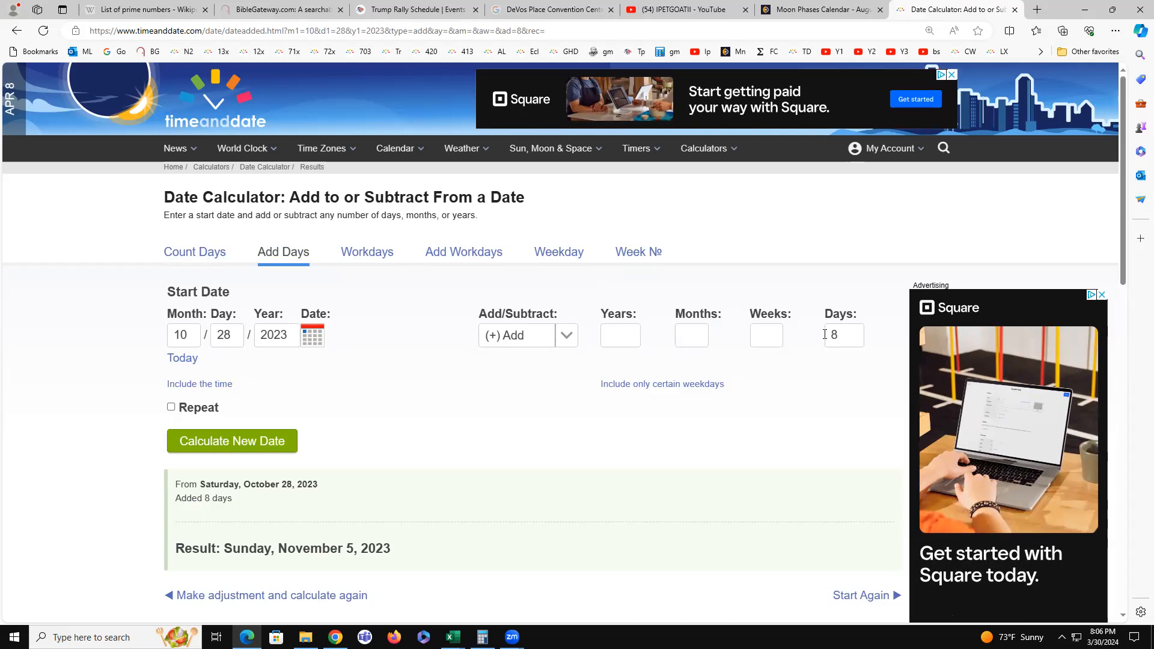
{"action": "mouse_move", "coordinate": [497, 471]}
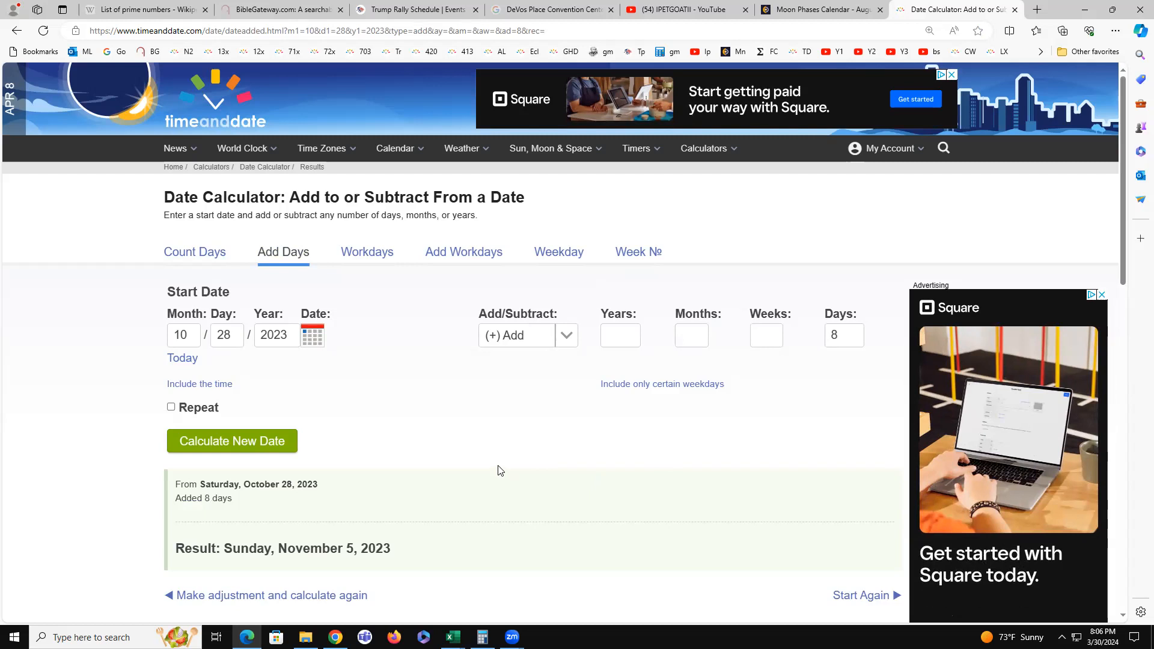
{"action": "mouse_move", "coordinate": [743, 395]}
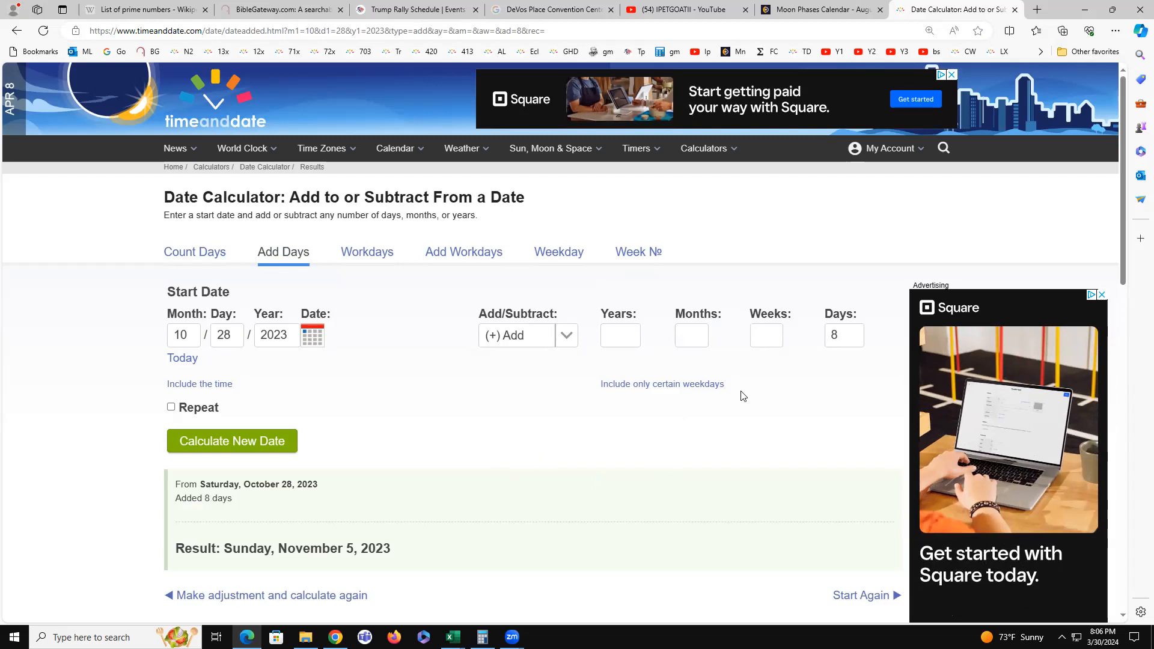
{"action": "mouse_move", "coordinate": [548, 465]}
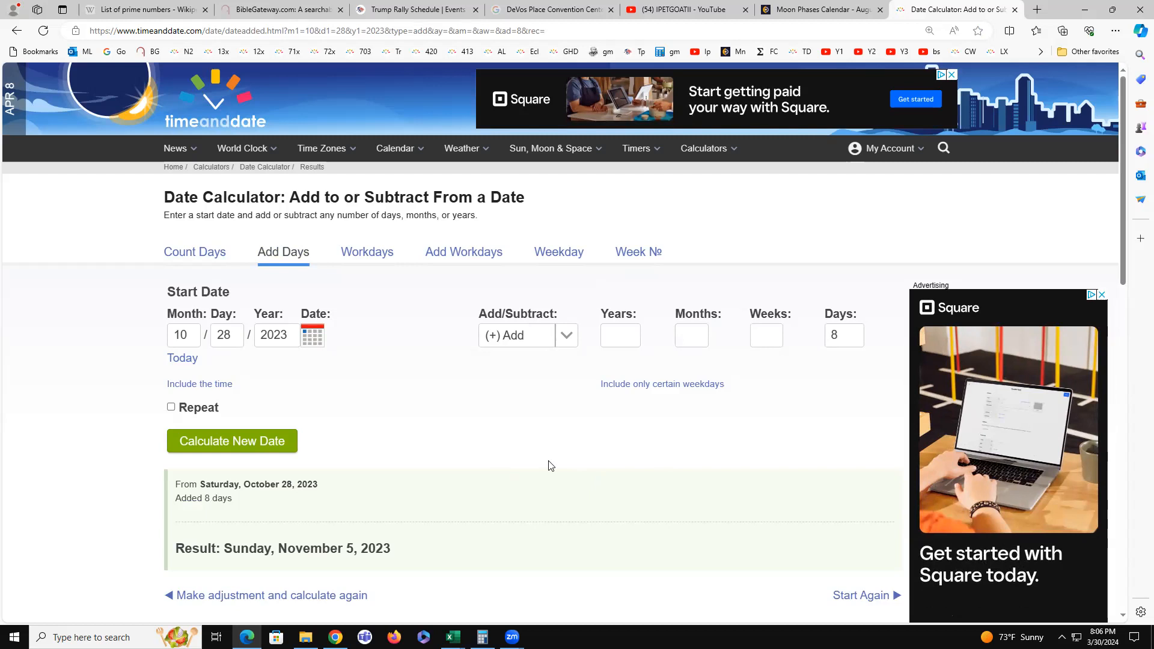
{"action": "mouse_move", "coordinate": [544, 467]}
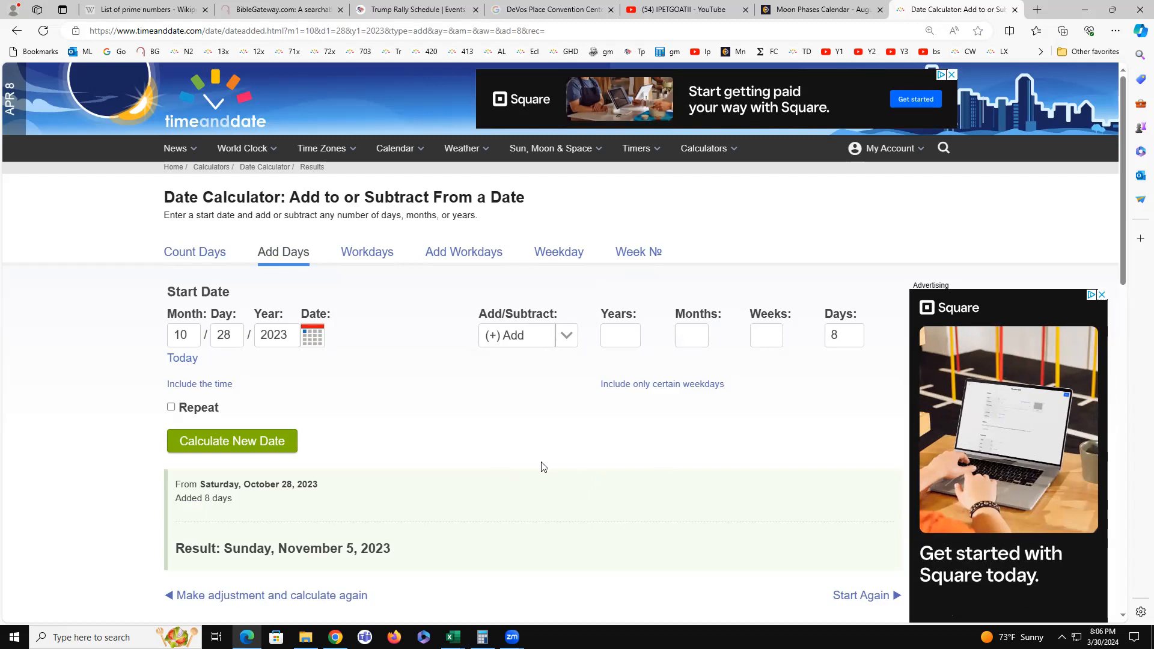